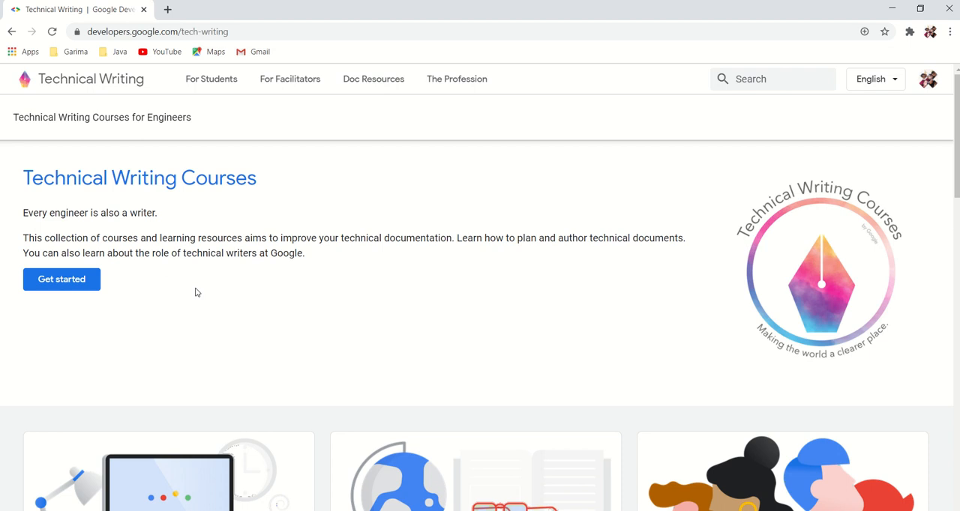
{"action": "mouse_move", "coordinate": [62, 279]}
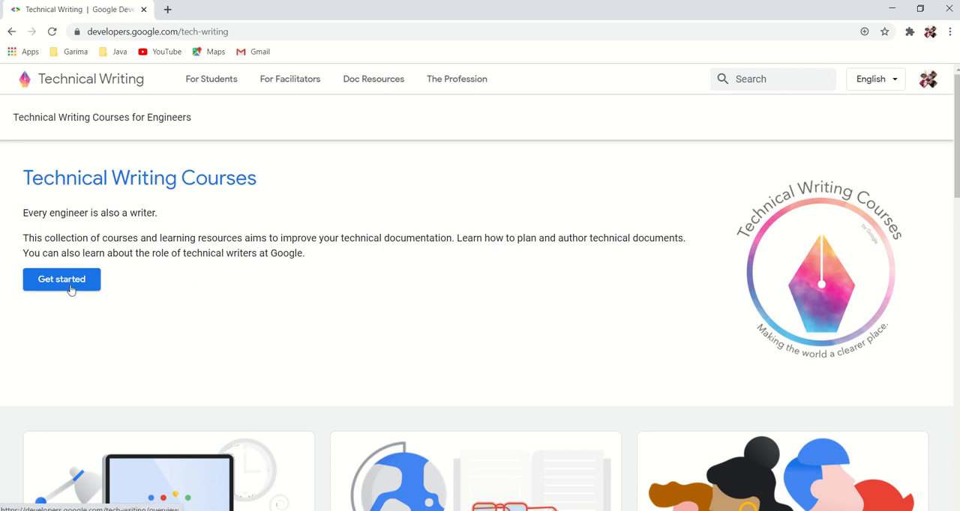
Start the courses from the landing page to reach the Technical Writing courses overview.
{"action": "left_click", "coordinate": [62, 279]}
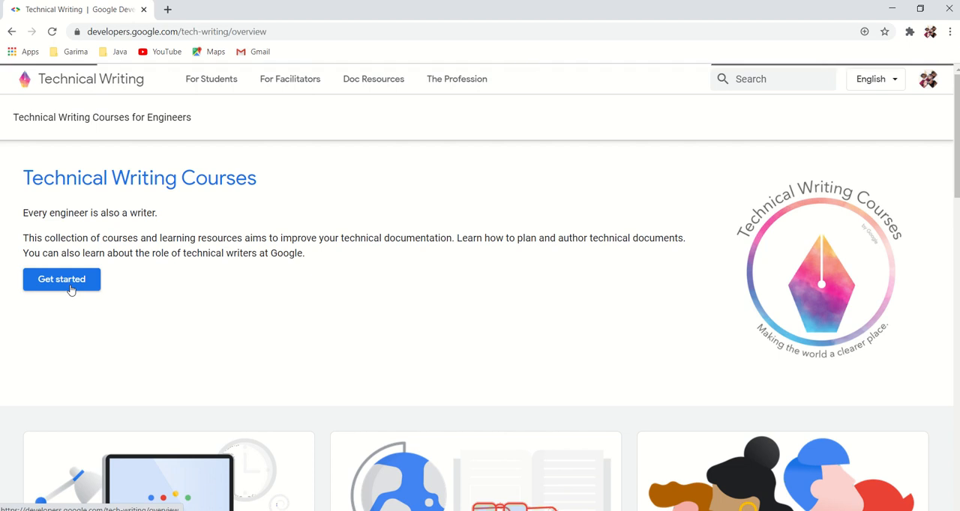
Land on the courses overview and go to the Technical Writing One course under For Students.
{"action": "left_click", "coordinate": [62, 279]}
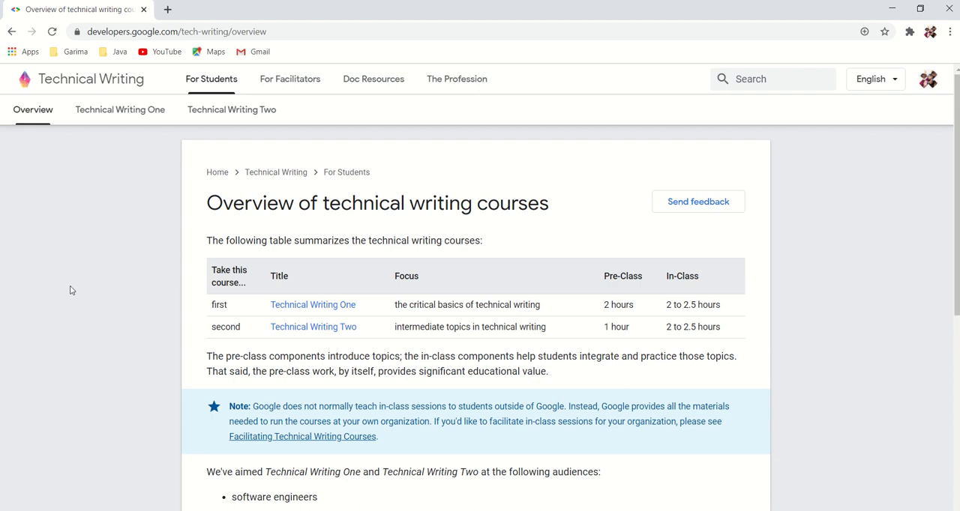
{"action": "mouse_move", "coordinate": [536, 328]}
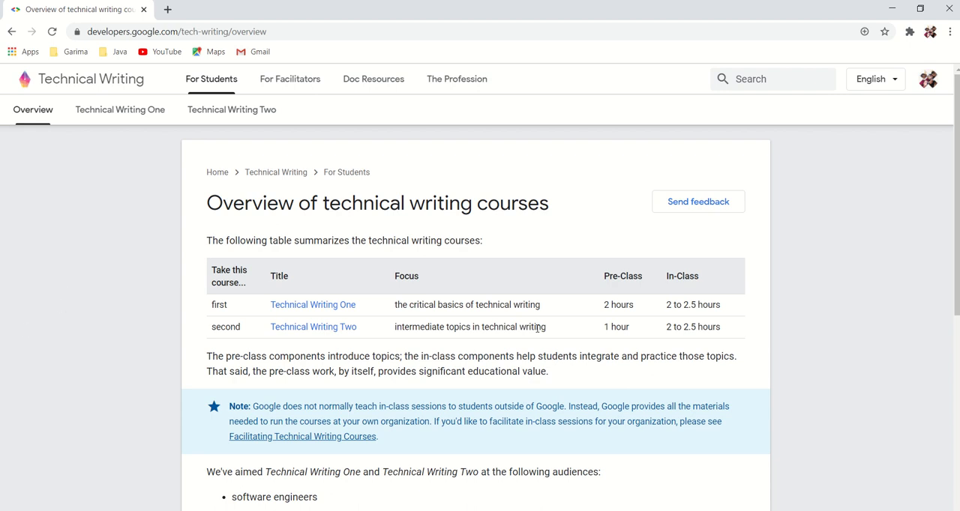
{"action": "mouse_move", "coordinate": [717, 301]}
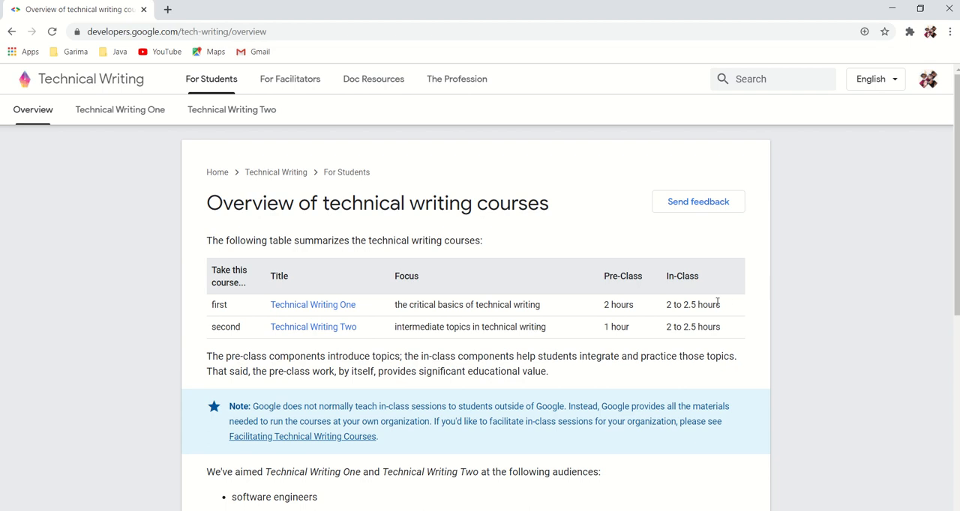
{"action": "mouse_move", "coordinate": [415, 321]}
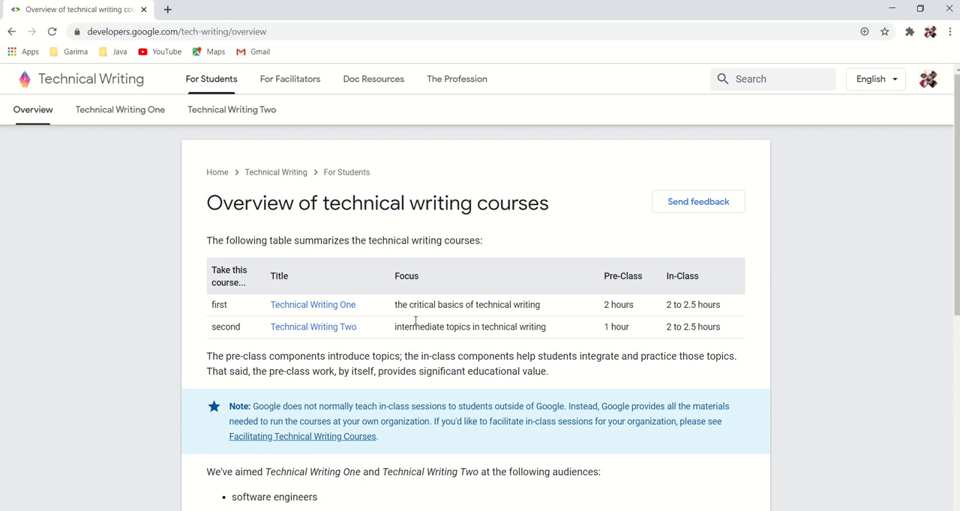
{"action": "mouse_move", "coordinate": [284, 337]}
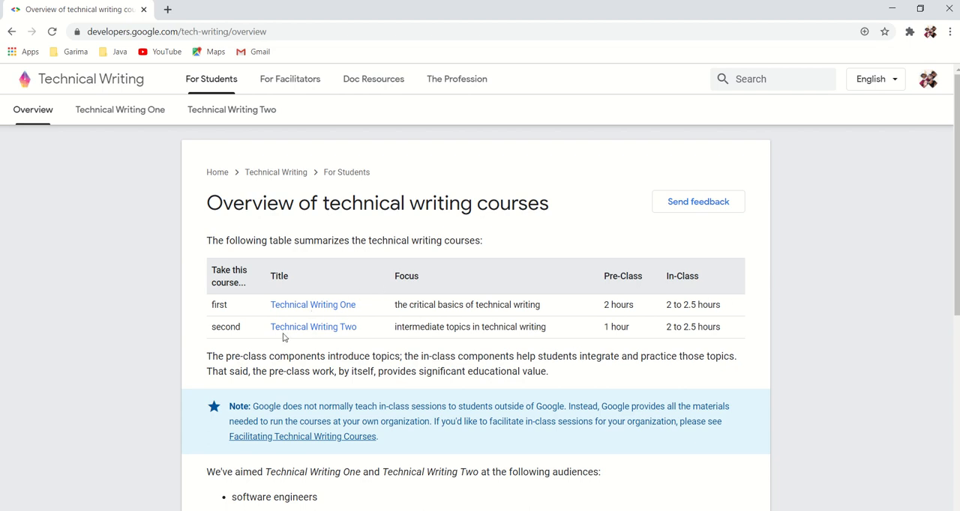
{"action": "mouse_move", "coordinate": [120, 109]}
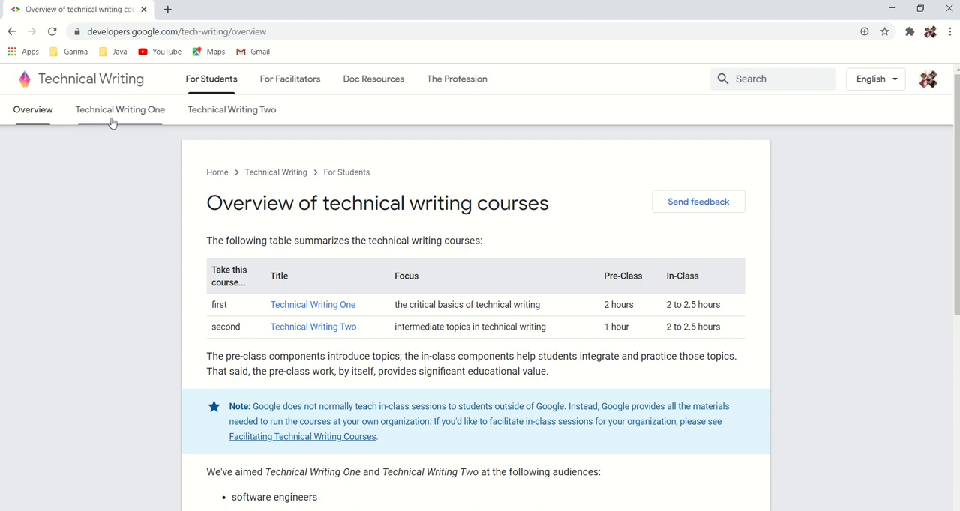
{"action": "left_click", "coordinate": [120, 109]}
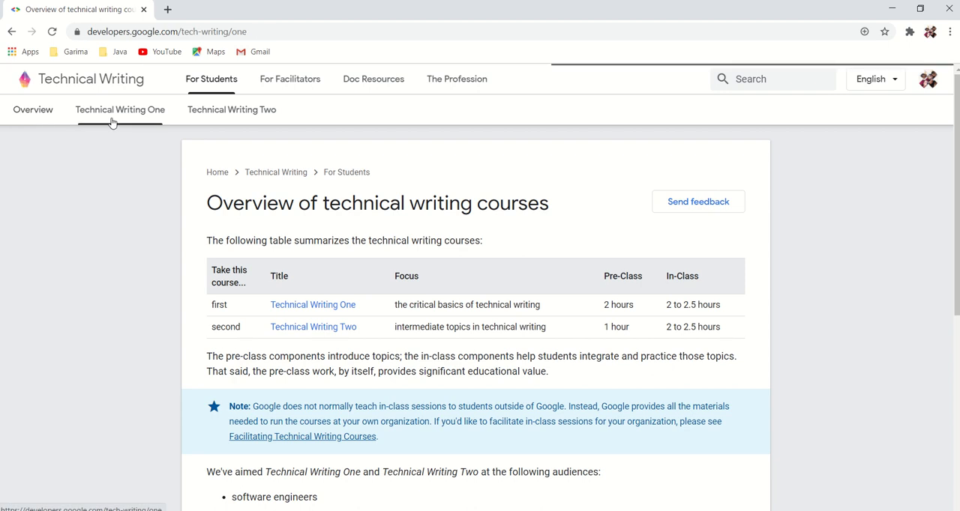
From Technical Writing One's sidebar, open the Just enough grammar (optional) unit.
{"action": "left_click", "coordinate": [120, 109]}
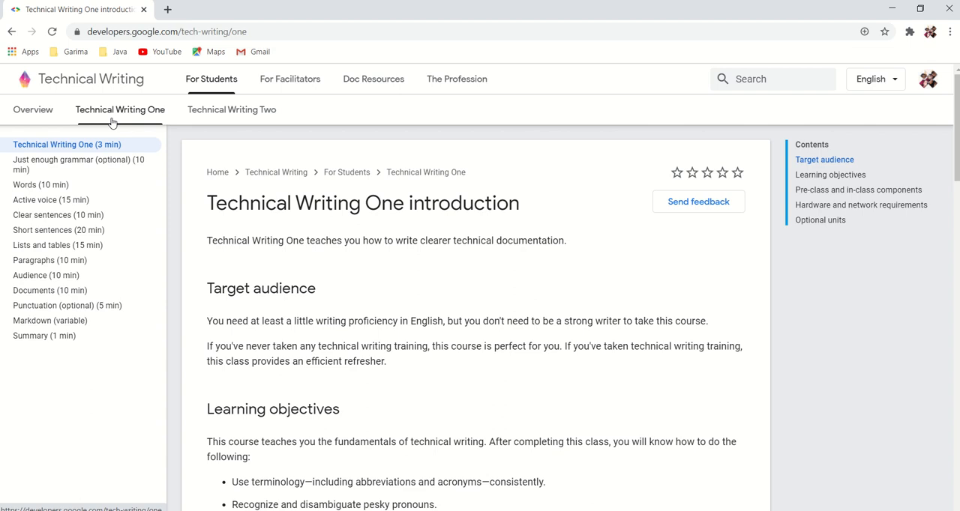
{"action": "mouse_move", "coordinate": [63, 159]}
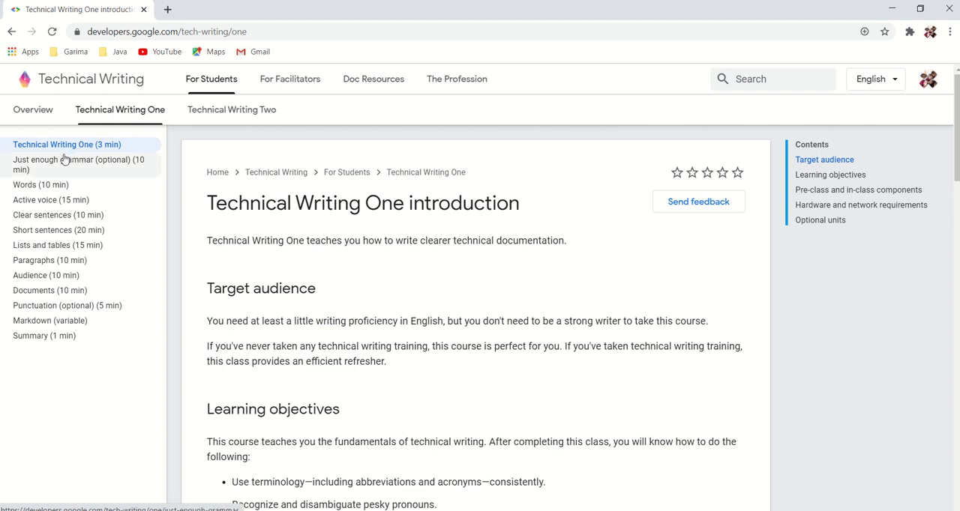
{"action": "left_click", "coordinate": [62, 165]}
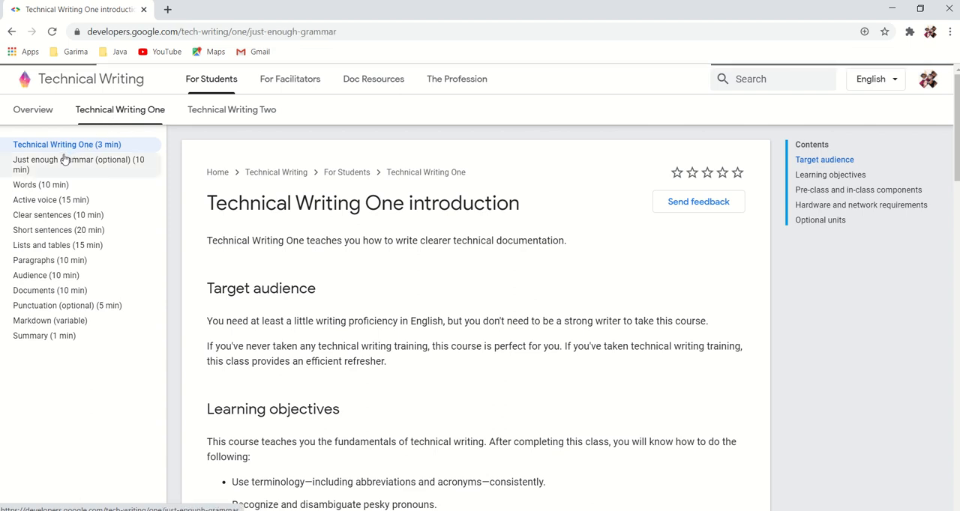
{"action": "left_click", "coordinate": [78, 165]}
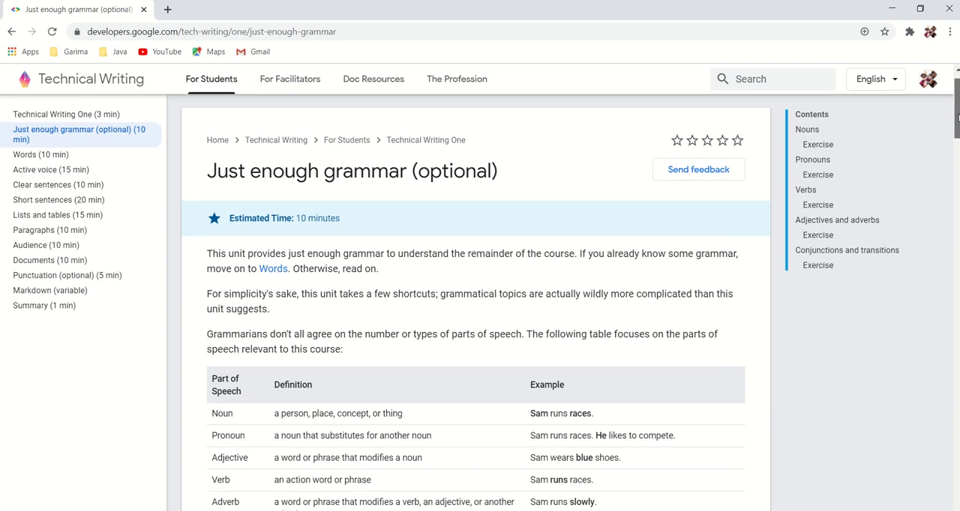
Read down to the nouns exercise and reveal its answer.
{"action": "scroll", "scroll_direction": "down", "scroll_amount": 3}
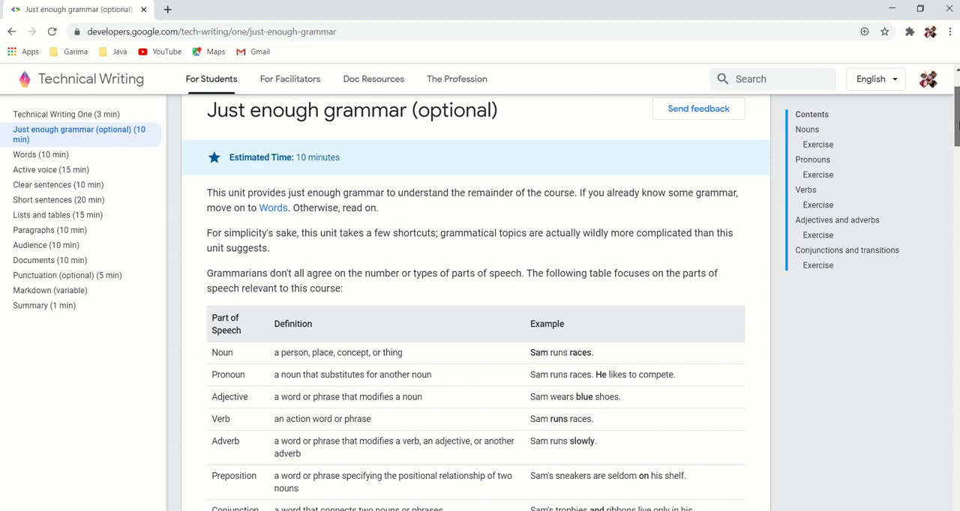
{"action": "scroll", "scroll_direction": "down", "scroll_amount": 3}
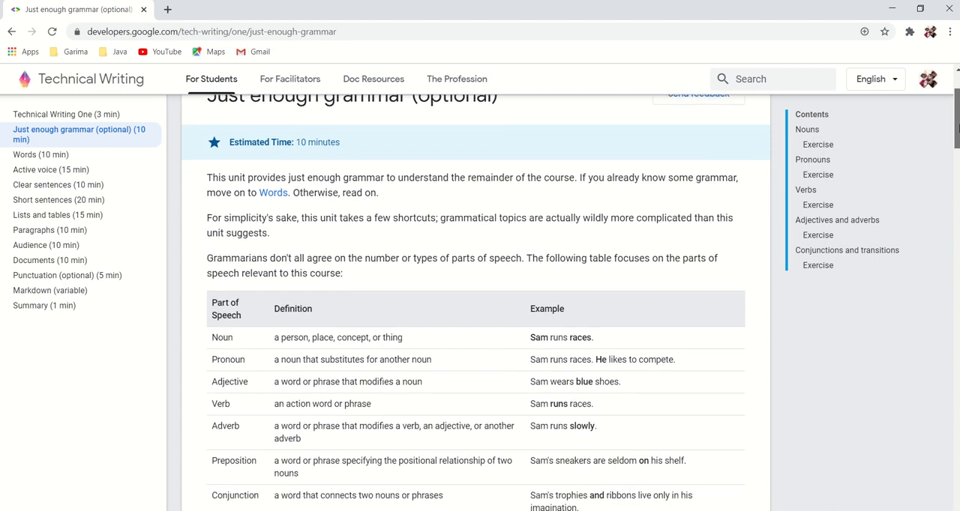
{"action": "scroll", "scroll_direction": "down", "scroll_amount": 3}
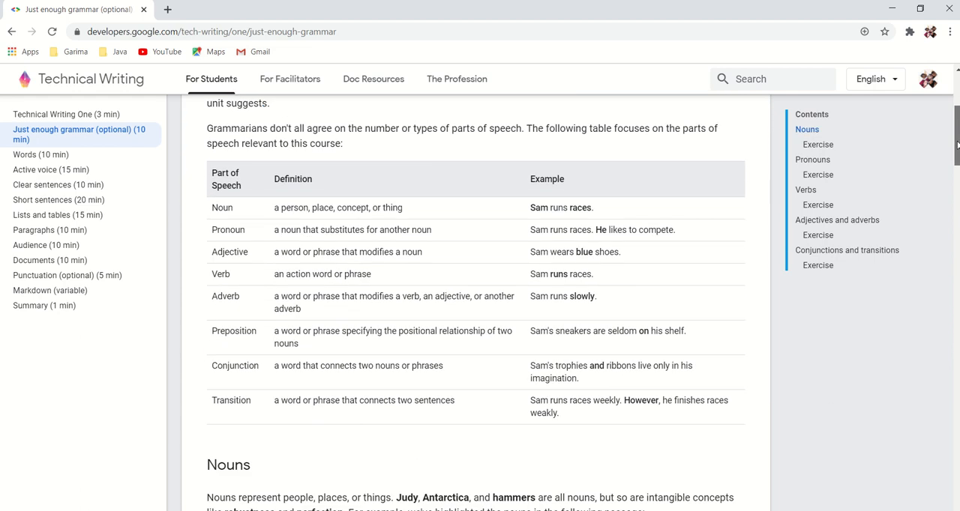
{"action": "scroll", "scroll_direction": "down", "scroll_amount": 3}
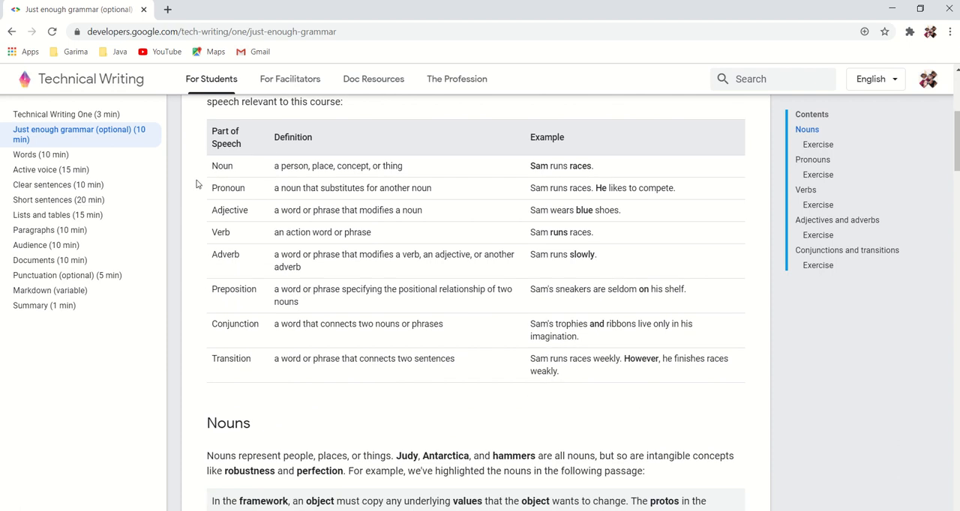
{"action": "mouse_move", "coordinate": [638, 158]}
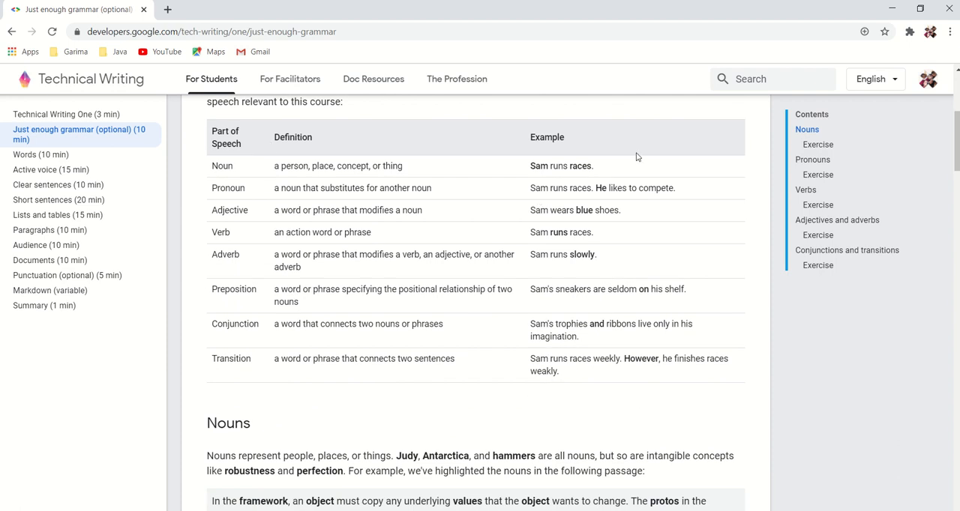
{"action": "mouse_move", "coordinate": [252, 198]}
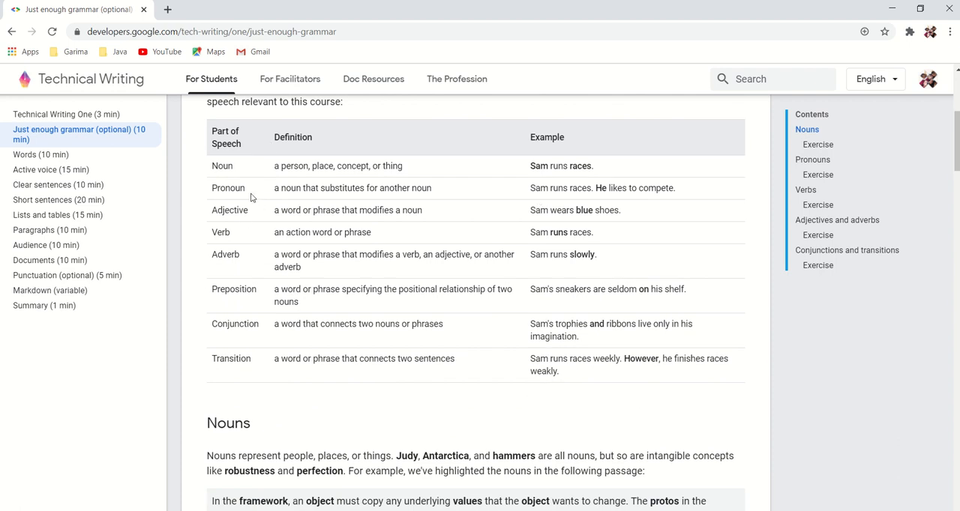
{"action": "mouse_move", "coordinate": [252, 290]}
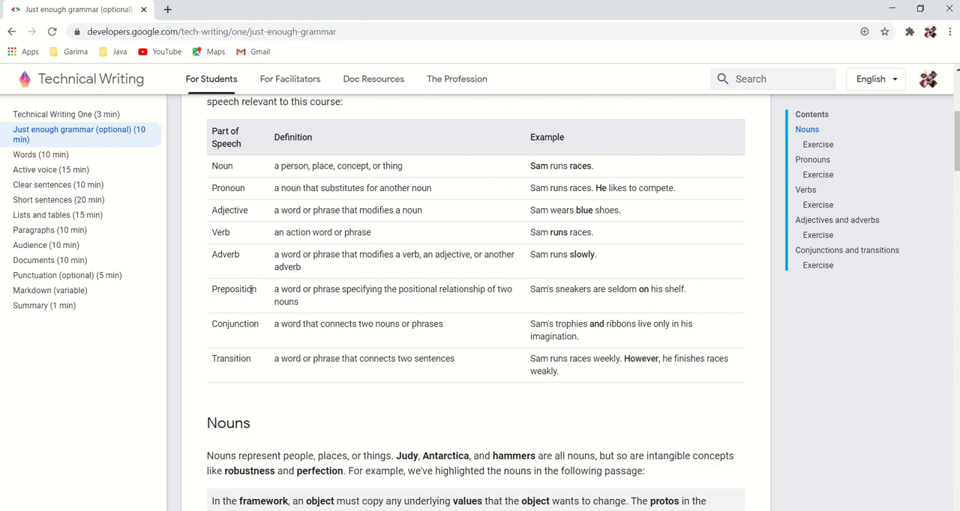
{"action": "mouse_move", "coordinate": [836, 219]}
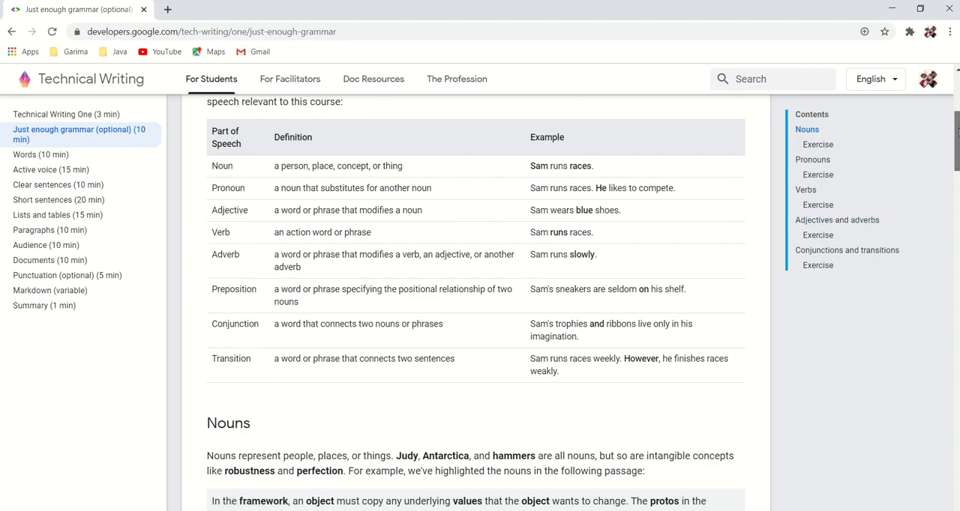
{"action": "scroll", "scroll_direction": "down", "scroll_amount": 3}
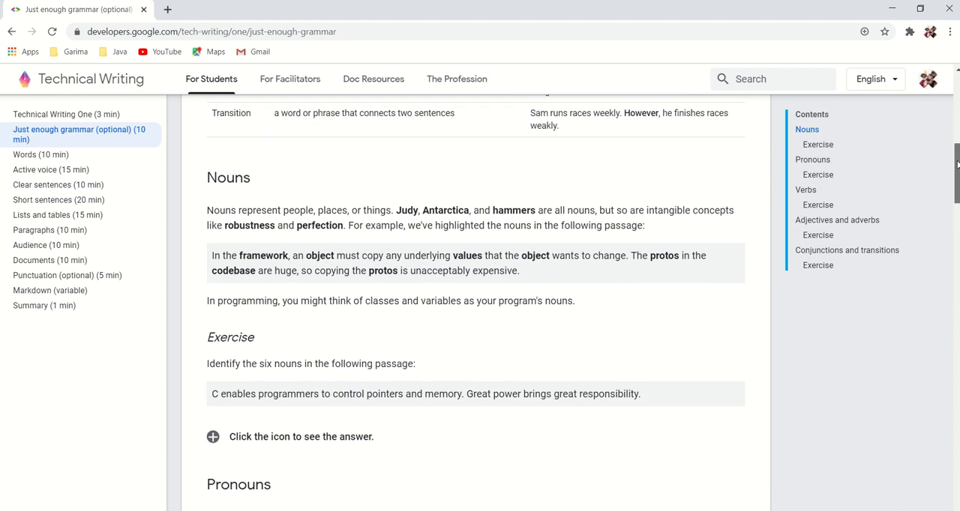
{"action": "scroll", "scroll_direction": "down", "scroll_amount": 3}
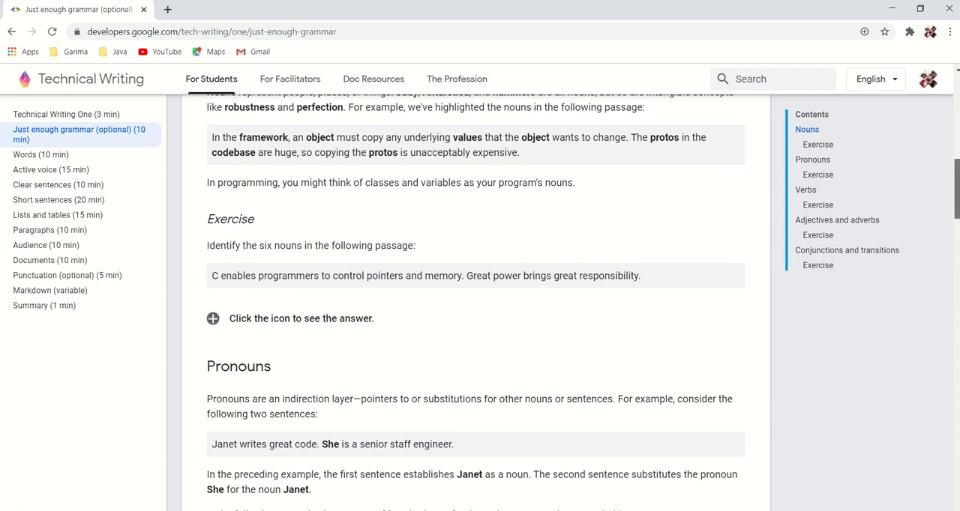
{"action": "scroll", "scroll_direction": "up", "scroll_amount": 3}
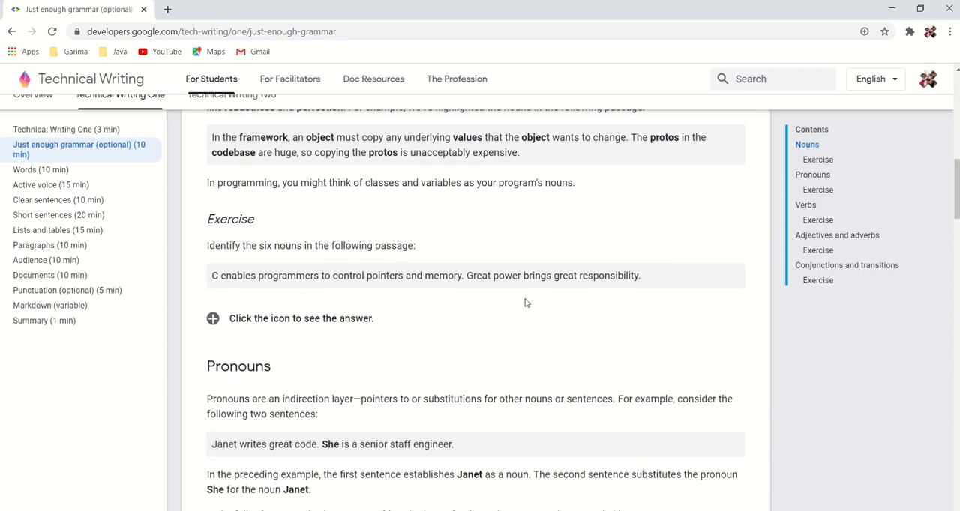
{"action": "mouse_move", "coordinate": [216, 322]}
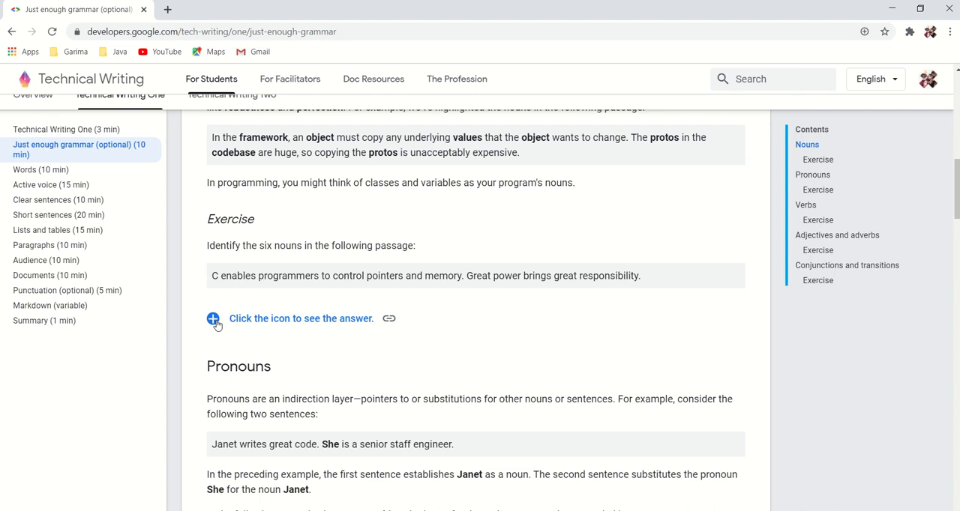
{"action": "left_click", "coordinate": [213, 317]}
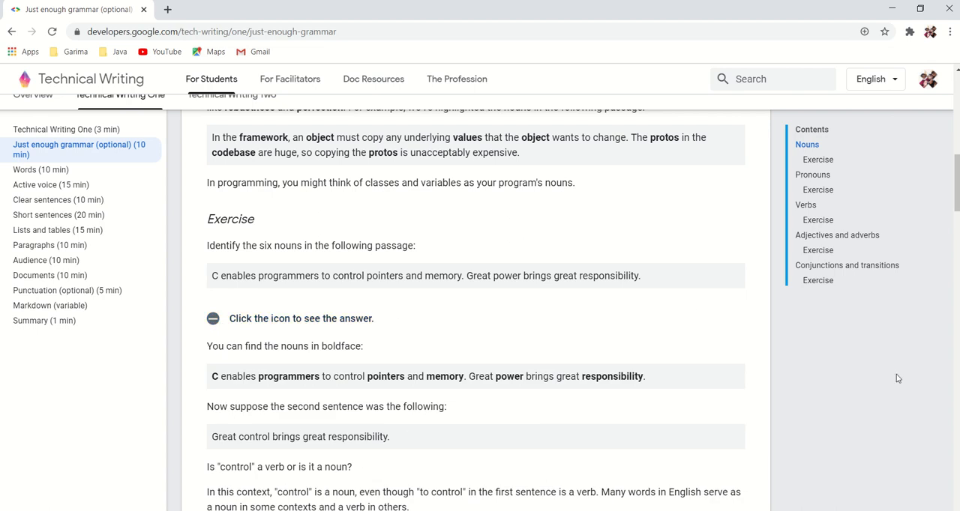
{"action": "mouse_move", "coordinate": [845, 265]}
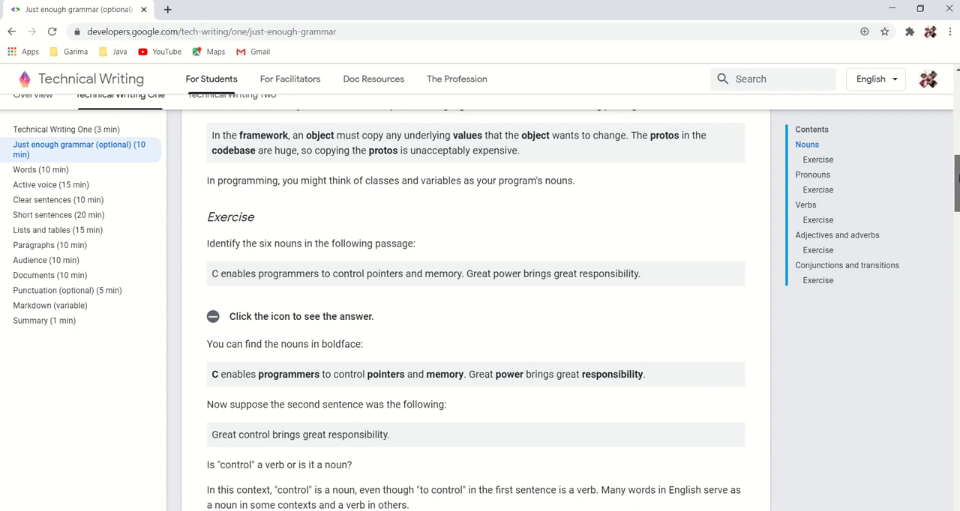
Continue through Adjectives and adverbs and Conjunctions and transitions to the Next unit link.
{"action": "scroll", "scroll_direction": "down", "scroll_amount": 3}
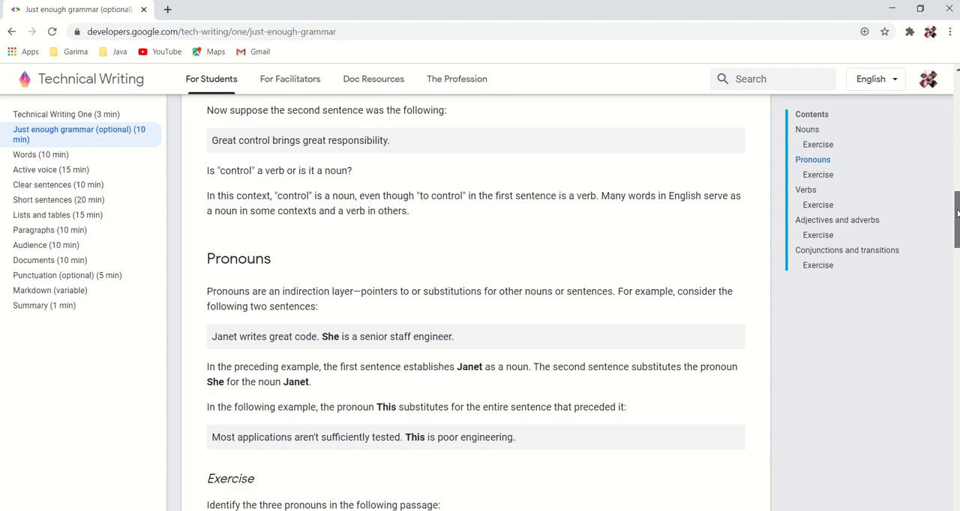
{"action": "scroll", "scroll_direction": "up", "scroll_amount": 3}
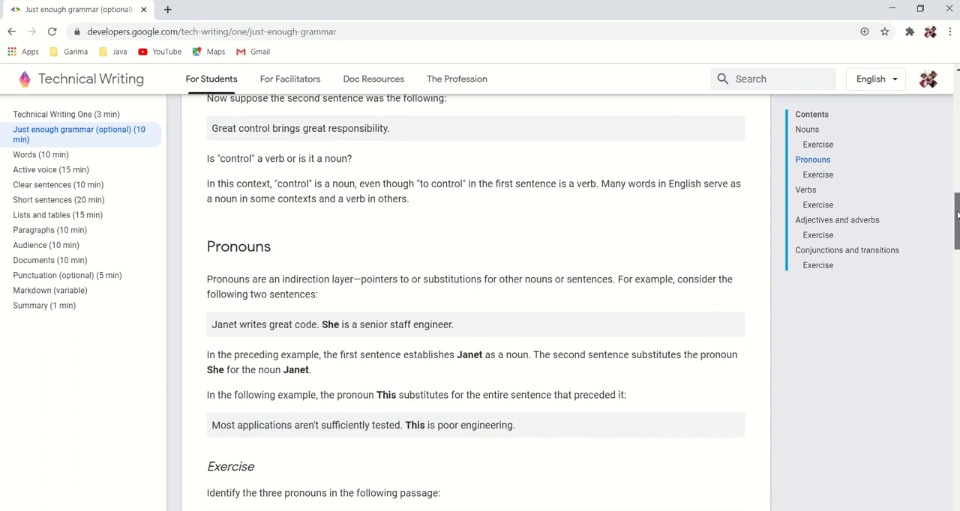
{"action": "scroll", "scroll_direction": "down", "scroll_amount": 3}
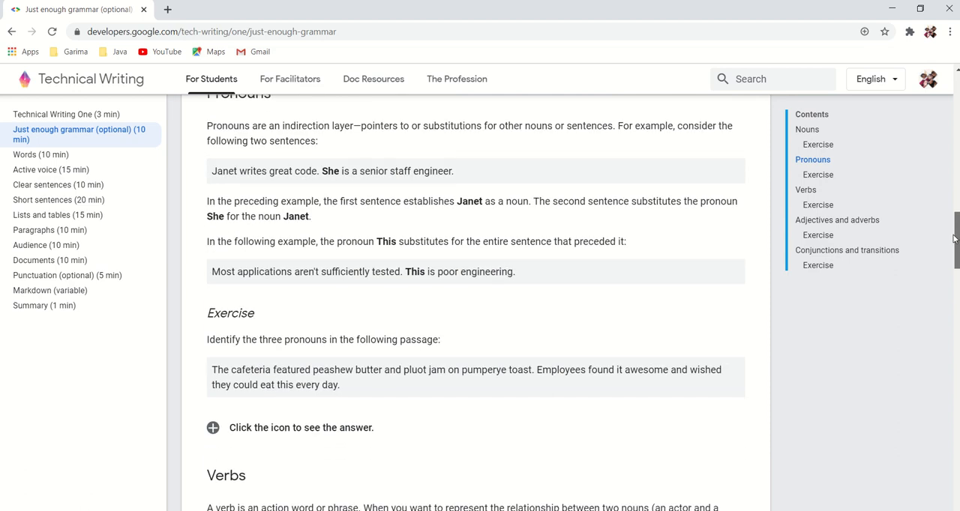
{"action": "scroll", "scroll_direction": "down", "scroll_amount": 3}
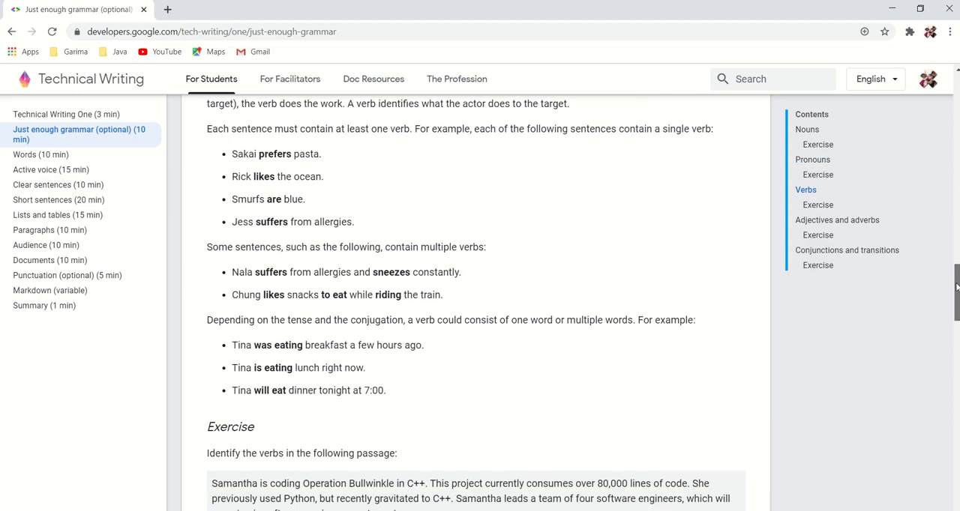
{"action": "scroll", "scroll_direction": "down", "scroll_amount": 3}
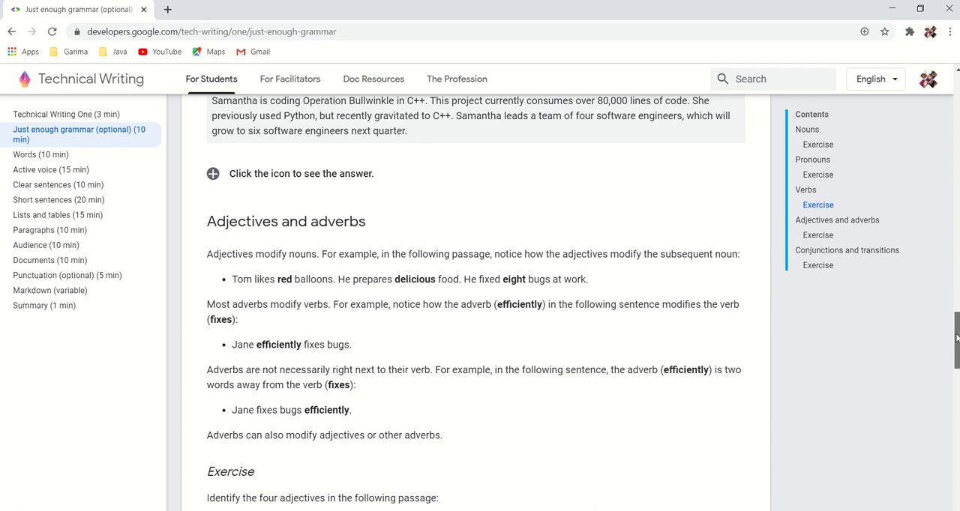
{"action": "scroll", "scroll_direction": "down", "scroll_amount": 3}
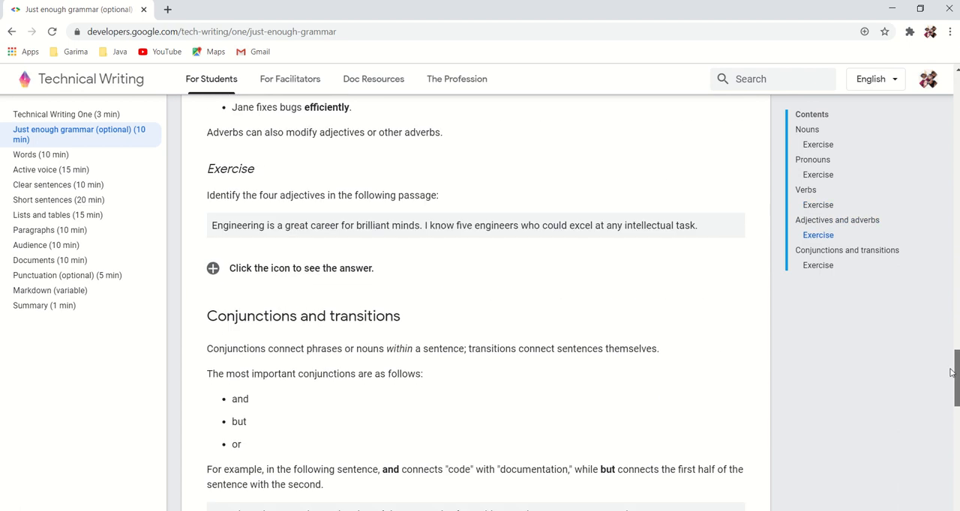
{"action": "scroll", "scroll_direction": "down", "scroll_amount": 3}
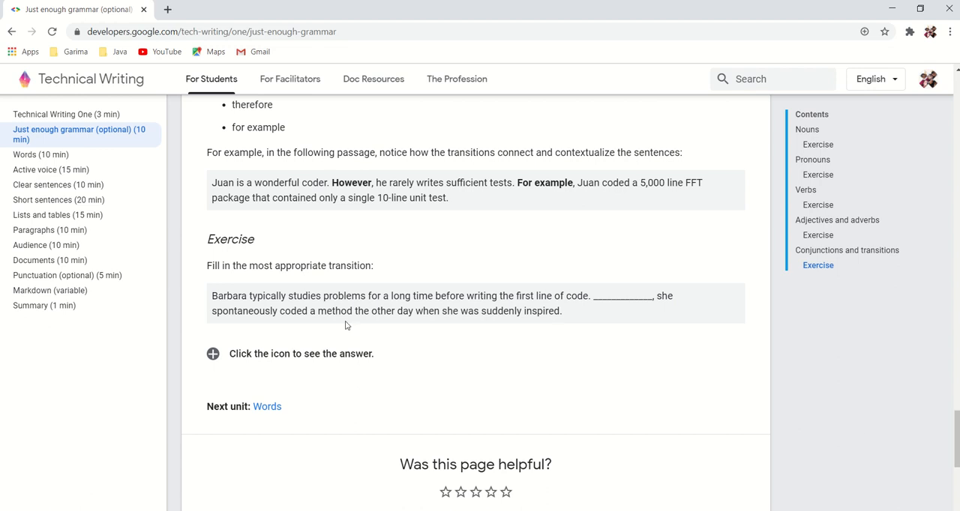
{"action": "mouse_move", "coordinate": [39, 154]}
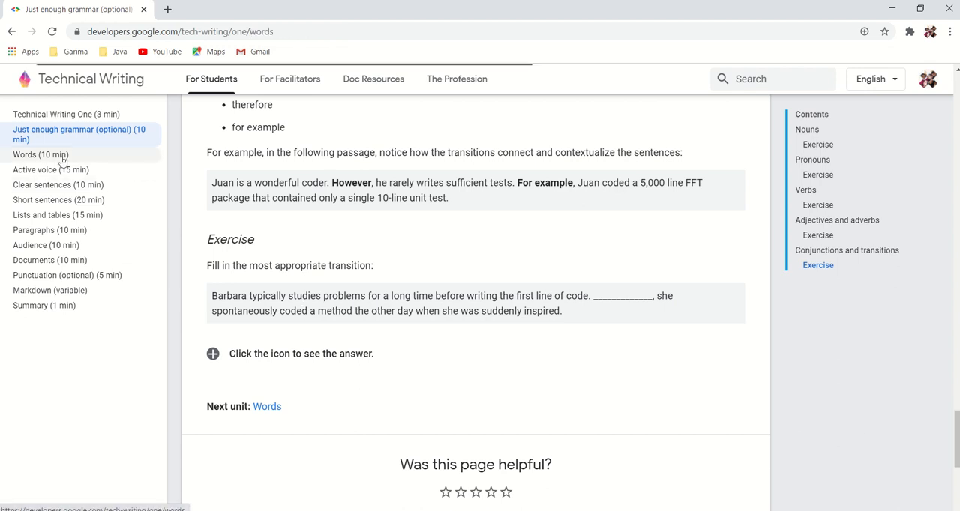
Open the Words (10 min) unit and read through its opening sections.
{"action": "left_click", "coordinate": [24, 155]}
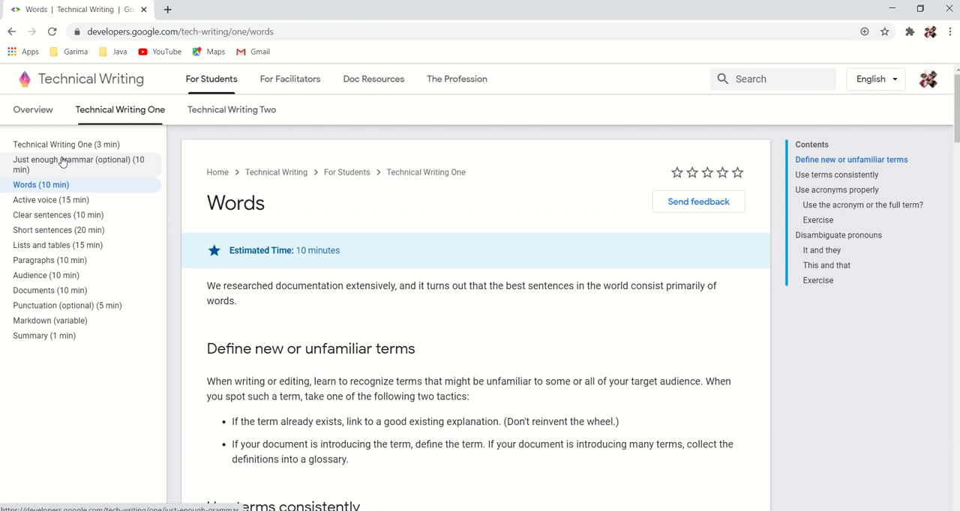
{"action": "mouse_move", "coordinate": [791, 237]}
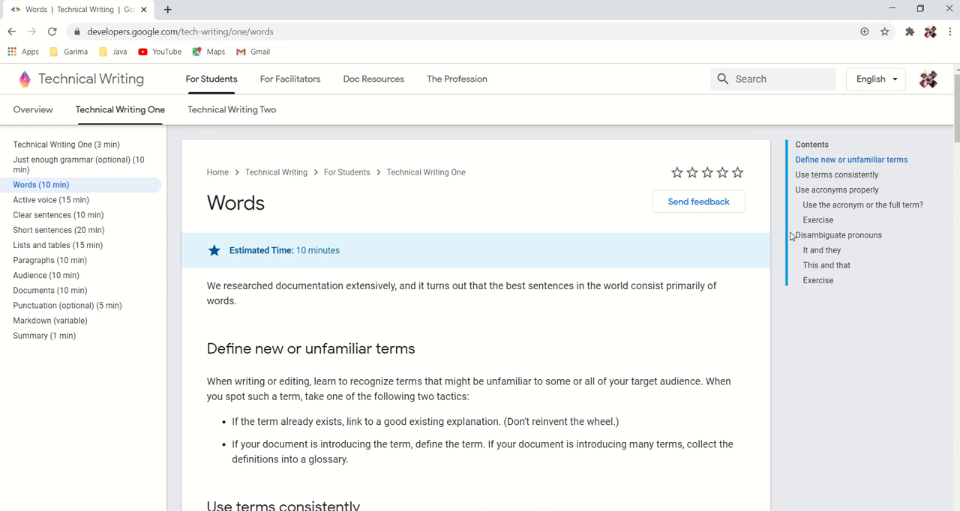
{"action": "mouse_move", "coordinate": [955, 120]}
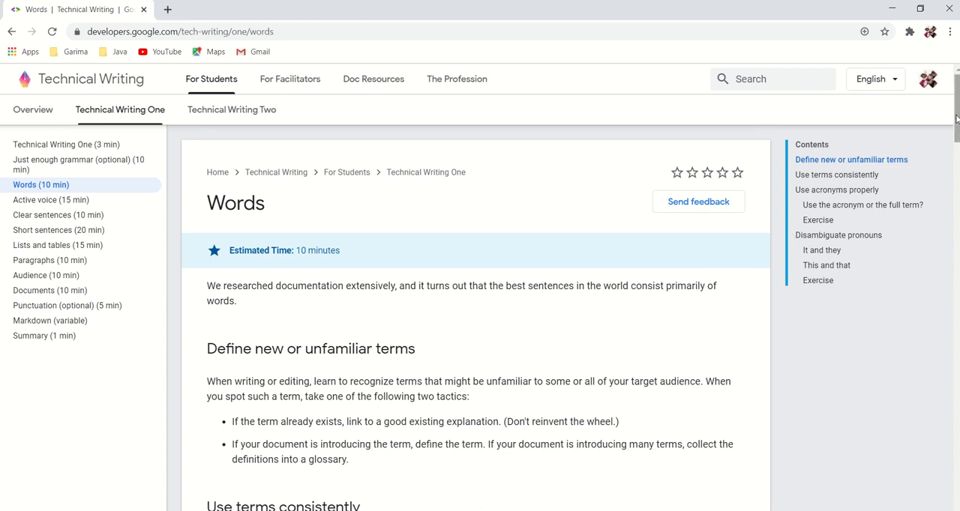
{"action": "scroll", "scroll_direction": "down", "scroll_amount": 3}
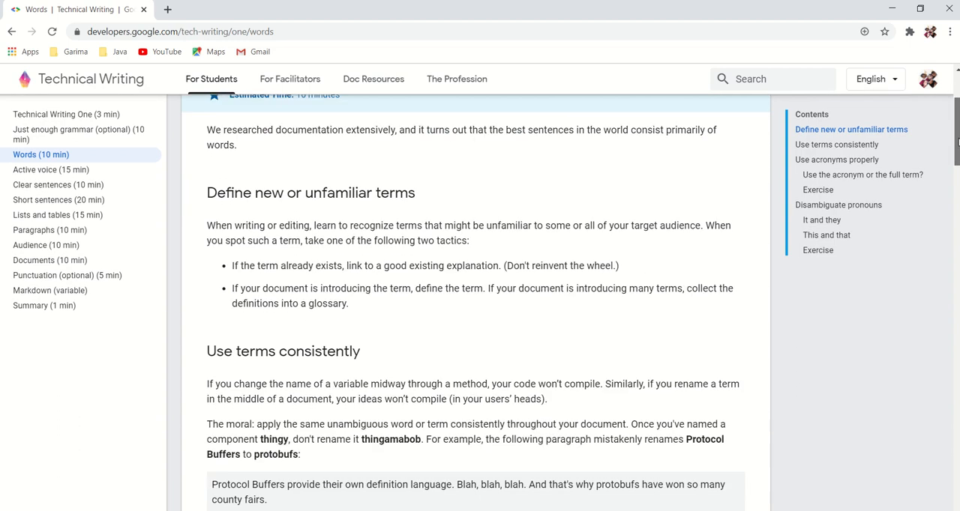
{"action": "scroll", "scroll_direction": "down", "scroll_amount": 3}
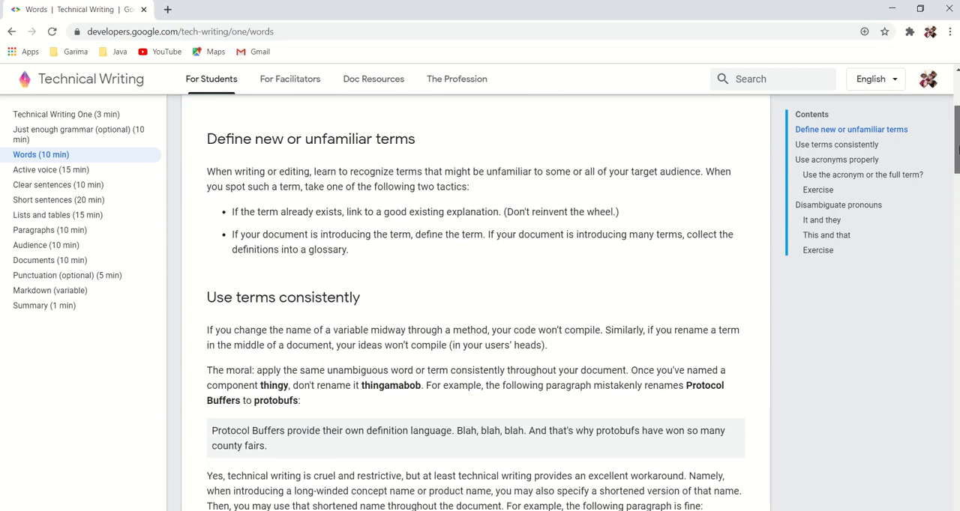
{"action": "scroll", "scroll_direction": "down", "scroll_amount": 3}
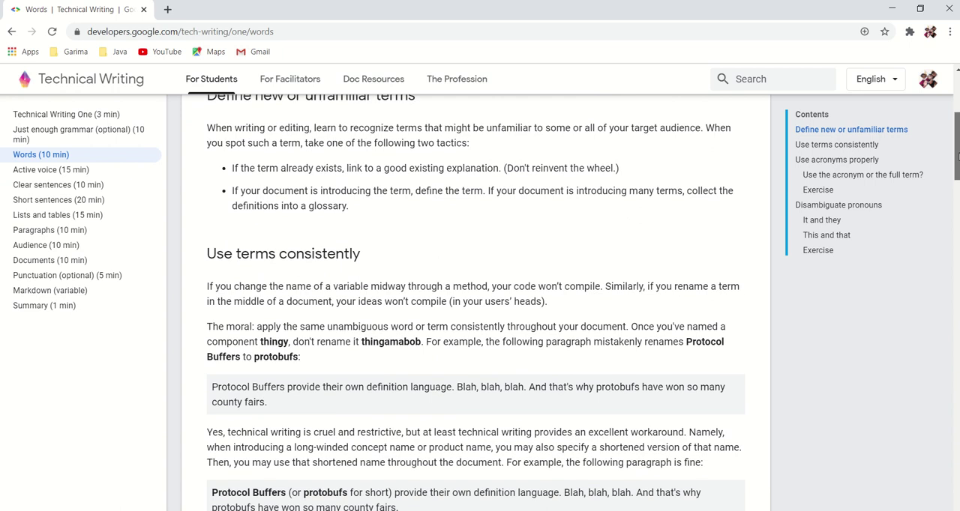
{"action": "scroll", "scroll_direction": "down", "scroll_amount": 3}
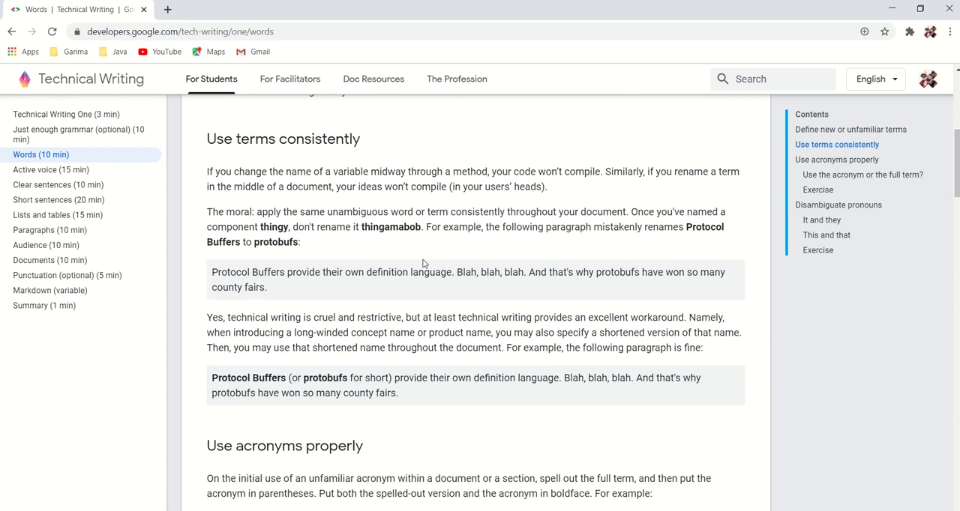
{"action": "mouse_move", "coordinate": [612, 258]}
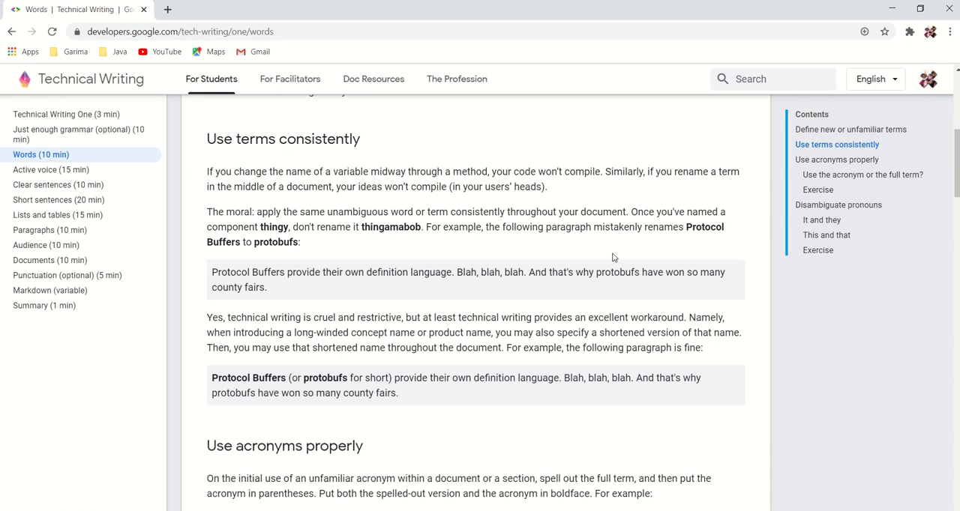
{"action": "mouse_move", "coordinate": [339, 291]}
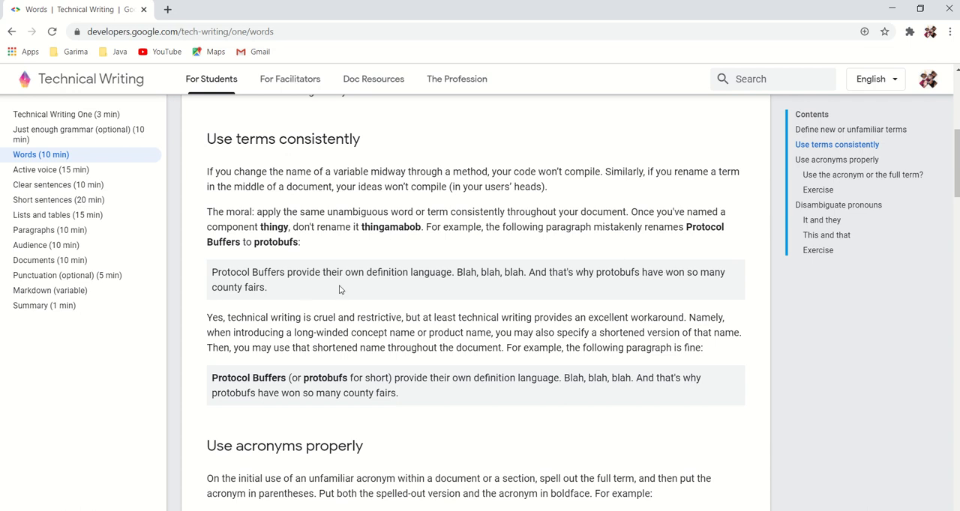
{"action": "mouse_move", "coordinate": [951, 194]}
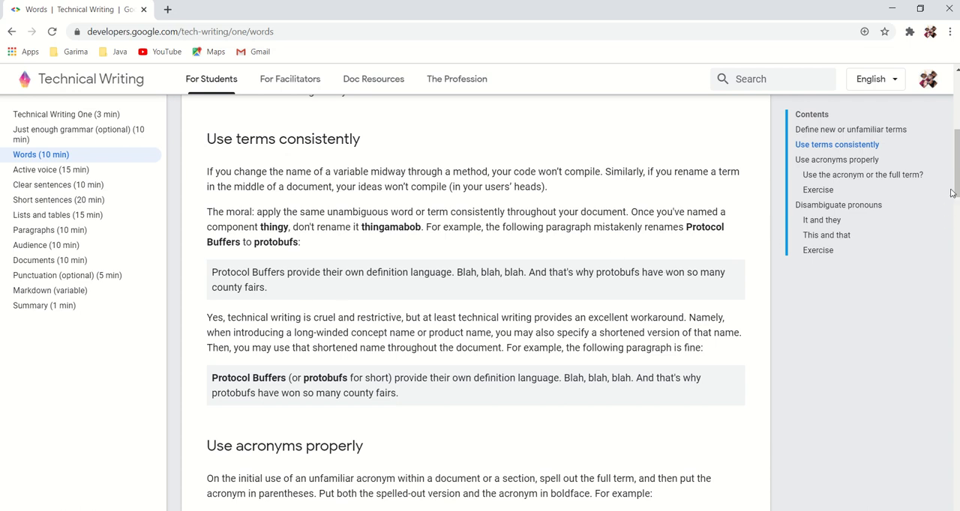
{"action": "scroll", "scroll_direction": "down", "scroll_amount": 3}
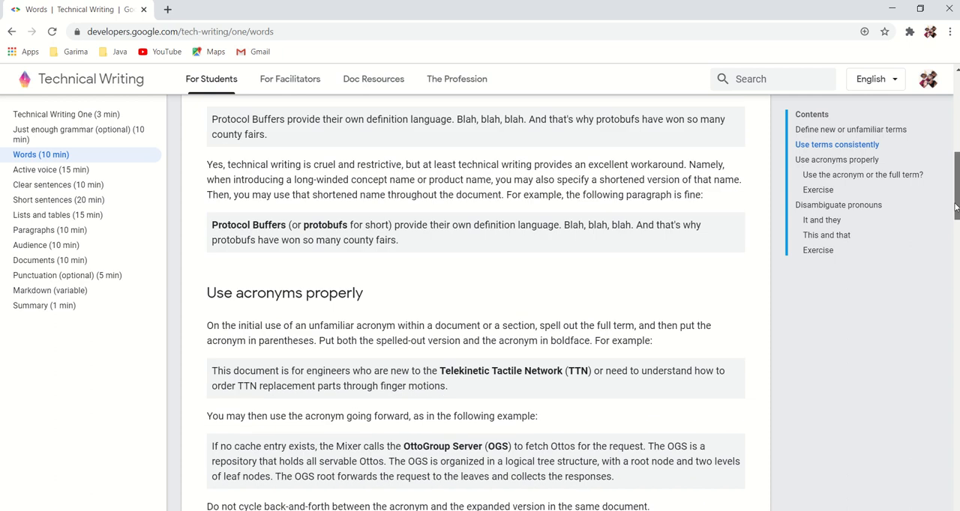
{"action": "scroll", "scroll_direction": "down", "scroll_amount": 3}
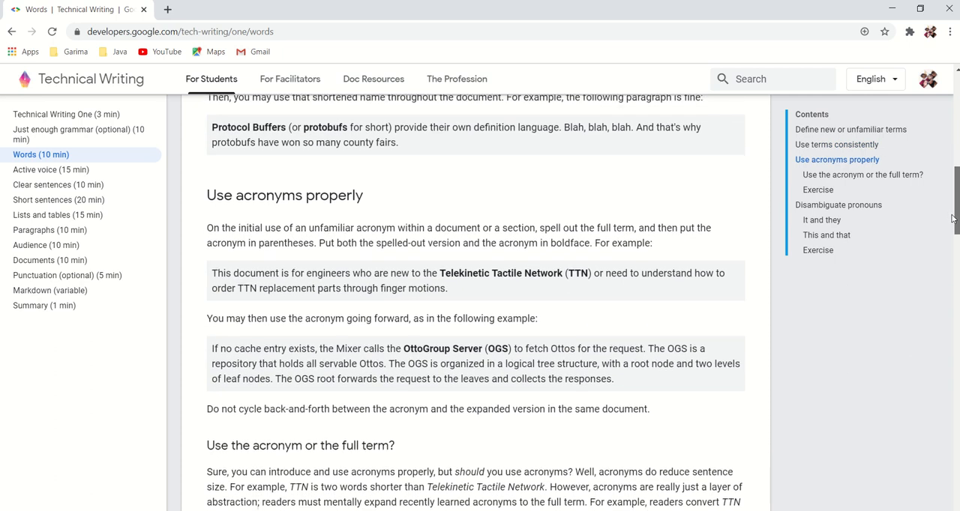
{"action": "scroll", "scroll_direction": "down", "scroll_amount": 3}
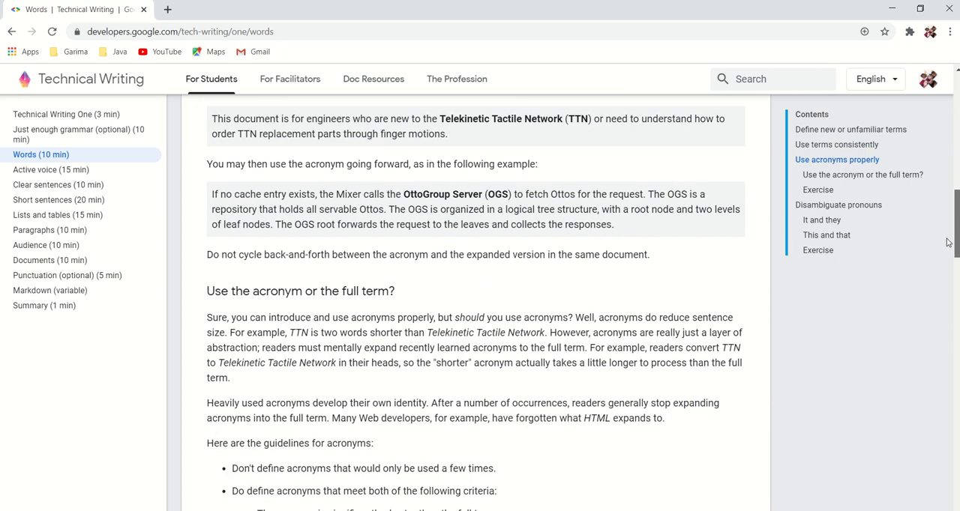
Read on to the final ambiguous pronouns exercise and the page footer.
{"action": "scroll", "scroll_direction": "down", "scroll_amount": 3}
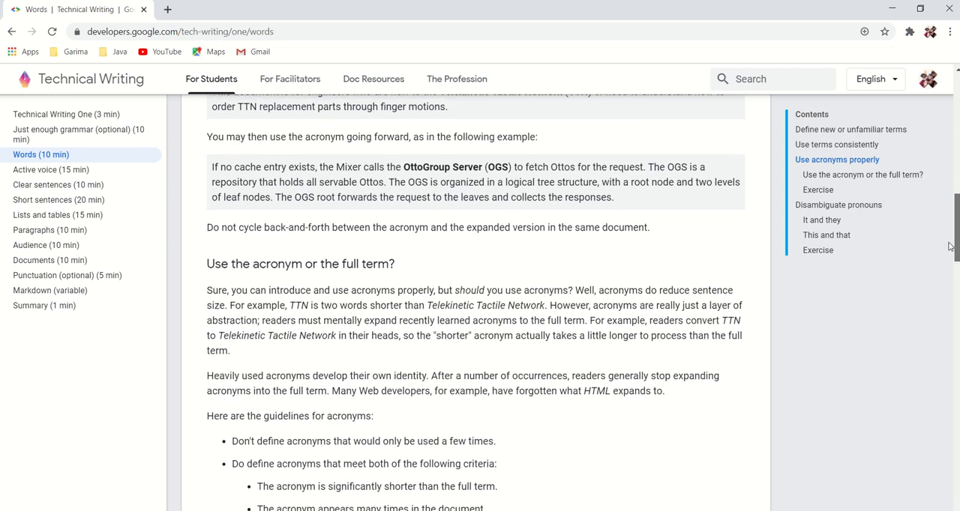
{"action": "scroll", "scroll_direction": "down", "scroll_amount": 3}
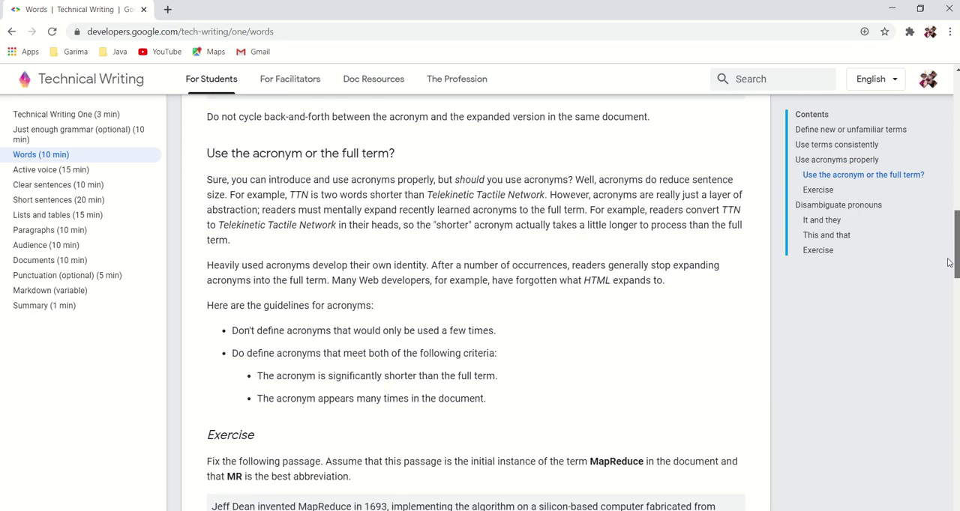
{"action": "scroll", "scroll_direction": "down", "scroll_amount": 3}
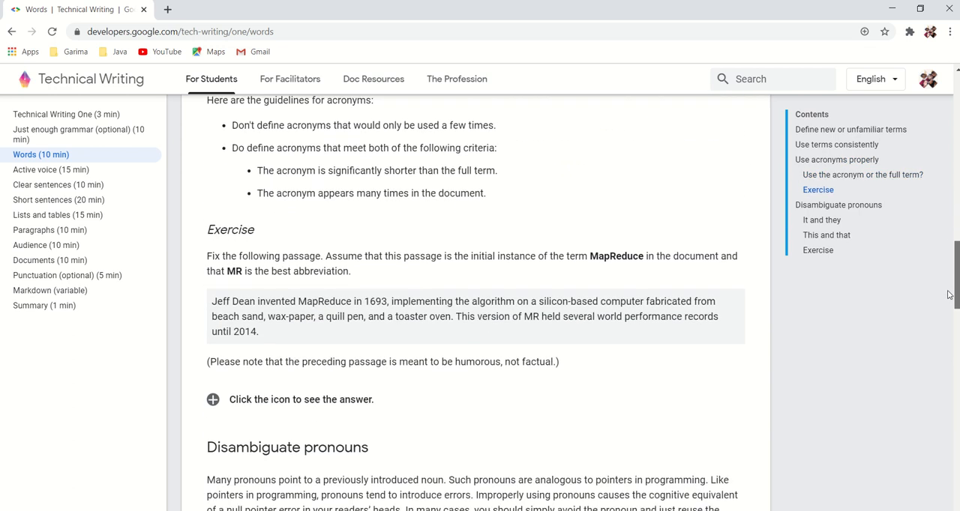
{"action": "scroll", "scroll_direction": "down", "scroll_amount": 3}
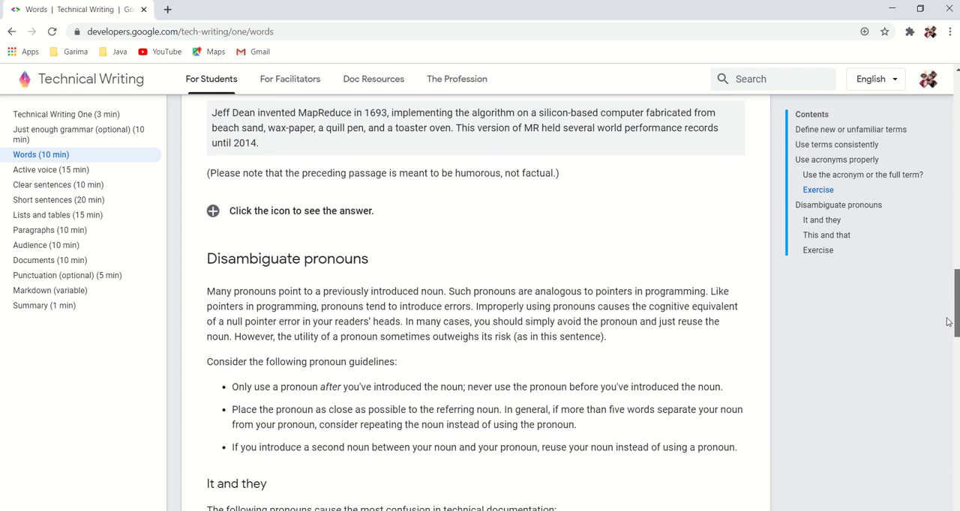
{"action": "scroll", "scroll_direction": "down", "scroll_amount": 3}
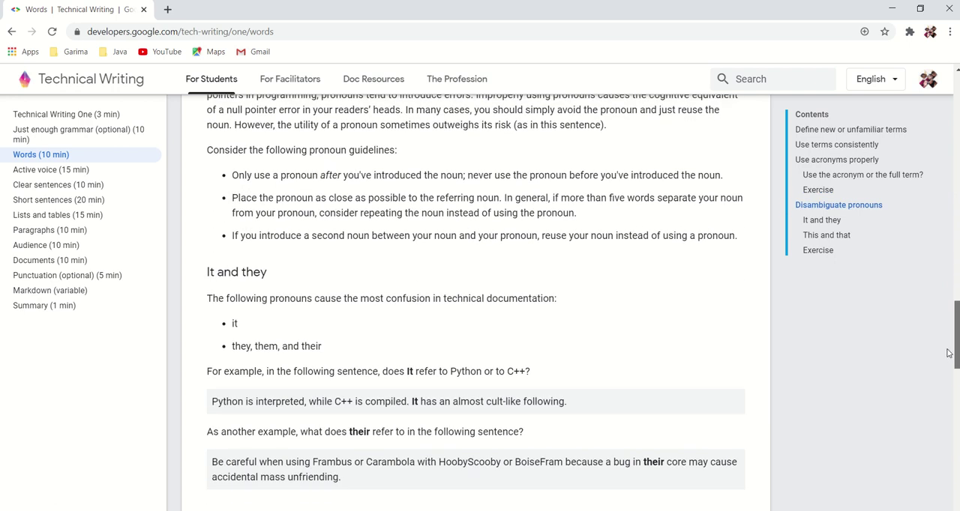
{"action": "scroll", "scroll_direction": "down", "scroll_amount": 3}
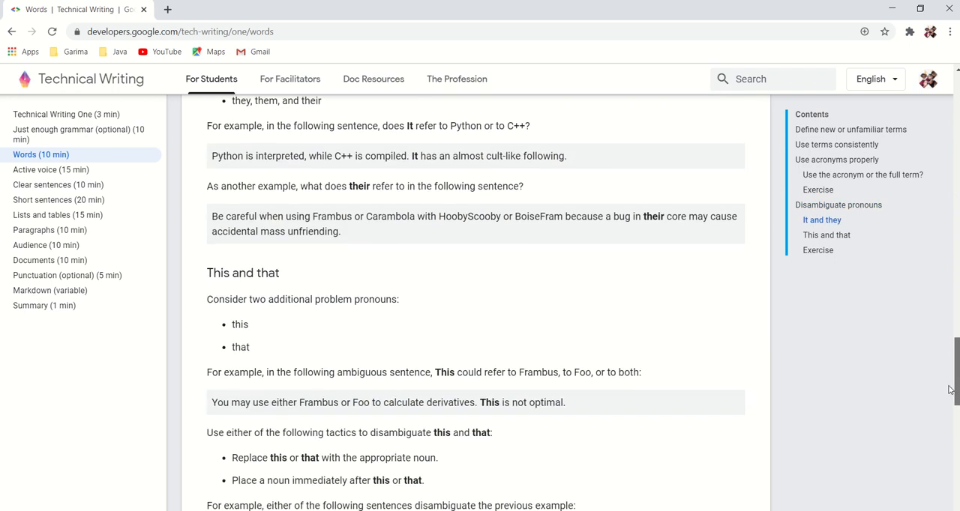
{"action": "scroll", "scroll_direction": "down", "scroll_amount": 3}
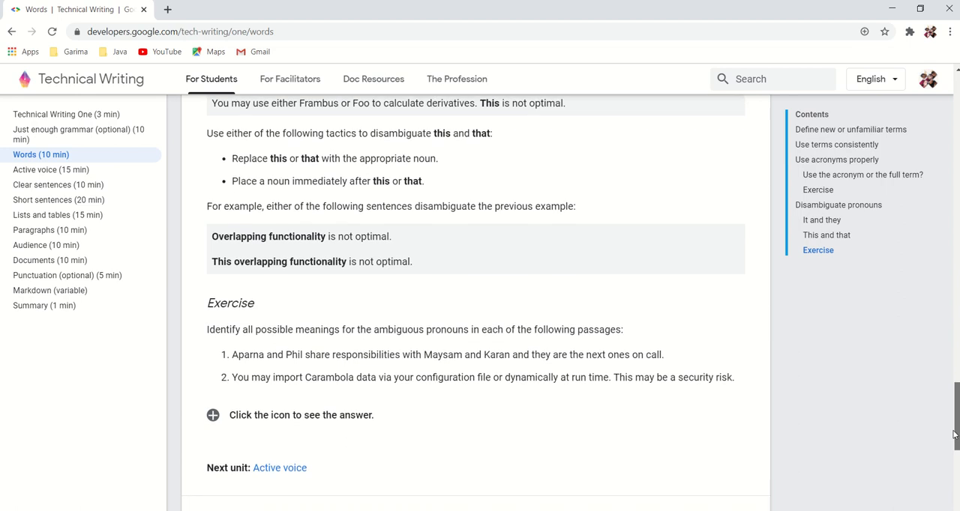
{"action": "scroll", "scroll_direction": "down", "scroll_amount": 3}
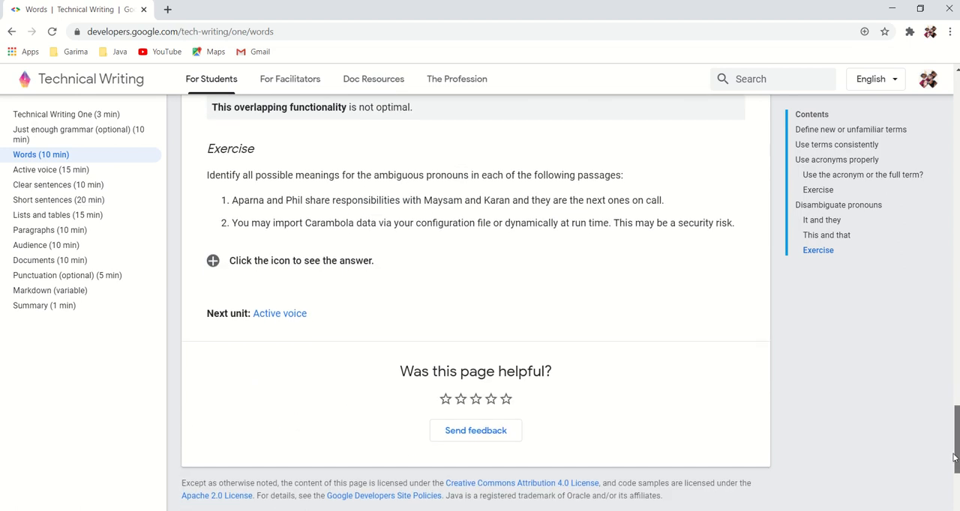
{"action": "scroll", "scroll_direction": "down", "scroll_amount": 3}
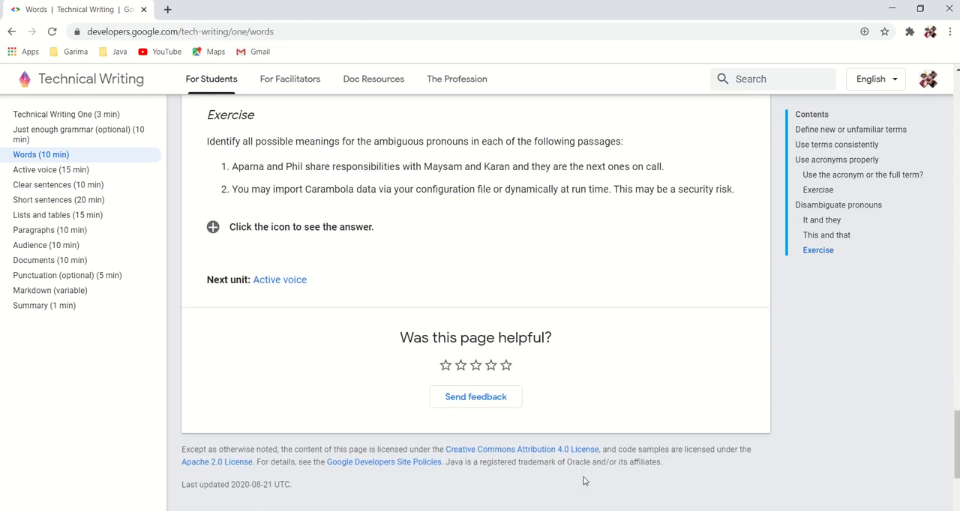
{"action": "mouse_move", "coordinate": [51, 170]}
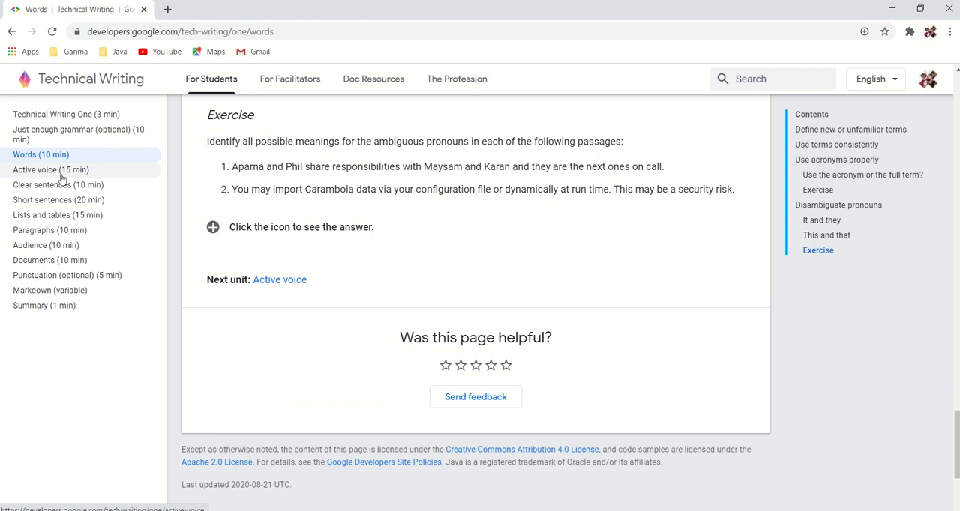
Open the Active voice unit and read through the passive voice examples.
{"action": "left_click", "coordinate": [279, 278]}
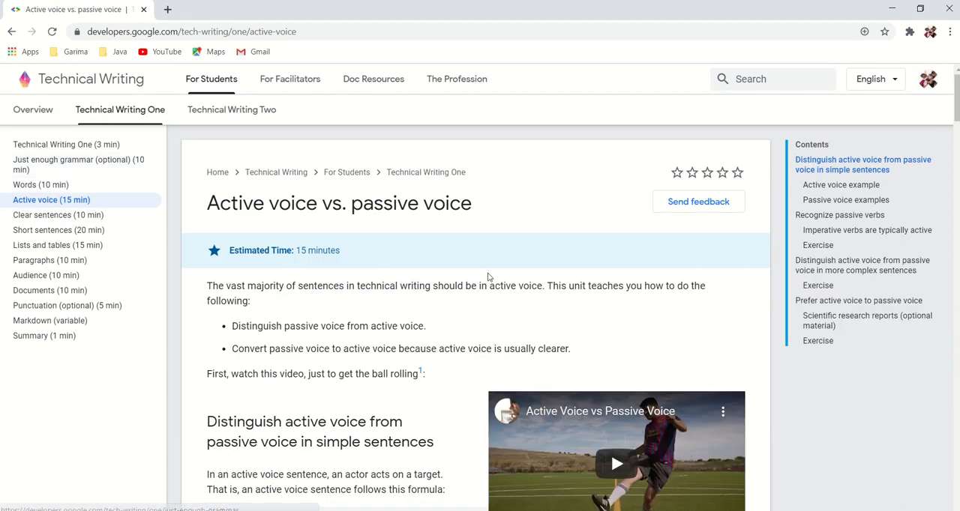
{"action": "mouse_move", "coordinate": [843, 405]}
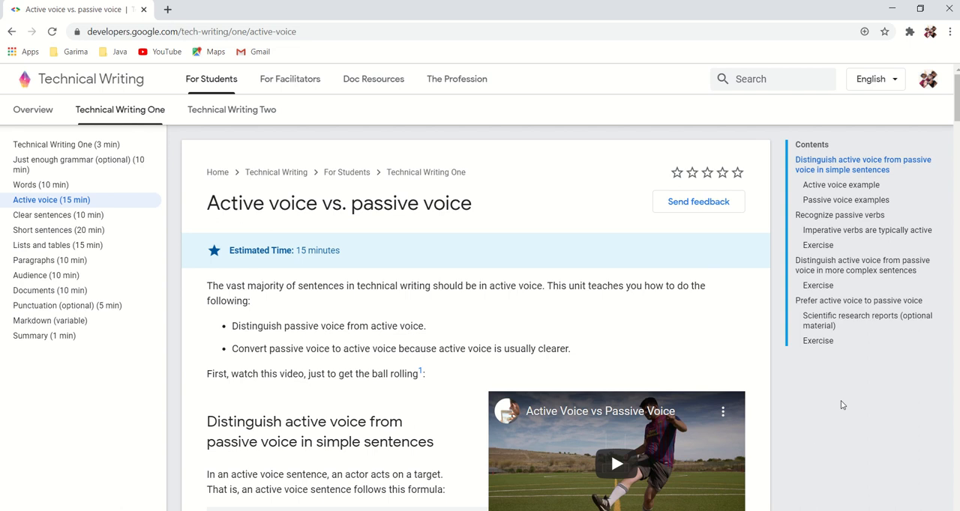
{"action": "mouse_move", "coordinate": [955, 105]}
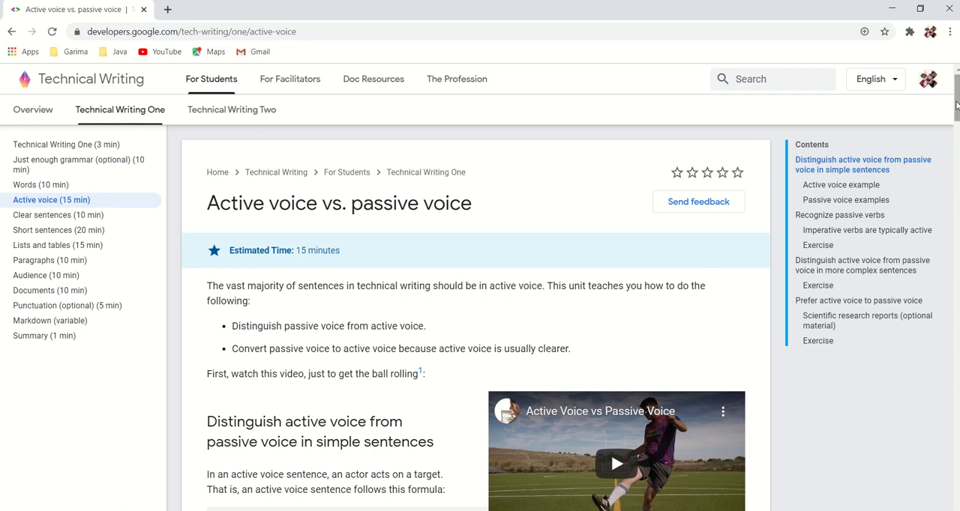
{"action": "scroll", "scroll_direction": "down", "scroll_amount": 3}
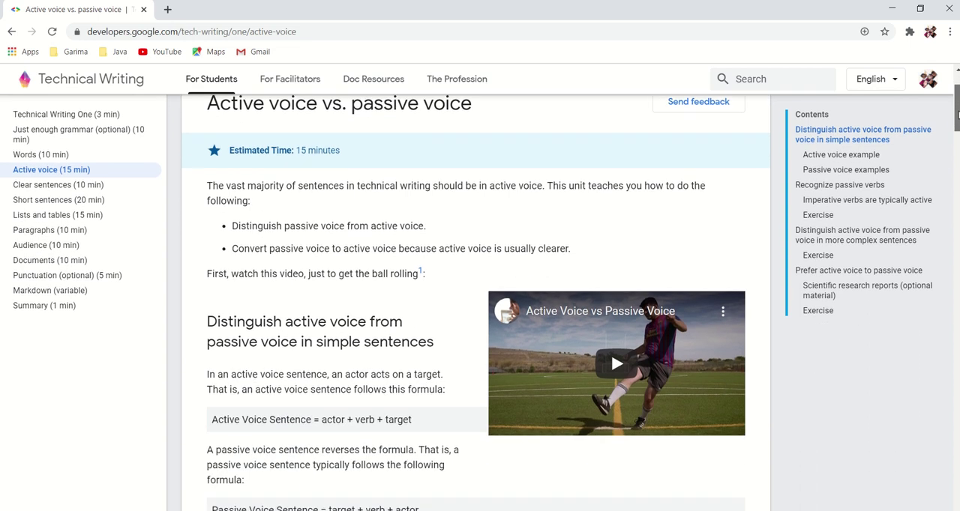
{"action": "scroll", "scroll_direction": "down", "scroll_amount": 3}
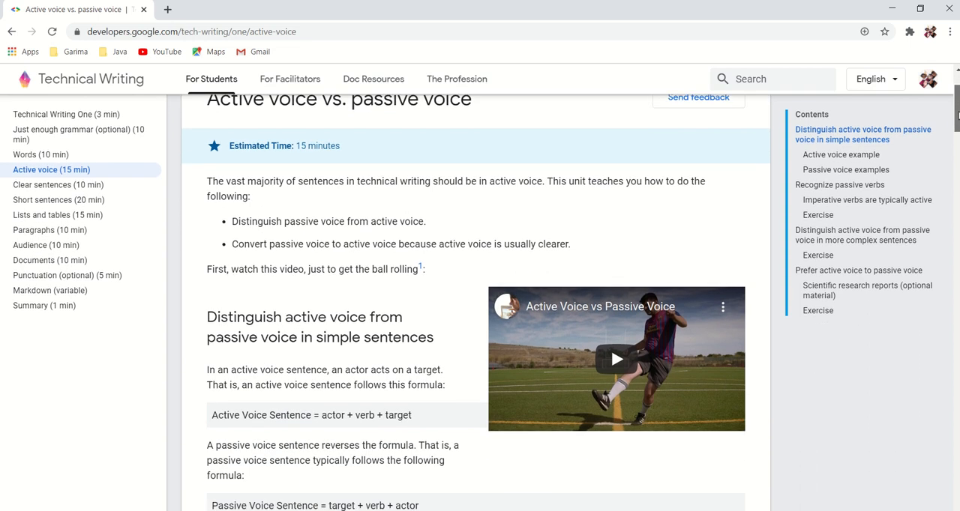
{"action": "scroll", "scroll_direction": "down", "scroll_amount": 3}
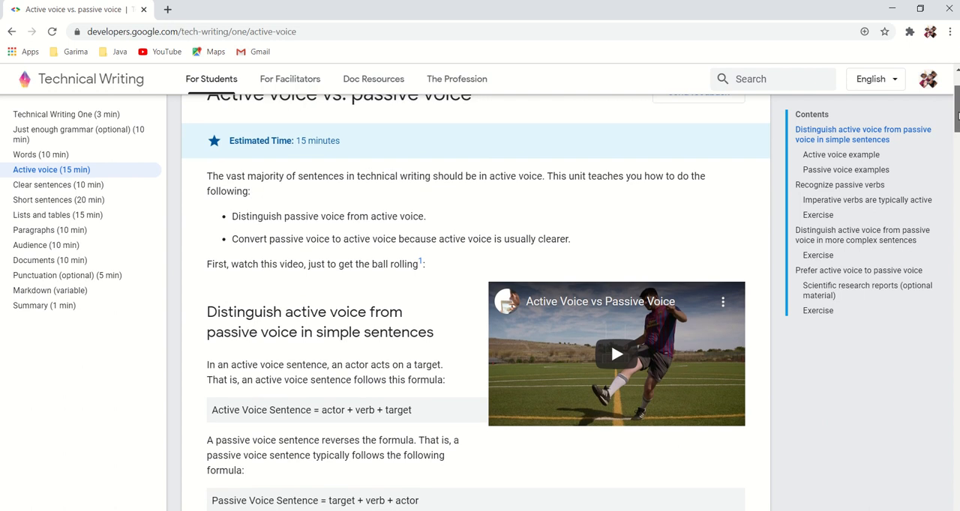
{"action": "scroll", "scroll_direction": "down", "scroll_amount": 3}
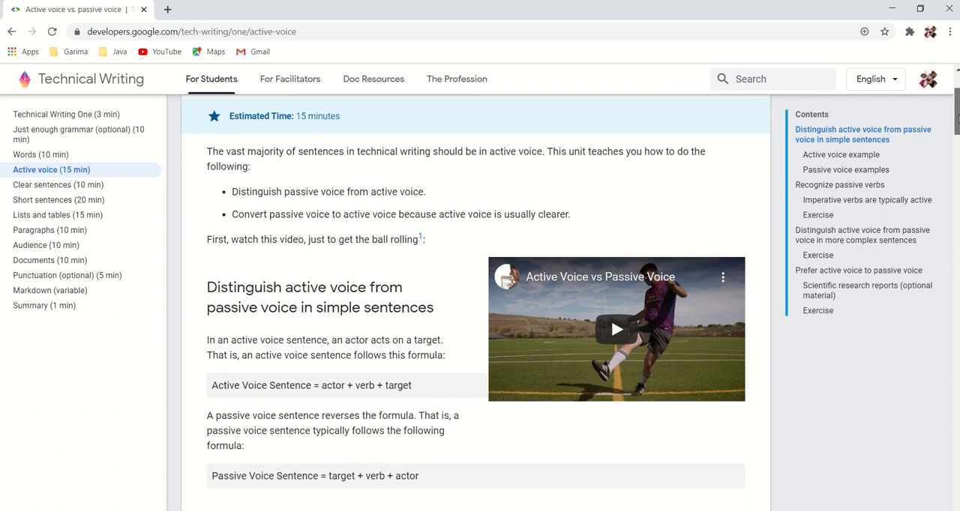
{"action": "scroll", "scroll_direction": "down", "scroll_amount": 3}
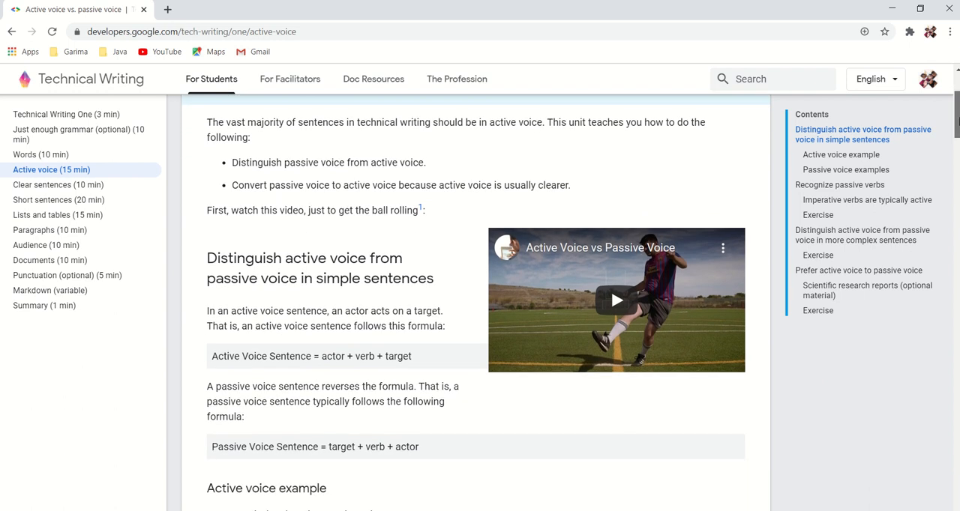
{"action": "scroll", "scroll_direction": "down", "scroll_amount": 3}
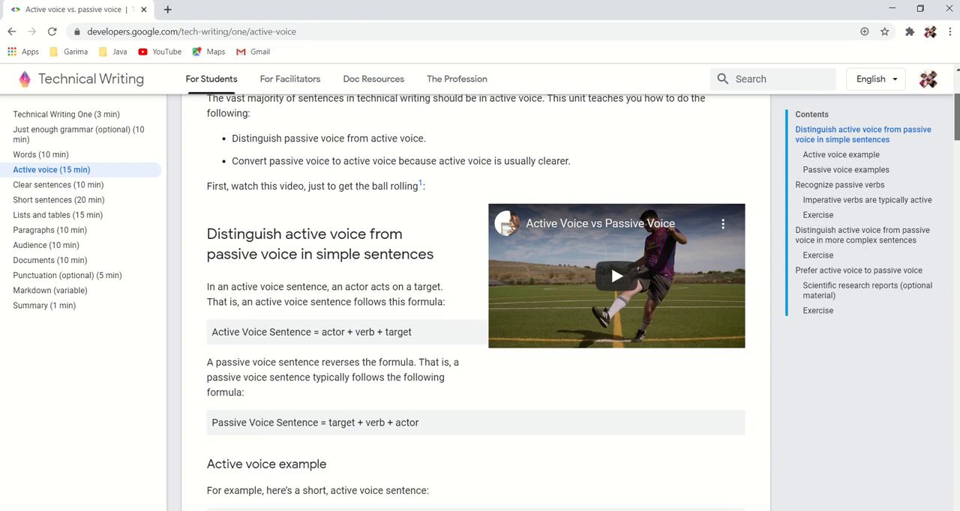
{"action": "scroll", "scroll_direction": "down", "scroll_amount": 3}
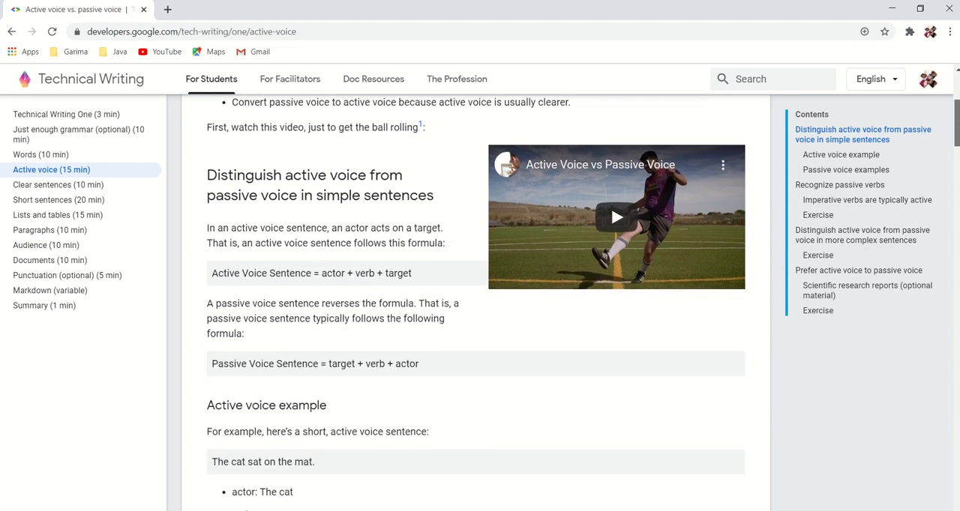
Read the passive verbs sections down to the first Passive or Active exercise.
{"action": "scroll", "scroll_direction": "down", "scroll_amount": 3}
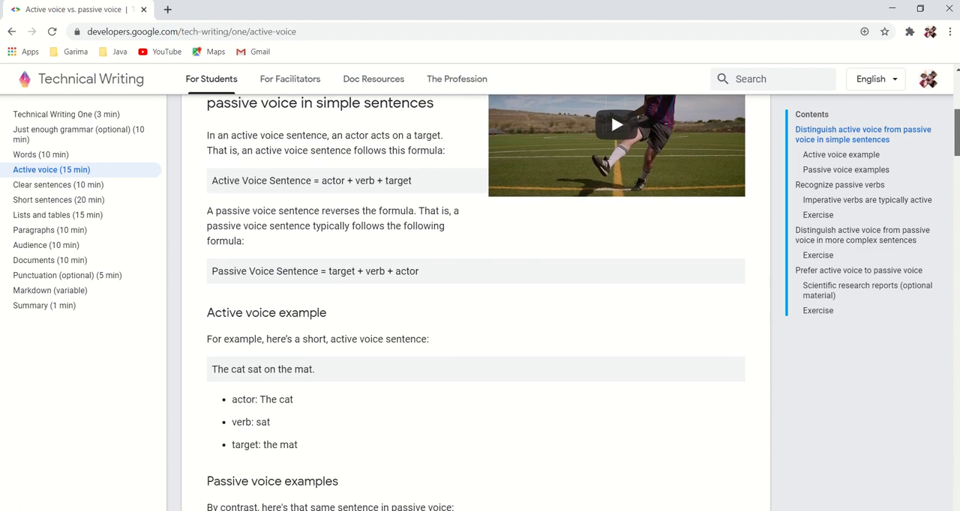
{"action": "scroll", "scroll_direction": "down", "scroll_amount": 3}
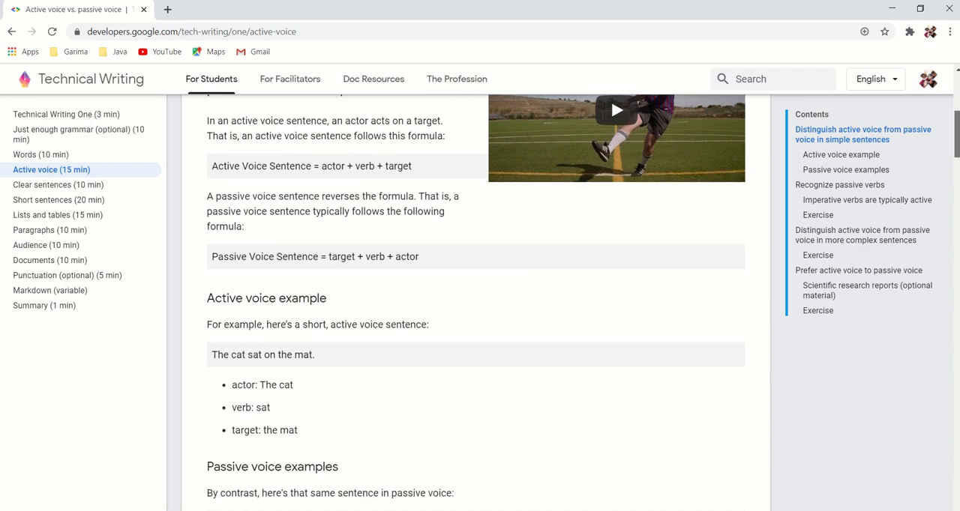
{"action": "scroll", "scroll_direction": "down", "scroll_amount": 3}
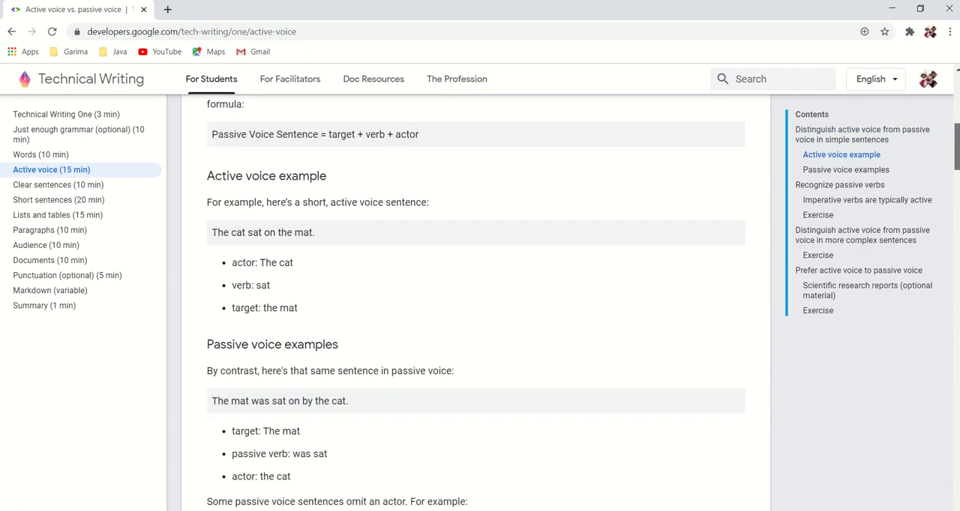
{"action": "scroll", "scroll_direction": "down", "scroll_amount": 3}
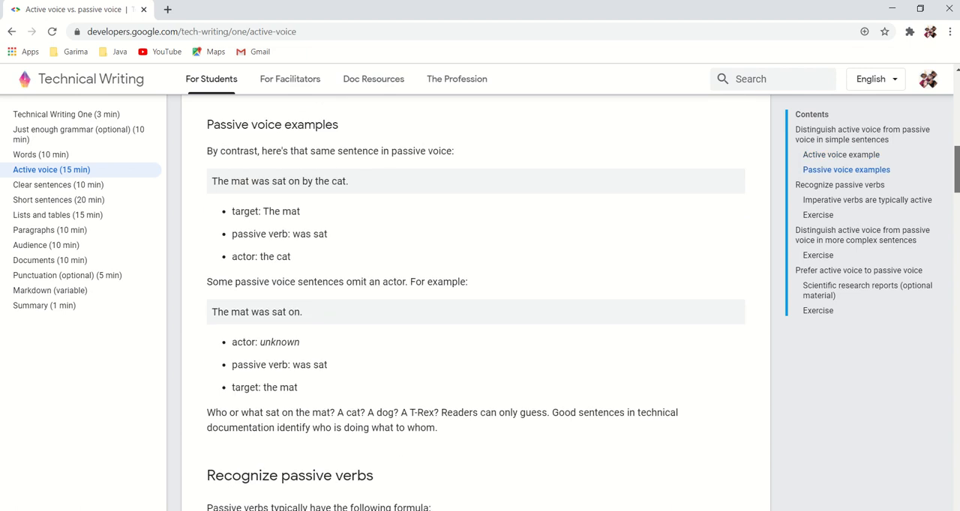
{"action": "scroll", "scroll_direction": "down", "scroll_amount": 3}
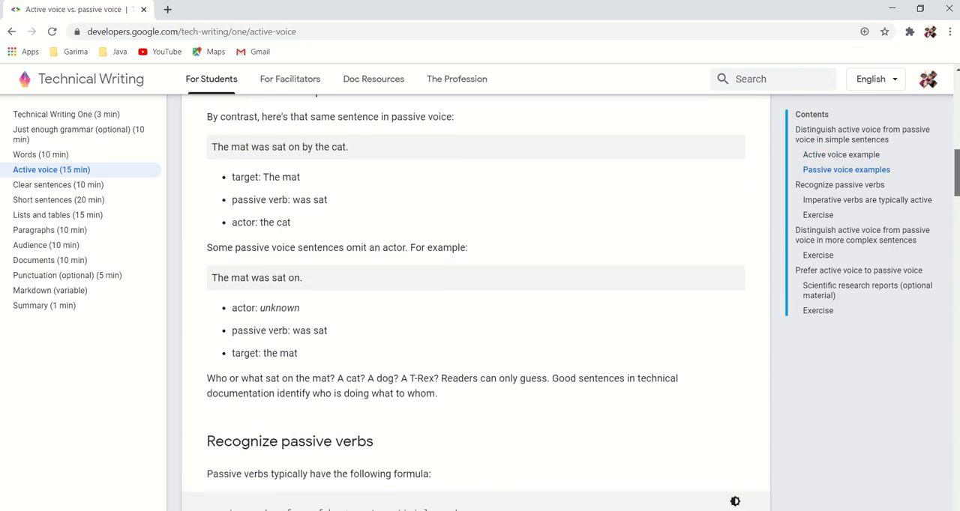
{"action": "scroll", "scroll_direction": "down", "scroll_amount": 3}
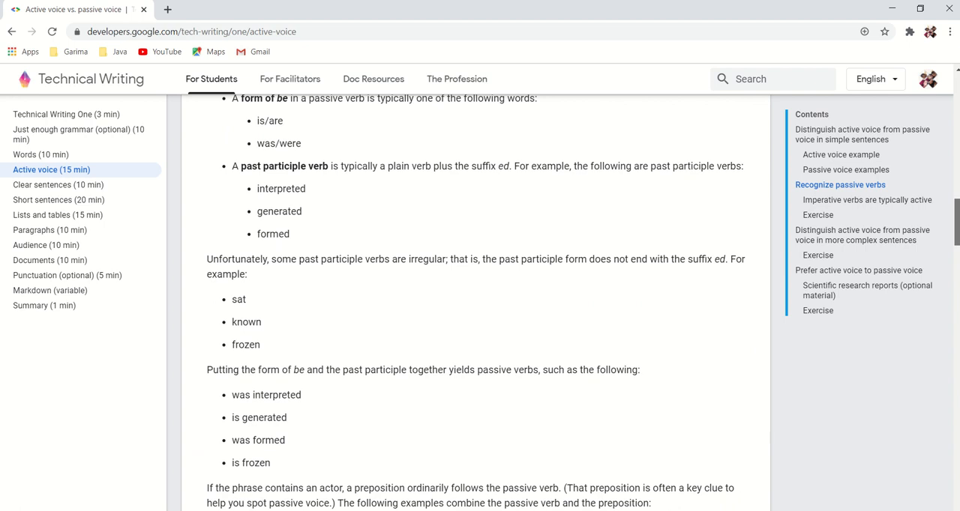
{"action": "scroll", "scroll_direction": "down", "scroll_amount": 3}
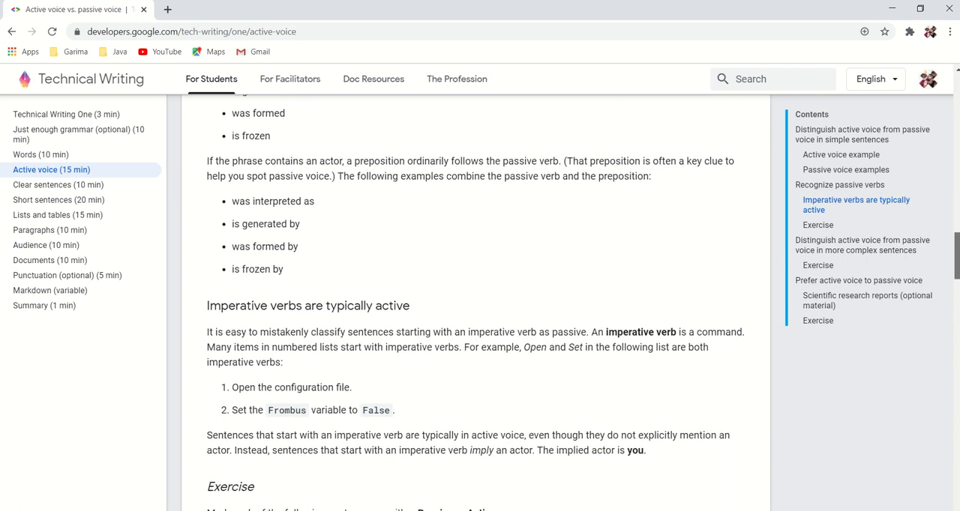
{"action": "scroll", "scroll_direction": "down", "scroll_amount": 3}
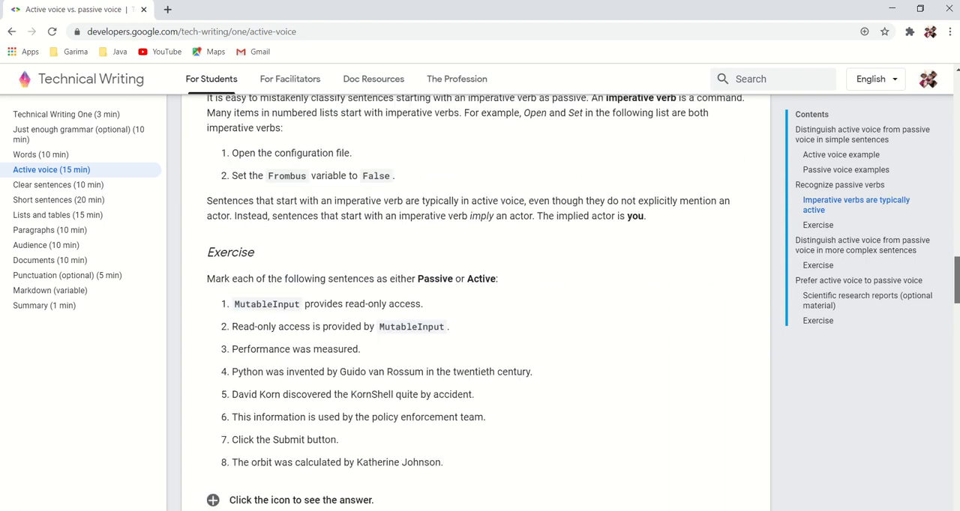
Read the complex-sentence diagrams and two-verb exercise down to the Prefer active voice heading.
{"action": "scroll", "scroll_direction": "down", "scroll_amount": 3}
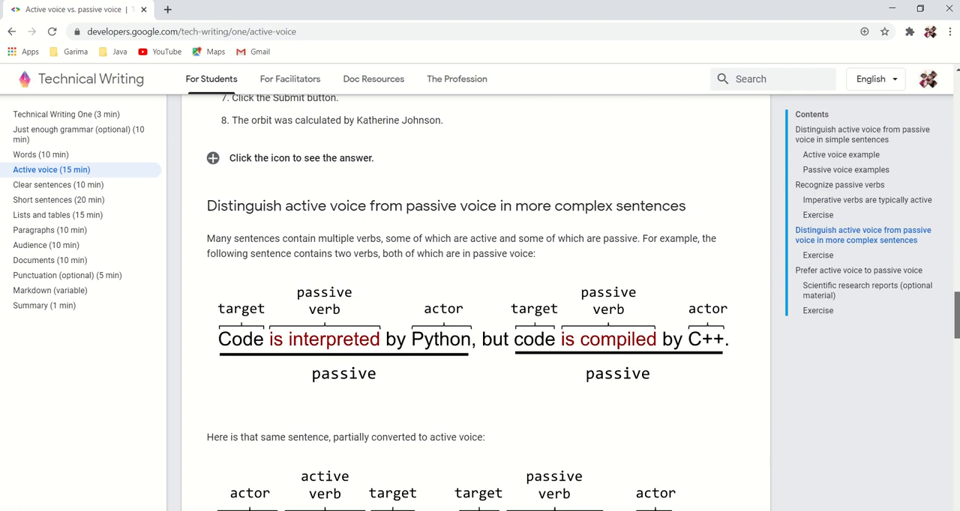
{"action": "scroll", "scroll_direction": "down", "scroll_amount": 3}
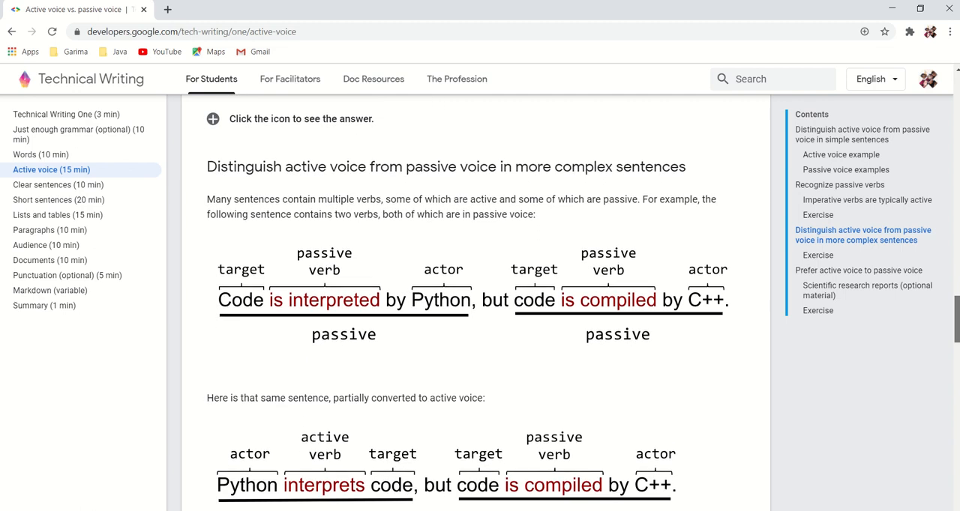
{"action": "scroll", "scroll_direction": "down", "scroll_amount": 3}
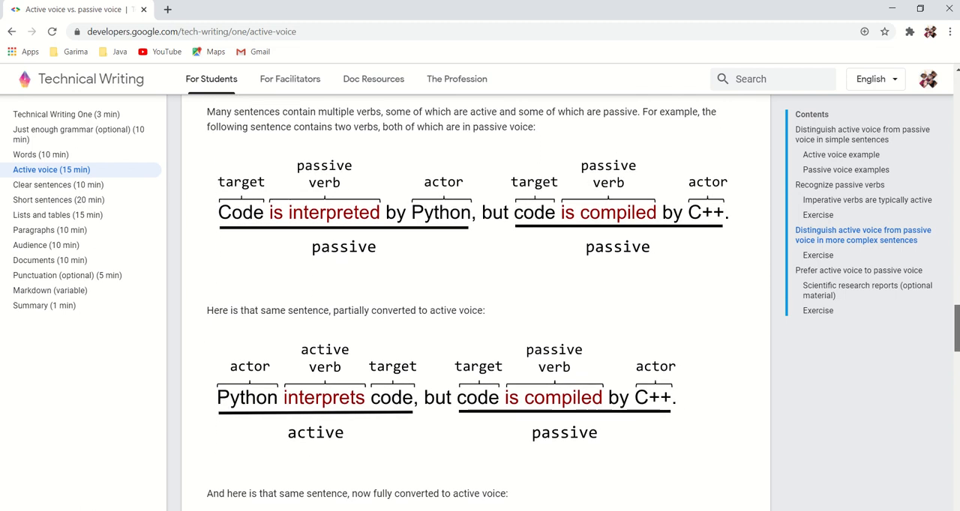
{"action": "mouse_move", "coordinate": [434, 220]}
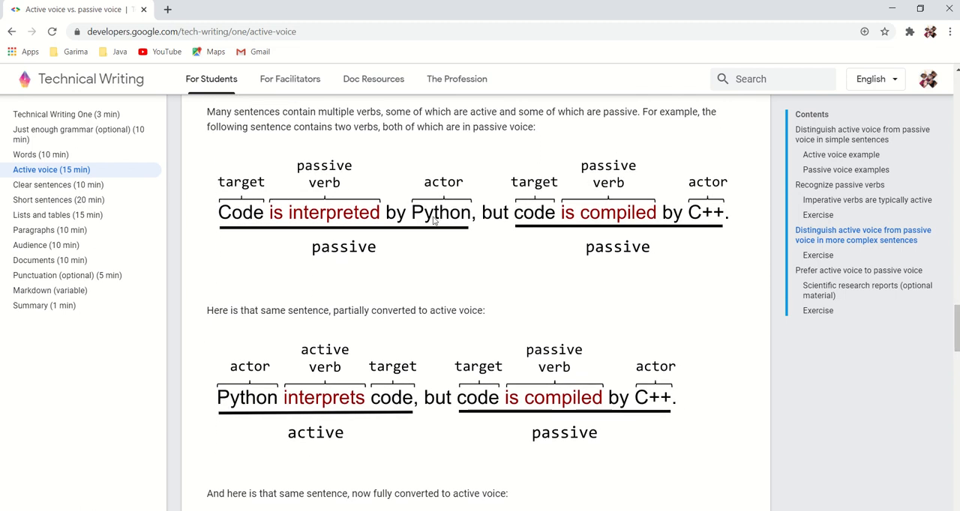
{"action": "mouse_move", "coordinate": [219, 252]}
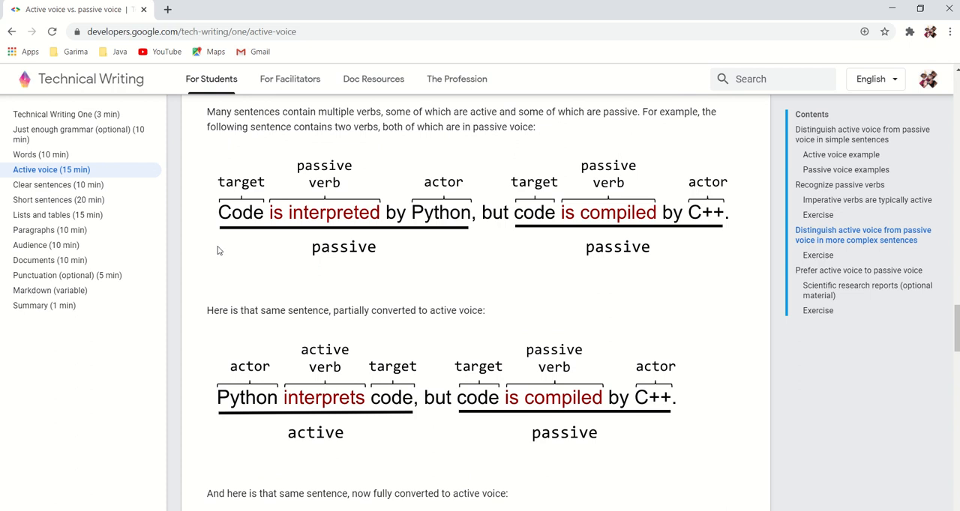
{"action": "mouse_move", "coordinate": [224, 264]}
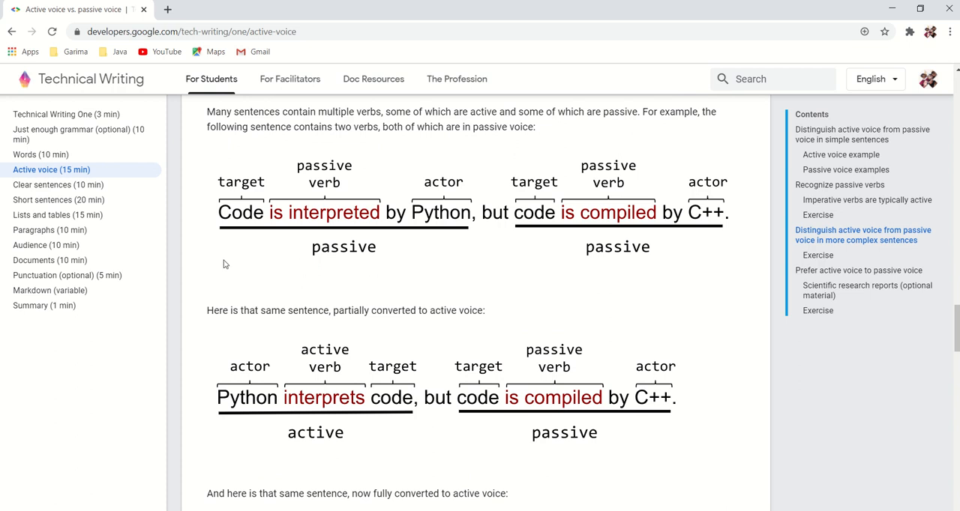
{"action": "mouse_move", "coordinate": [416, 237]}
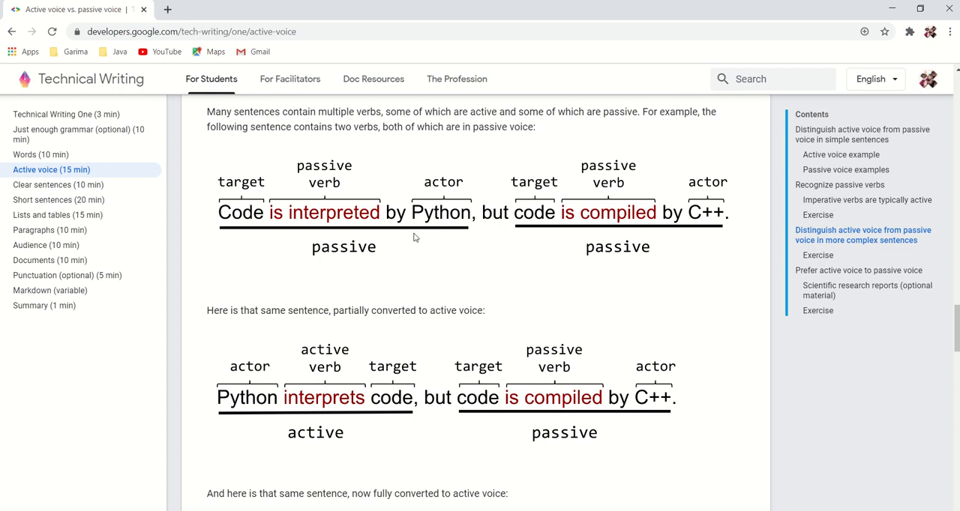
{"action": "mouse_move", "coordinate": [651, 229]}
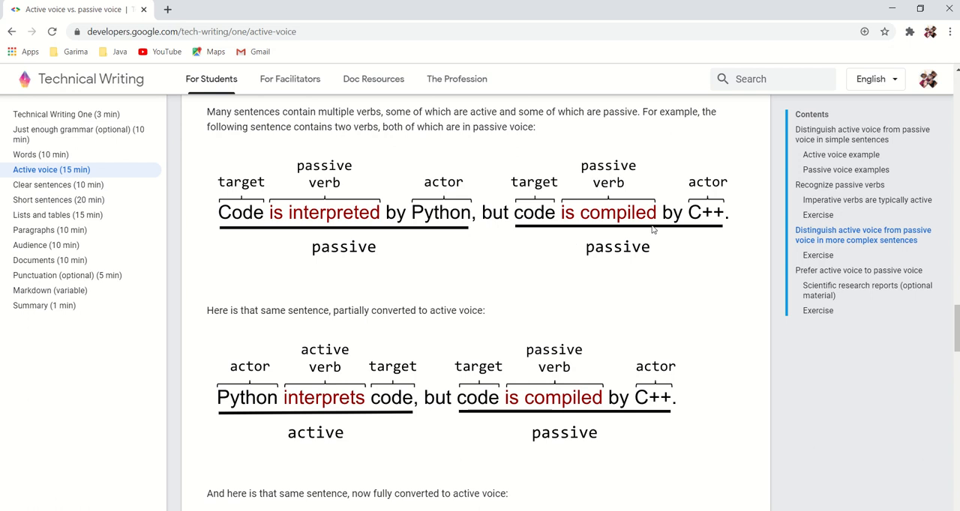
{"action": "mouse_move", "coordinate": [741, 243]}
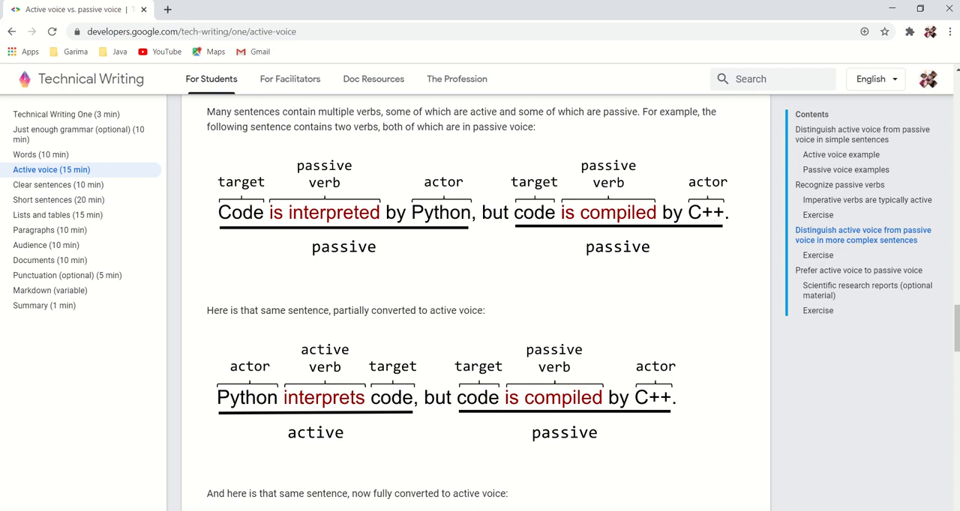
{"action": "scroll", "scroll_direction": "down", "scroll_amount": 3}
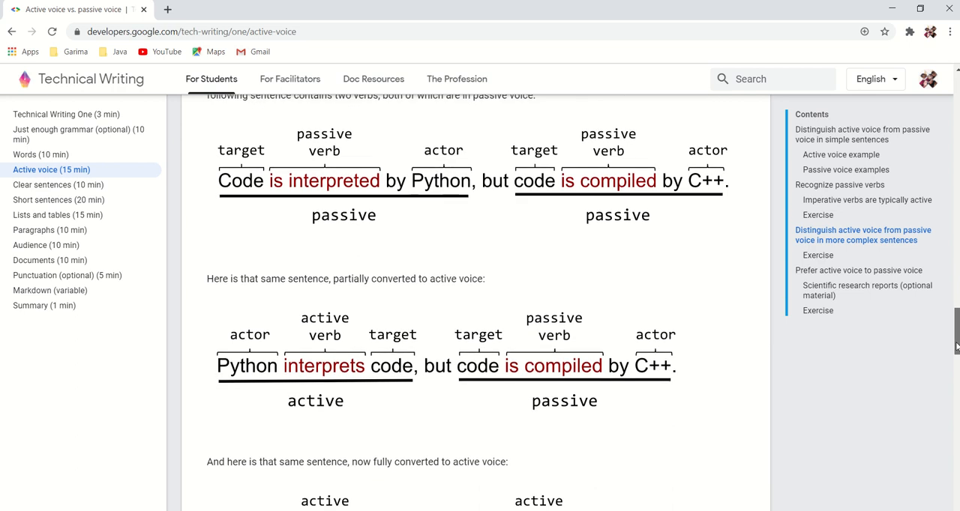
{"action": "scroll", "scroll_direction": "down", "scroll_amount": 3}
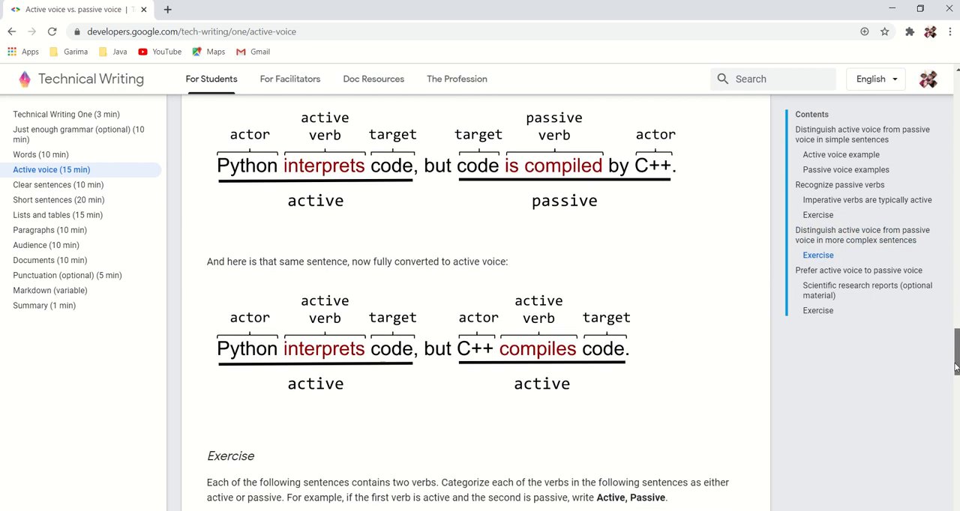
{"action": "scroll", "scroll_direction": "down", "scroll_amount": 3}
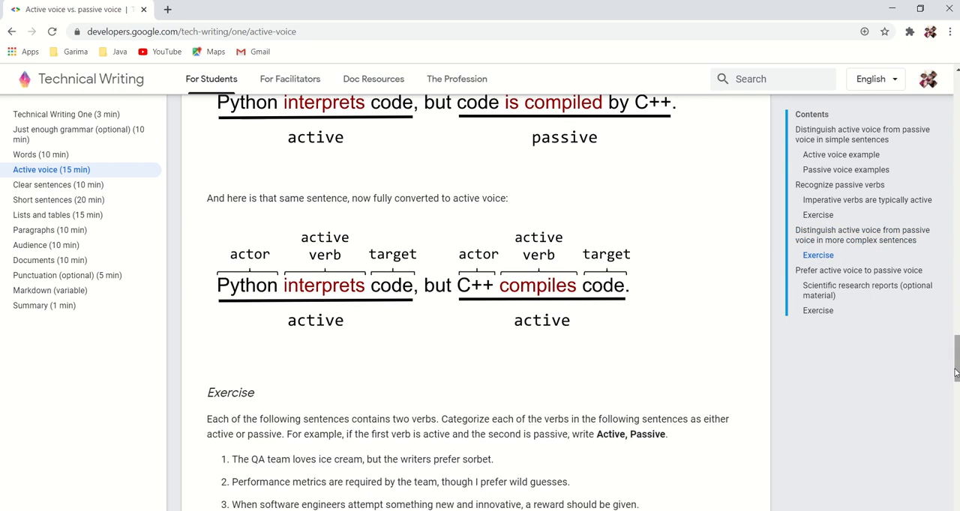
{"action": "mouse_move", "coordinate": [276, 315]}
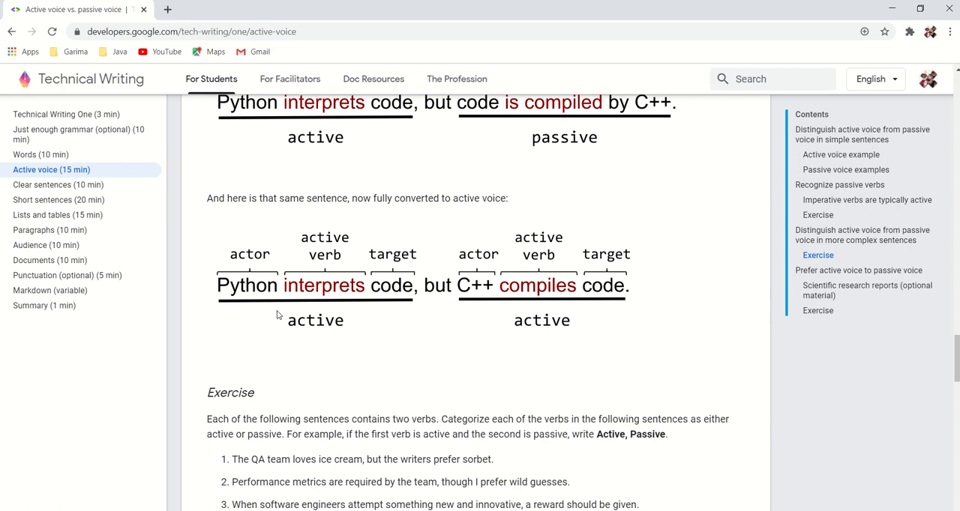
{"action": "mouse_move", "coordinate": [474, 309]}
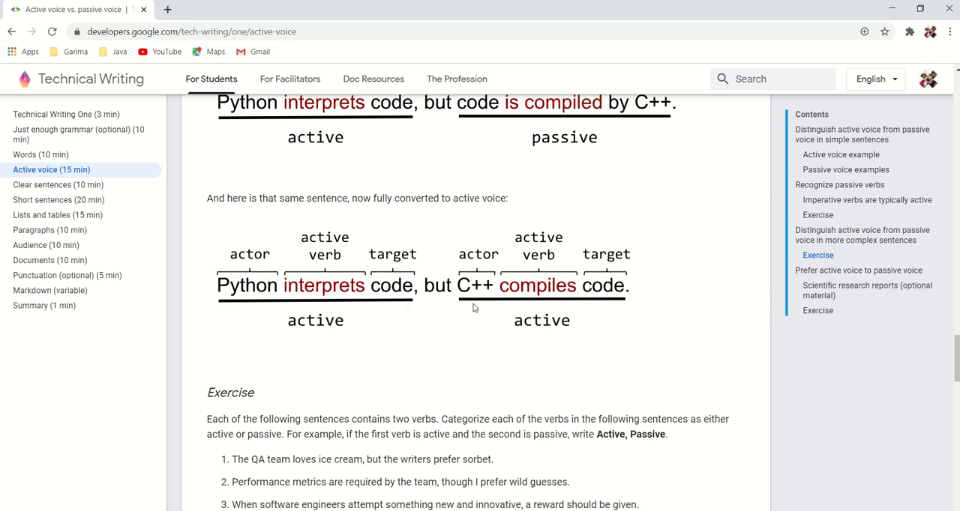
{"action": "mouse_move", "coordinate": [756, 352]}
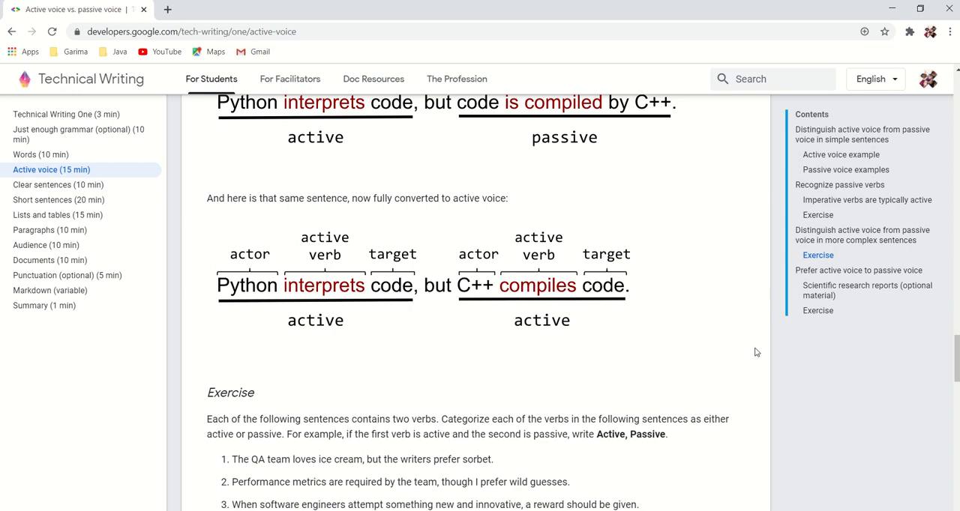
{"action": "scroll", "scroll_direction": "down", "scroll_amount": 3}
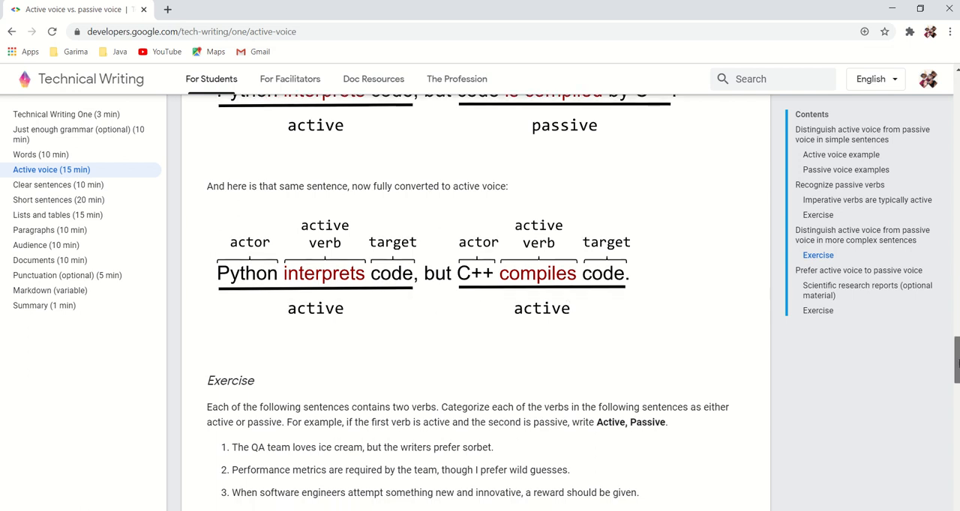
{"action": "scroll", "scroll_direction": "down", "scroll_amount": 3}
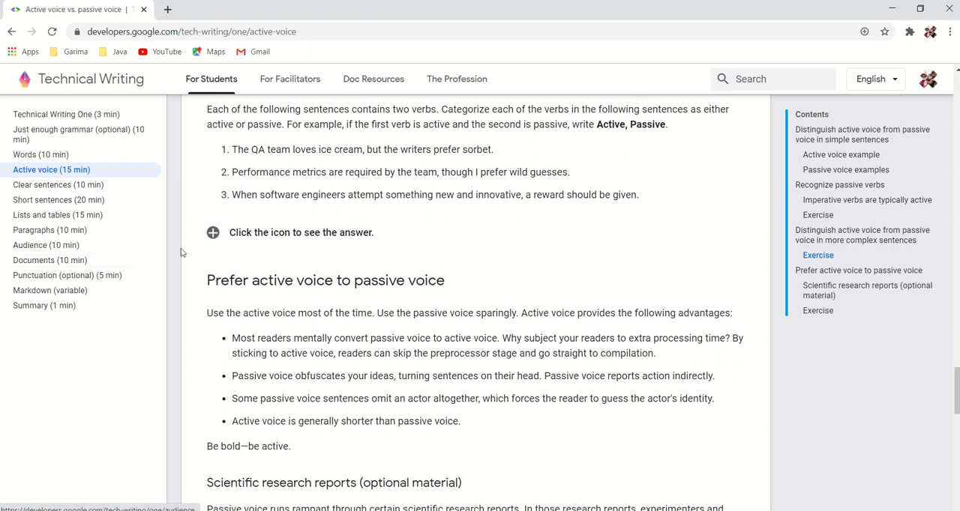
Reveal the two-verb exercise answers and read to the final rewriting exercise and Next unit link.
{"action": "left_click", "coordinate": [213, 233]}
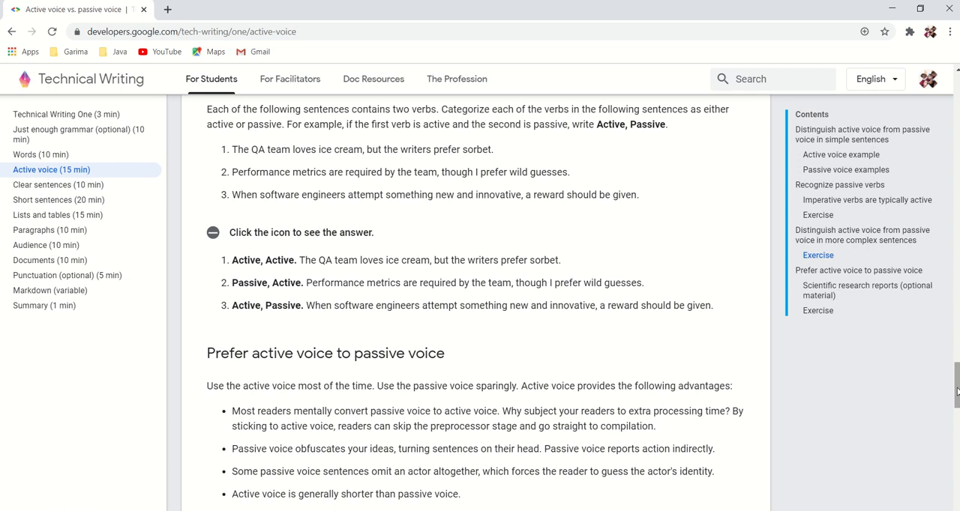
{"action": "scroll", "scroll_direction": "down", "scroll_amount": 3}
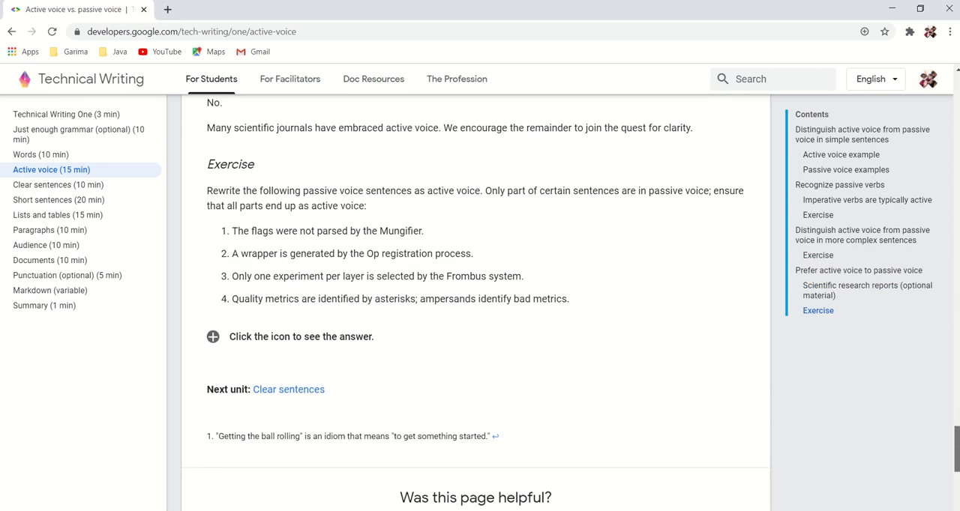
{"action": "scroll", "scroll_direction": "down", "scroll_amount": 3}
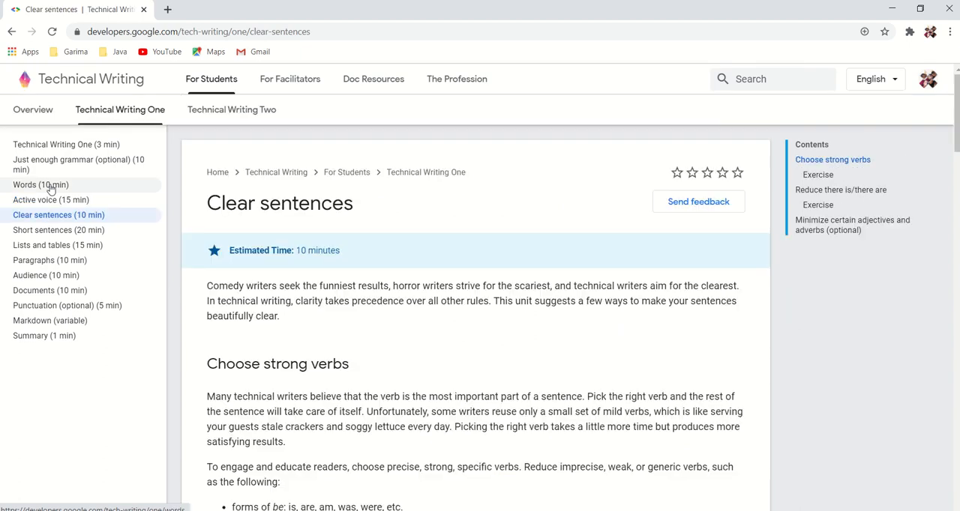
{"action": "mouse_move", "coordinate": [408, 360]}
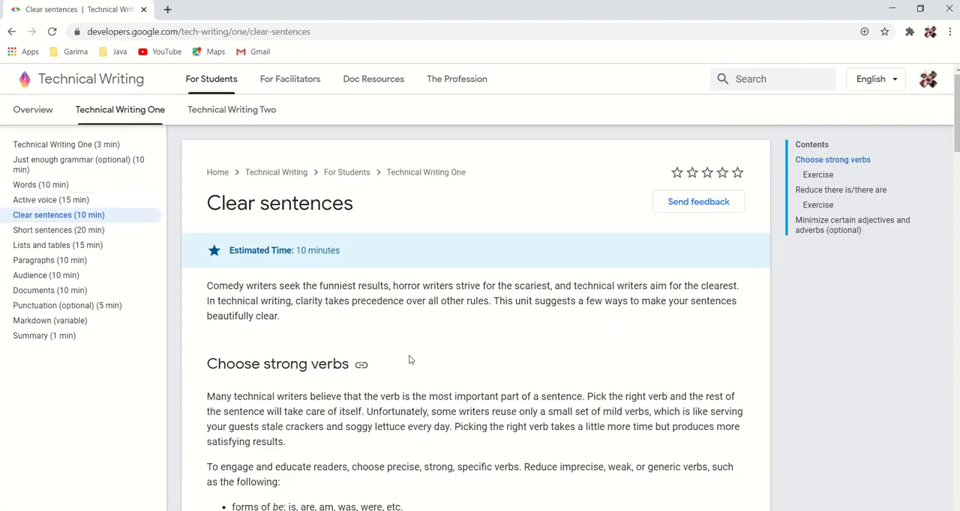
{"action": "mouse_move", "coordinate": [861, 318]}
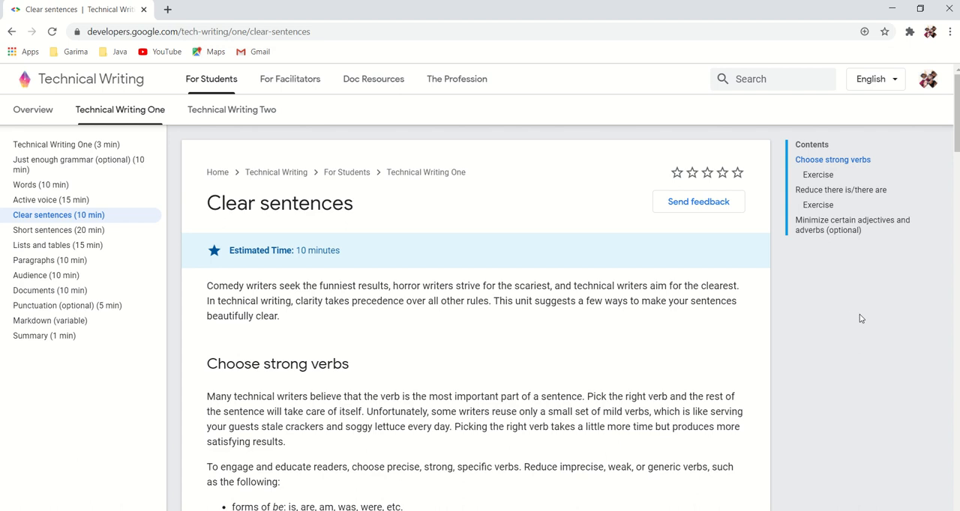
{"action": "mouse_move", "coordinate": [745, 321]}
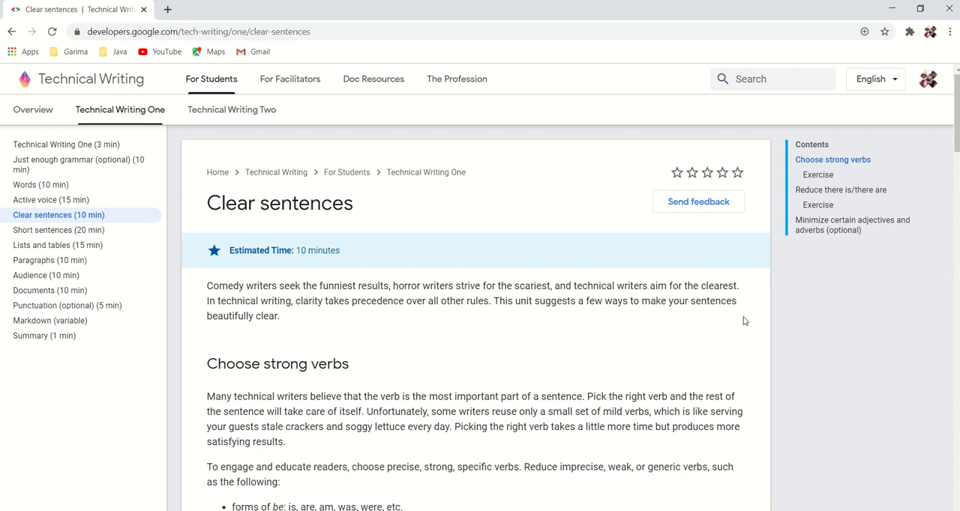
{"action": "mouse_move", "coordinate": [943, 193]}
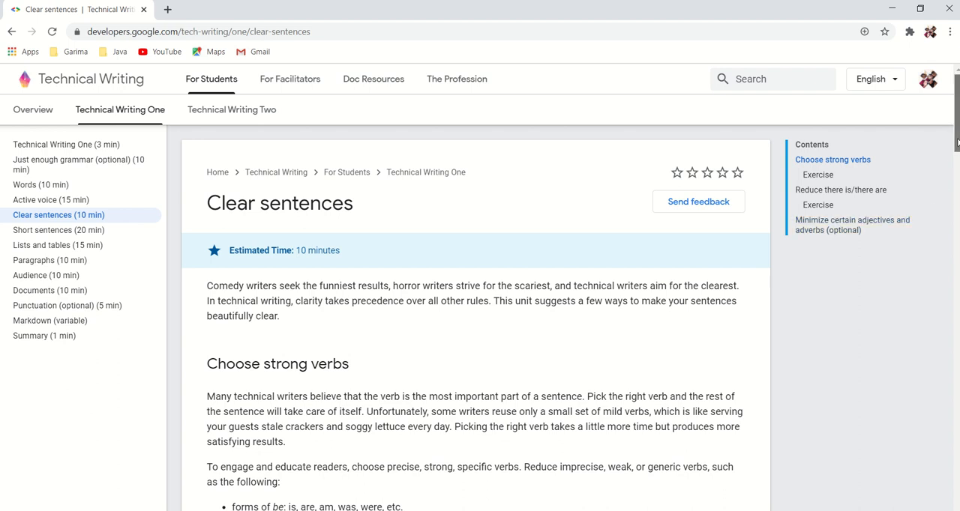
Read down the Clear sentences unit through its main sections.
{"action": "scroll", "scroll_direction": "down", "scroll_amount": 3}
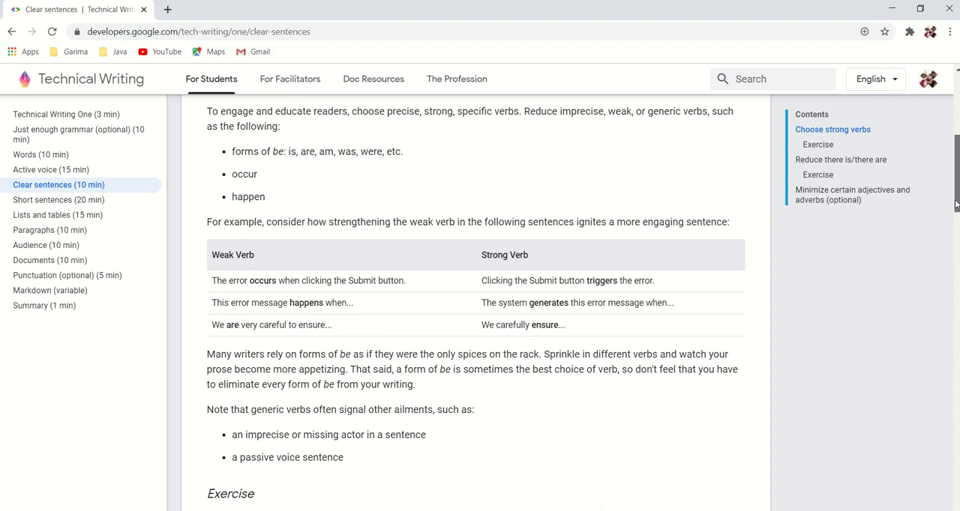
{"action": "scroll", "scroll_direction": "down", "scroll_amount": 3}
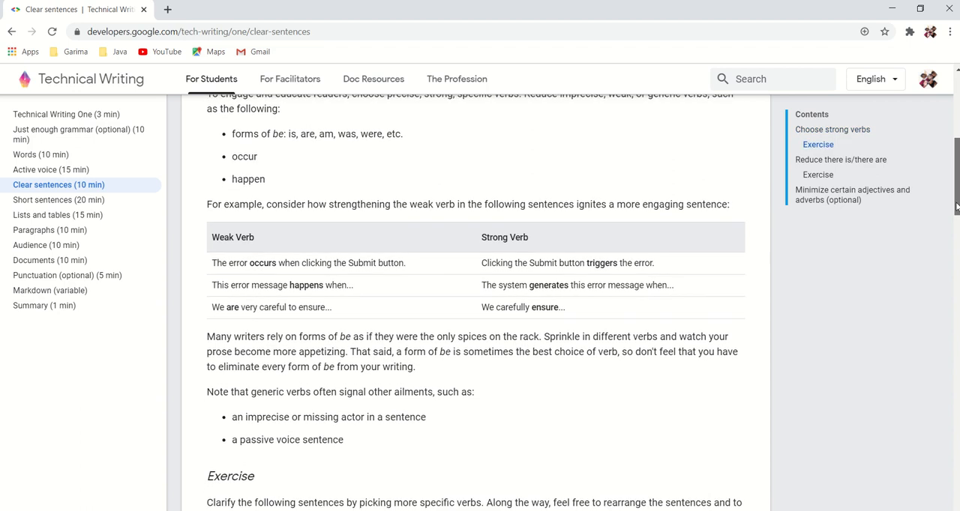
{"action": "scroll", "scroll_direction": "down", "scroll_amount": 3}
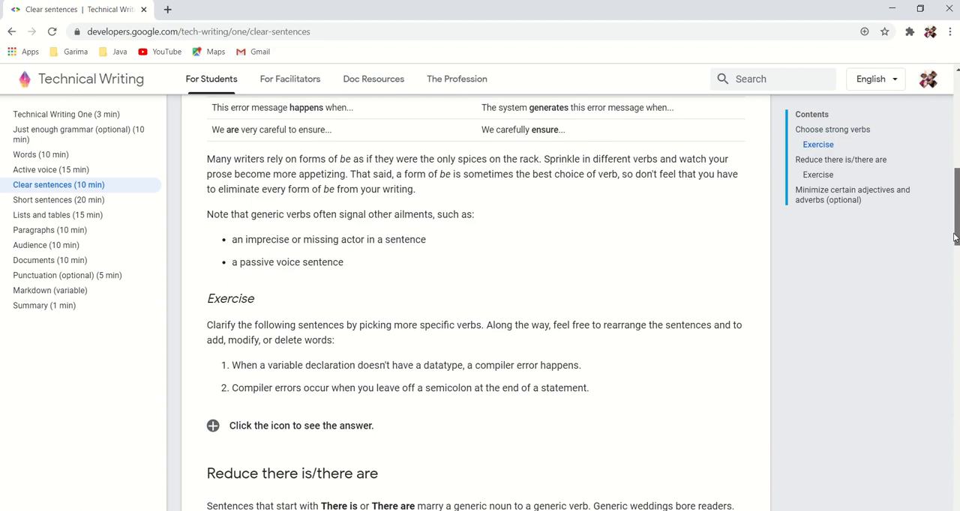
{"action": "scroll", "scroll_direction": "down", "scroll_amount": 3}
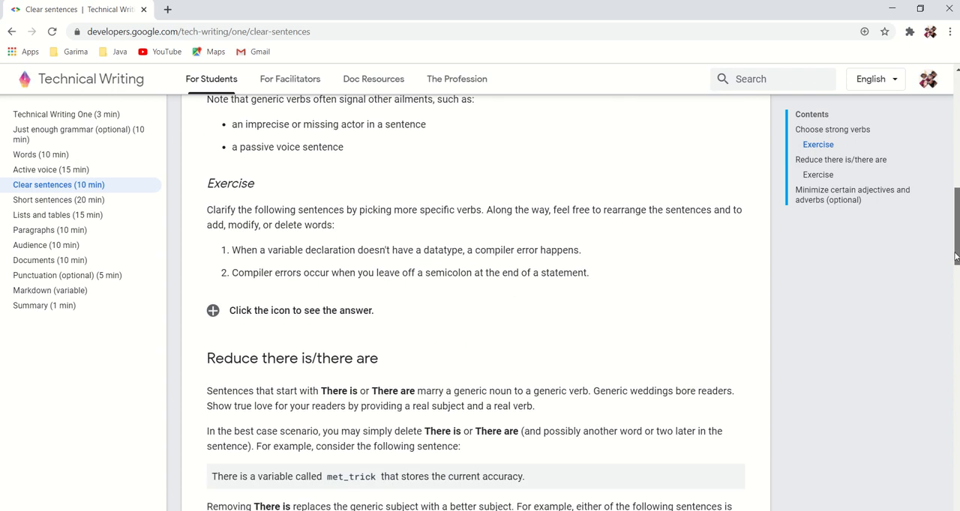
{"action": "scroll", "scroll_direction": "down", "scroll_amount": 3}
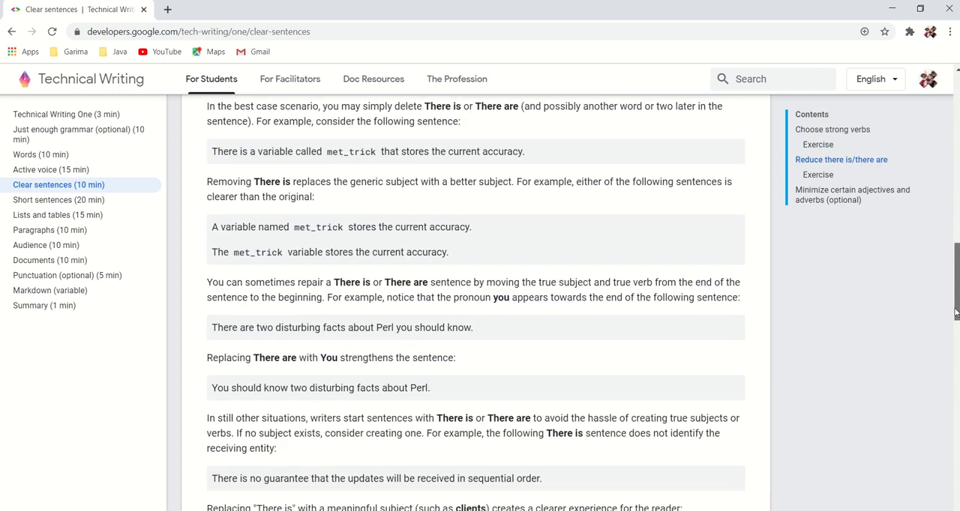
{"action": "scroll", "scroll_direction": "down", "scroll_amount": 3}
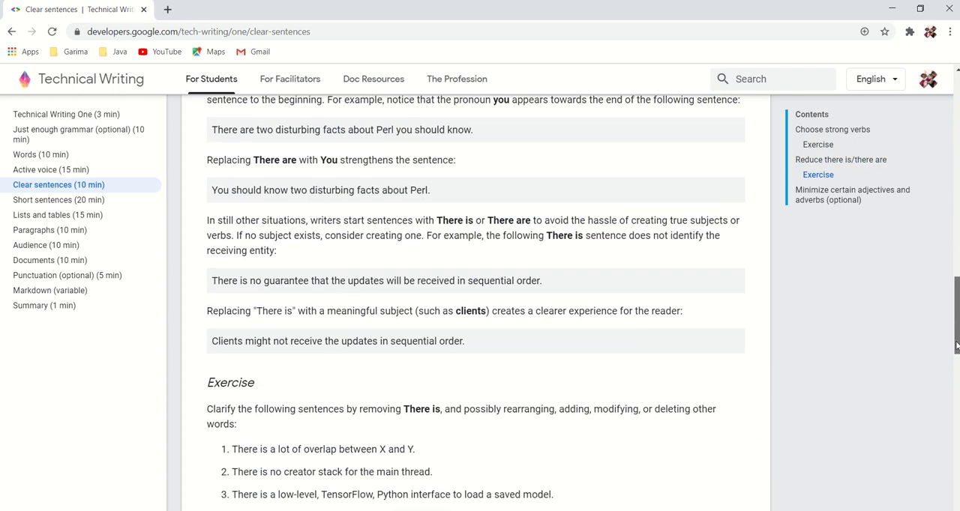
{"action": "scroll", "scroll_direction": "down", "scroll_amount": 3}
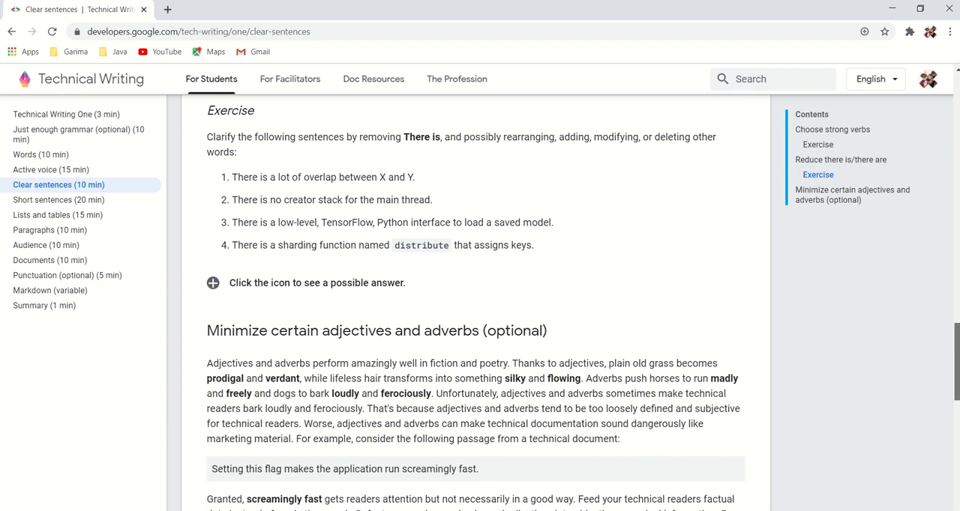
Reach the footer, then settle on the closing Note and the Next unit: Short sentences link.
{"action": "scroll", "scroll_direction": "down", "scroll_amount": 3}
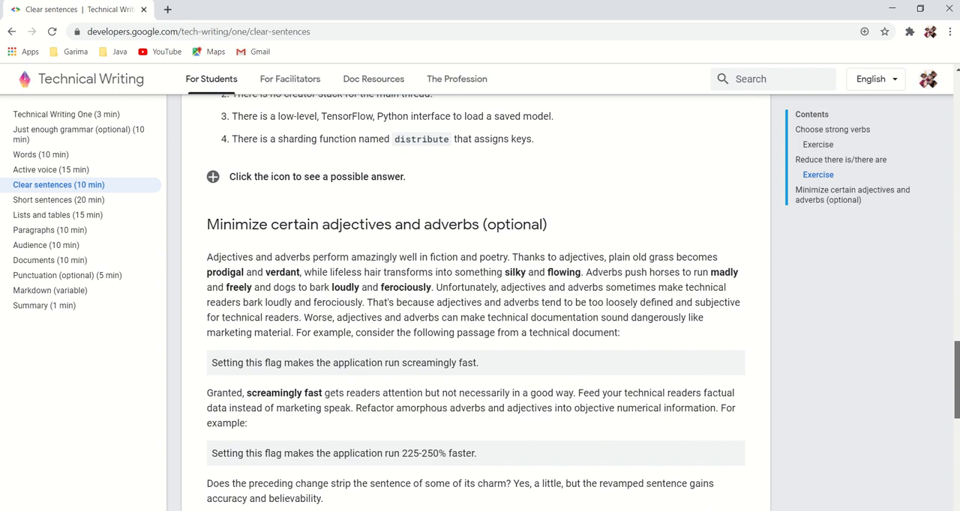
{"action": "scroll", "scroll_direction": "down", "scroll_amount": 3}
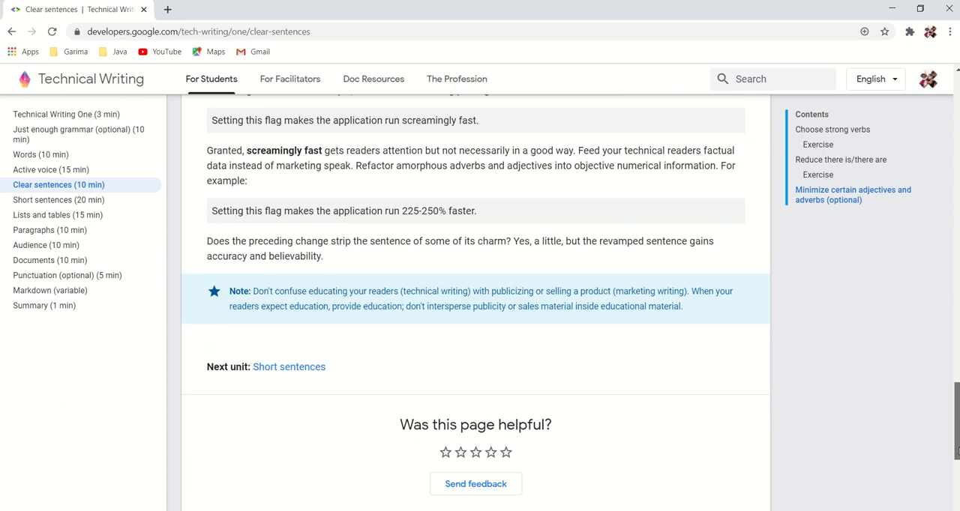
{"action": "scroll", "scroll_direction": "down", "scroll_amount": 3}
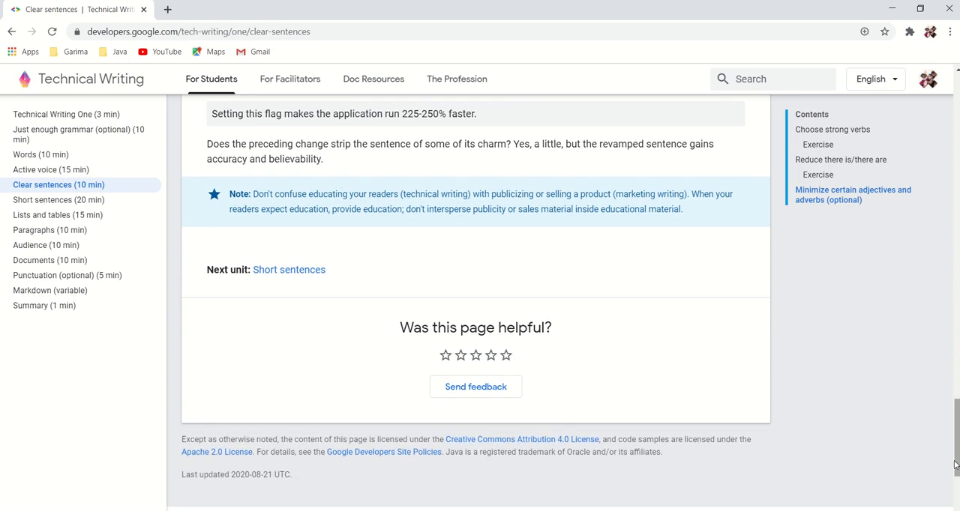
{"action": "scroll", "scroll_direction": "down", "scroll_amount": 3}
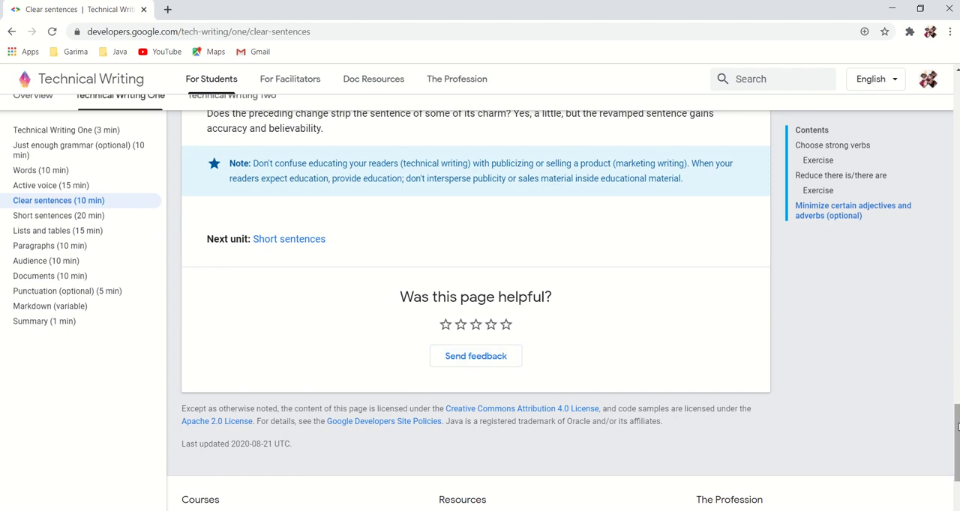
{"action": "scroll", "scroll_direction": "up", "scroll_amount": 3}
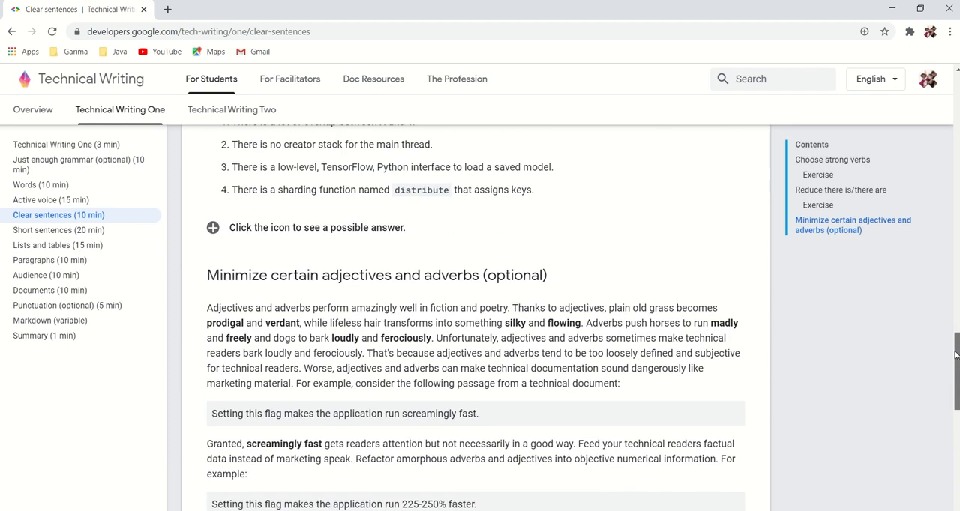
{"action": "scroll", "scroll_direction": "down", "scroll_amount": 3}
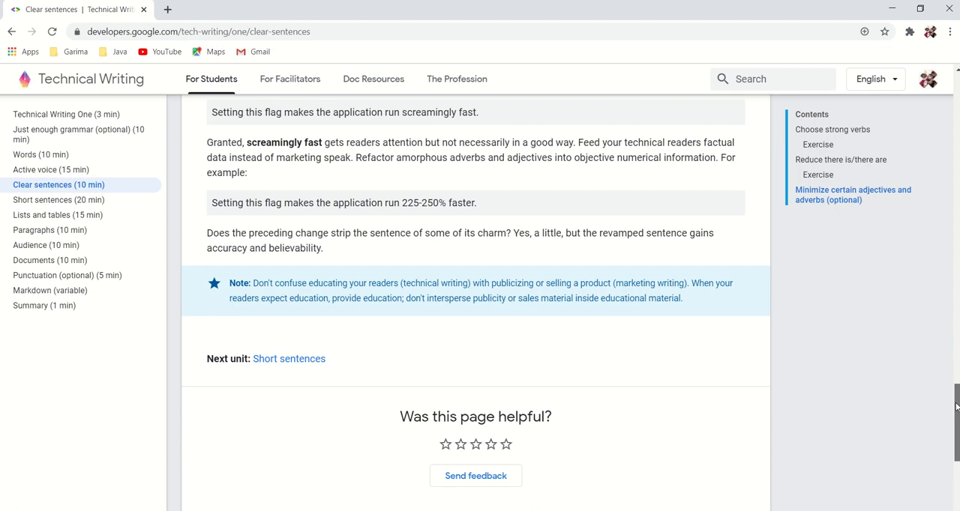
{"action": "mouse_move", "coordinate": [59, 199]}
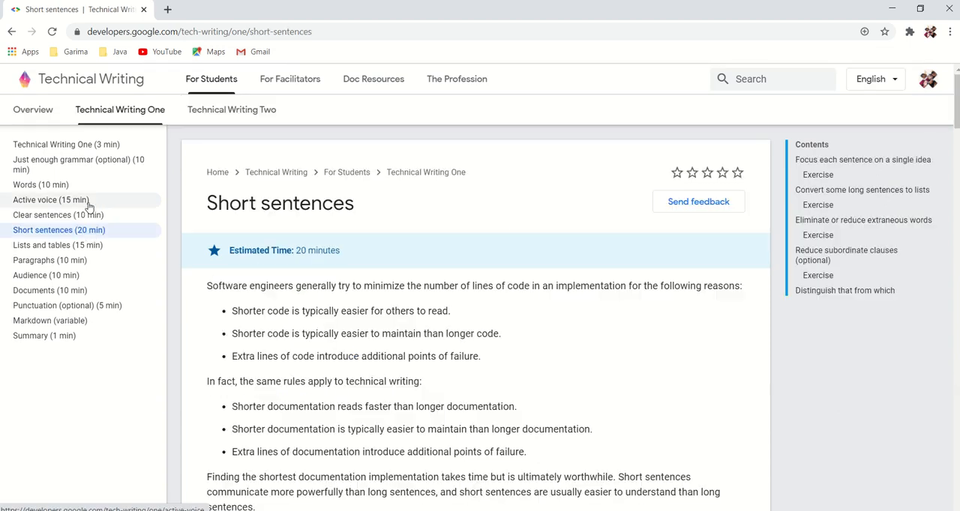
{"action": "mouse_move", "coordinate": [552, 267]}
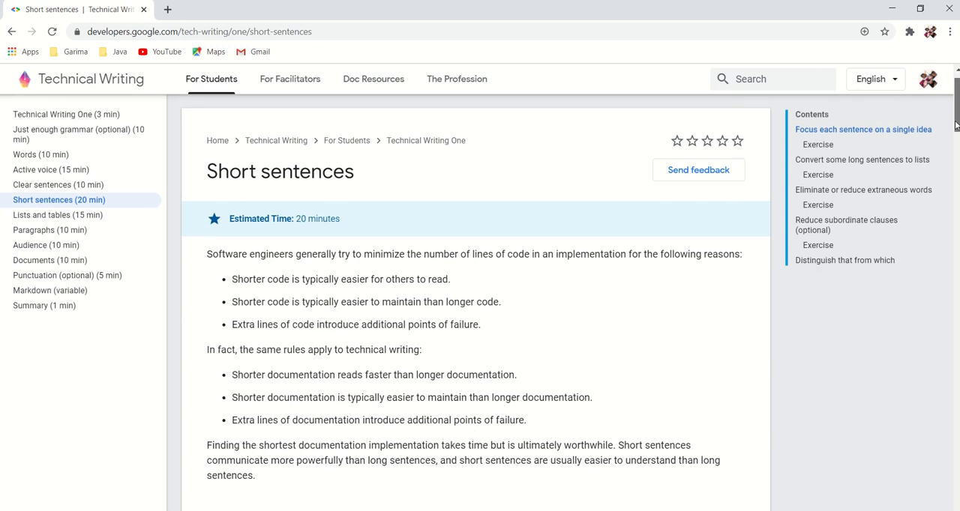
Read the Short sentences introduction down to its first section.
{"action": "scroll", "scroll_direction": "down", "scroll_amount": 3}
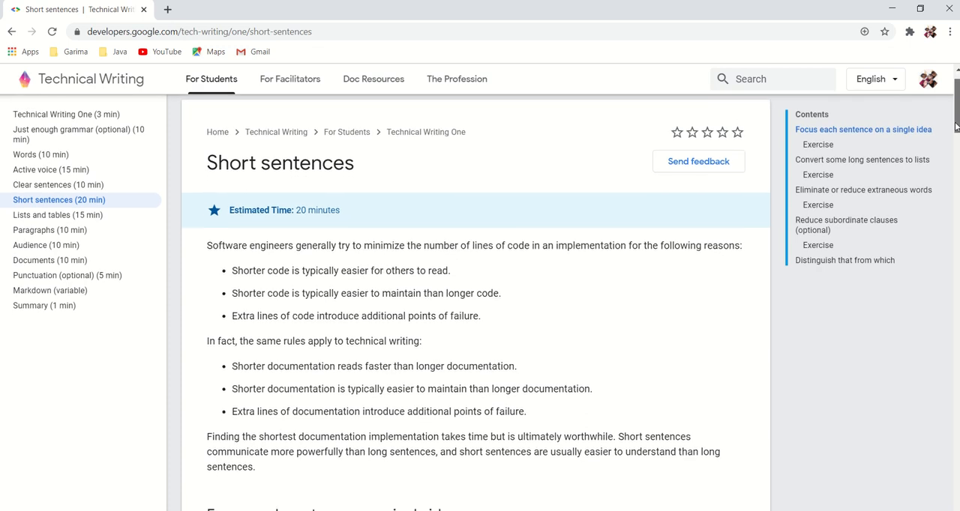
{"action": "scroll", "scroll_direction": "down", "scroll_amount": 3}
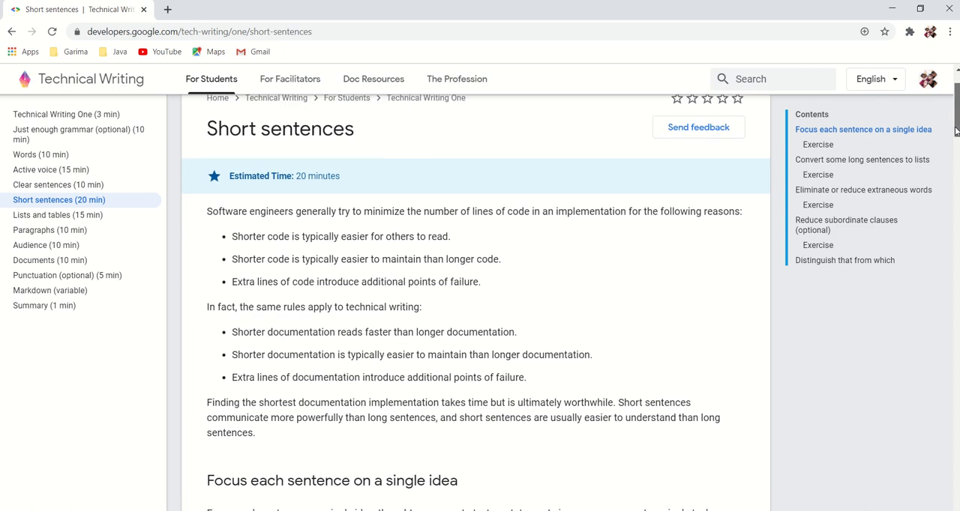
Read the rest of the Short sentences unit down to its final sections.
{"action": "scroll", "scroll_direction": "down", "scroll_amount": 3}
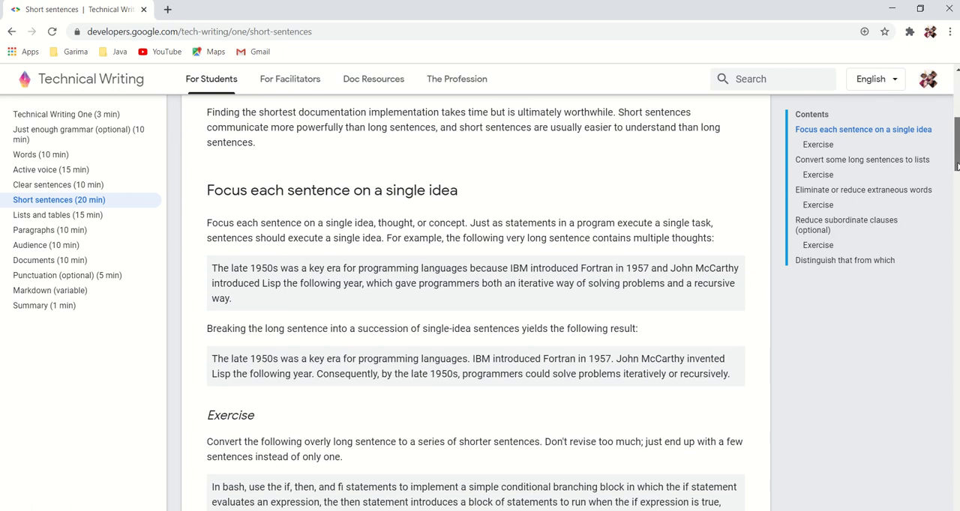
{"action": "scroll", "scroll_direction": "down", "scroll_amount": 3}
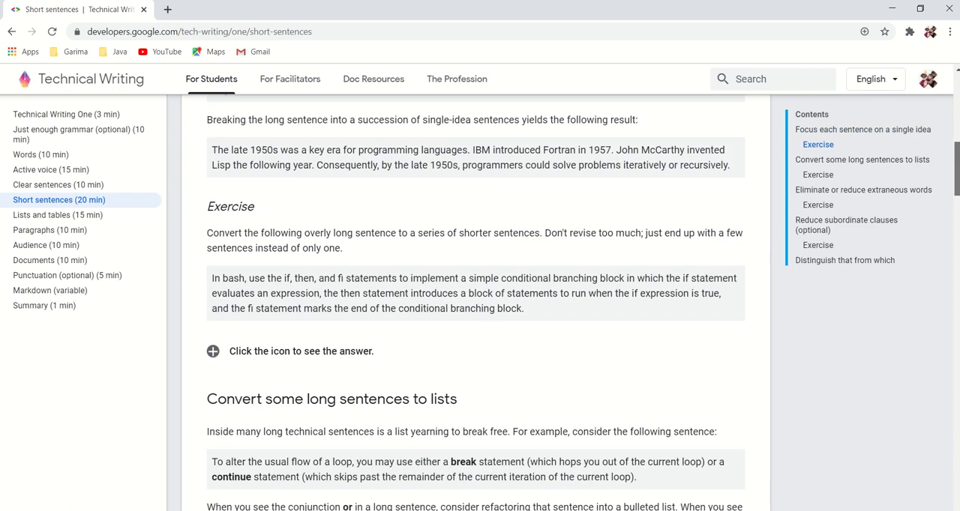
{"action": "scroll", "scroll_direction": "down", "scroll_amount": 3}
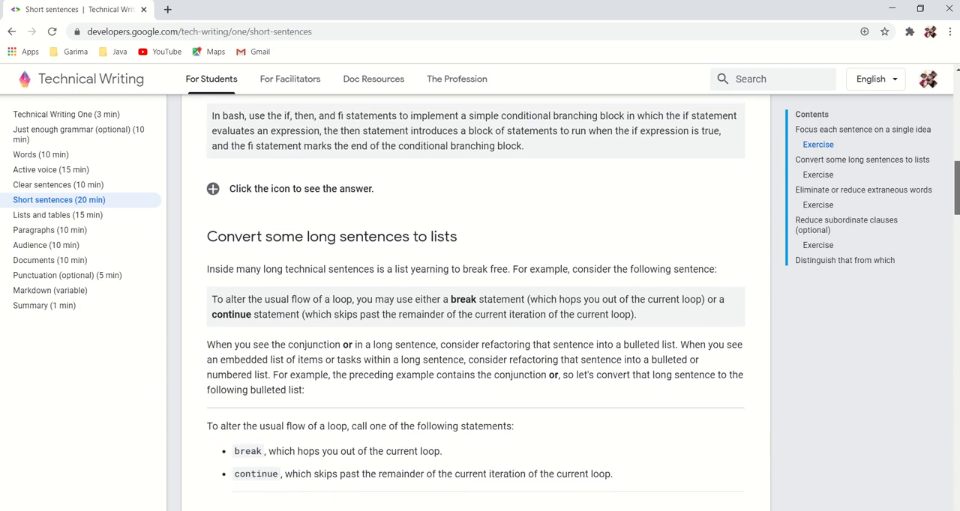
{"action": "scroll", "scroll_direction": "down", "scroll_amount": 3}
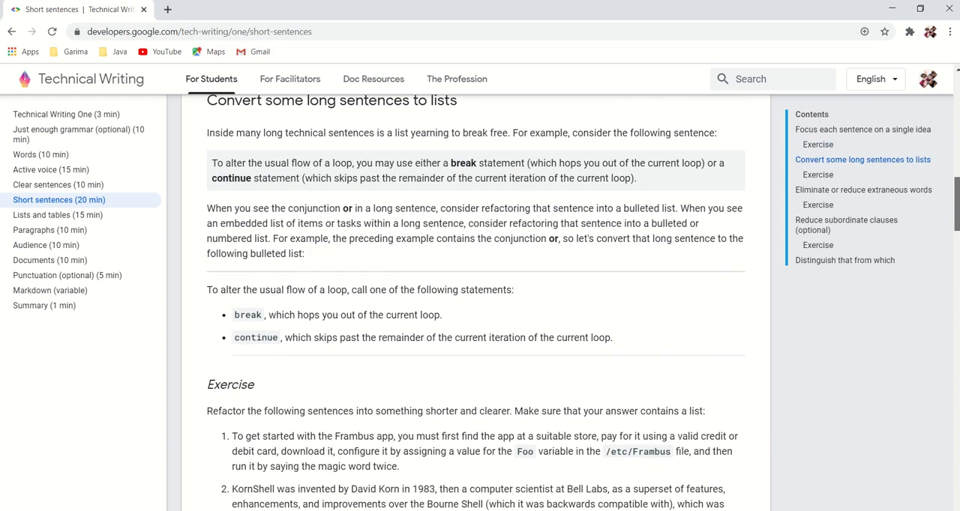
{"action": "scroll", "scroll_direction": "down", "scroll_amount": 3}
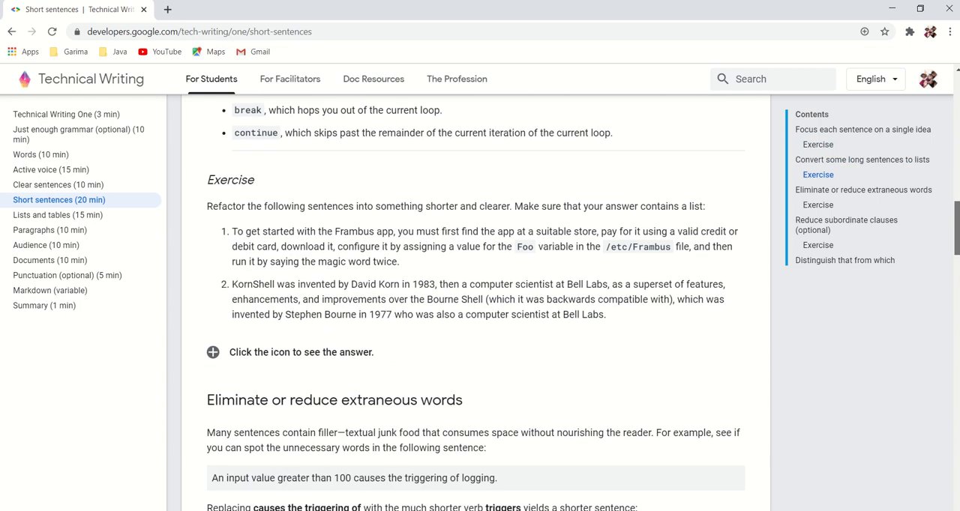
{"action": "scroll", "scroll_direction": "down", "scroll_amount": 3}
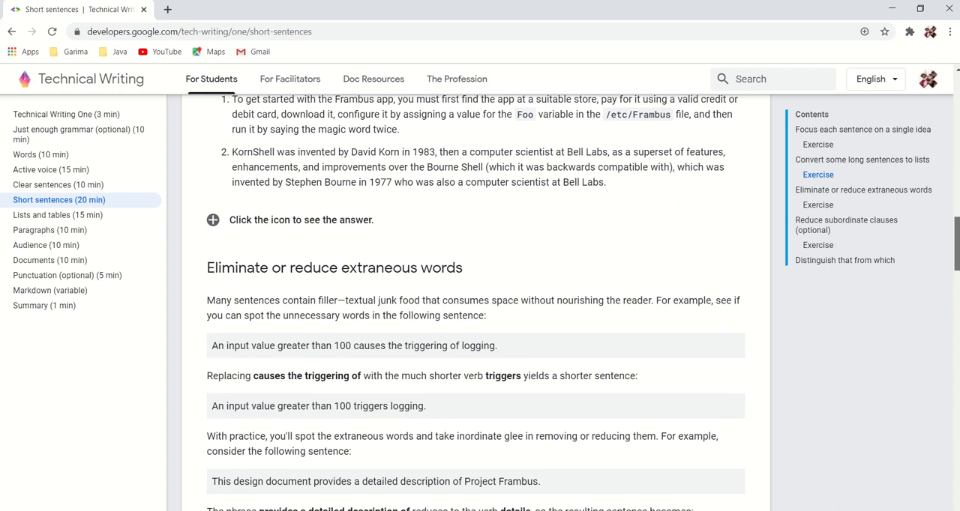
{"action": "scroll", "scroll_direction": "down", "scroll_amount": 3}
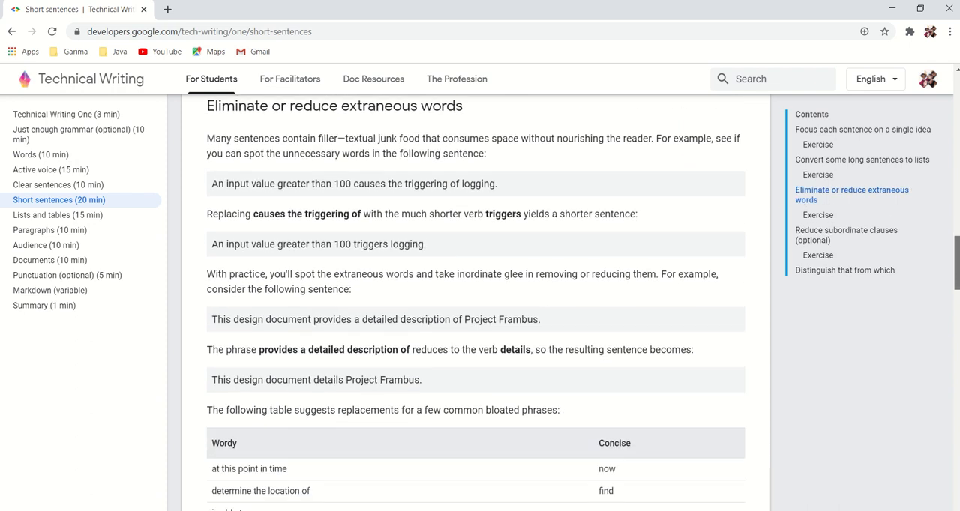
{"action": "scroll", "scroll_direction": "down", "scroll_amount": 3}
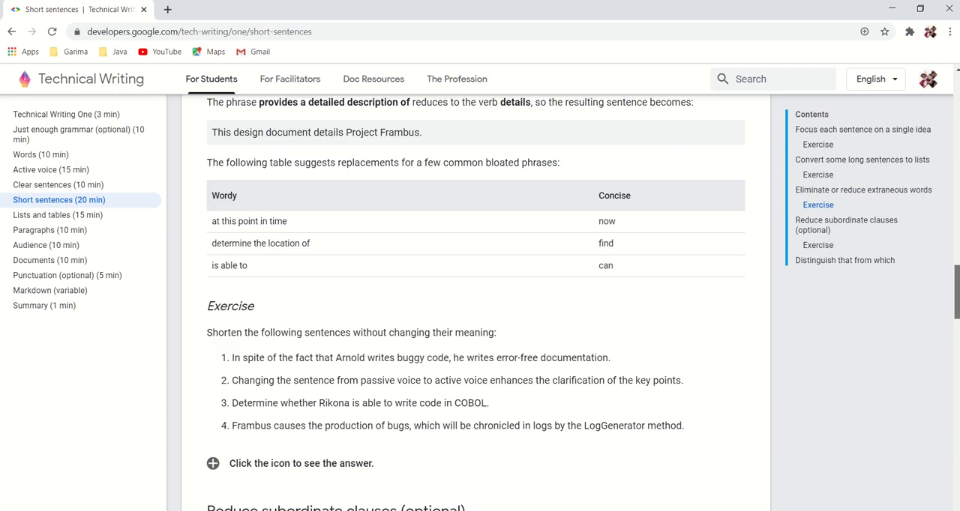
{"action": "scroll", "scroll_direction": "down", "scroll_amount": 3}
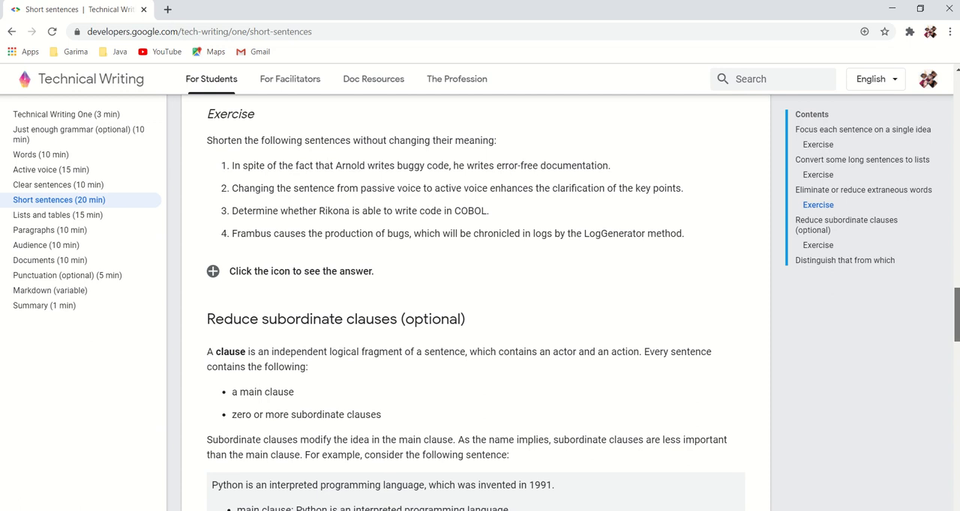
{"action": "scroll", "scroll_direction": "down", "scroll_amount": 3}
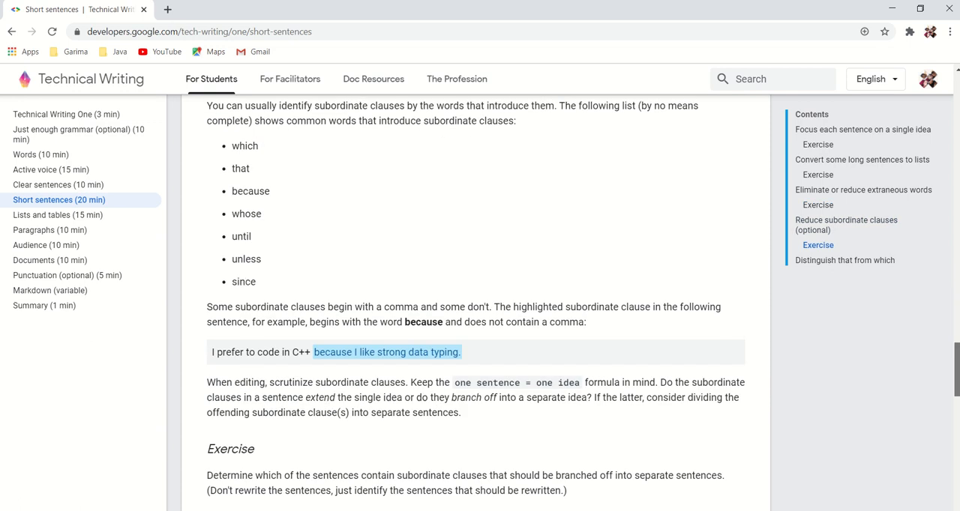
{"action": "scroll", "scroll_direction": "up", "scroll_amount": 3}
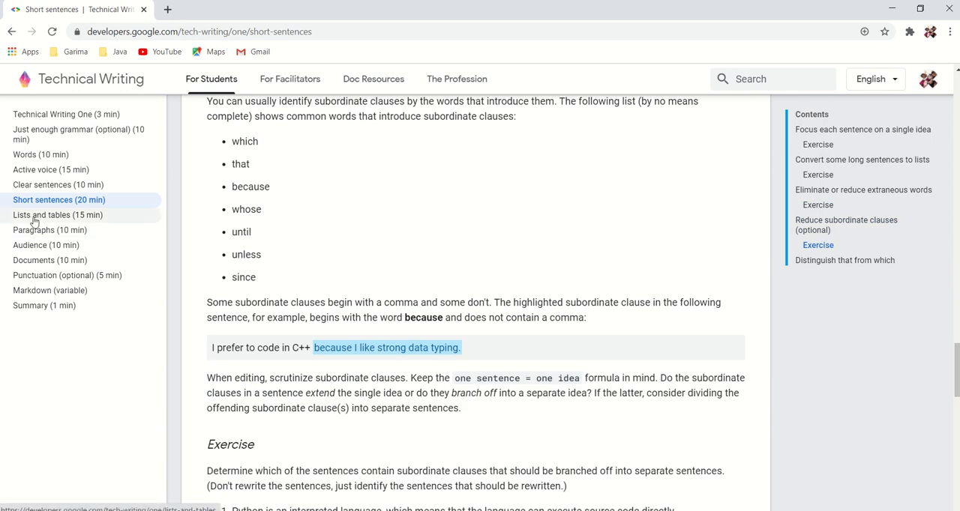
Switch to the Lists and tables unit and read through its list and table guidance.
{"action": "left_click", "coordinate": [57, 214]}
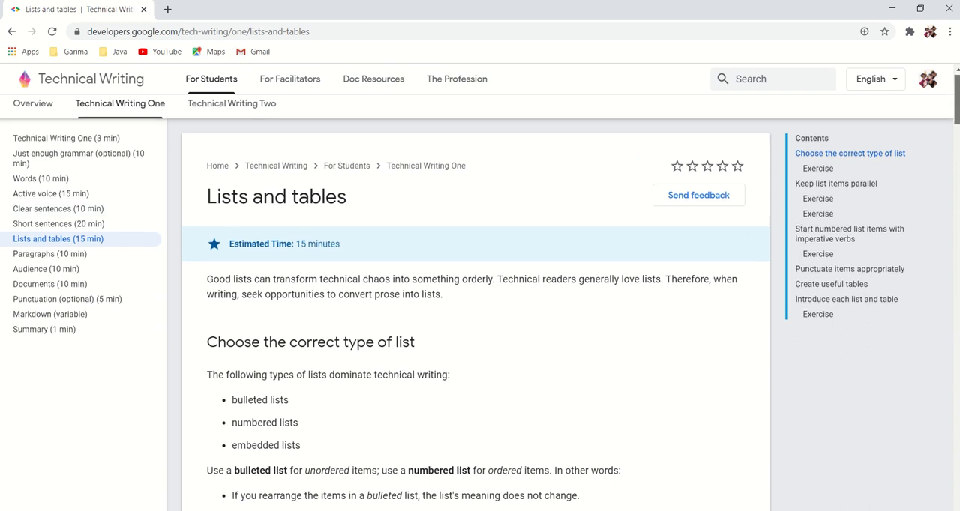
{"action": "scroll", "scroll_direction": "down", "scroll_amount": 3}
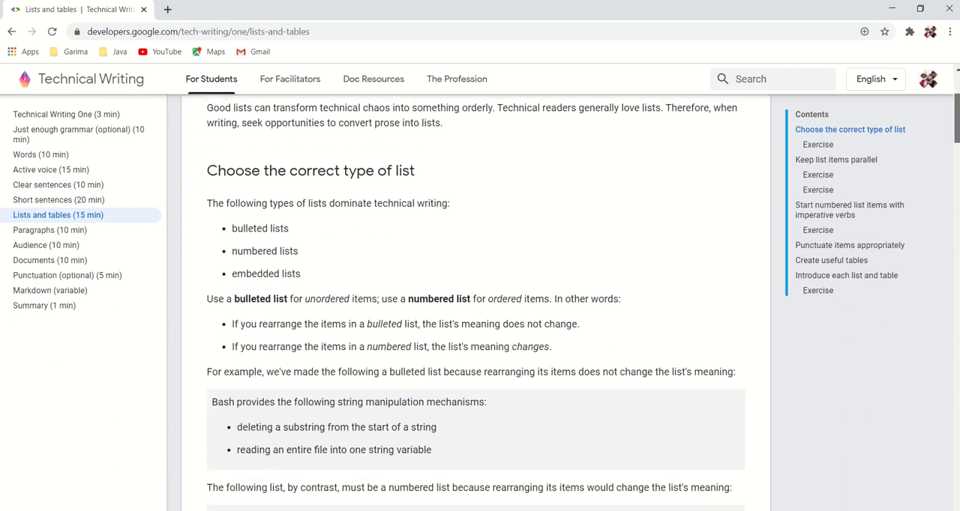
{"action": "scroll", "scroll_direction": "down", "scroll_amount": 3}
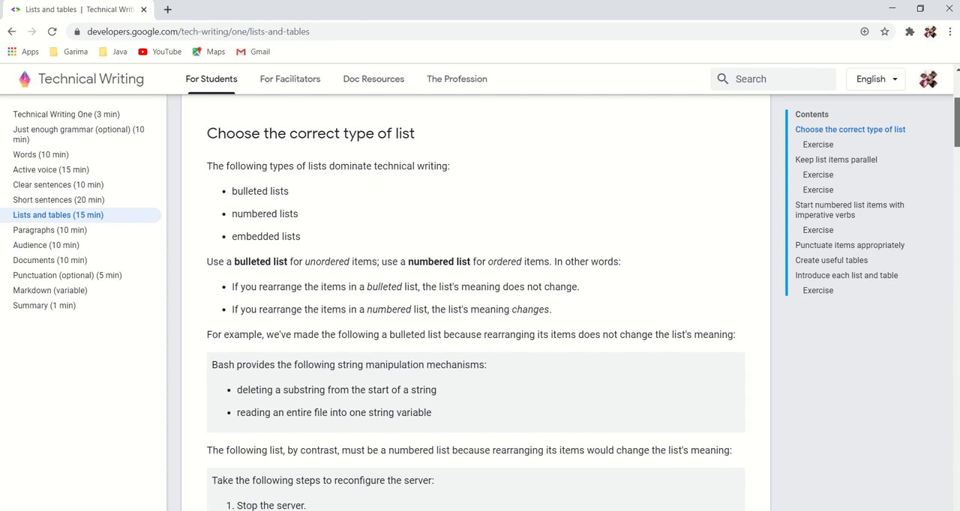
{"action": "scroll", "scroll_direction": "down", "scroll_amount": 3}
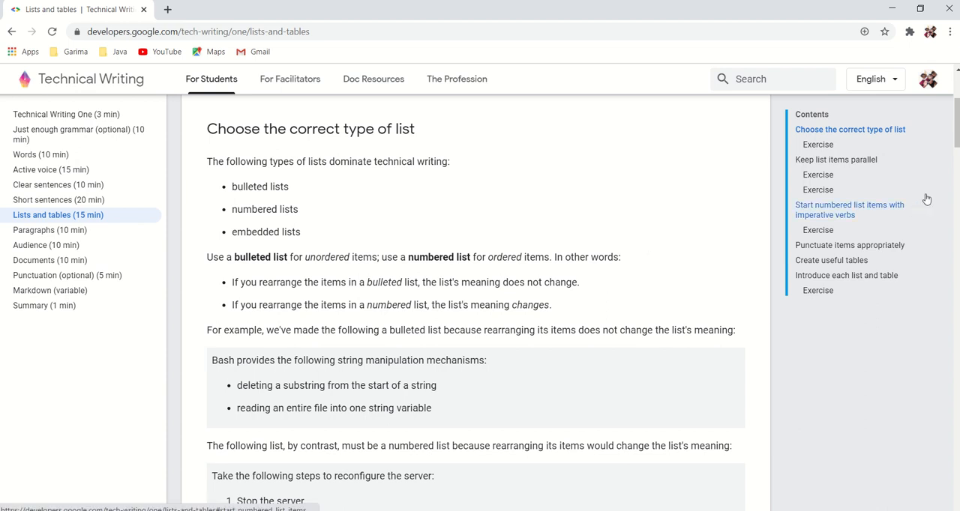
{"action": "scroll", "scroll_direction": "down", "scroll_amount": 3}
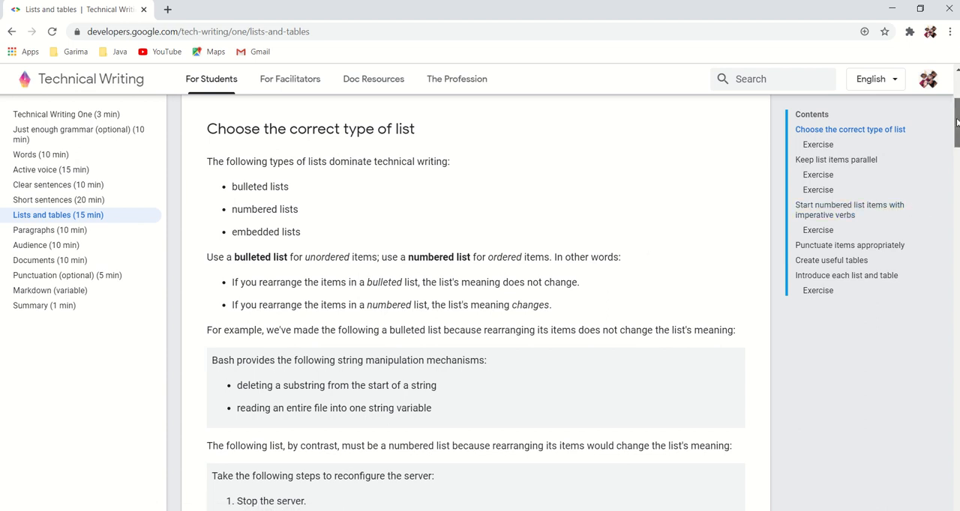
{"action": "scroll", "scroll_direction": "down", "scroll_amount": 3}
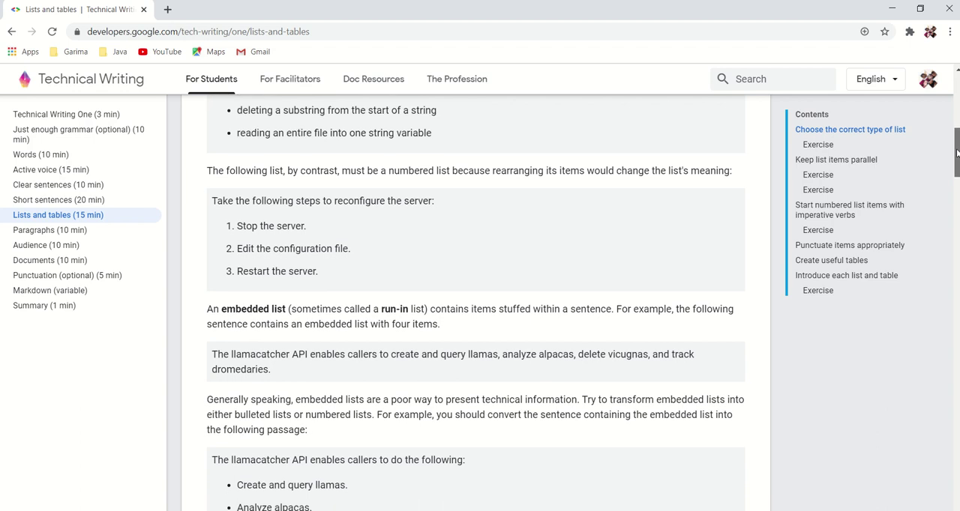
{"action": "scroll", "scroll_direction": "down", "scroll_amount": 3}
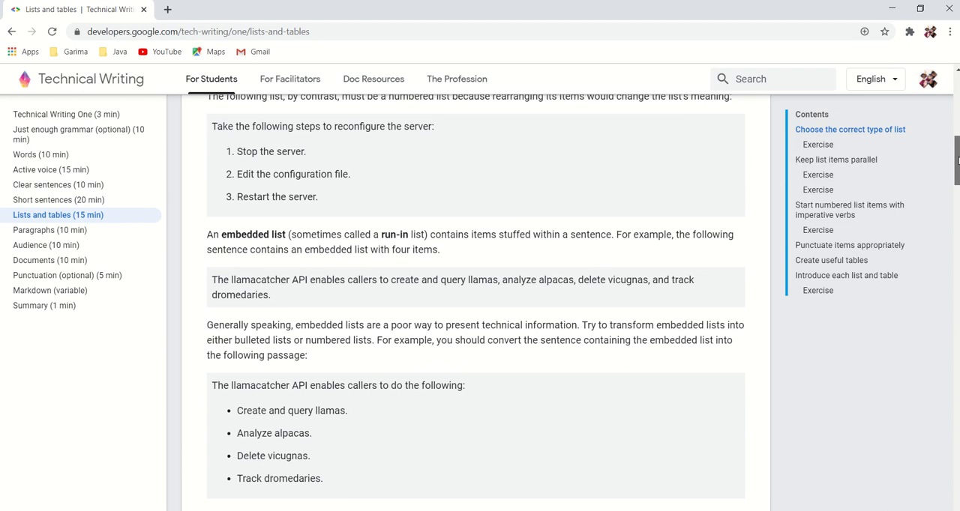
{"action": "scroll", "scroll_direction": "down", "scroll_amount": 3}
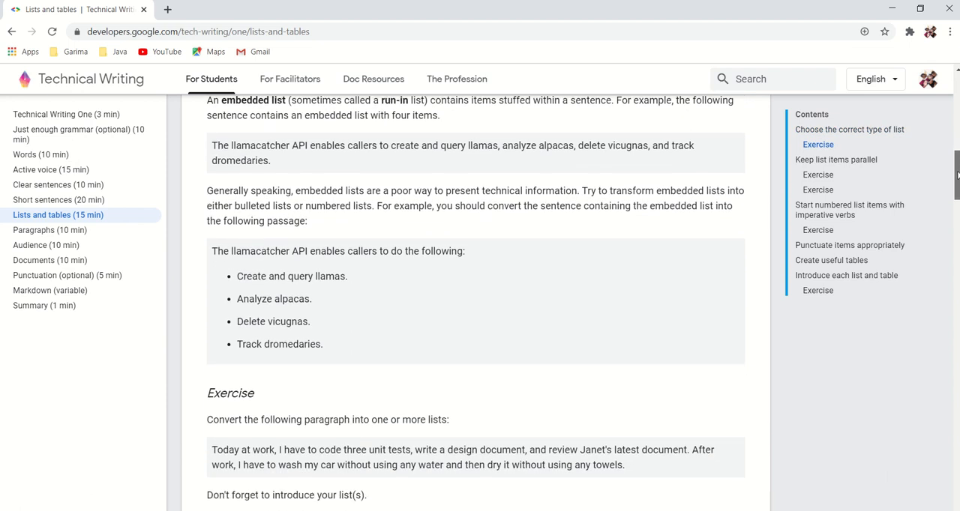
{"action": "scroll", "scroll_direction": "down", "scroll_amount": 3}
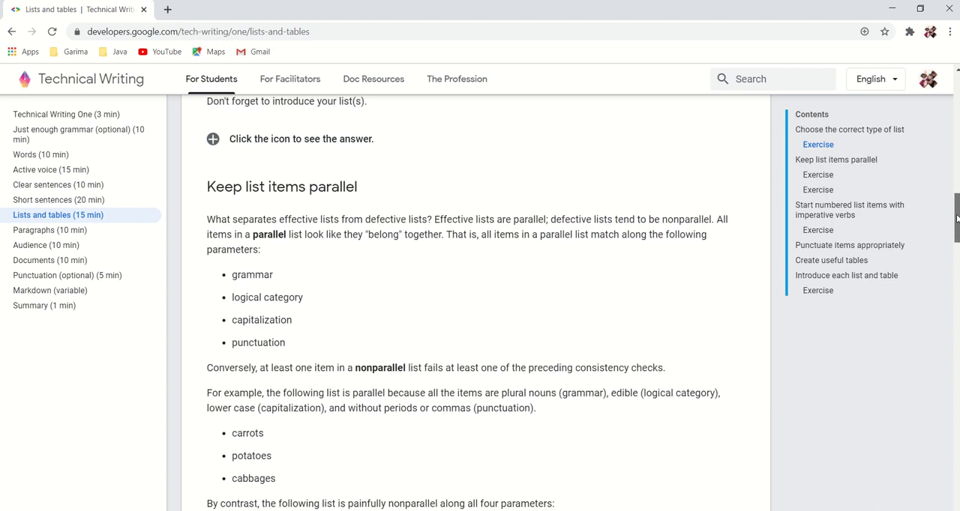
{"action": "scroll", "scroll_direction": "down", "scroll_amount": 3}
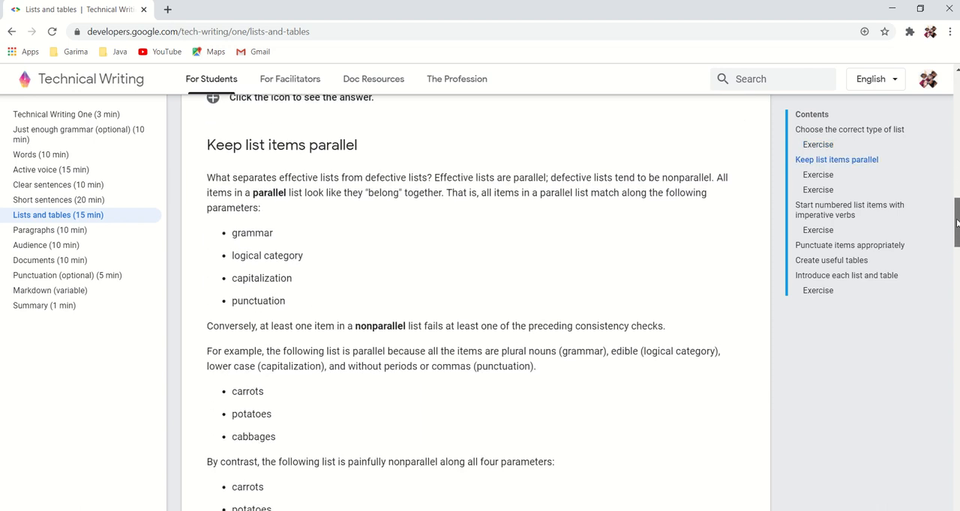
{"action": "scroll", "scroll_direction": "down", "scroll_amount": 3}
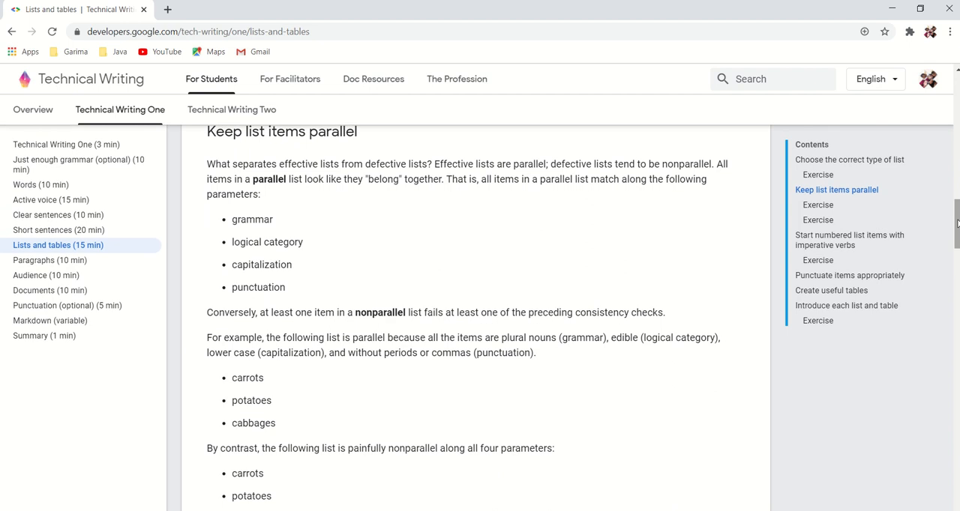
{"action": "mouse_move", "coordinate": [414, 217]}
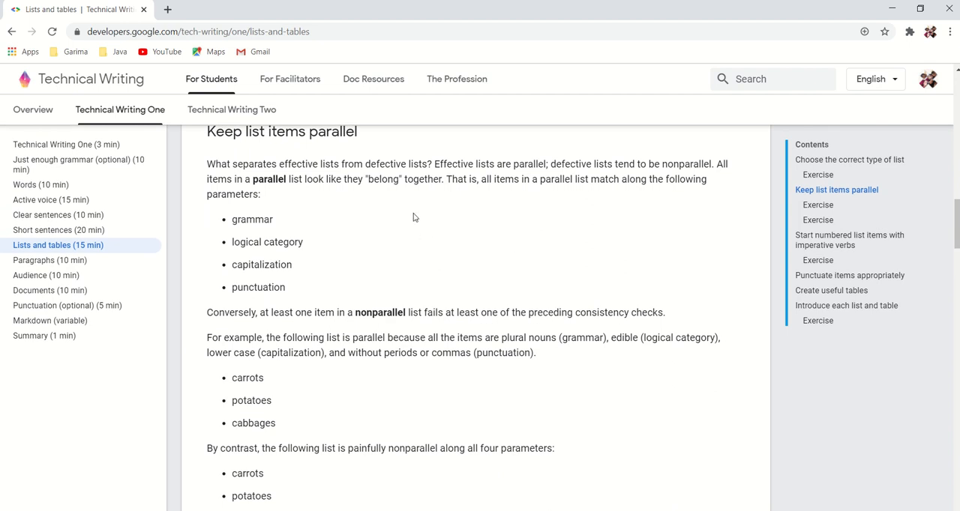
{"action": "mouse_move", "coordinate": [749, 324]}
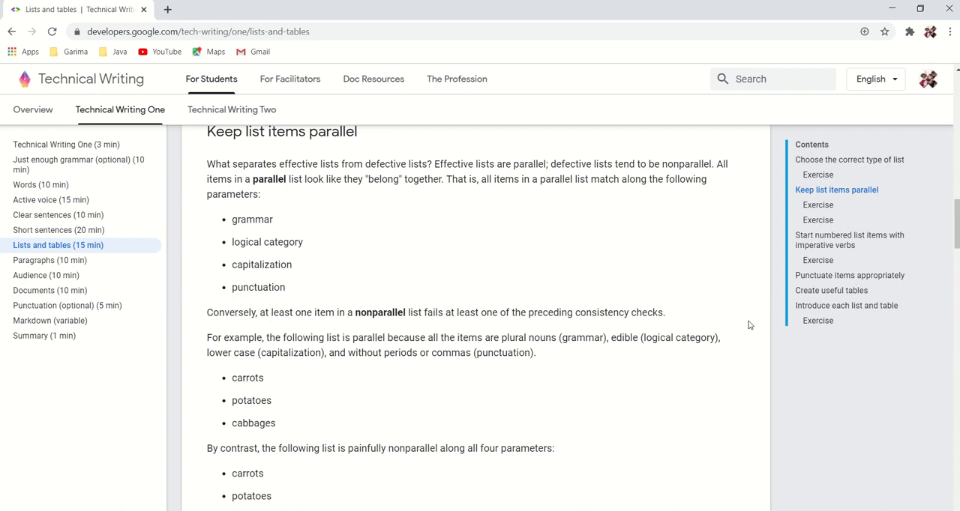
{"action": "mouse_move", "coordinate": [955, 225]}
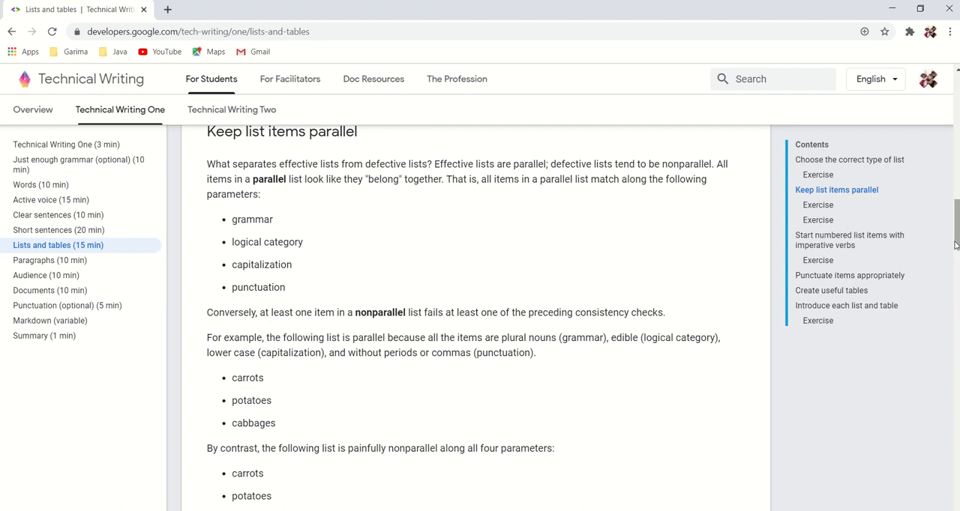
Read Lists and tables to its final exercise and continue to the Paragraphs unit.
{"action": "scroll", "scroll_direction": "down", "scroll_amount": 3}
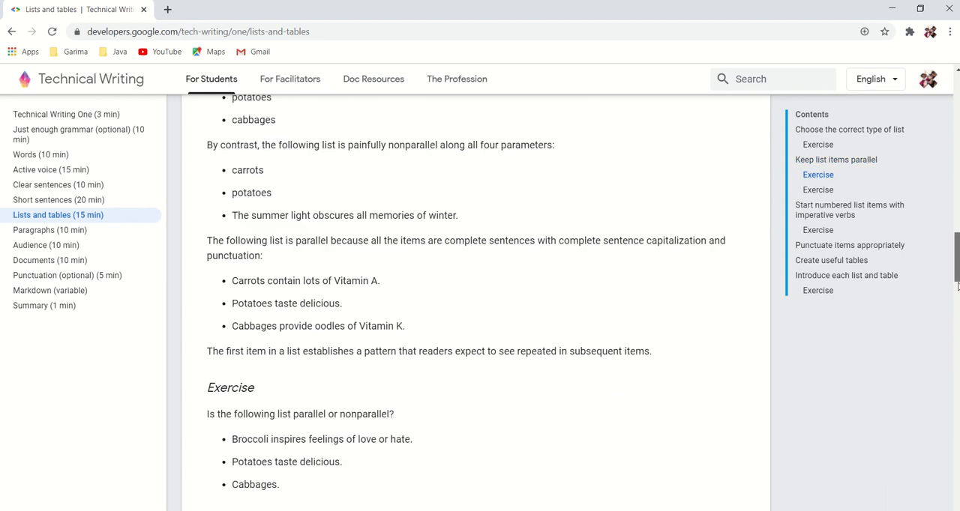
{"action": "scroll", "scroll_direction": "down", "scroll_amount": 3}
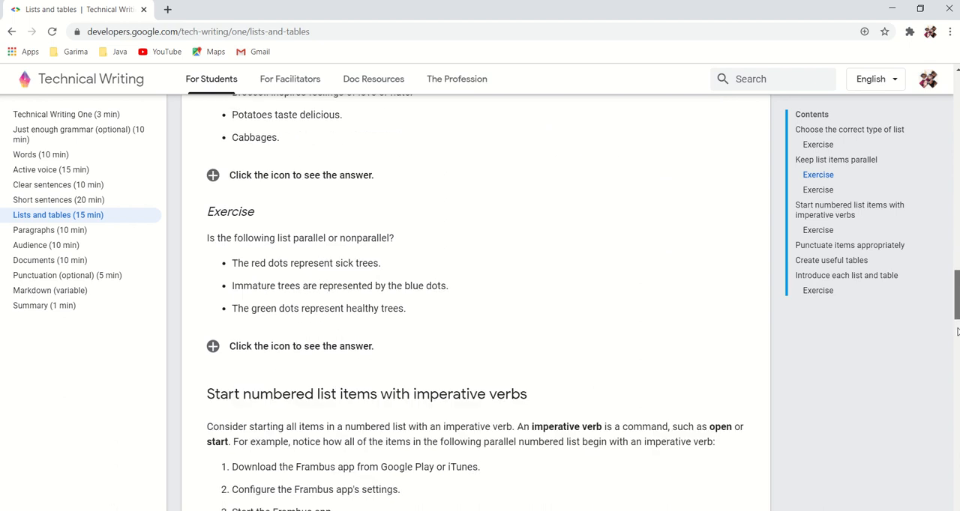
{"action": "scroll", "scroll_direction": "down", "scroll_amount": 3}
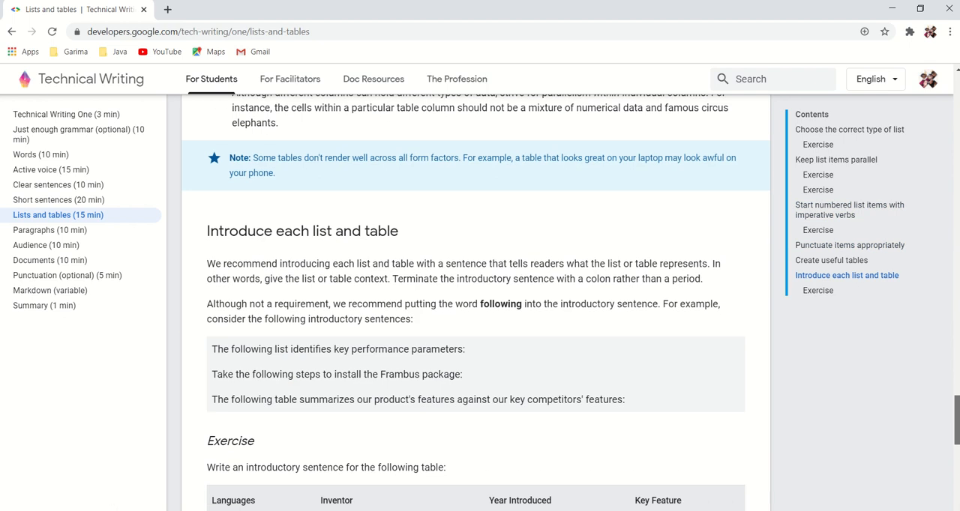
{"action": "scroll", "scroll_direction": "down", "scroll_amount": 3}
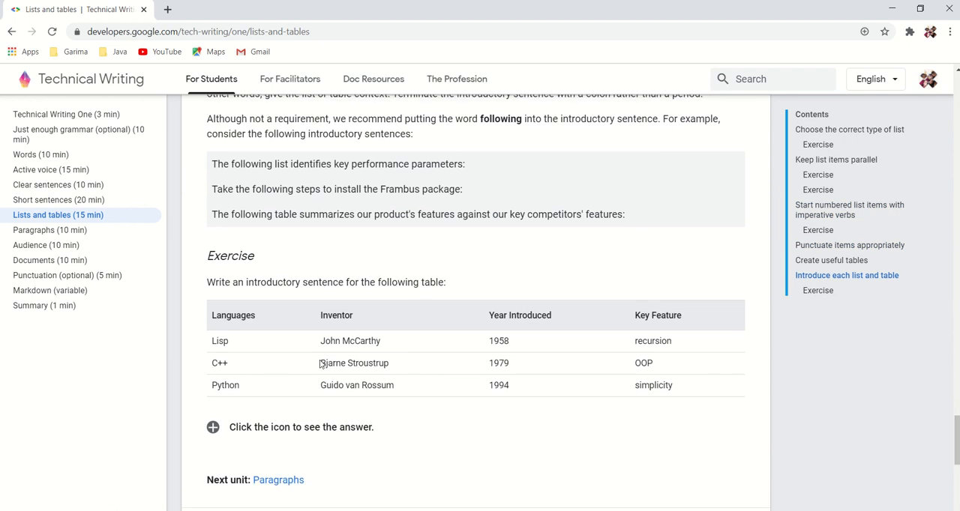
{"action": "left_click", "coordinate": [50, 231]}
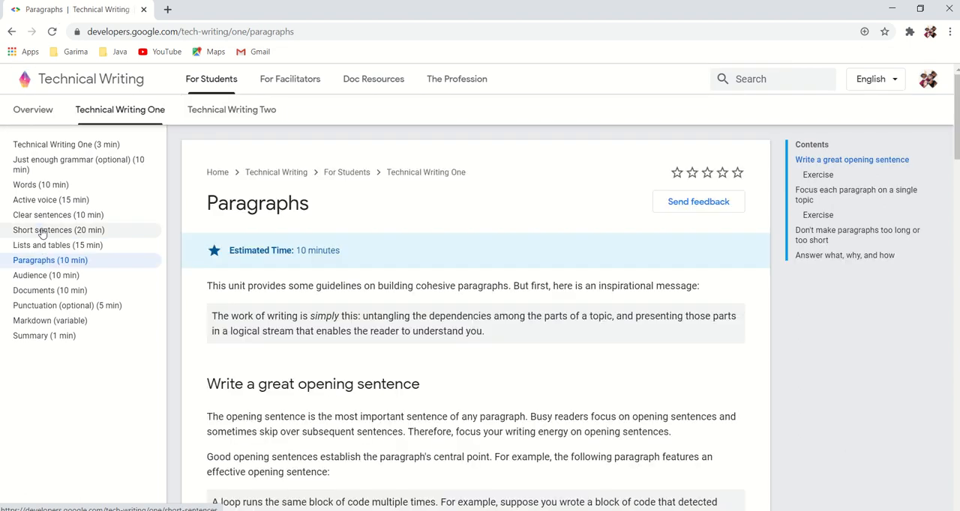
{"action": "mouse_move", "coordinate": [93, 287]}
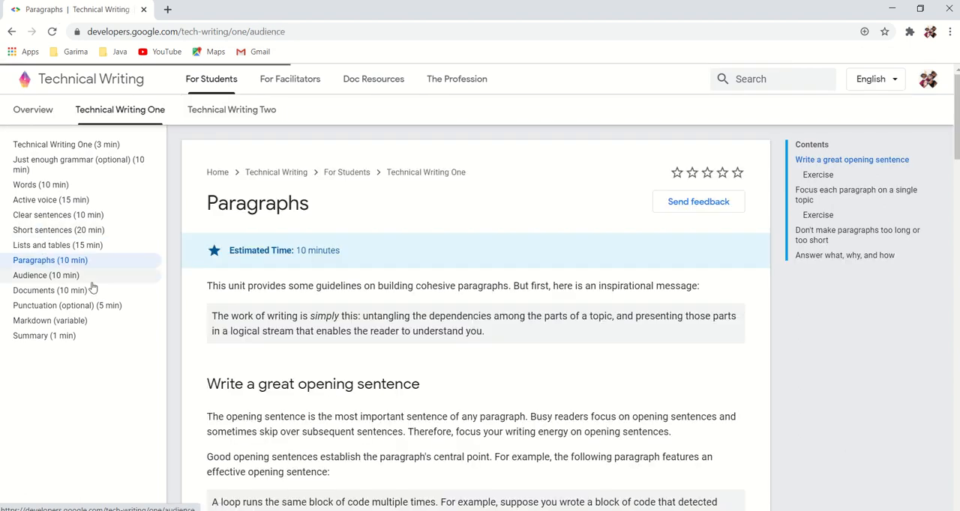
Open the Audience unit and read down to Cultural neutrality and idioms.
{"action": "left_click", "coordinate": [45, 276]}
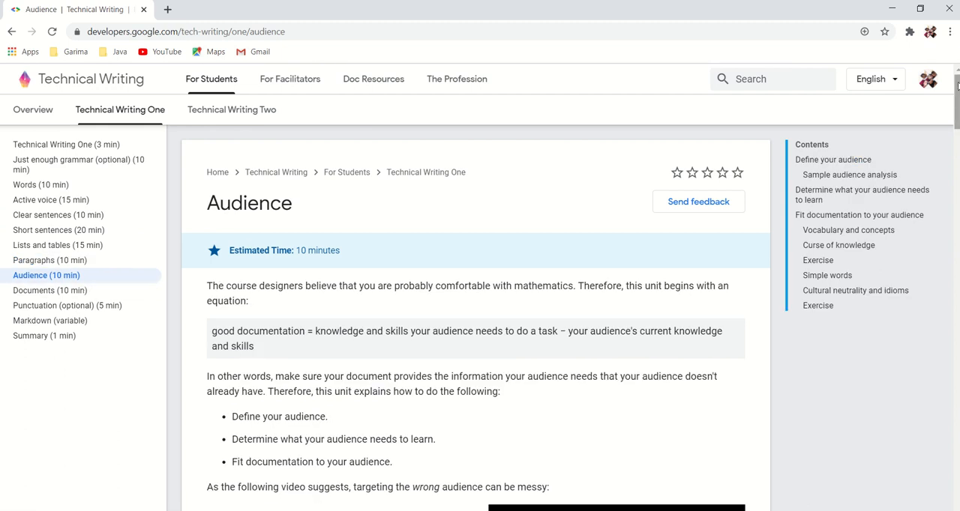
{"action": "scroll", "scroll_direction": "down", "scroll_amount": 3}
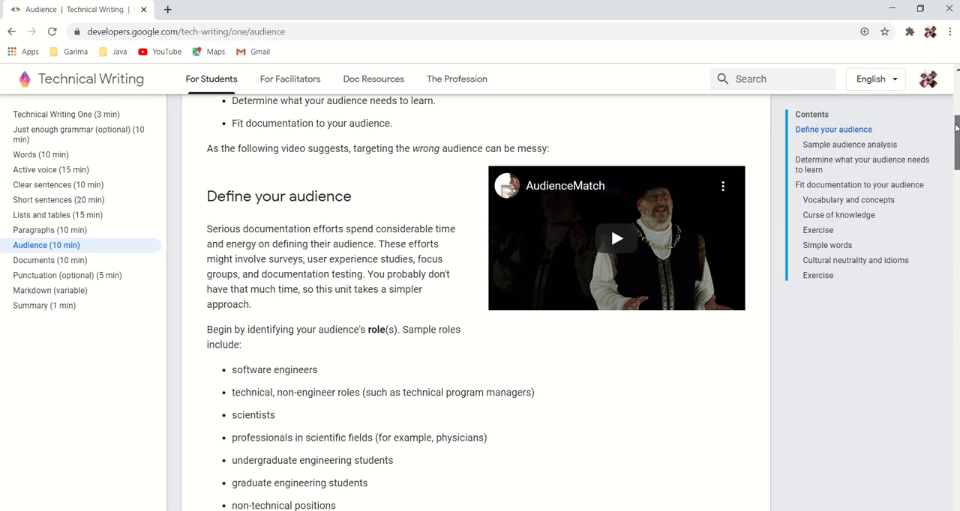
{"action": "scroll", "scroll_direction": "down", "scroll_amount": 3}
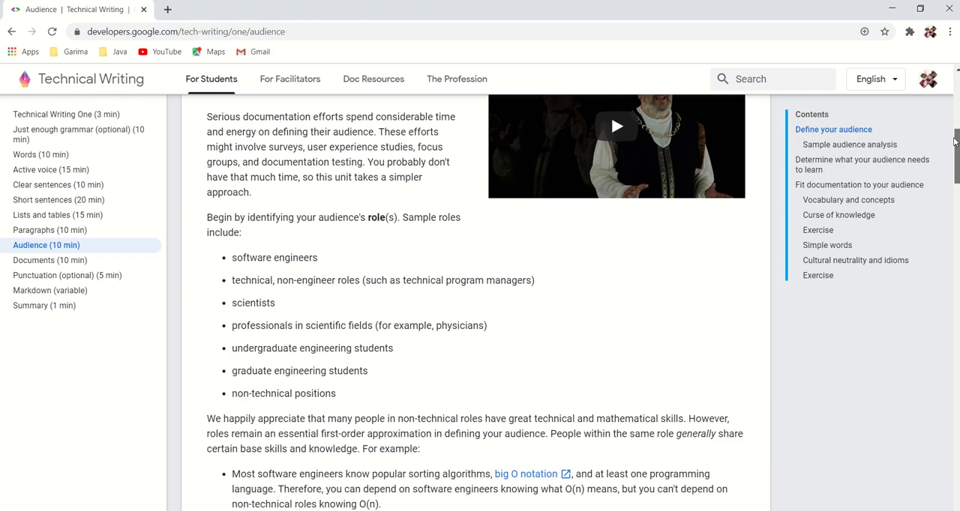
{"action": "scroll", "scroll_direction": "down", "scroll_amount": 3}
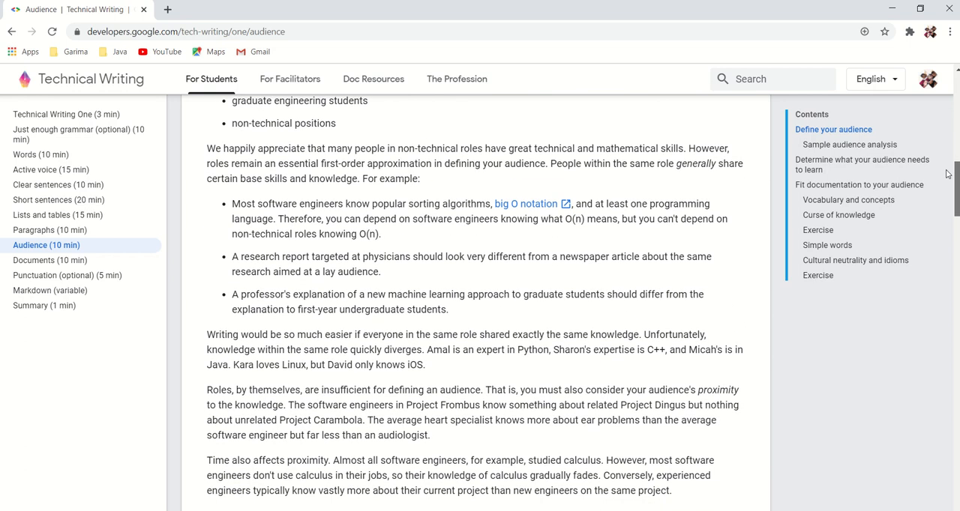
{"action": "scroll", "scroll_direction": "down", "scroll_amount": 3}
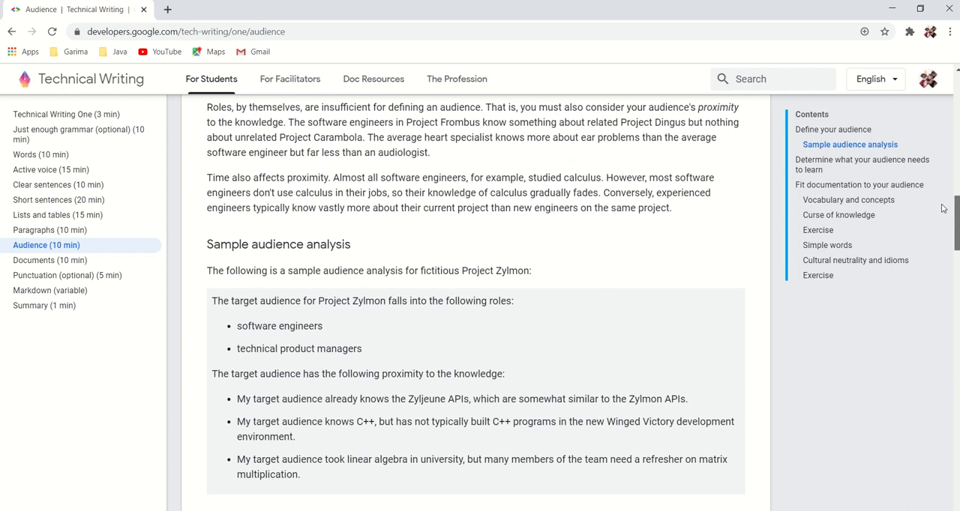
{"action": "scroll", "scroll_direction": "down", "scroll_amount": 3}
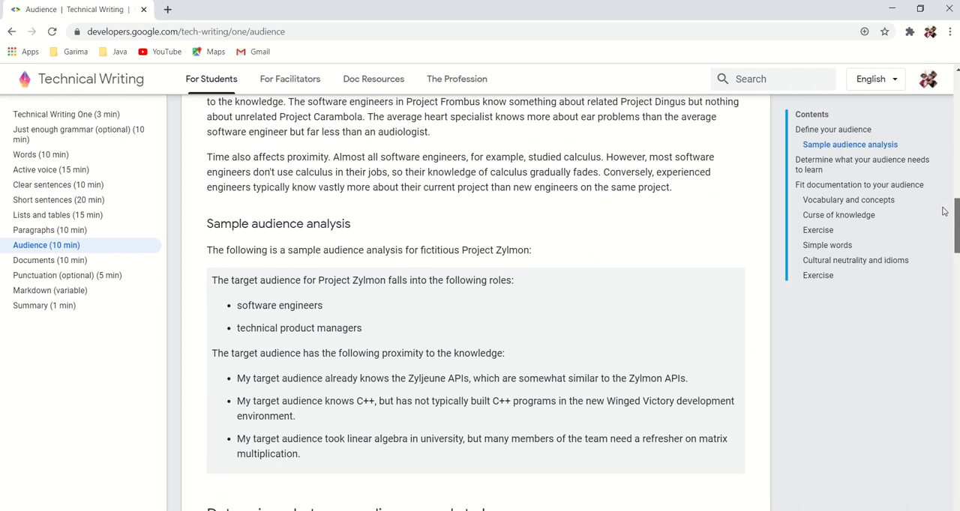
{"action": "scroll", "scroll_direction": "down", "scroll_amount": 3}
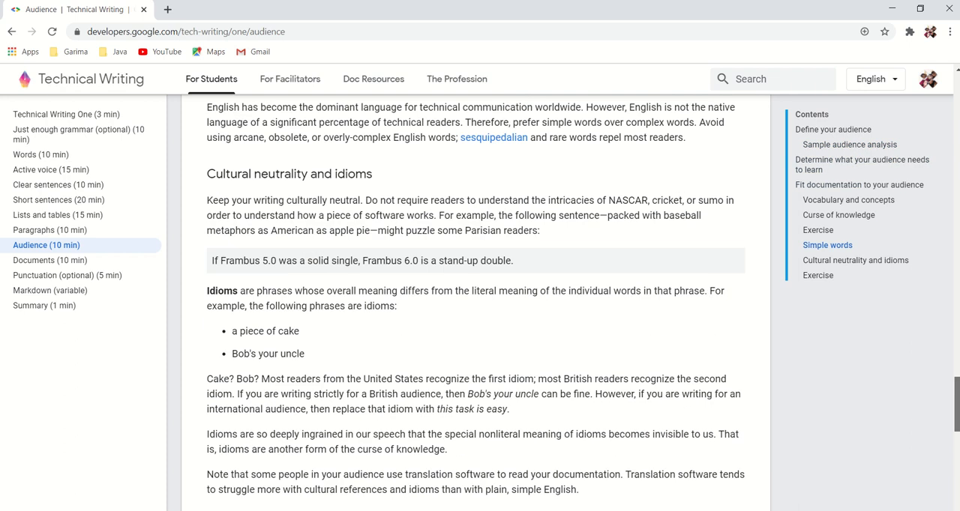
{"action": "mouse_move", "coordinate": [23, 261]}
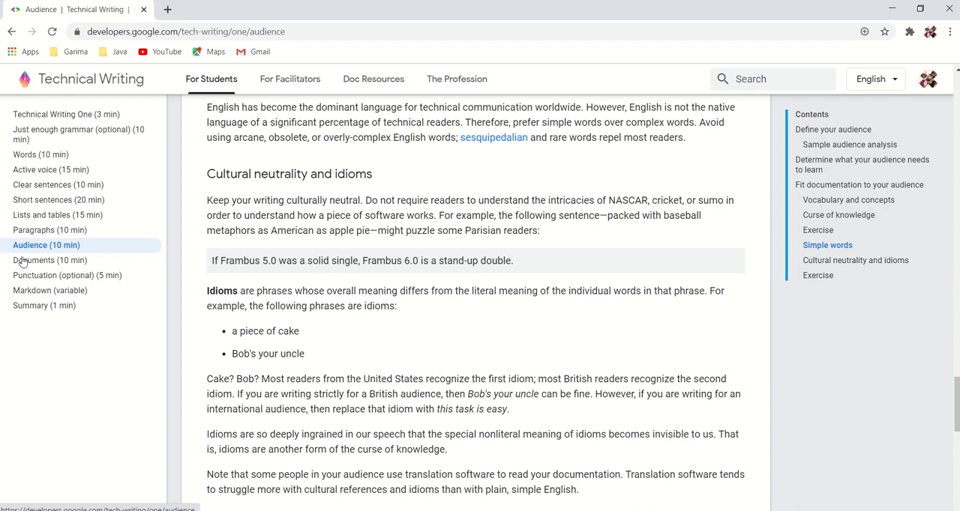
{"action": "mouse_move", "coordinate": [467, 335]}
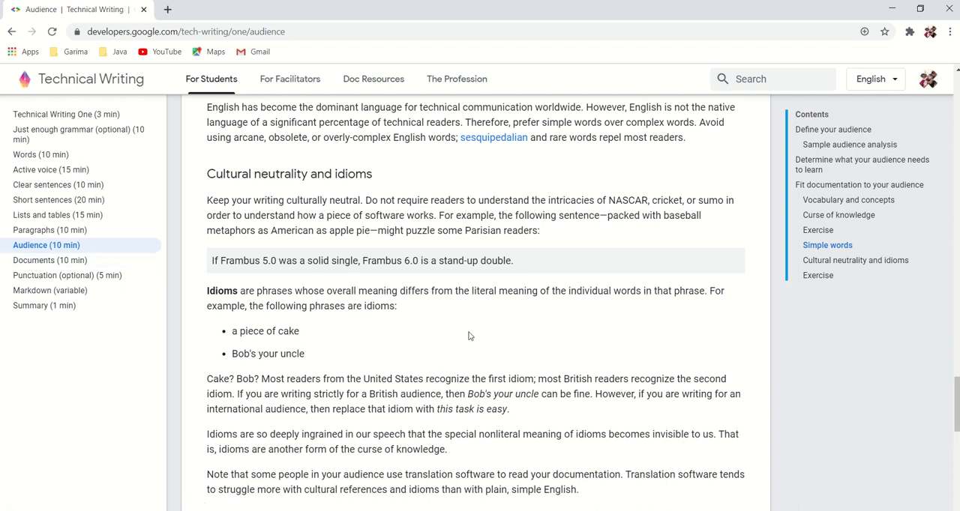
{"action": "mouse_move", "coordinate": [51, 261]}
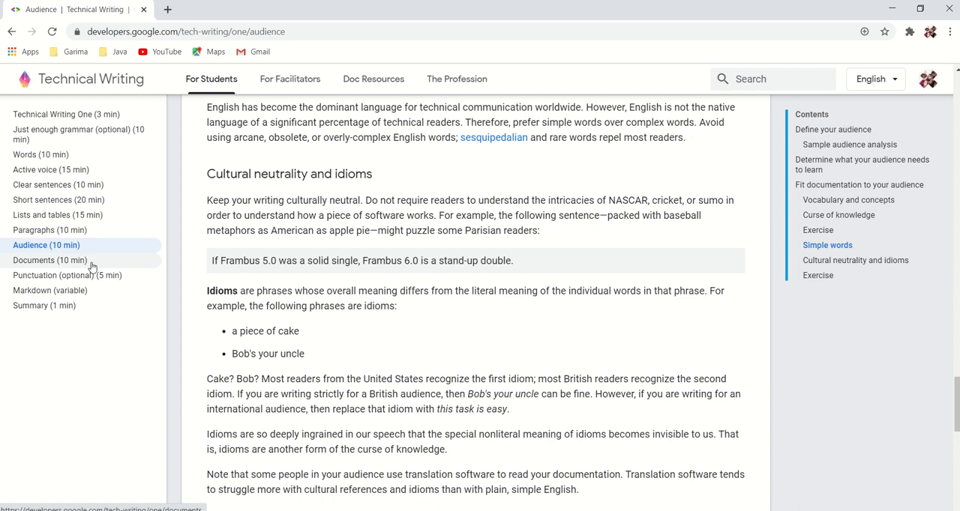
Open the Documents unit and read from its scope section to the AlienWarez exercise.
{"action": "left_click", "coordinate": [51, 261]}
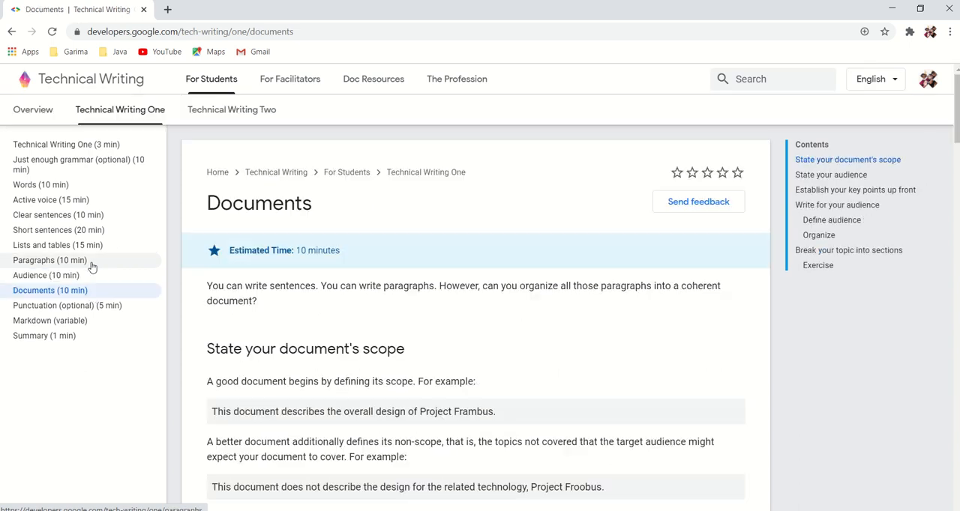
{"action": "mouse_move", "coordinate": [523, 333]}
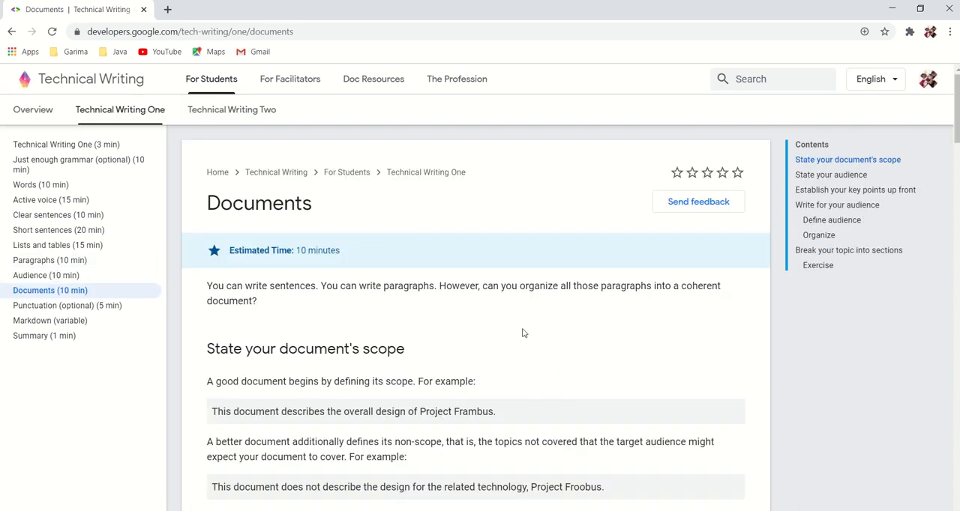
{"action": "mouse_move", "coordinate": [793, 300]}
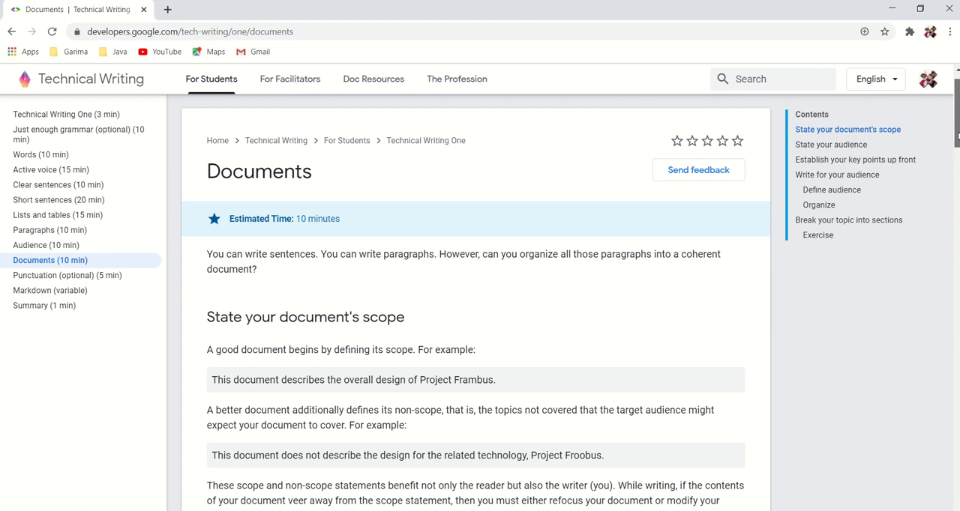
{"action": "scroll", "scroll_direction": "down", "scroll_amount": 3}
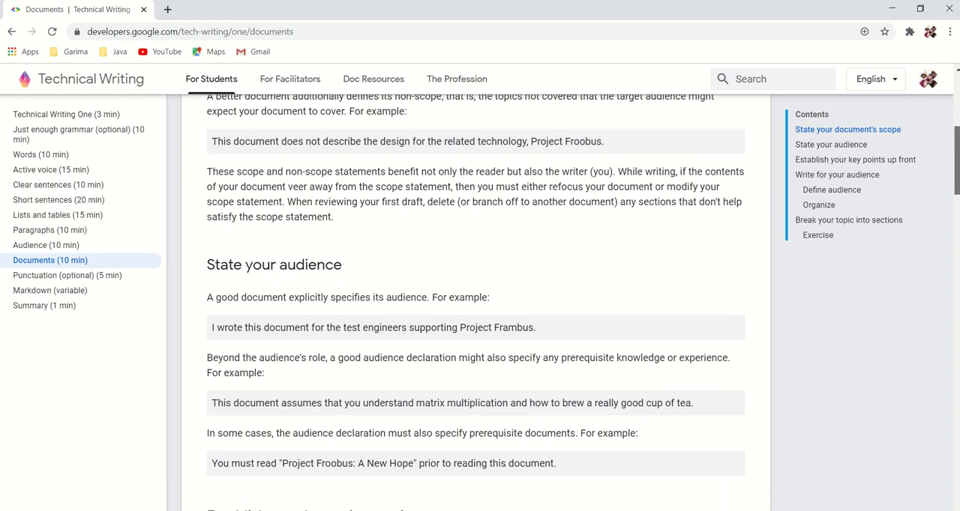
{"action": "scroll", "scroll_direction": "down", "scroll_amount": 3}
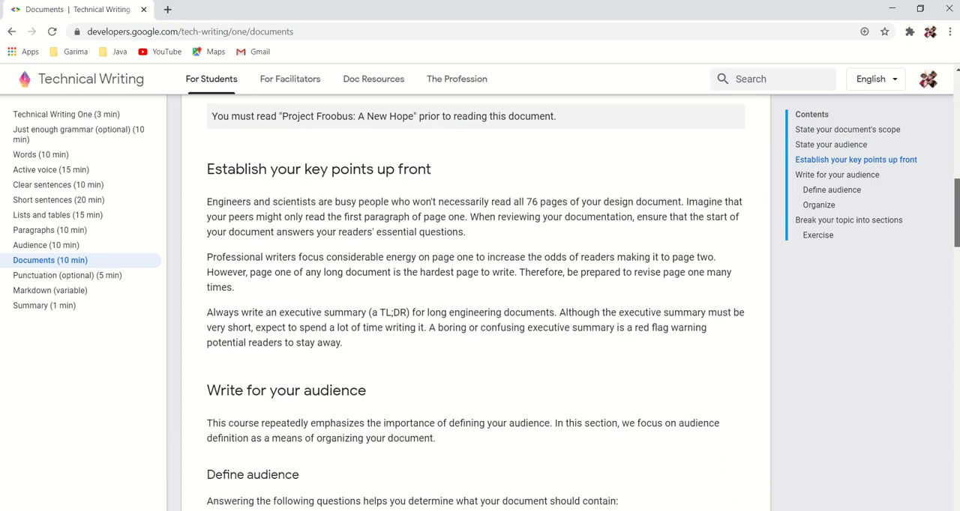
{"action": "scroll", "scroll_direction": "down", "scroll_amount": 3}
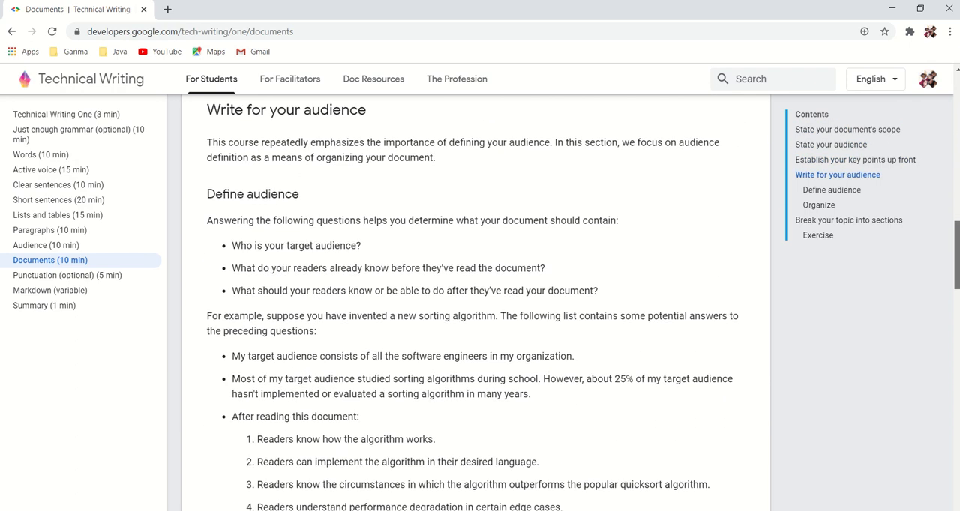
{"action": "scroll", "scroll_direction": "up", "scroll_amount": 3}
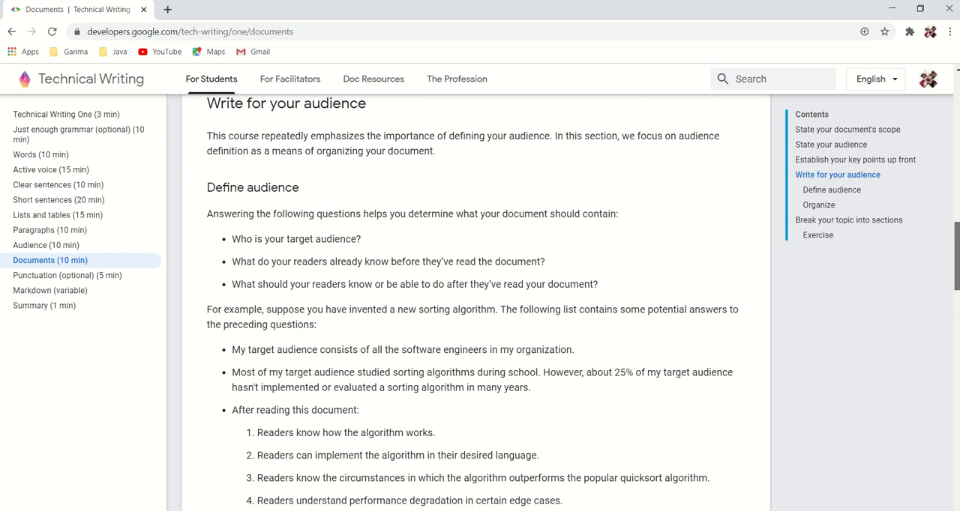
{"action": "scroll", "scroll_direction": "down", "scroll_amount": 3}
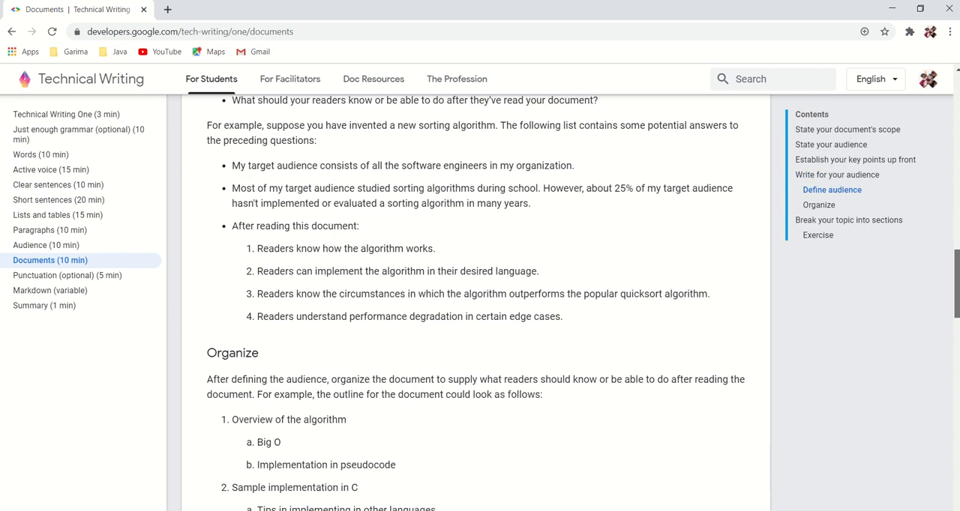
{"action": "scroll", "scroll_direction": "down", "scroll_amount": 3}
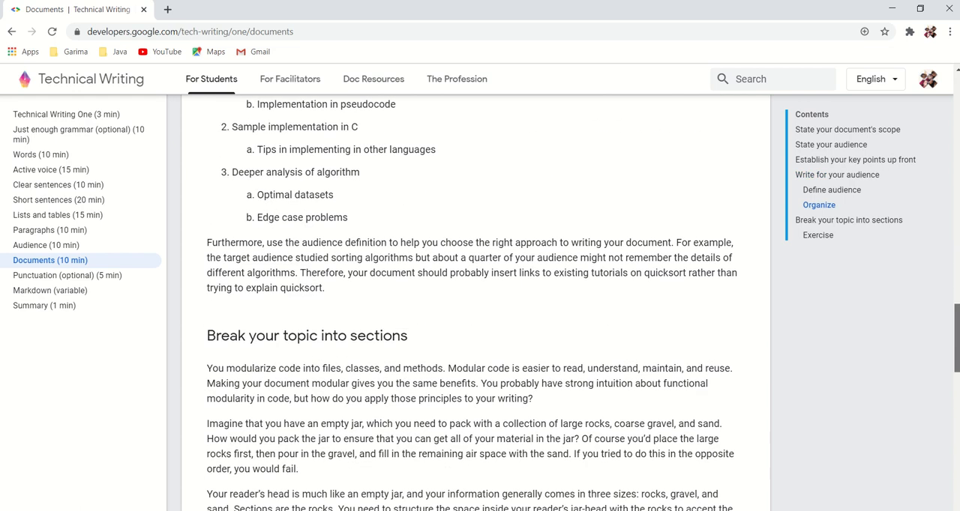
{"action": "scroll", "scroll_direction": "down", "scroll_amount": 3}
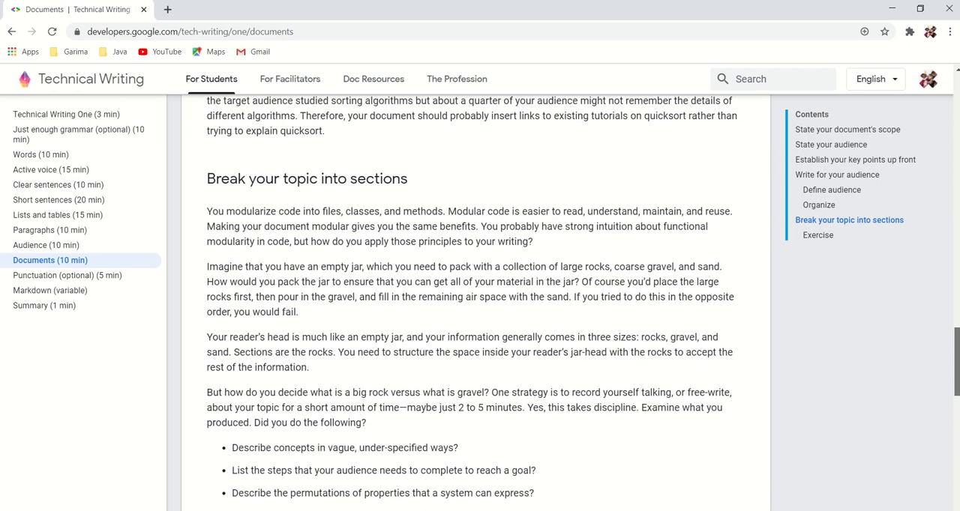
{"action": "scroll", "scroll_direction": "down", "scroll_amount": 3}
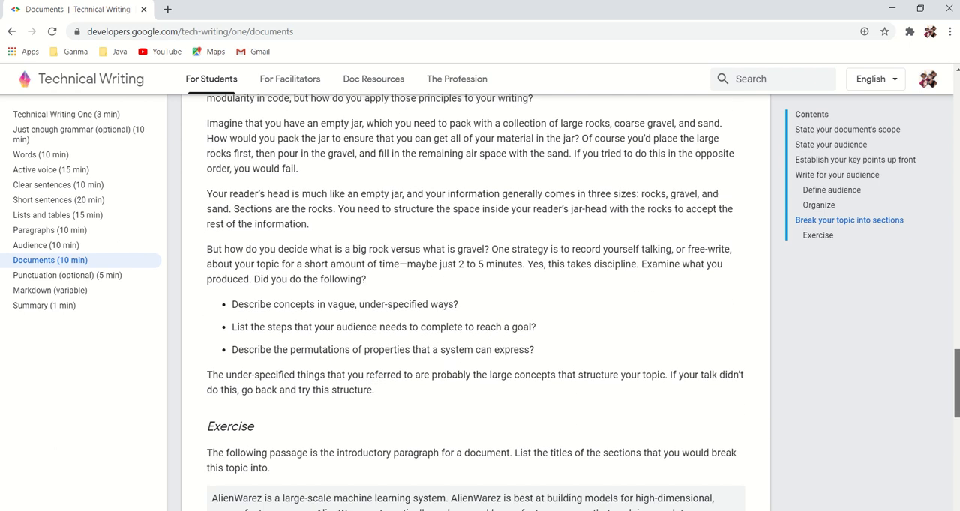
{"action": "scroll", "scroll_direction": "down", "scroll_amount": 3}
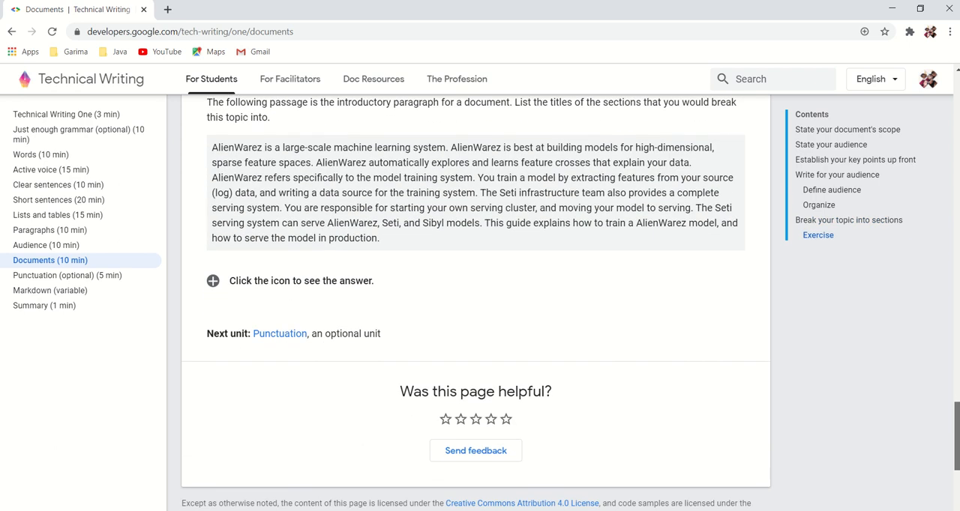
{"action": "mouse_move", "coordinate": [67, 276]}
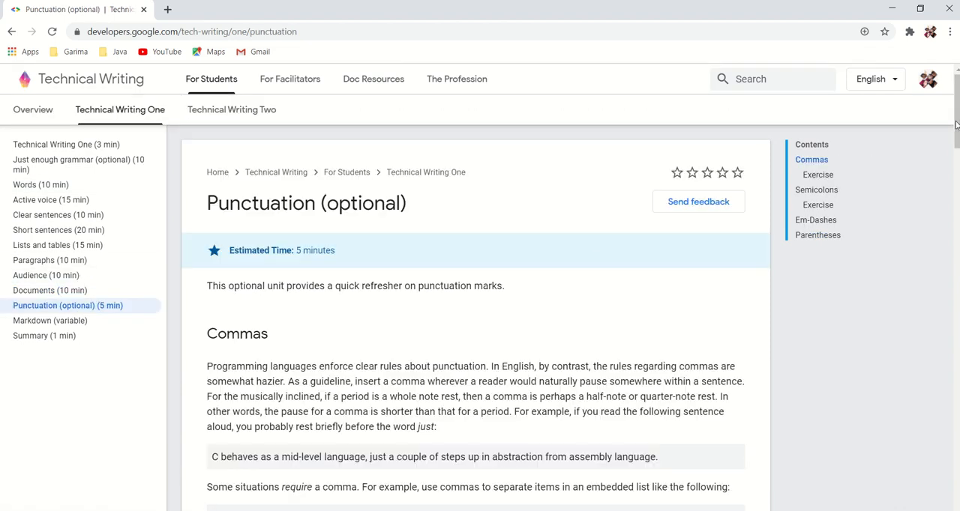
Read the optional Punctuation unit through Parentheses, then move to the Markdown unit.
{"action": "scroll", "scroll_direction": "down", "scroll_amount": 3}
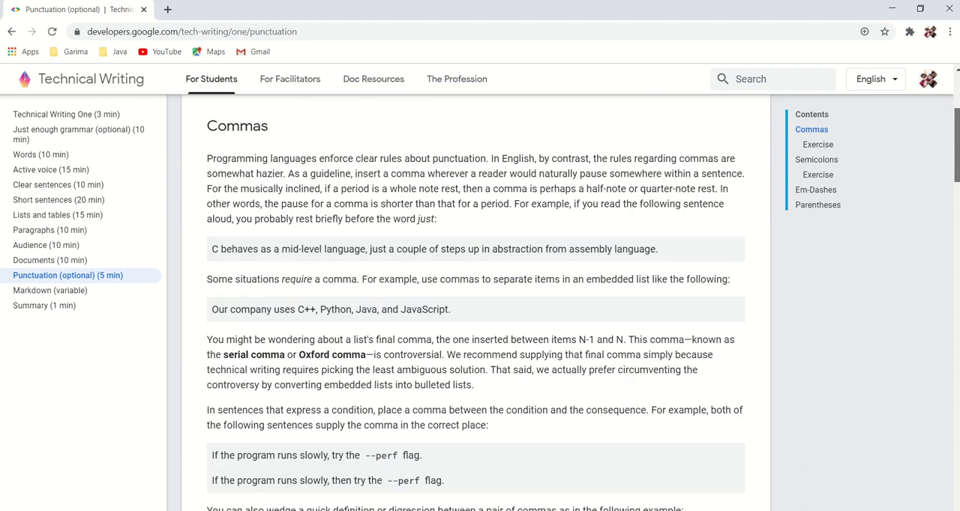
{"action": "scroll", "scroll_direction": "down", "scroll_amount": 3}
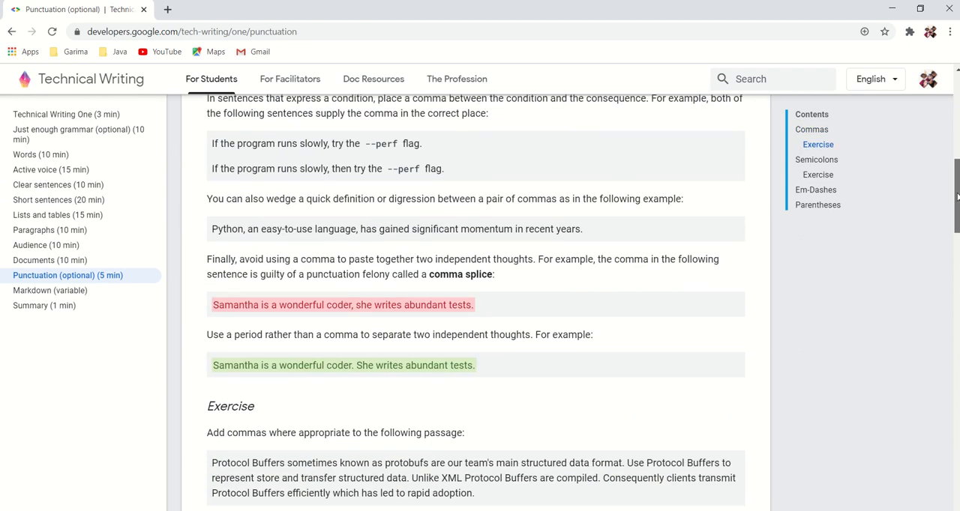
{"action": "scroll", "scroll_direction": "down", "scroll_amount": 3}
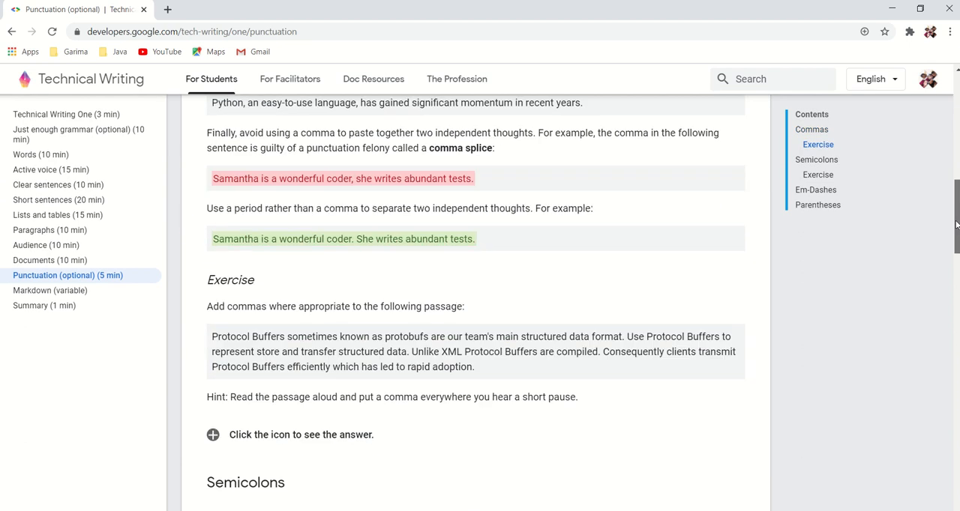
{"action": "scroll", "scroll_direction": "down", "scroll_amount": 3}
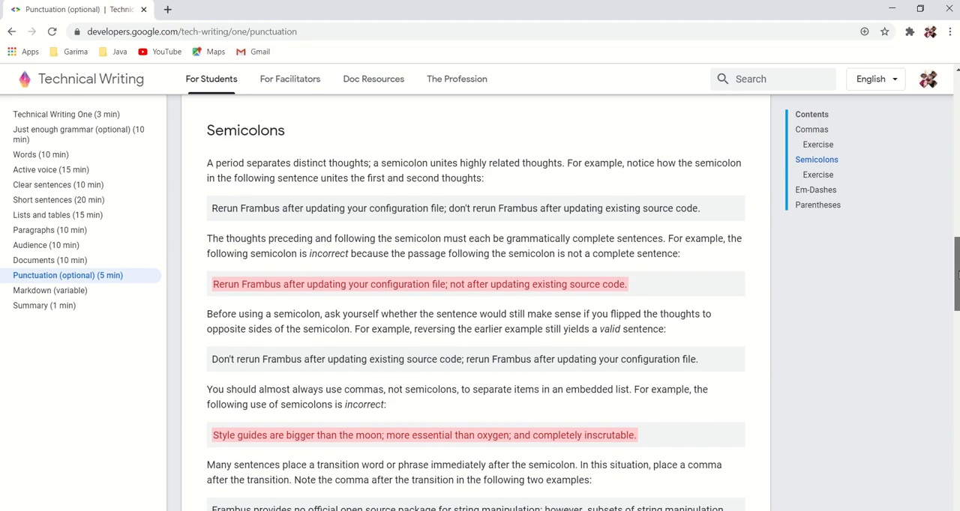
{"action": "scroll", "scroll_direction": "down", "scroll_amount": 3}
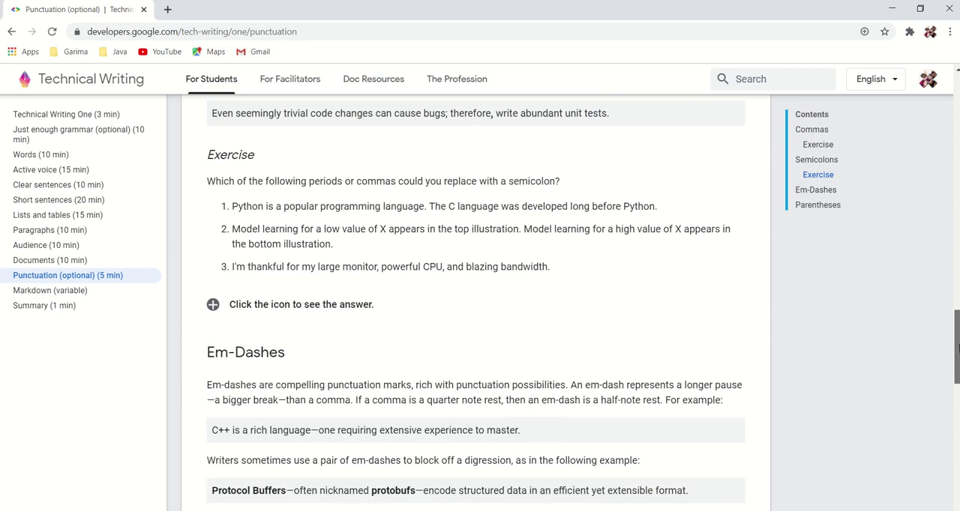
{"action": "scroll", "scroll_direction": "down", "scroll_amount": 3}
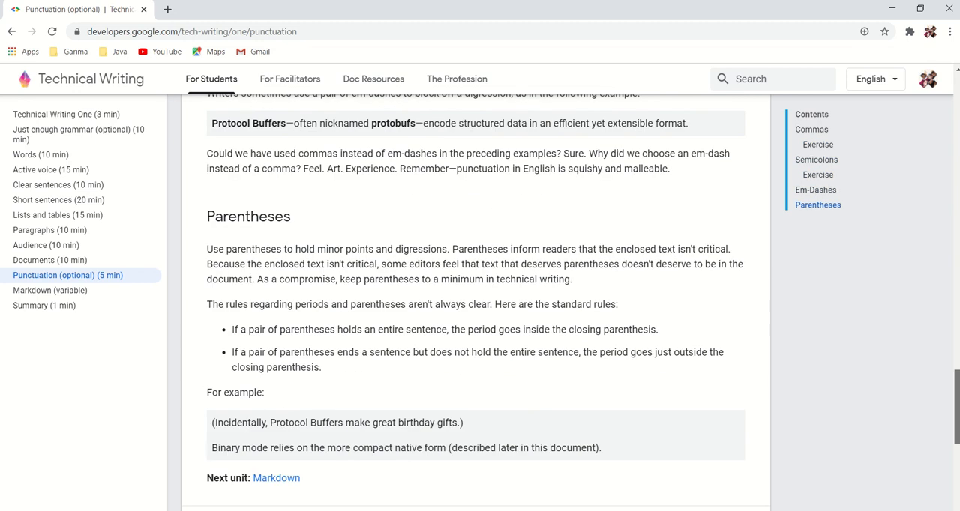
{"action": "scroll", "scroll_direction": "down", "scroll_amount": 3}
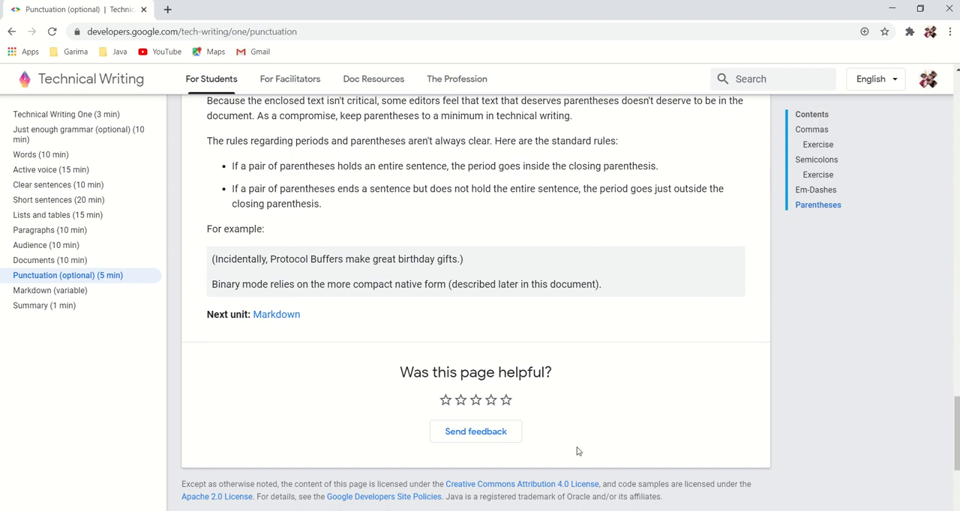
{"action": "mouse_move", "coordinate": [67, 255]}
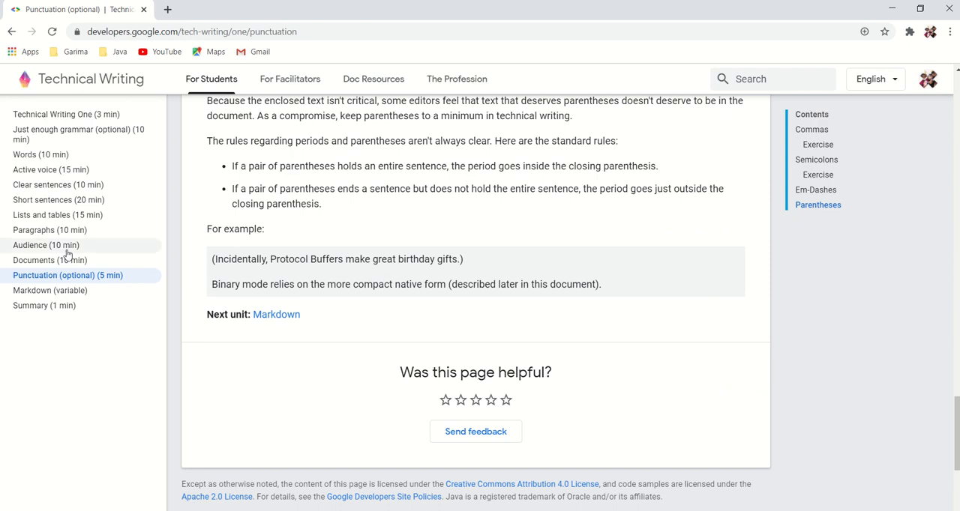
{"action": "left_click", "coordinate": [50, 291]}
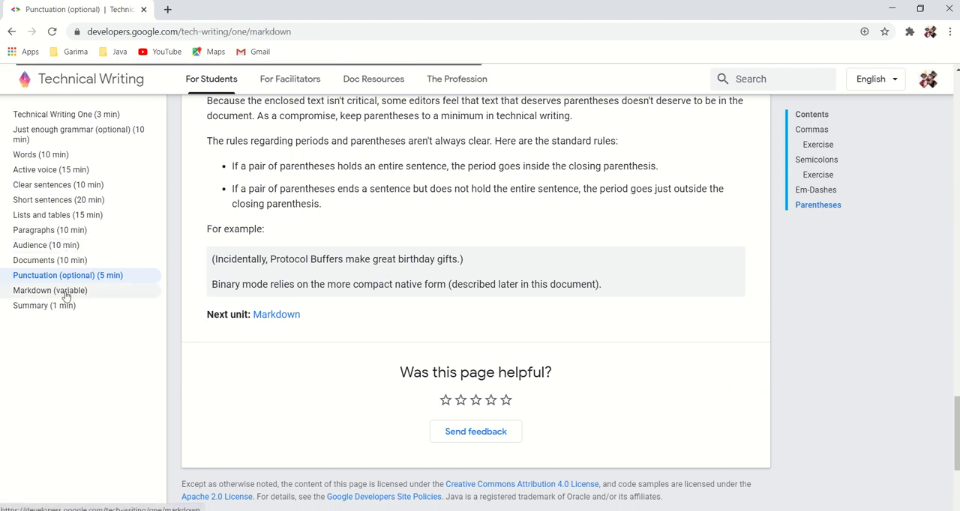
Read the Markdown unit to What's next and move on to the Technical Writing One summary.
{"action": "left_click", "coordinate": [51, 290]}
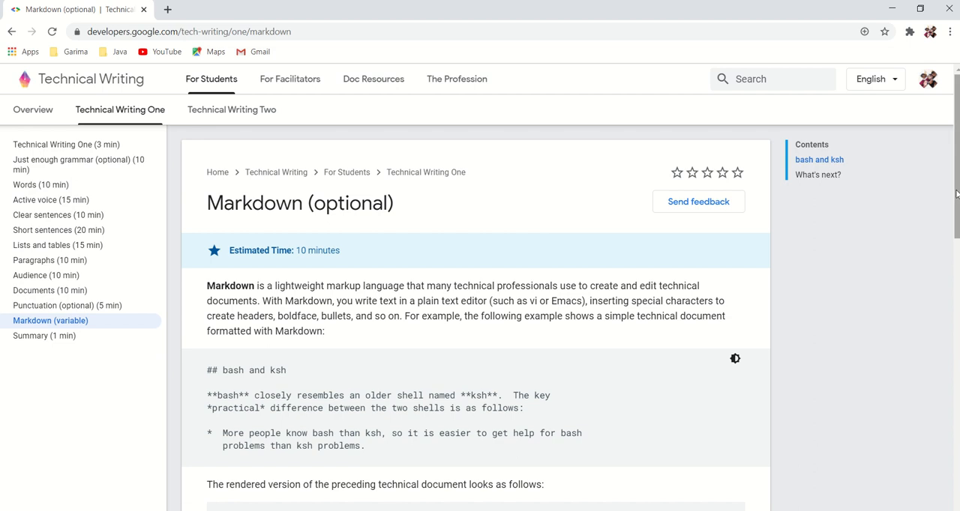
{"action": "scroll", "scroll_direction": "down", "scroll_amount": 3}
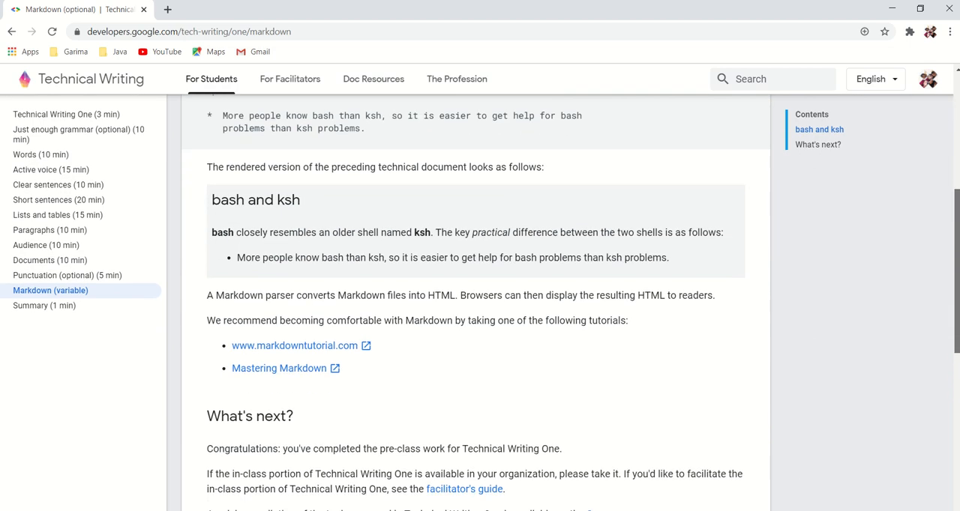
{"action": "scroll", "scroll_direction": "down", "scroll_amount": 3}
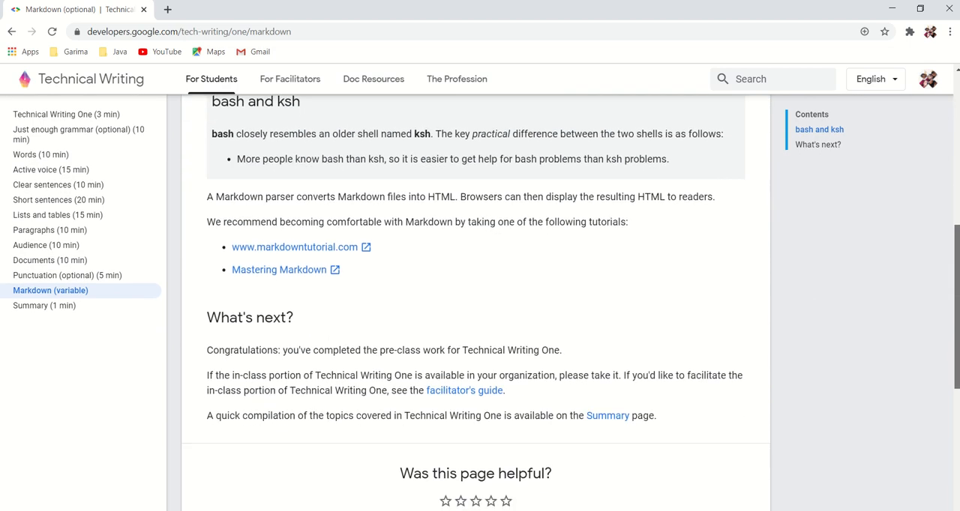
{"action": "scroll", "scroll_direction": "down", "scroll_amount": 3}
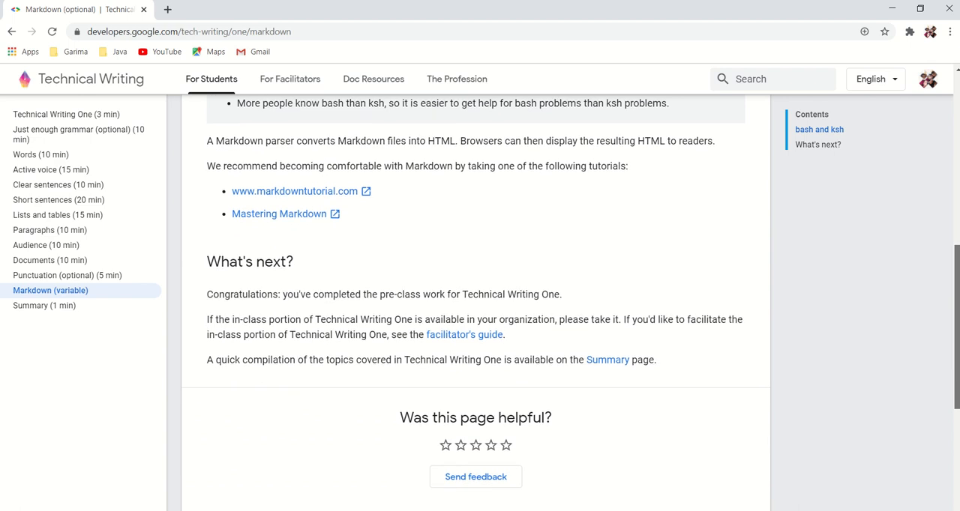
{"action": "scroll", "scroll_direction": "down", "scroll_amount": 3}
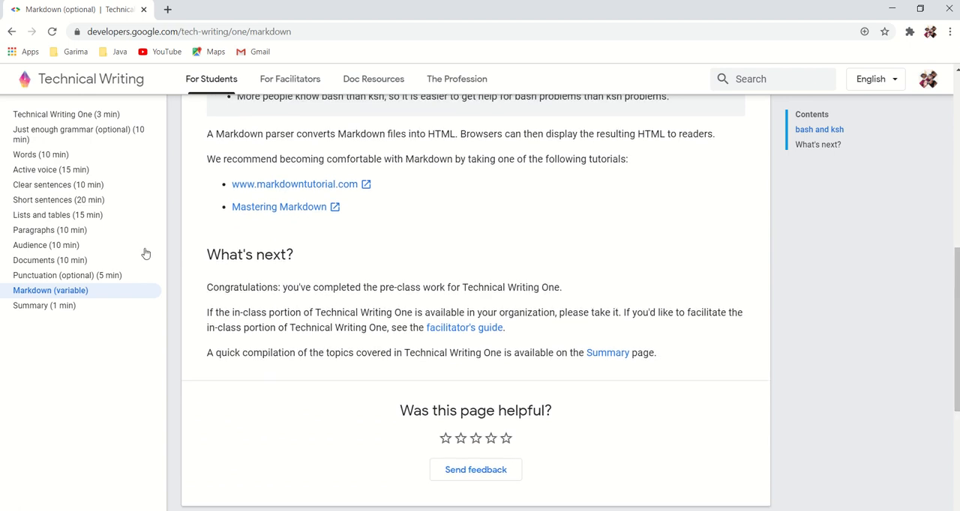
{"action": "left_click", "coordinate": [44, 306]}
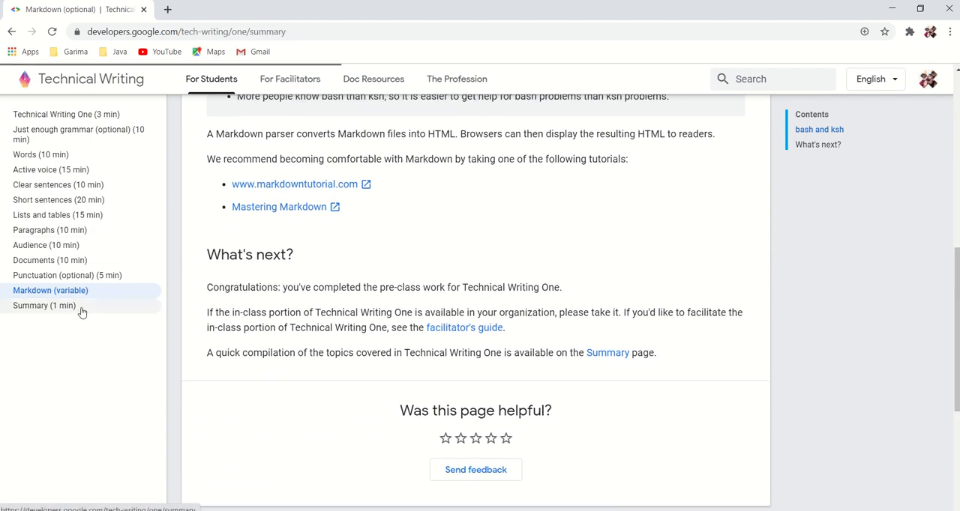
{"action": "left_click", "coordinate": [43, 306]}
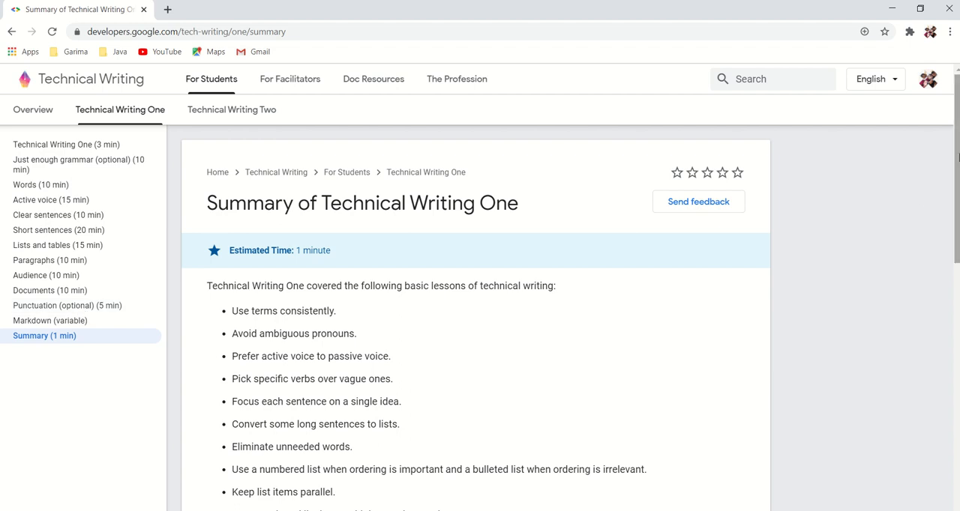
{"action": "scroll", "scroll_direction": "down", "scroll_amount": 3}
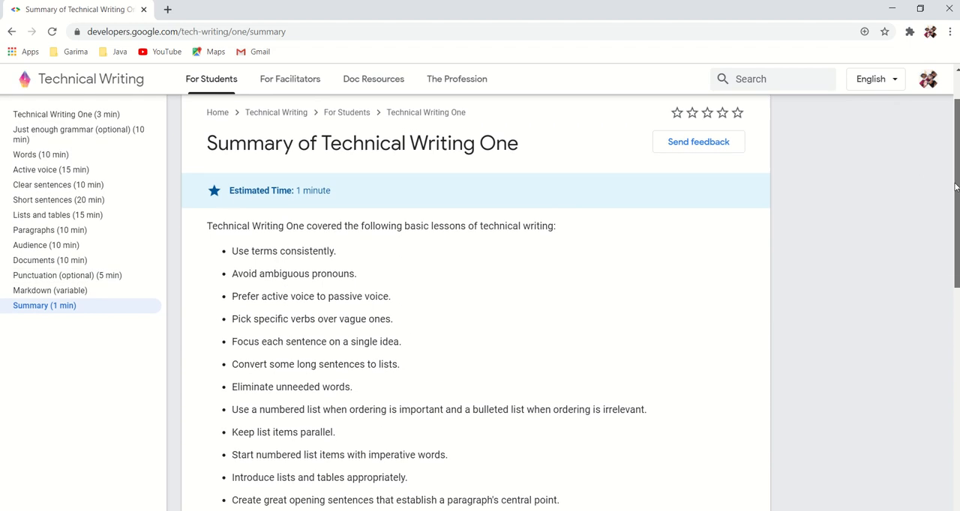
{"action": "scroll", "scroll_direction": "down", "scroll_amount": 3}
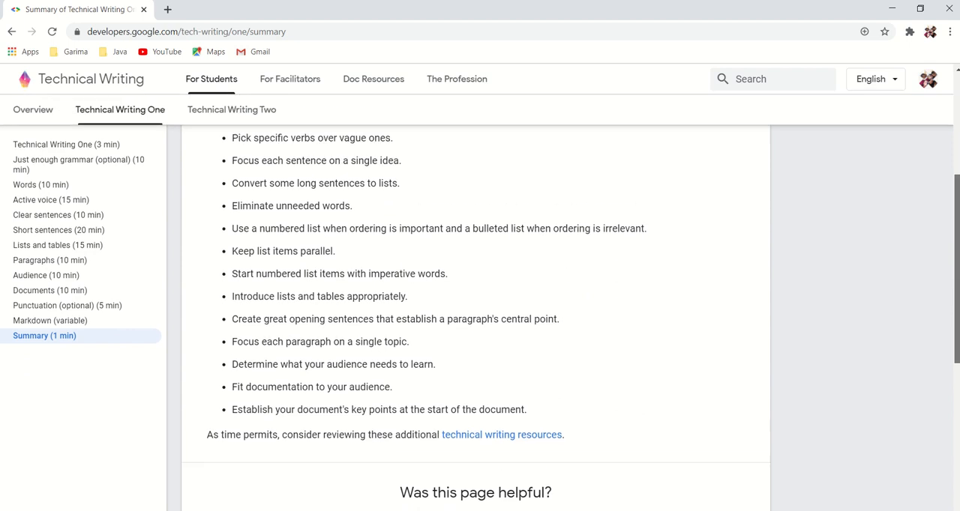
{"action": "scroll", "scroll_direction": "up", "scroll_amount": 3}
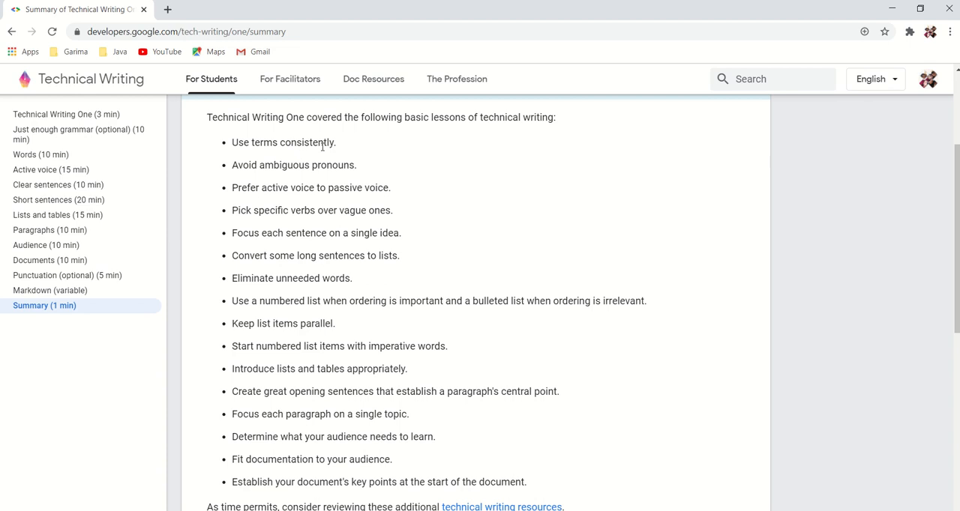
{"action": "mouse_move", "coordinate": [249, 204]}
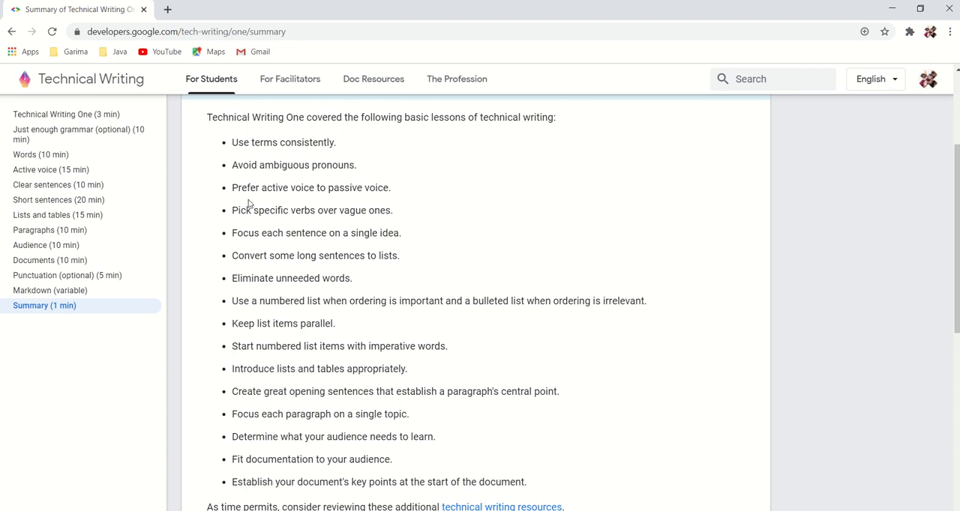
{"action": "mouse_move", "coordinate": [378, 180]}
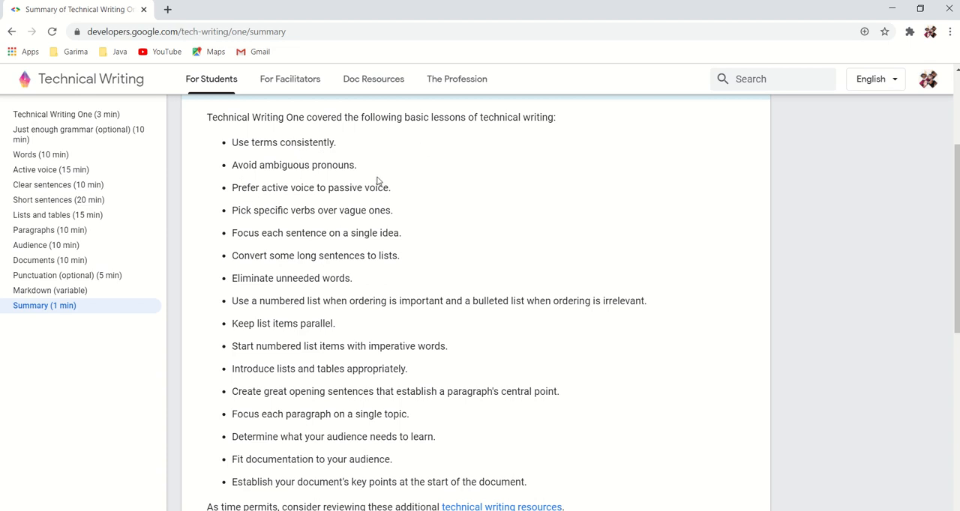
{"action": "mouse_move", "coordinate": [417, 213]}
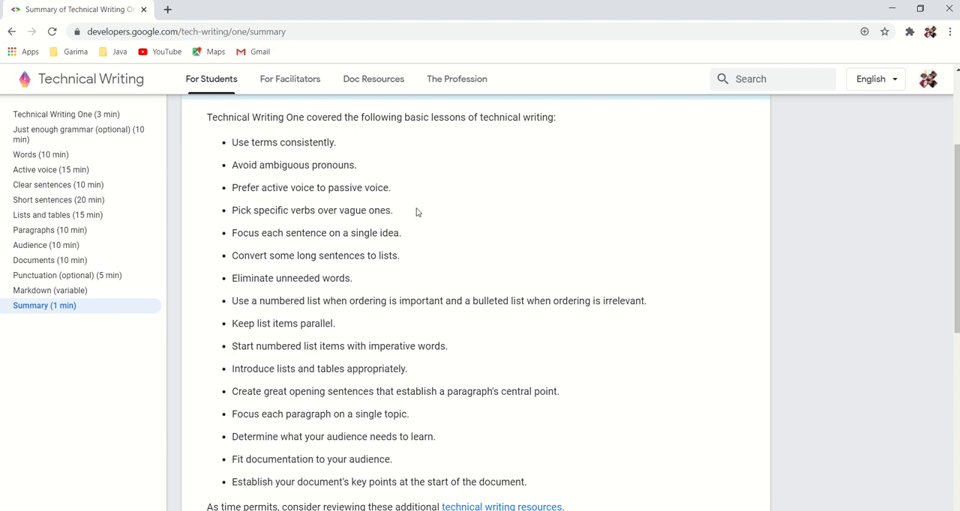
{"action": "mouse_move", "coordinate": [316, 215]}
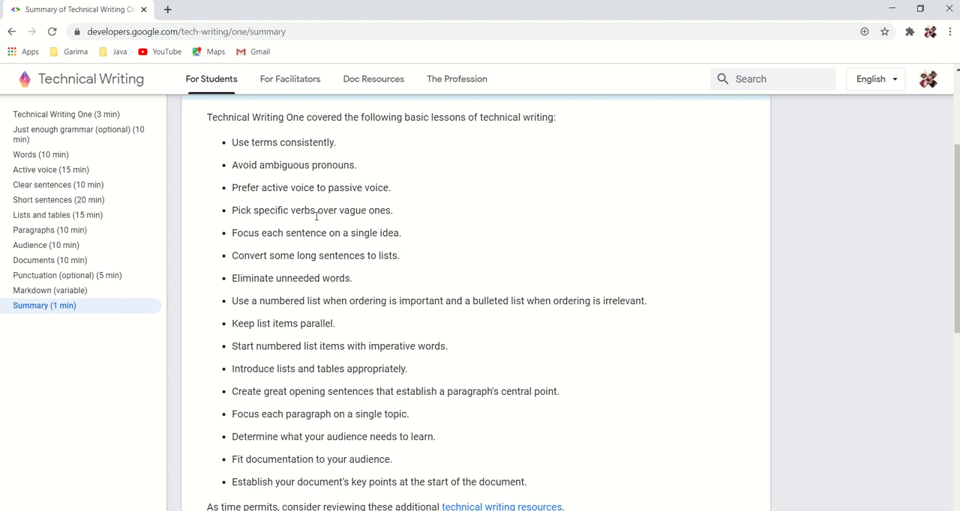
{"action": "mouse_move", "coordinate": [253, 249]}
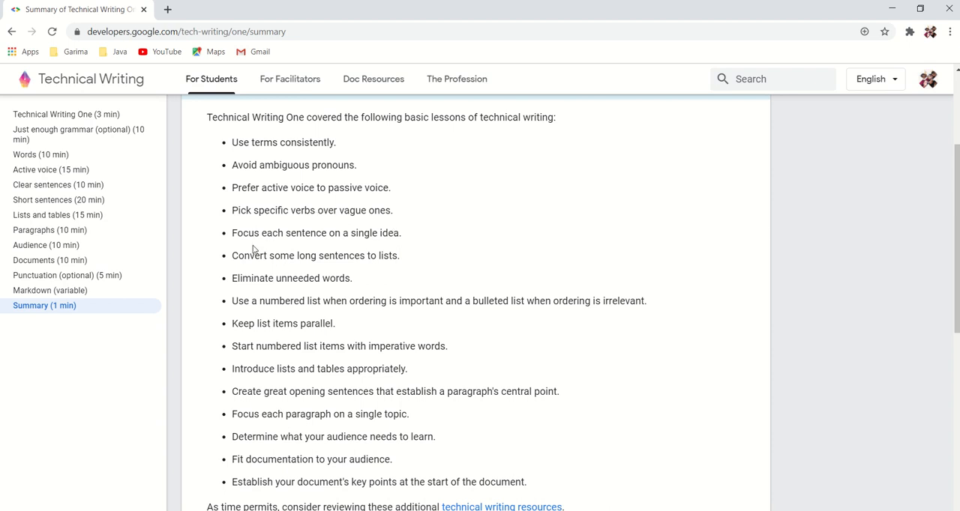
{"action": "mouse_move", "coordinate": [382, 246]}
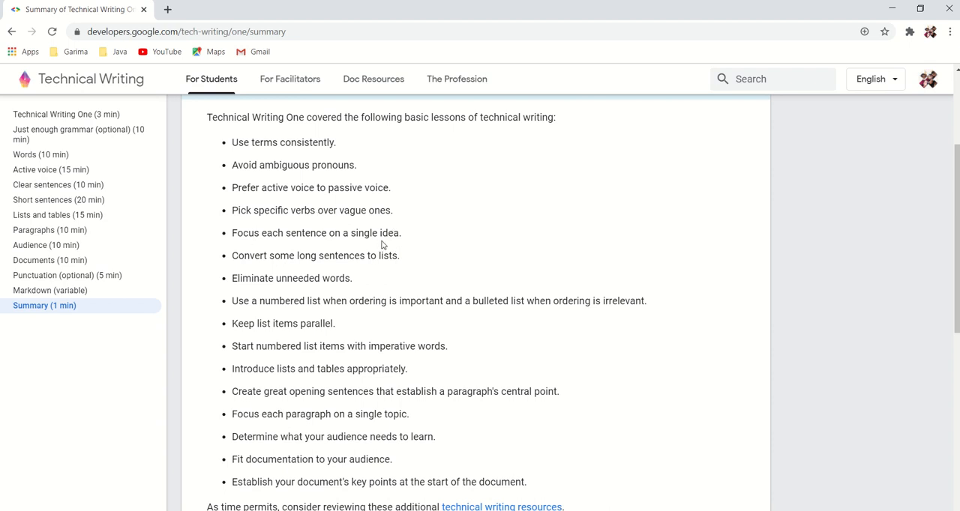
{"action": "mouse_move", "coordinate": [327, 269]}
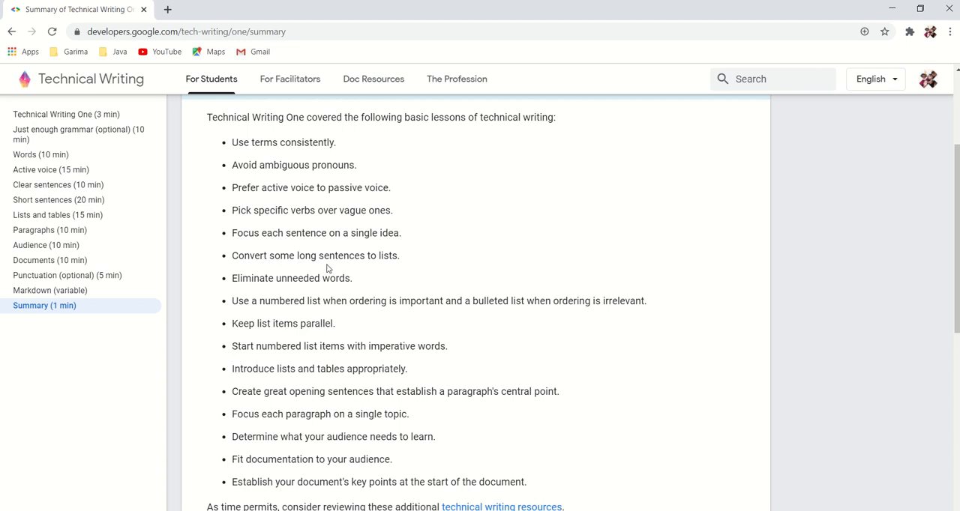
{"action": "mouse_move", "coordinate": [282, 293]}
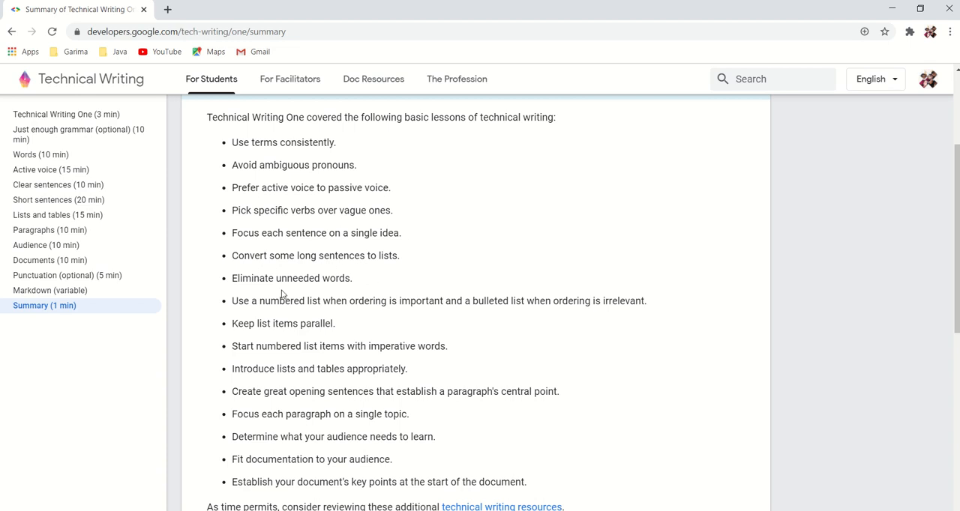
{"action": "mouse_move", "coordinate": [399, 282]}
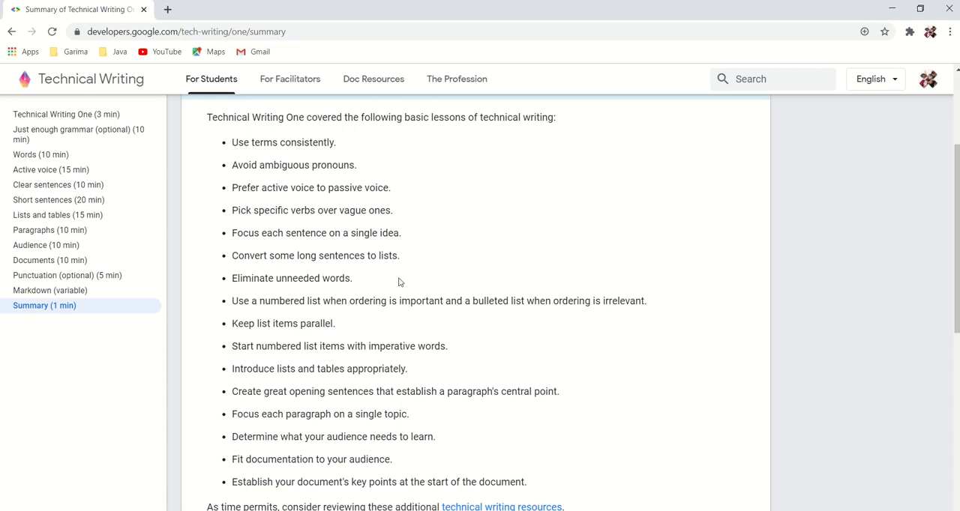
{"action": "mouse_move", "coordinate": [335, 318]}
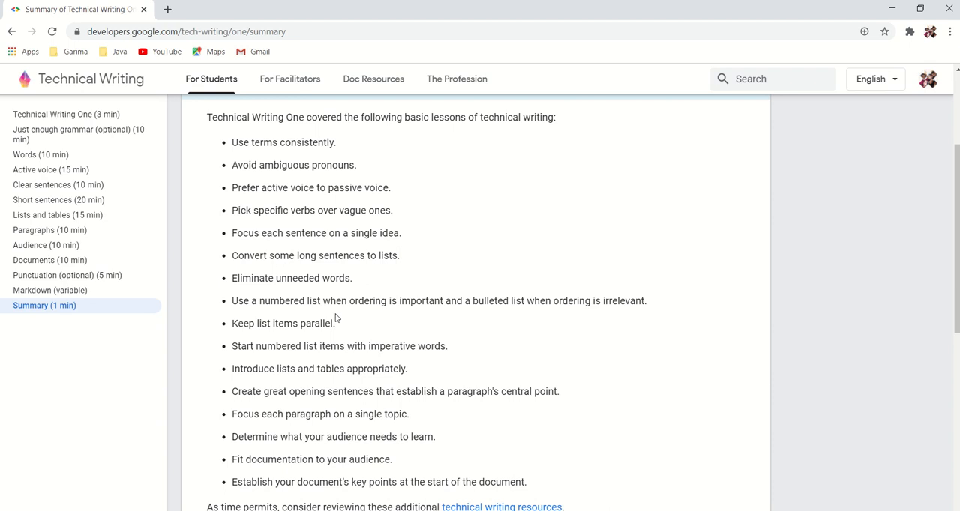
{"action": "mouse_move", "coordinate": [438, 317]}
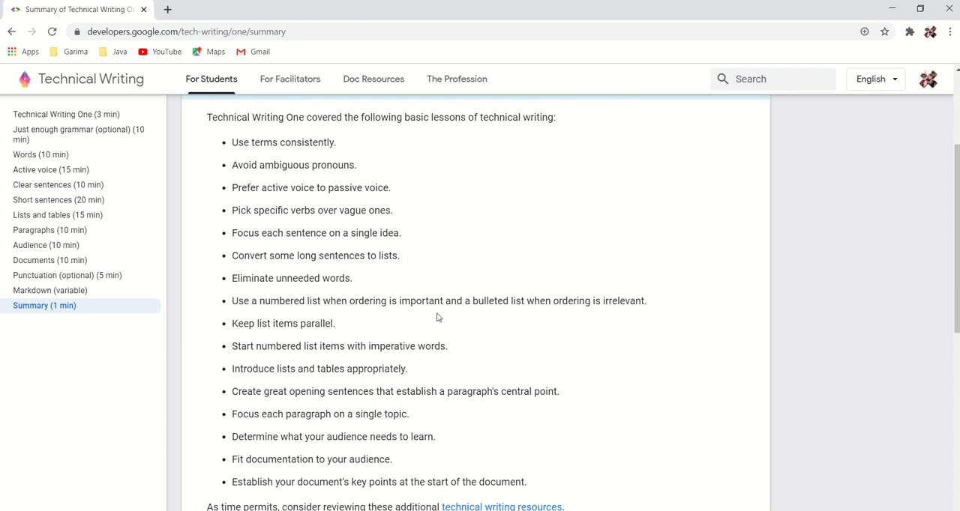
{"action": "mouse_move", "coordinate": [600, 318]}
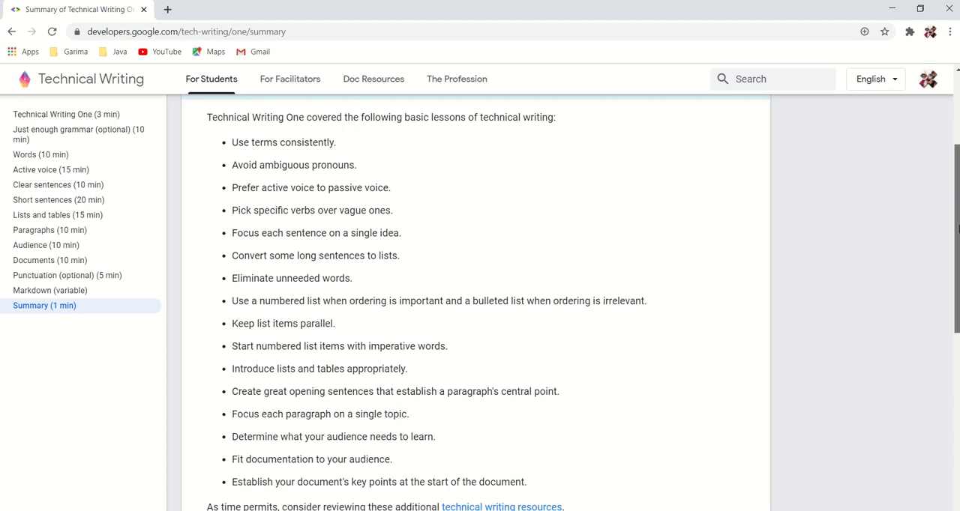
Read the Summary of Technical Writing One to its footer and return toward the top.
{"action": "scroll", "scroll_direction": "down", "scroll_amount": 3}
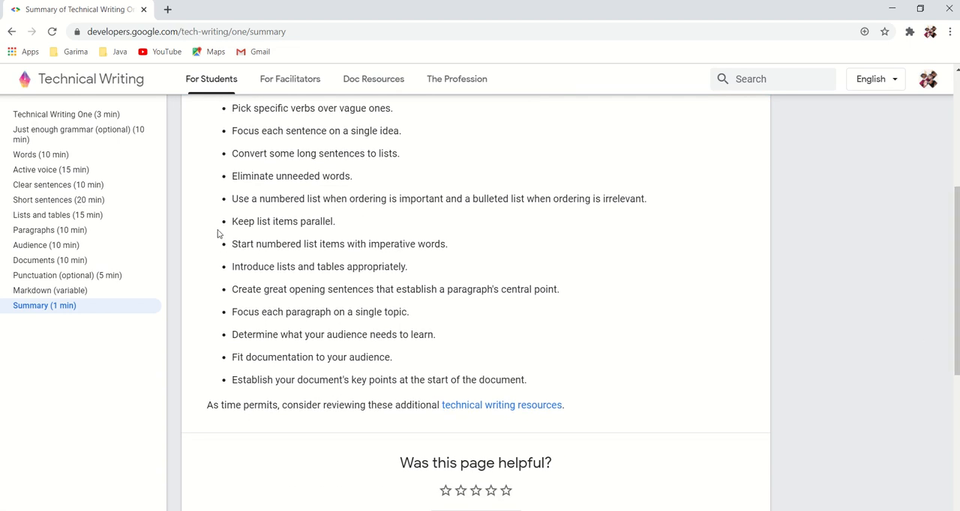
{"action": "mouse_move", "coordinate": [293, 261]}
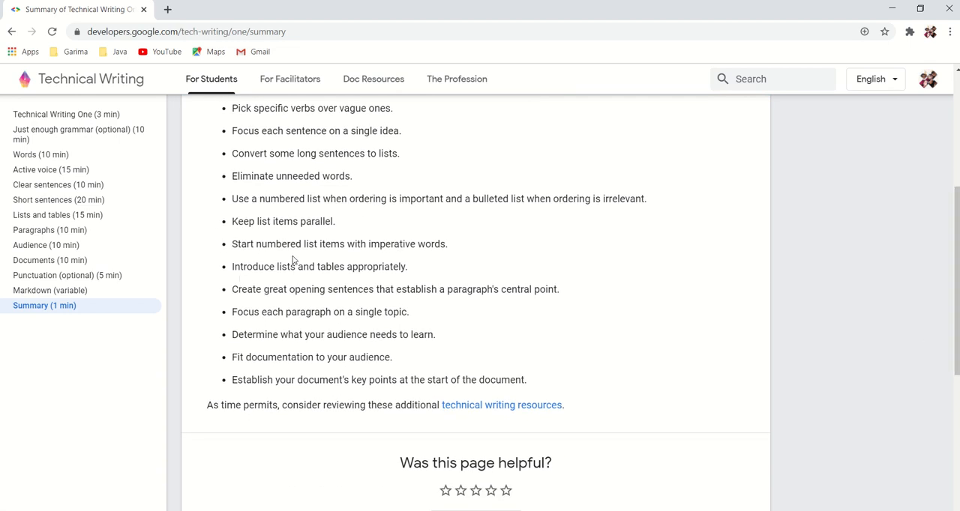
{"action": "mouse_move", "coordinate": [447, 249]}
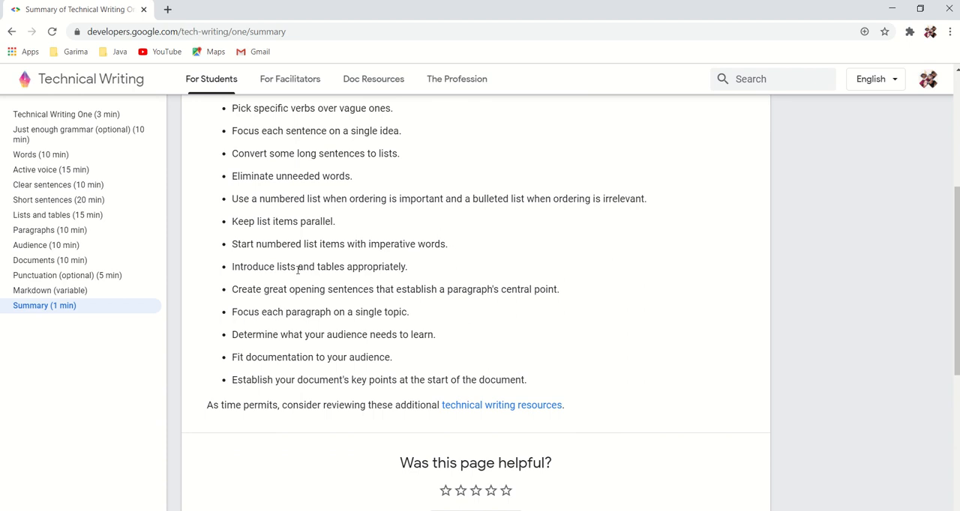
{"action": "mouse_move", "coordinate": [458, 273]}
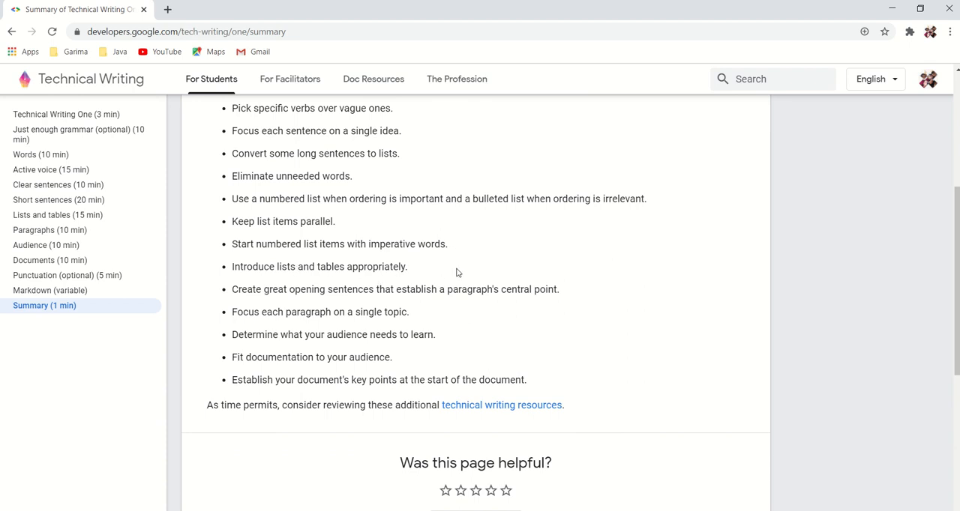
{"action": "mouse_move", "coordinate": [324, 305]}
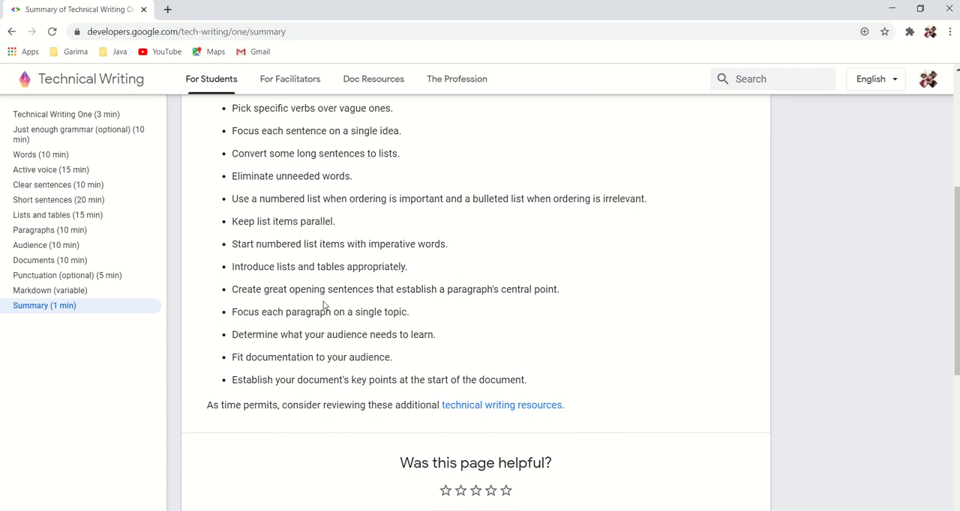
{"action": "mouse_move", "coordinate": [453, 309]}
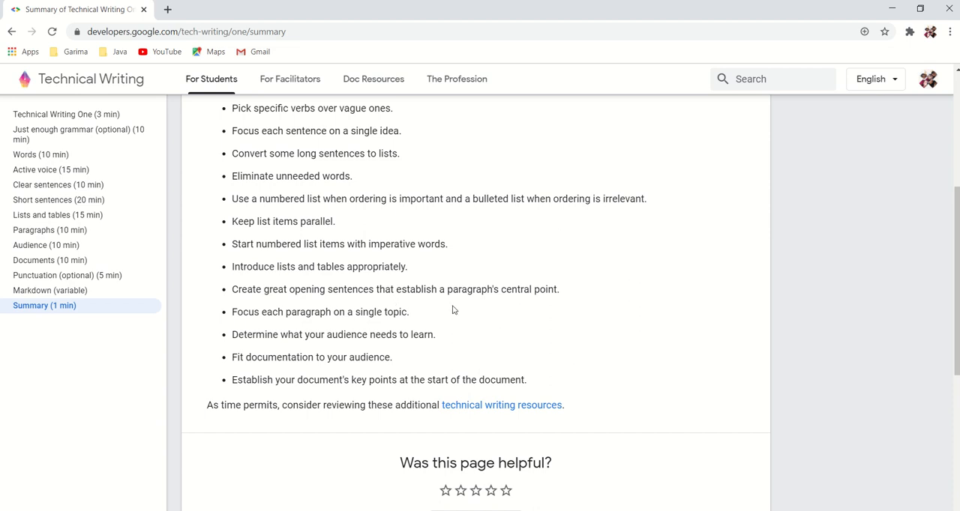
{"action": "mouse_move", "coordinate": [531, 306]}
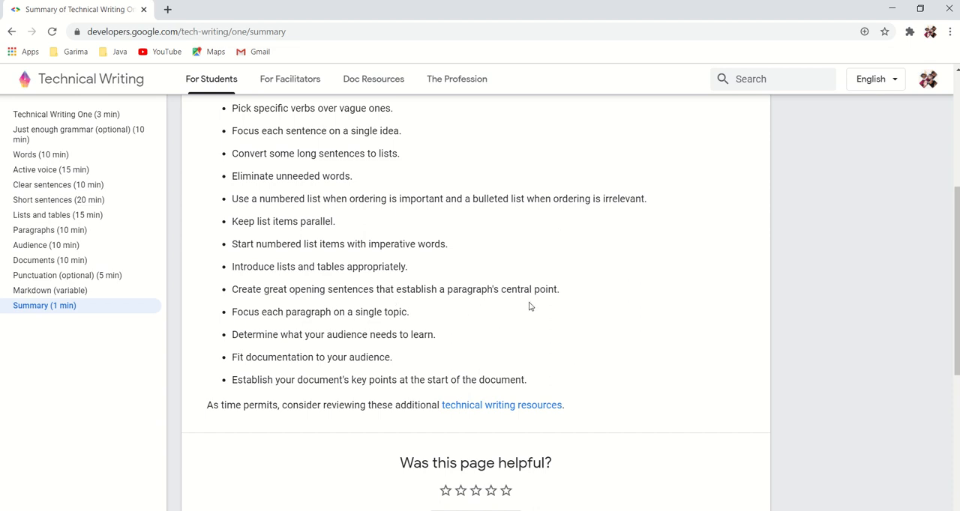
{"action": "mouse_move", "coordinate": [298, 333]}
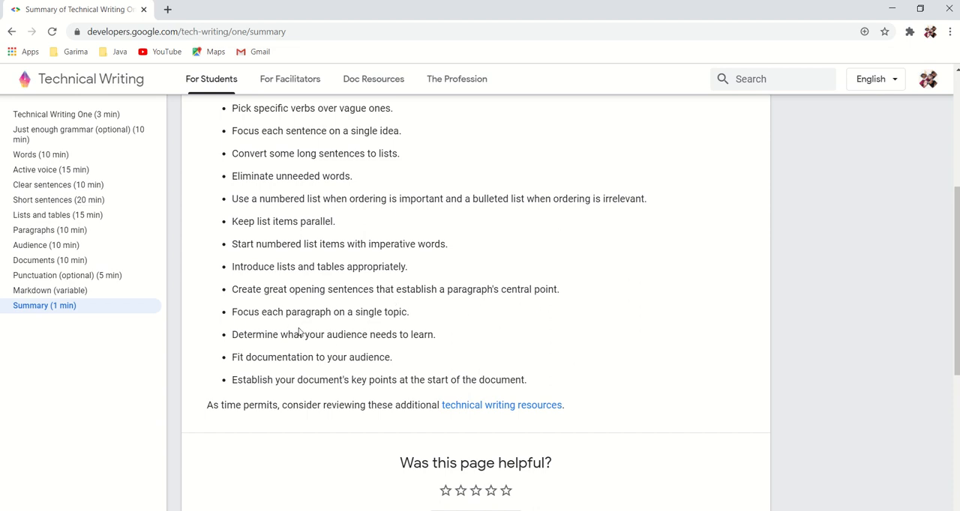
{"action": "mouse_move", "coordinate": [474, 324]}
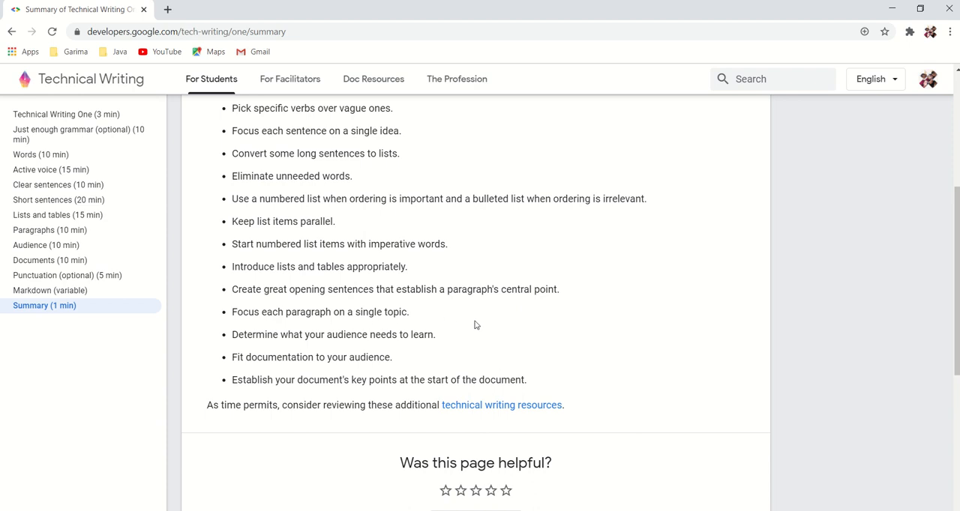
{"action": "mouse_move", "coordinate": [411, 346]}
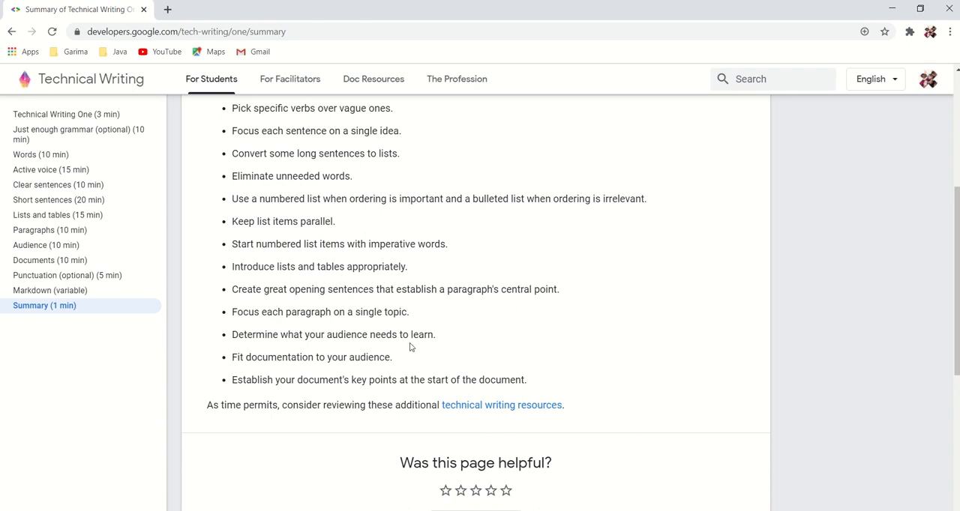
{"action": "mouse_move", "coordinate": [264, 369]}
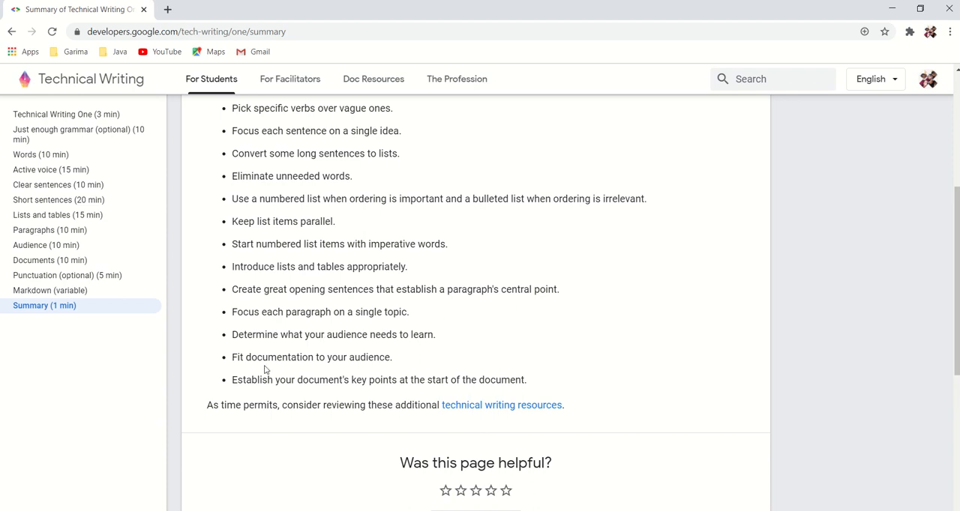
{"action": "mouse_move", "coordinate": [390, 371]}
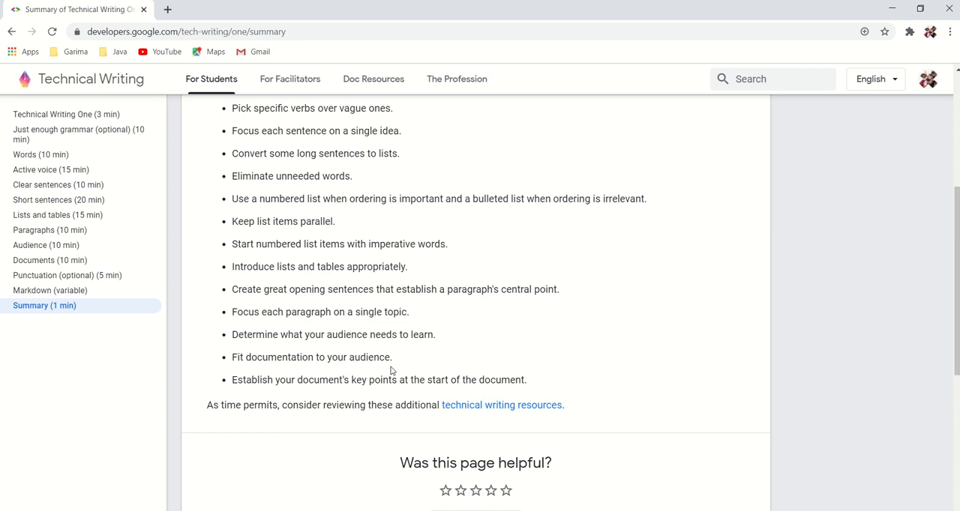
{"action": "mouse_move", "coordinate": [300, 398]}
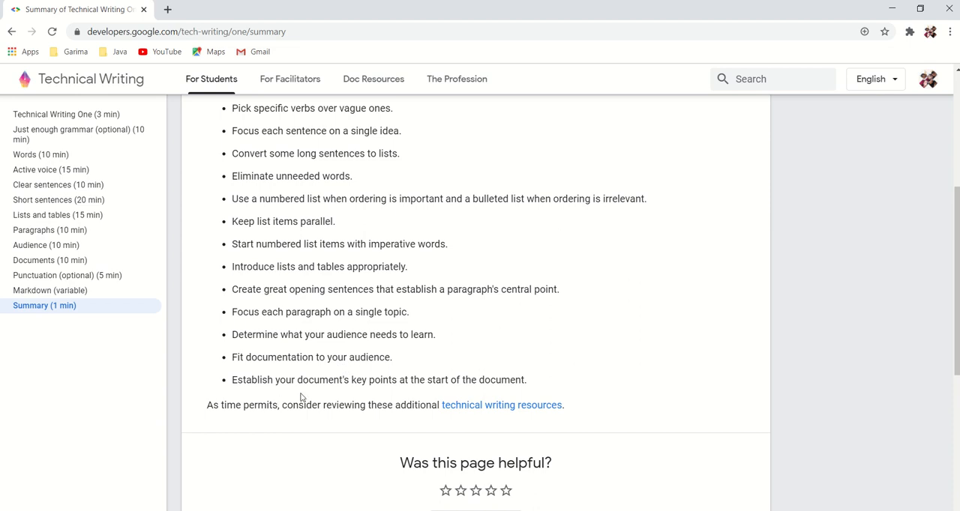
{"action": "mouse_move", "coordinate": [481, 402]}
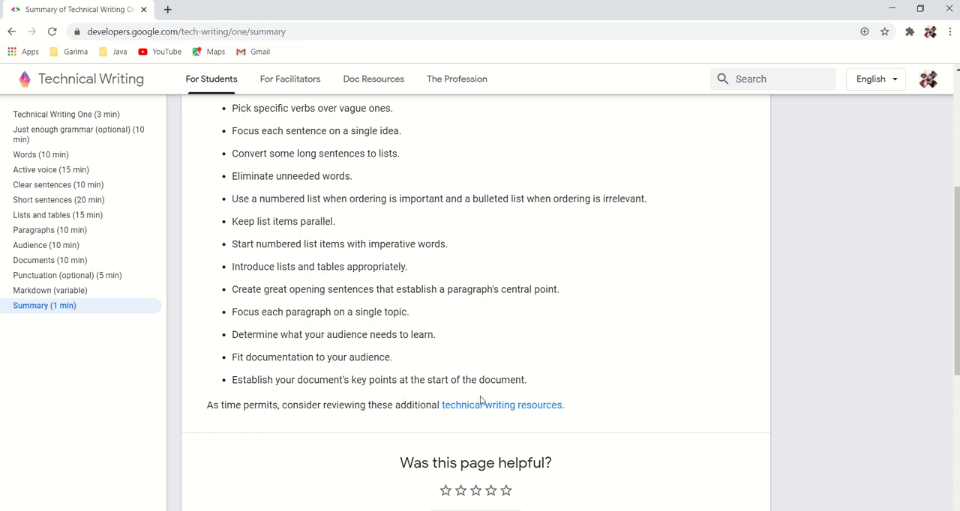
{"action": "mouse_move", "coordinate": [902, 403]}
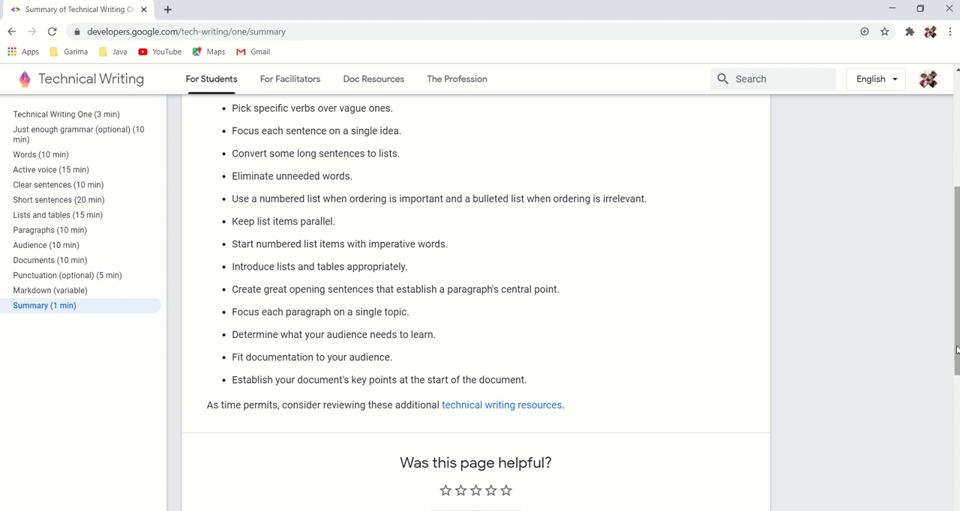
{"action": "scroll", "scroll_direction": "down", "scroll_amount": 3}
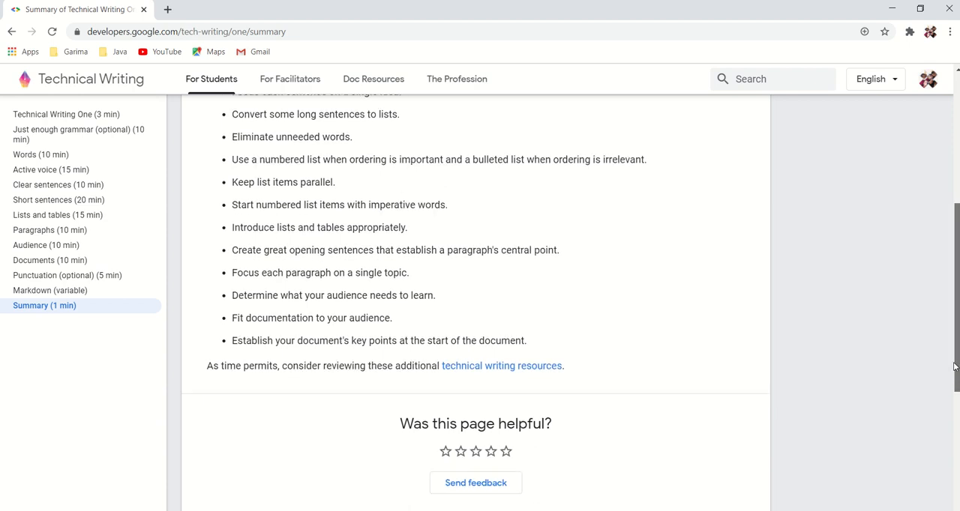
{"action": "scroll", "scroll_direction": "down", "scroll_amount": 3}
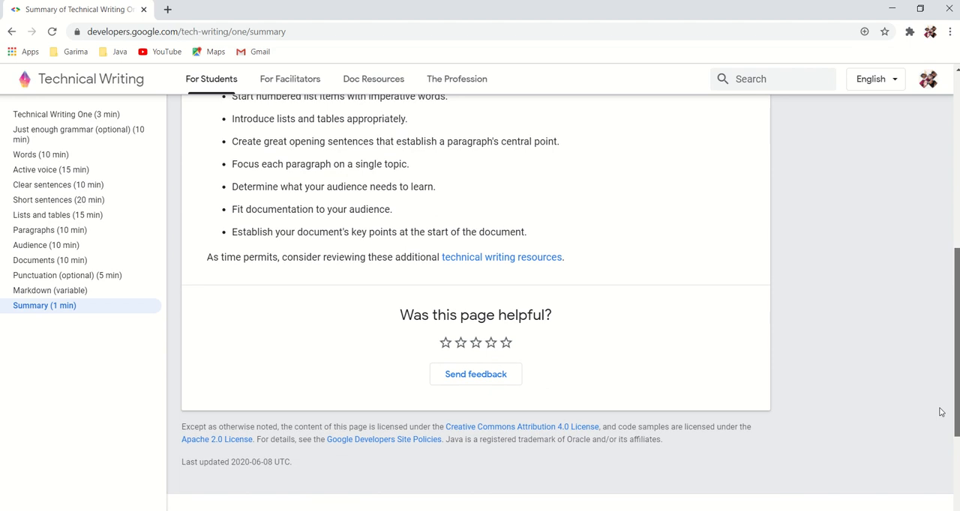
{"action": "scroll", "scroll_direction": "down", "scroll_amount": 3}
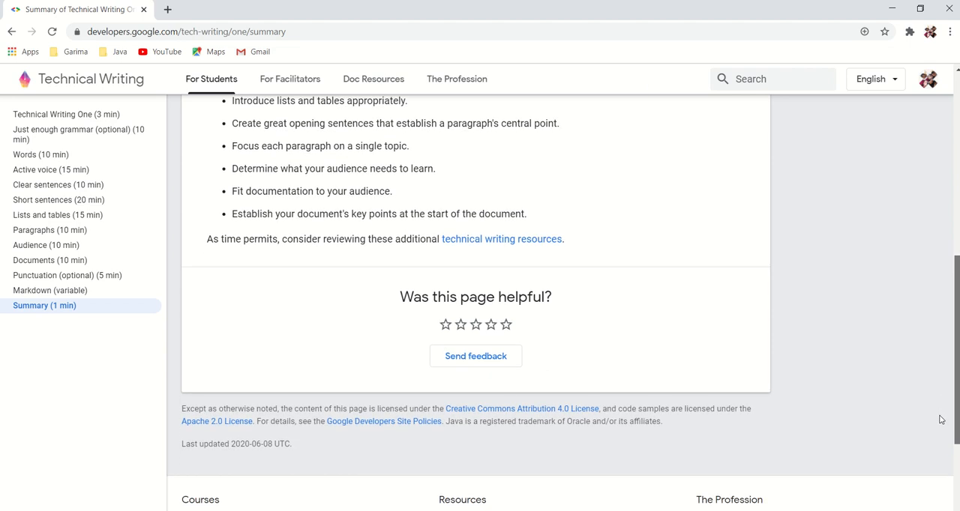
{"action": "scroll", "scroll_direction": "down", "scroll_amount": 3}
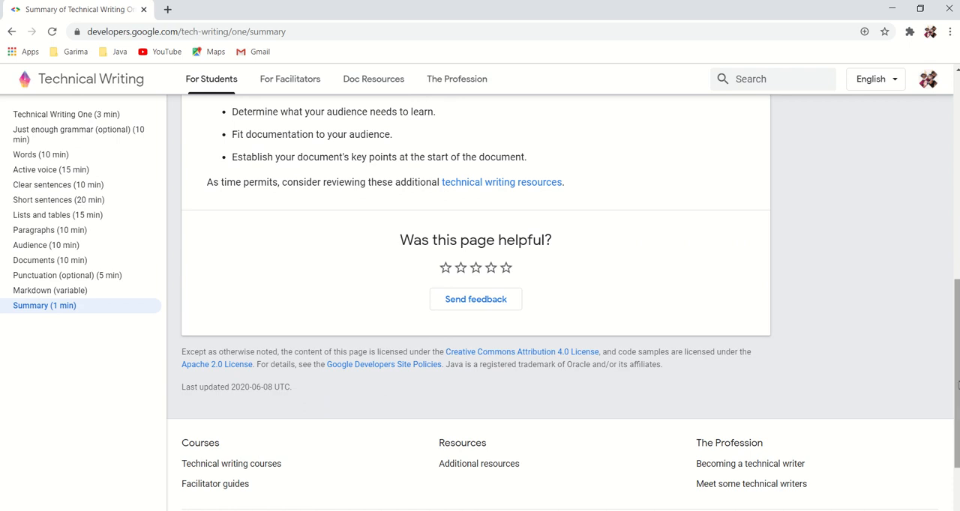
{"action": "scroll", "scroll_direction": "down", "scroll_amount": 3}
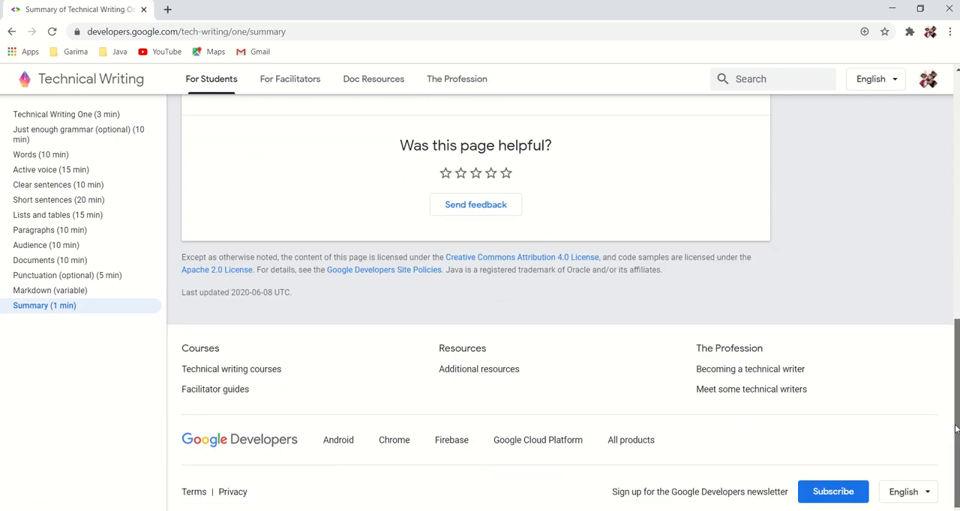
{"action": "scroll", "scroll_direction": "up", "scroll_amount": 3}
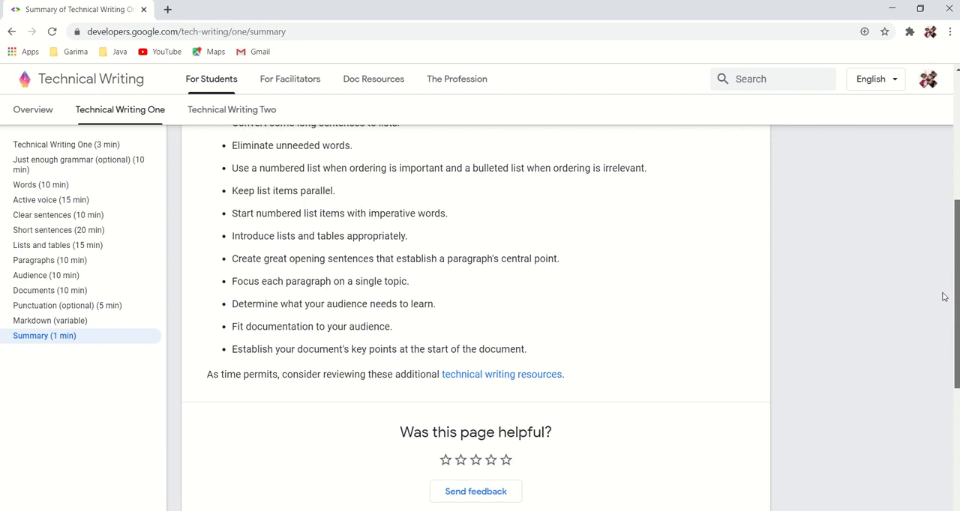
{"action": "scroll", "scroll_direction": "up", "scroll_amount": 3}
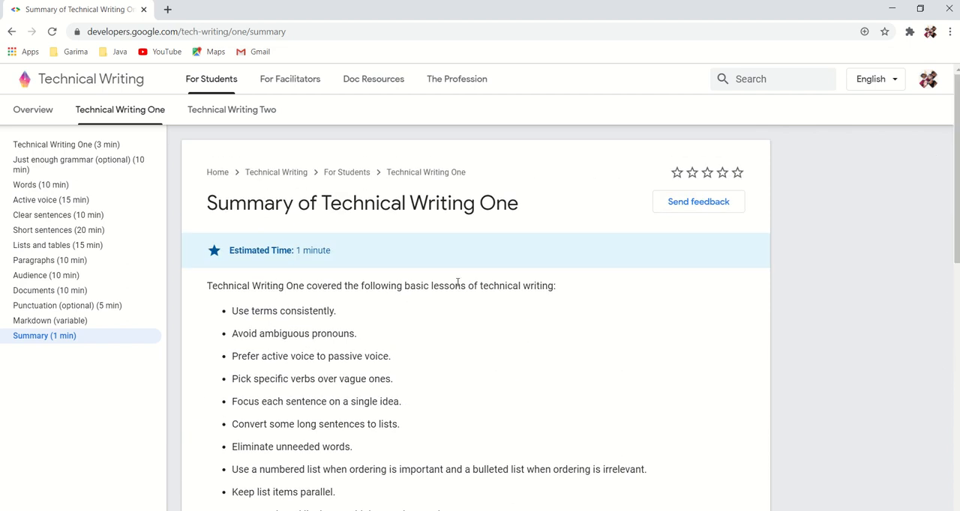
{"action": "mouse_move", "coordinate": [66, 306]}
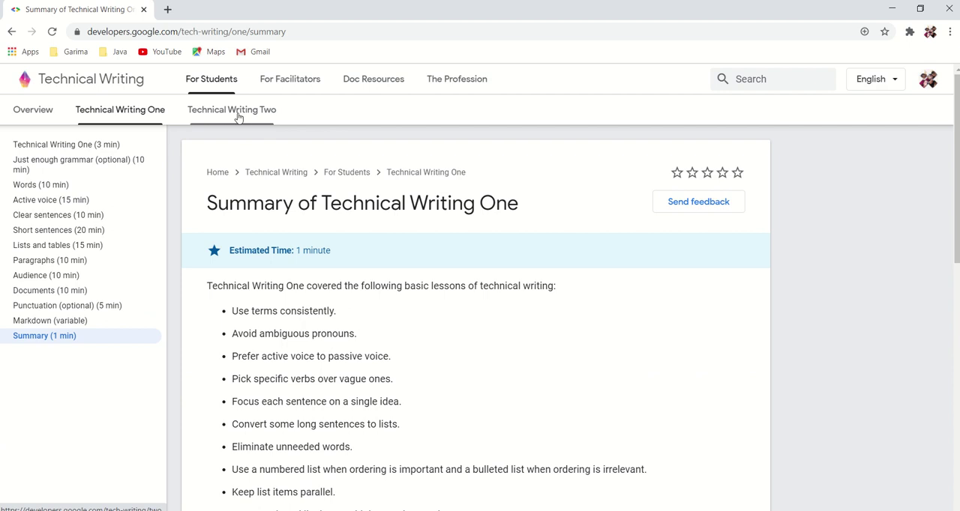
Open the Technical Writing Two introduction, read its objectives and components, then head to Self-editing.
{"action": "left_click", "coordinate": [231, 109]}
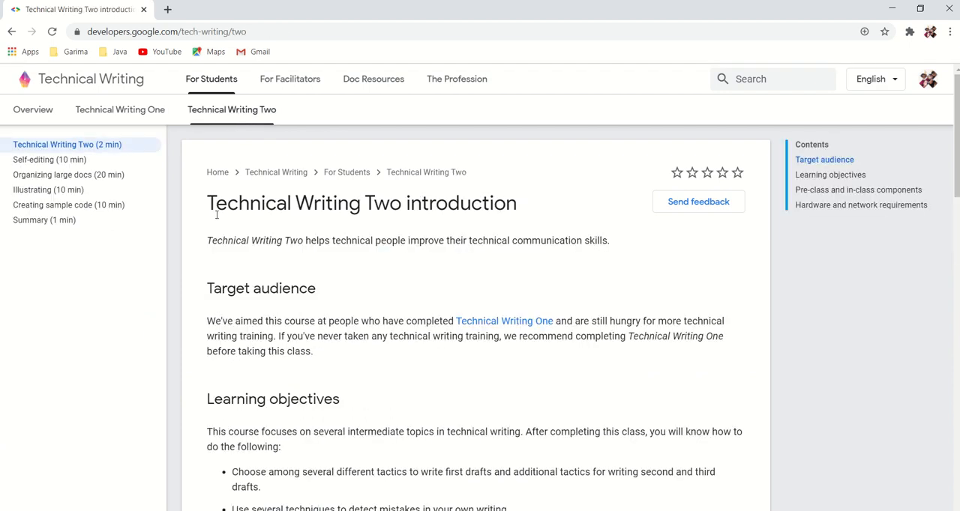
{"action": "mouse_move", "coordinate": [789, 272]}
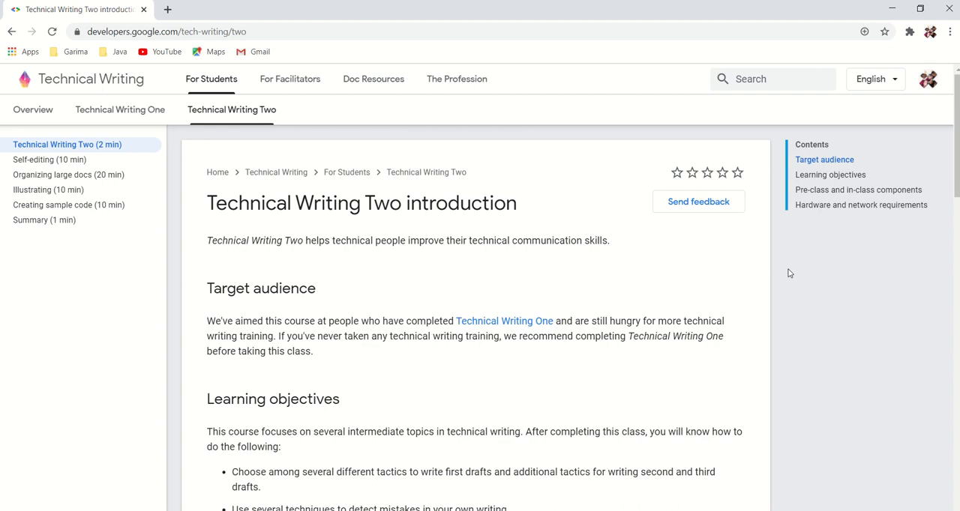
{"action": "mouse_move", "coordinate": [419, 301]}
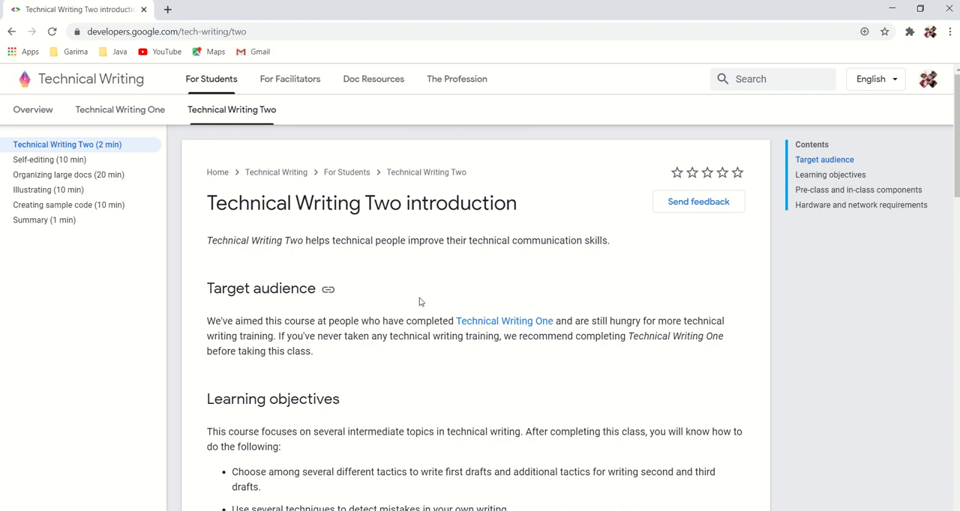
{"action": "mouse_move", "coordinate": [852, 228]}
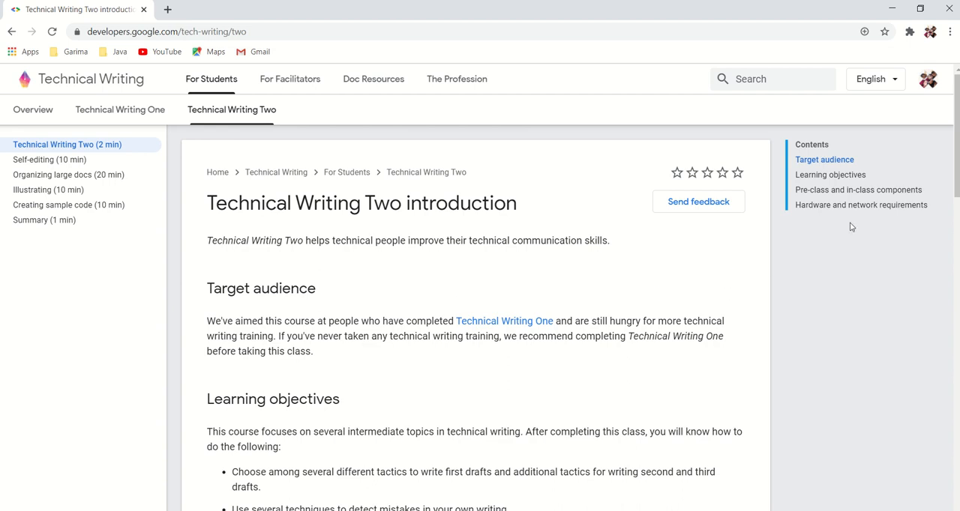
{"action": "mouse_move", "coordinate": [955, 150]}
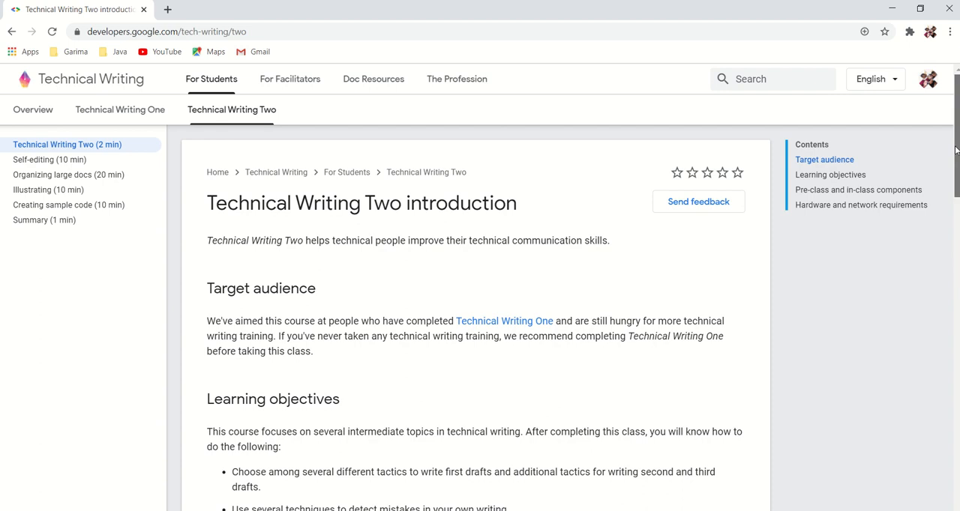
{"action": "scroll", "scroll_direction": "down", "scroll_amount": 3}
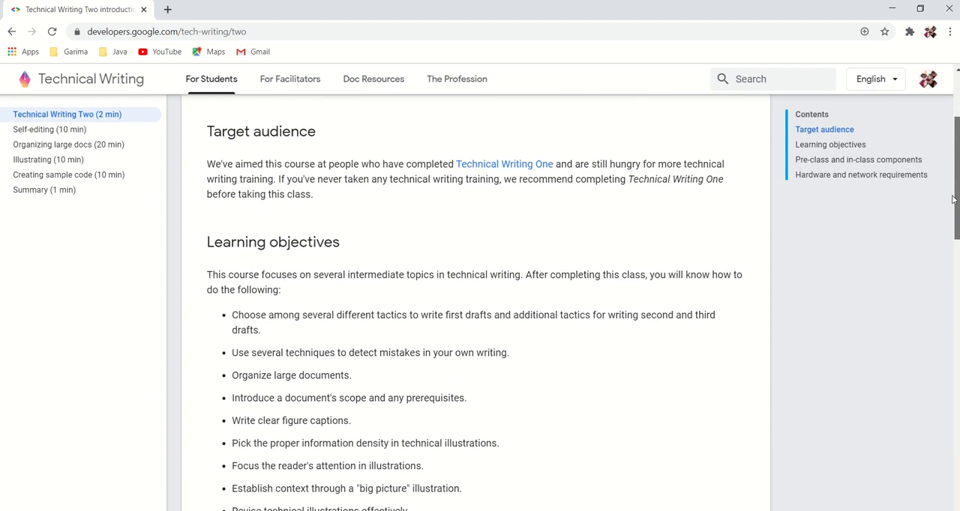
{"action": "scroll", "scroll_direction": "down", "scroll_amount": 3}
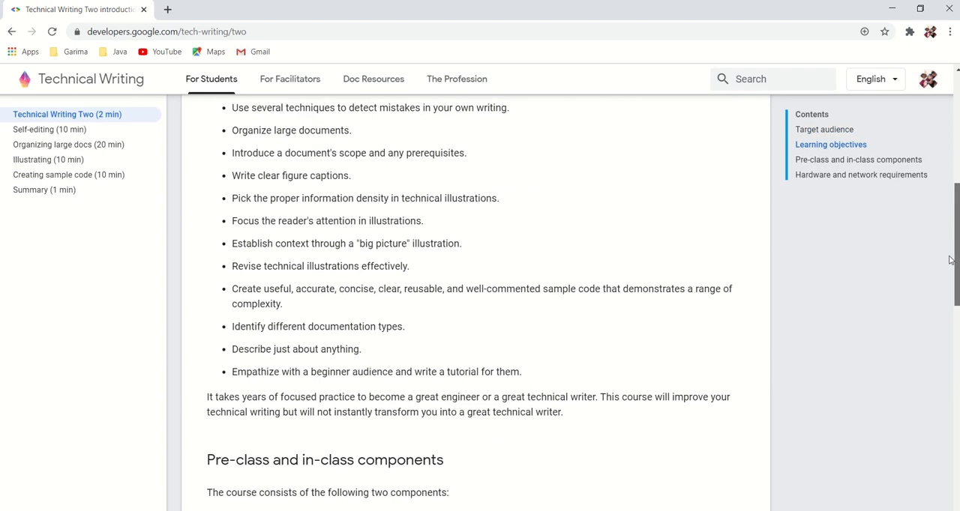
{"action": "scroll", "scroll_direction": "down", "scroll_amount": 3}
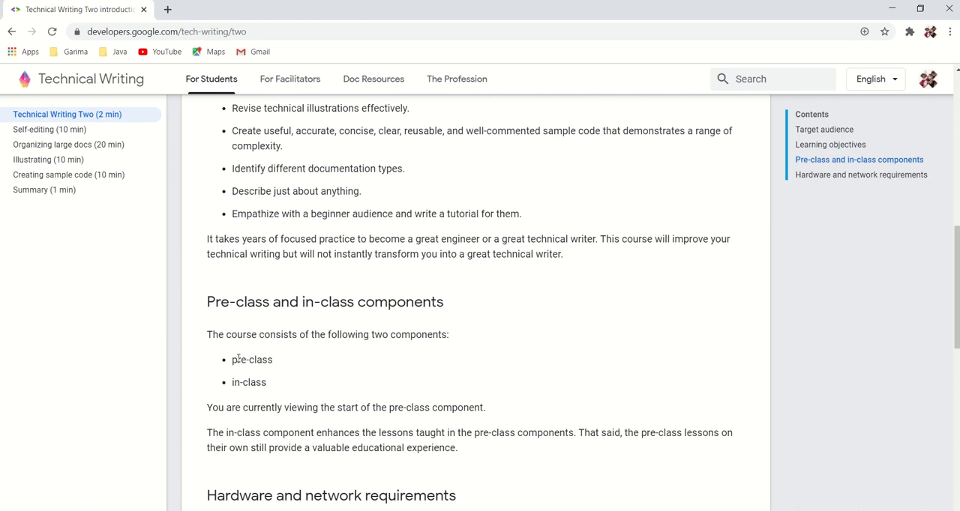
{"action": "left_click", "coordinate": [49, 129]}
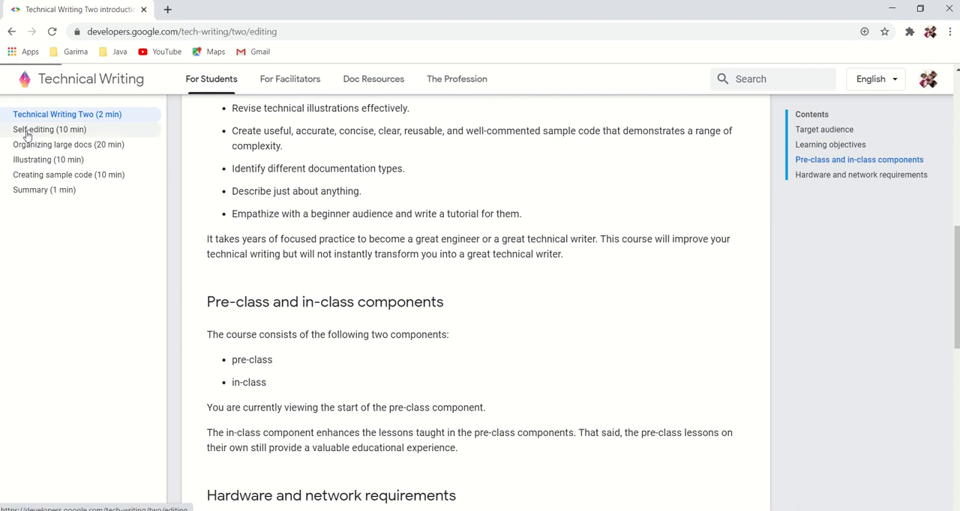
Open Self-editing and read its style-guide and audience advice down to Change the context.
{"action": "left_click", "coordinate": [48, 129]}
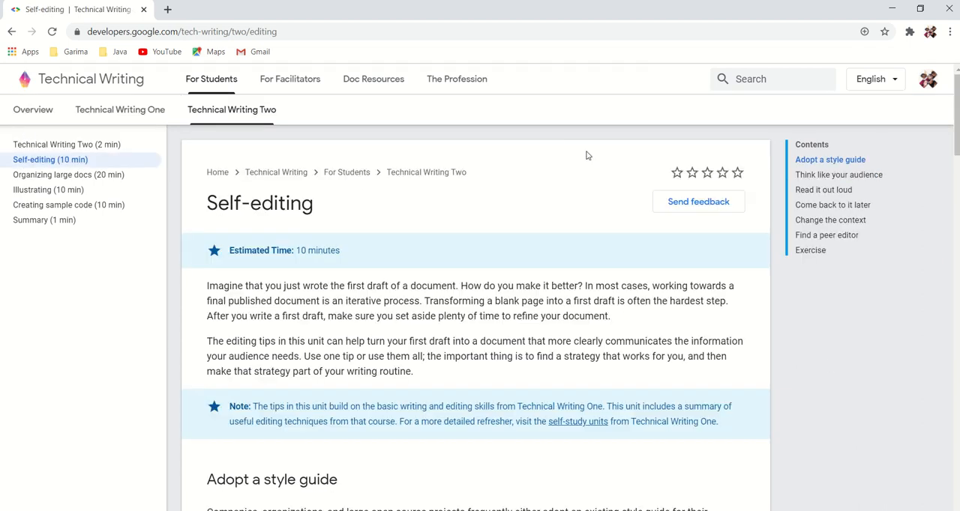
{"action": "mouse_move", "coordinate": [942, 207]}
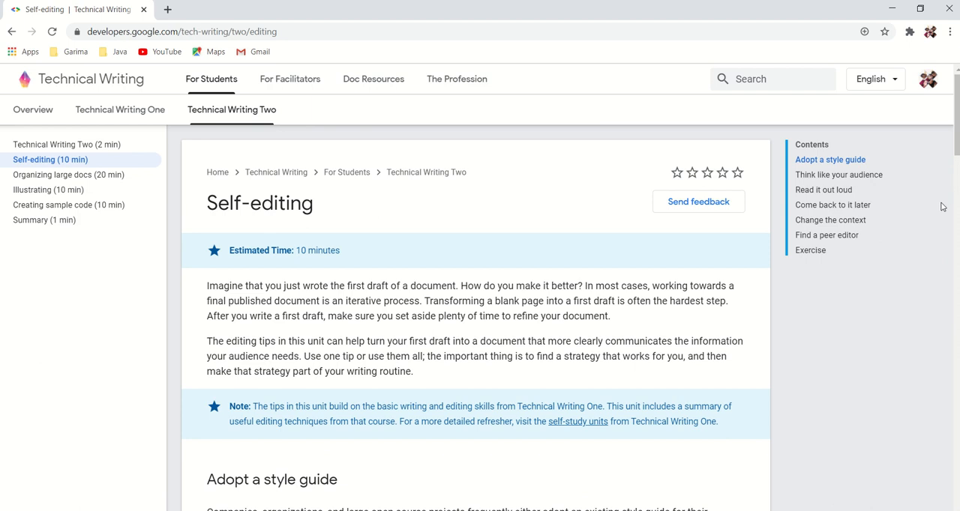
{"action": "mouse_move", "coordinate": [954, 118]}
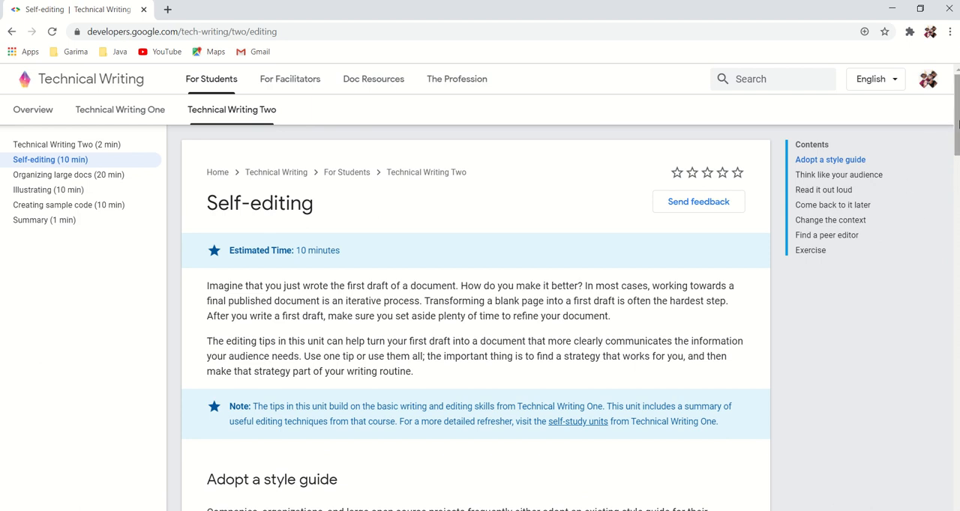
{"action": "scroll", "scroll_direction": "down", "scroll_amount": 3}
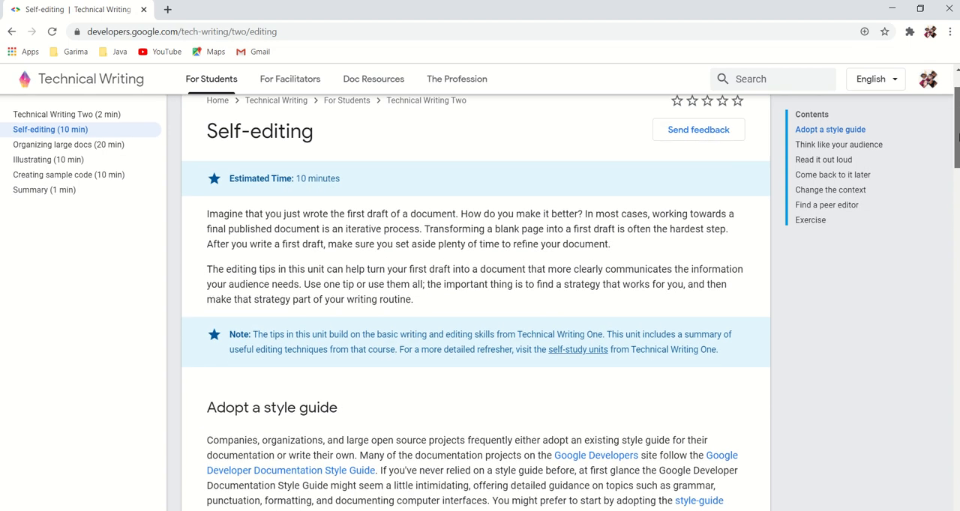
{"action": "scroll", "scroll_direction": "down", "scroll_amount": 3}
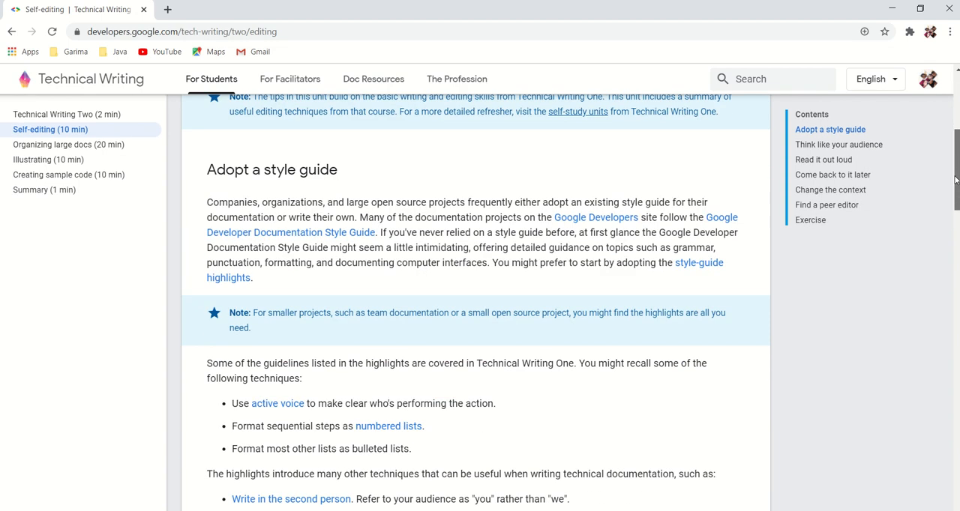
{"action": "scroll", "scroll_direction": "down", "scroll_amount": 3}
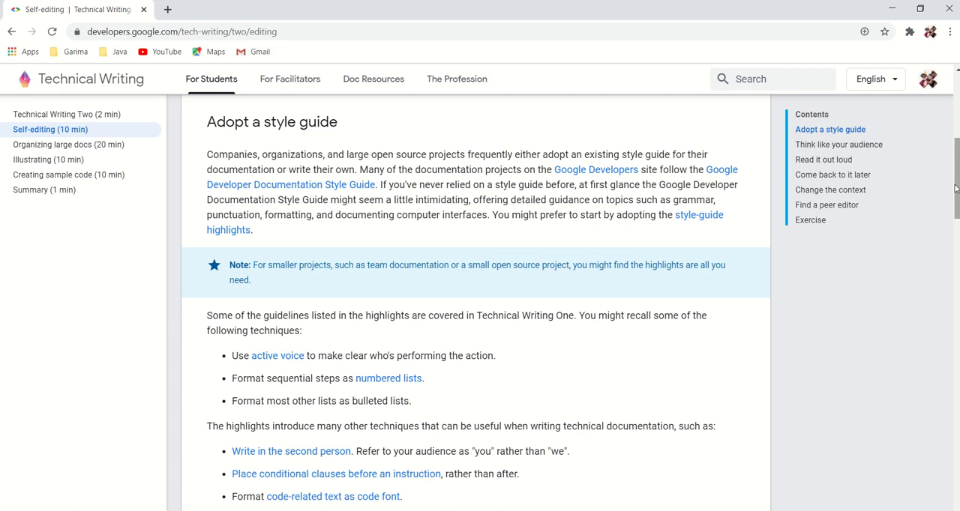
{"action": "scroll", "scroll_direction": "down", "scroll_amount": 3}
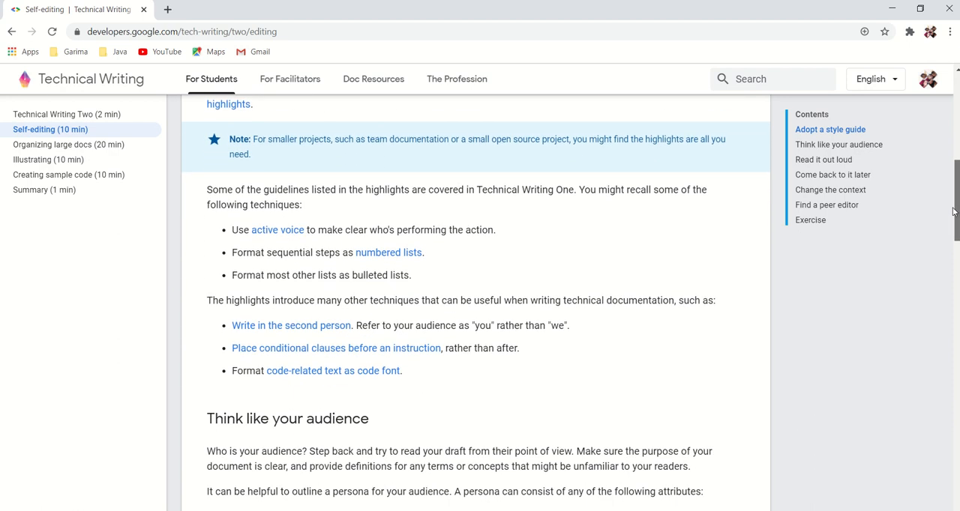
{"action": "scroll", "scroll_direction": "down", "scroll_amount": 3}
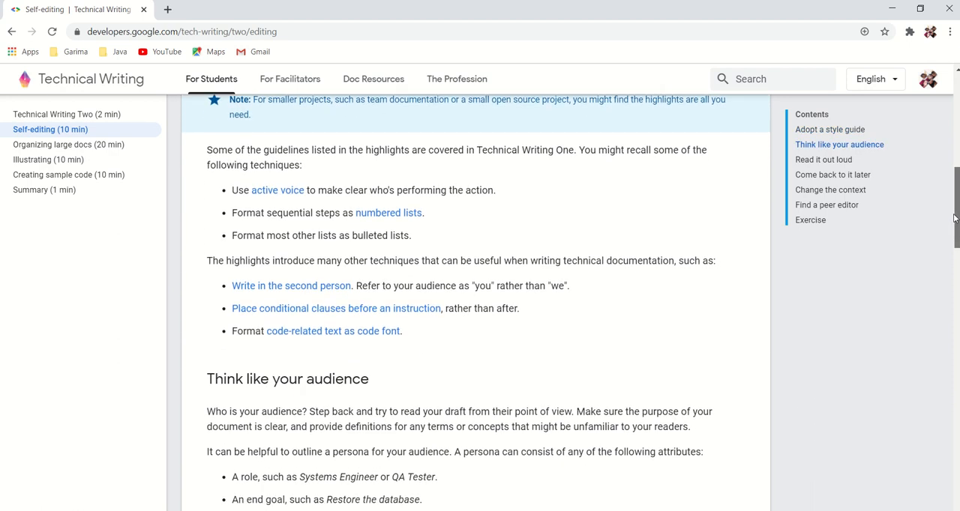
{"action": "scroll", "scroll_direction": "down", "scroll_amount": 3}
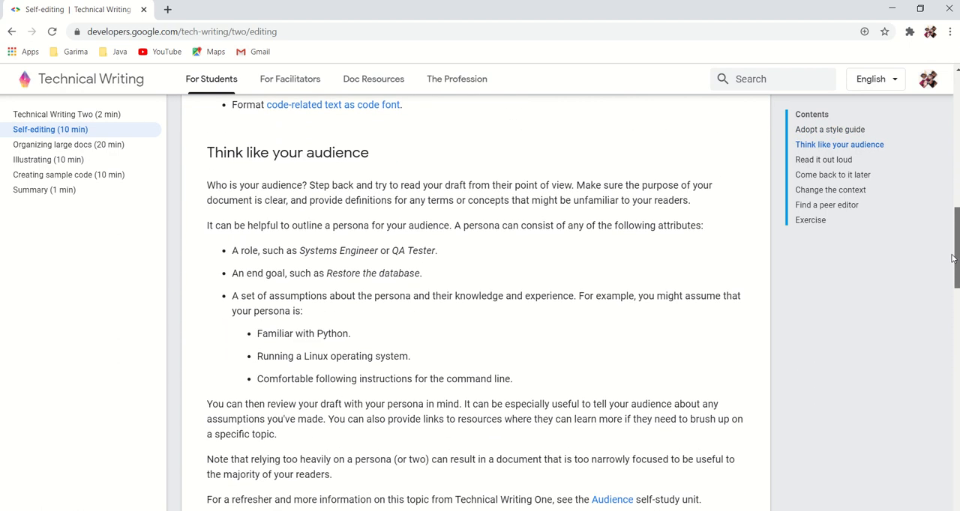
{"action": "scroll", "scroll_direction": "down", "scroll_amount": 3}
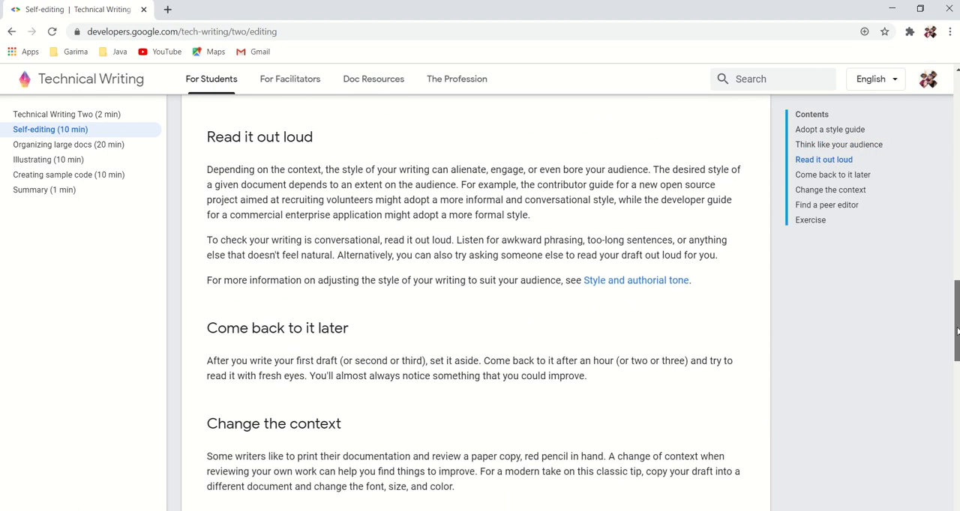
{"action": "mouse_move", "coordinate": [449, 272]}
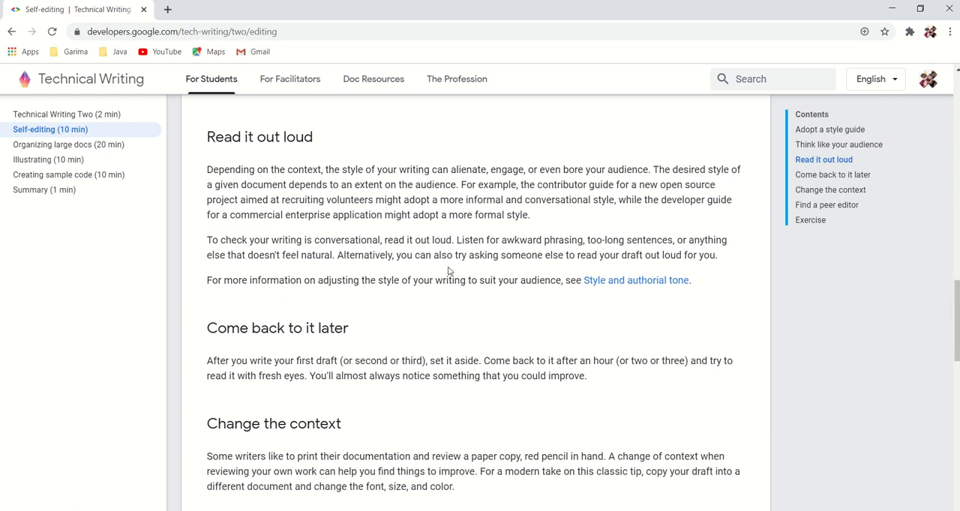
{"action": "mouse_move", "coordinate": [312, 137]}
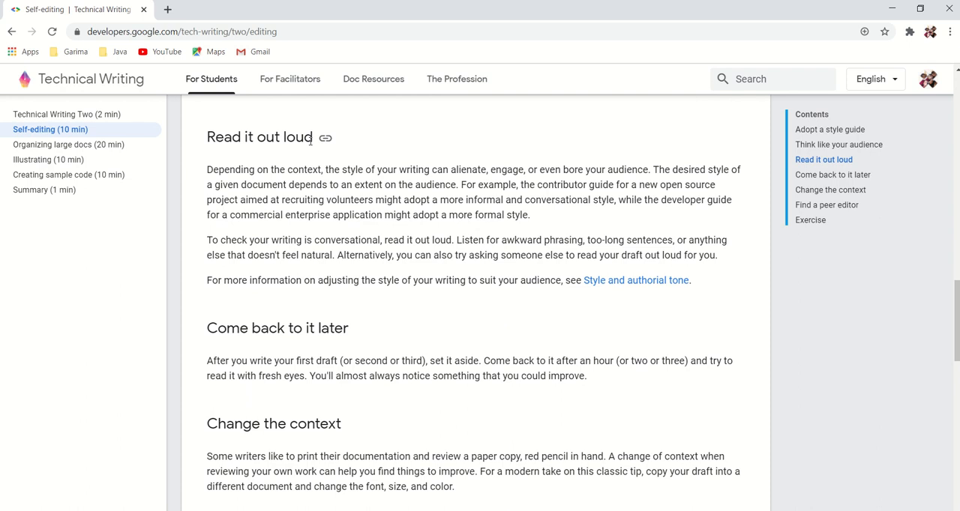
{"action": "mouse_move", "coordinate": [288, 201]}
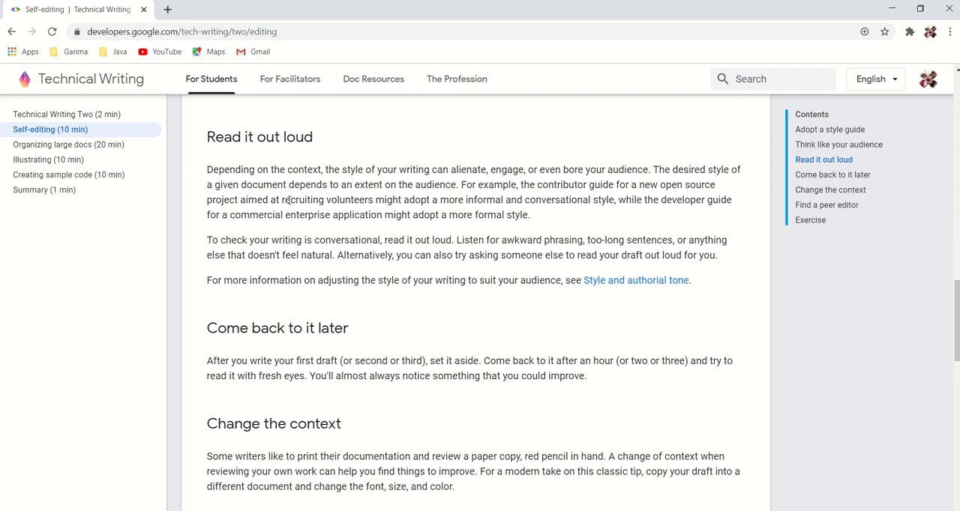
{"action": "mouse_move", "coordinate": [329, 292]}
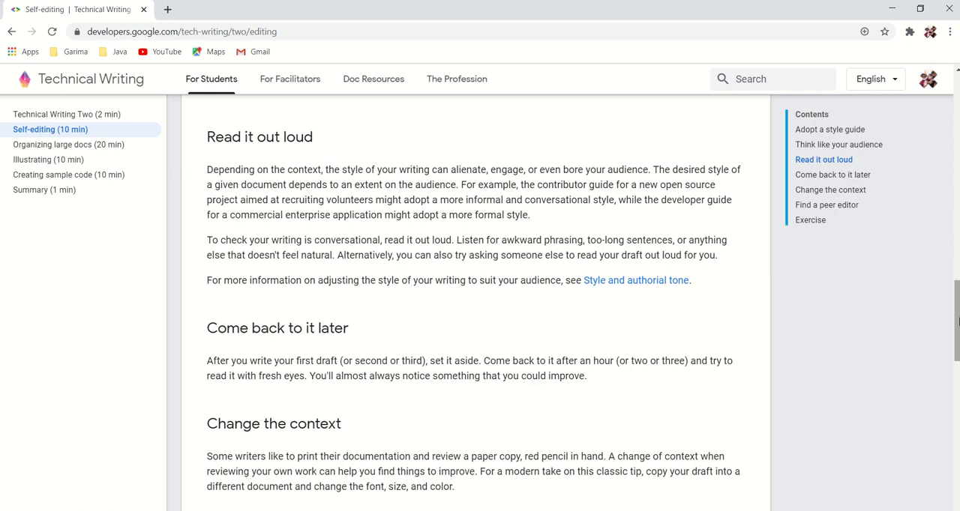
{"action": "scroll", "scroll_direction": "down", "scroll_amount": 3}
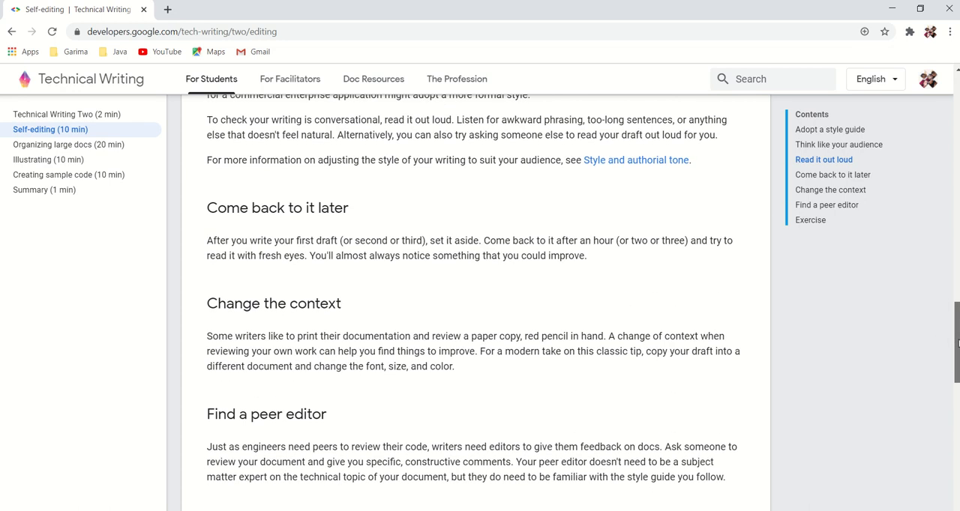
{"action": "scroll", "scroll_direction": "down", "scroll_amount": 3}
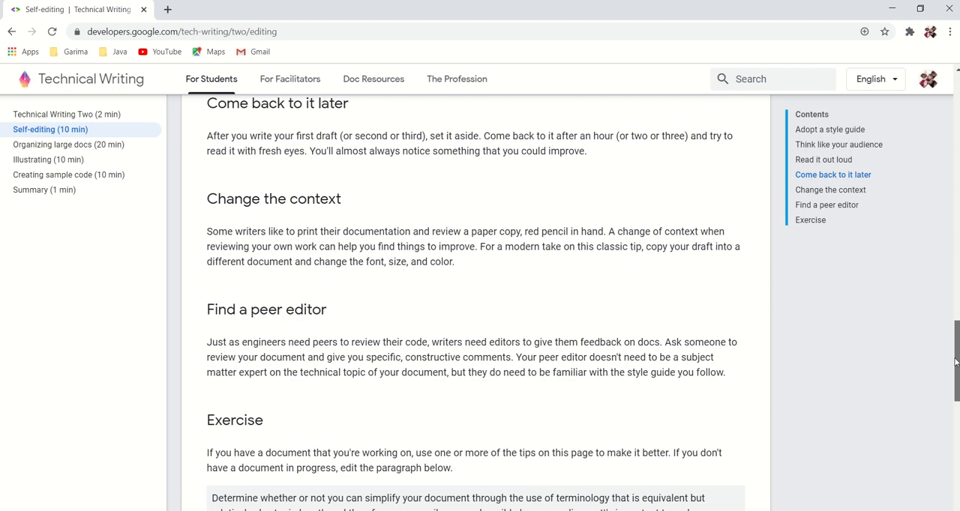
{"action": "scroll", "scroll_direction": "down", "scroll_amount": 3}
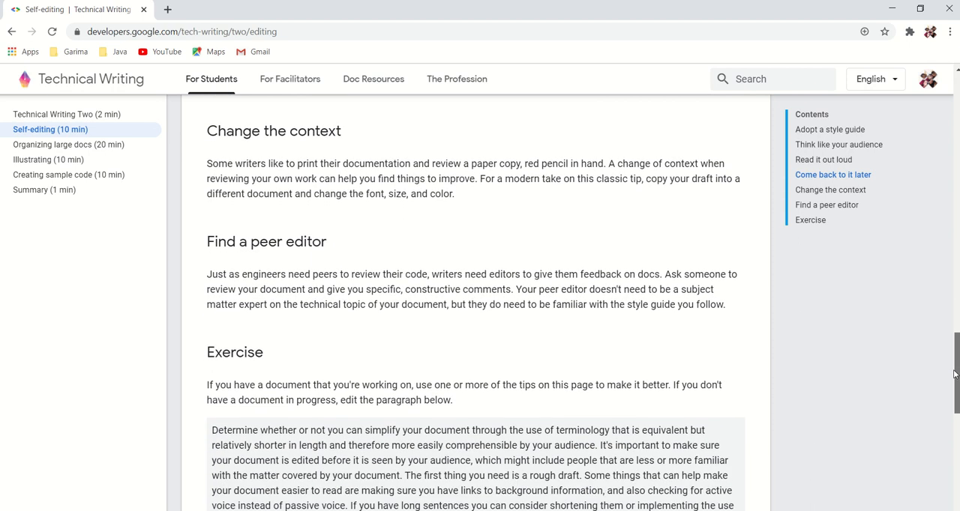
{"action": "scroll", "scroll_direction": "down", "scroll_amount": 3}
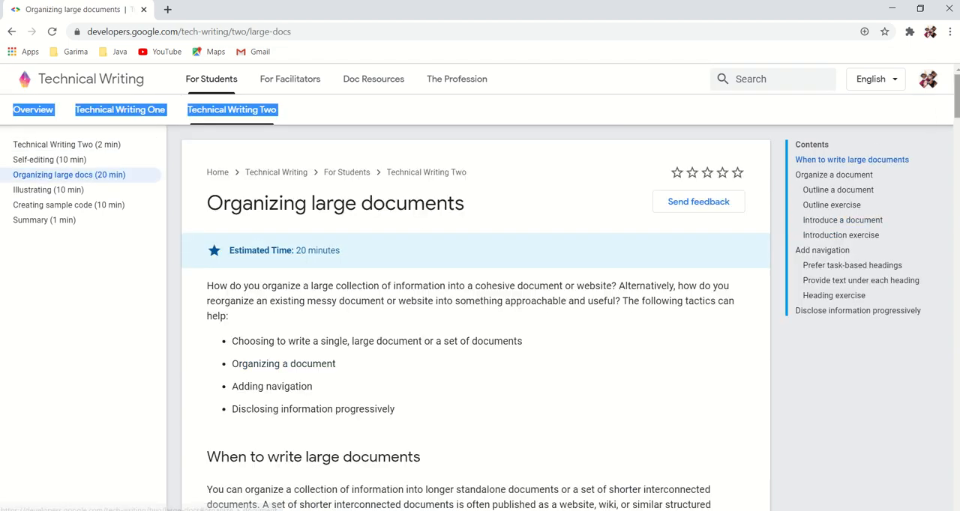
Read through the middle sections of the Organizing large docs unit.
{"action": "scroll", "scroll_direction": "down", "scroll_amount": 3}
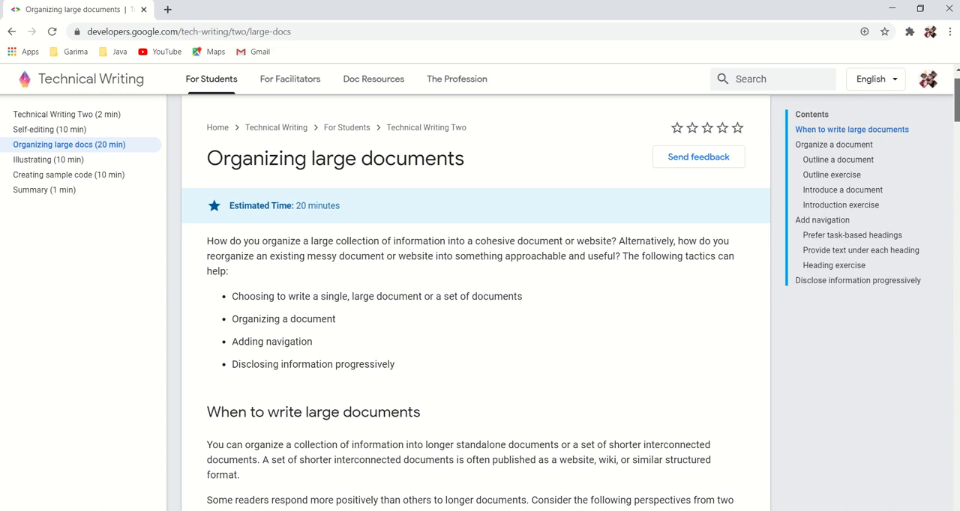
{"action": "scroll", "scroll_direction": "down", "scroll_amount": 3}
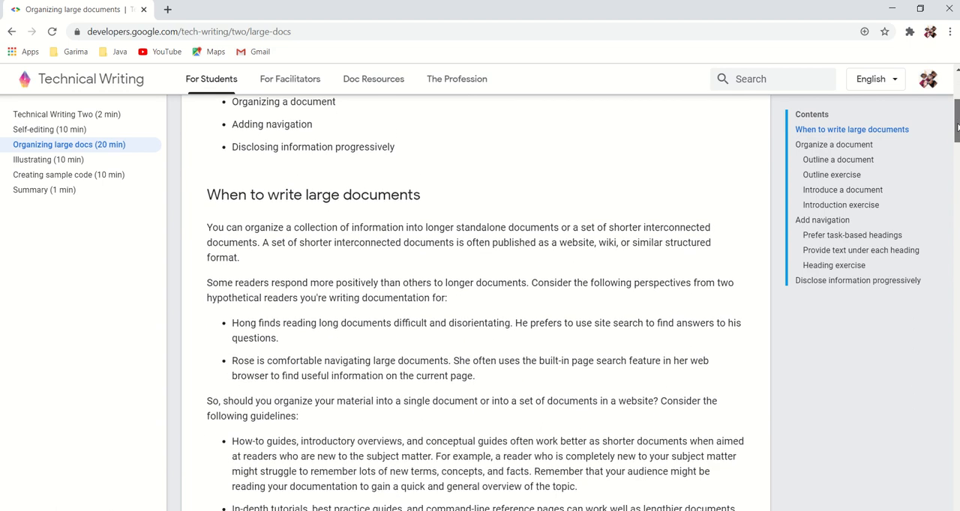
{"action": "scroll", "scroll_direction": "down", "scroll_amount": 3}
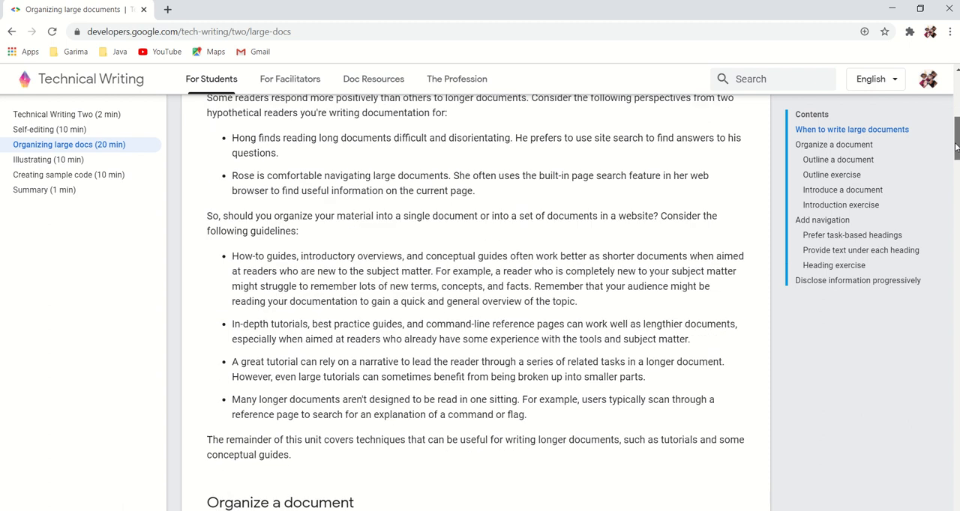
{"action": "scroll", "scroll_direction": "down", "scroll_amount": 3}
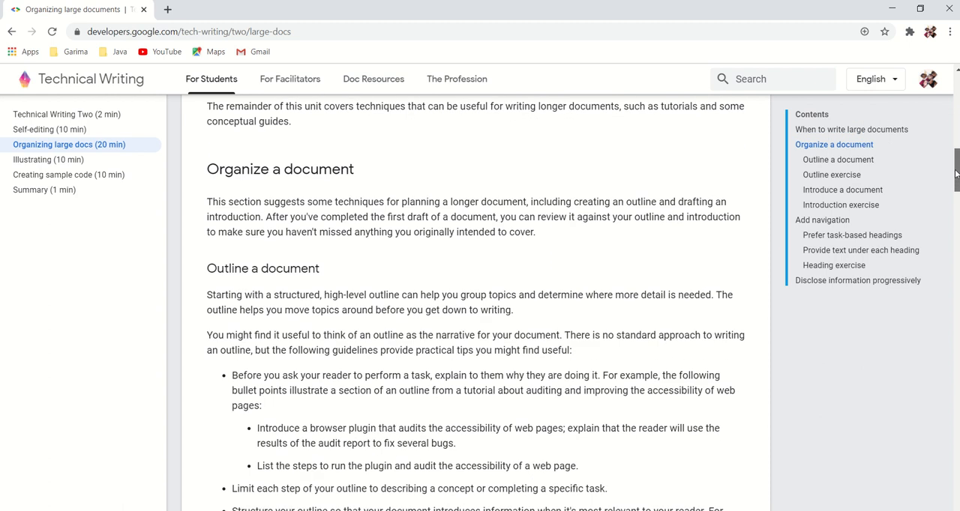
{"action": "scroll", "scroll_direction": "down", "scroll_amount": 3}
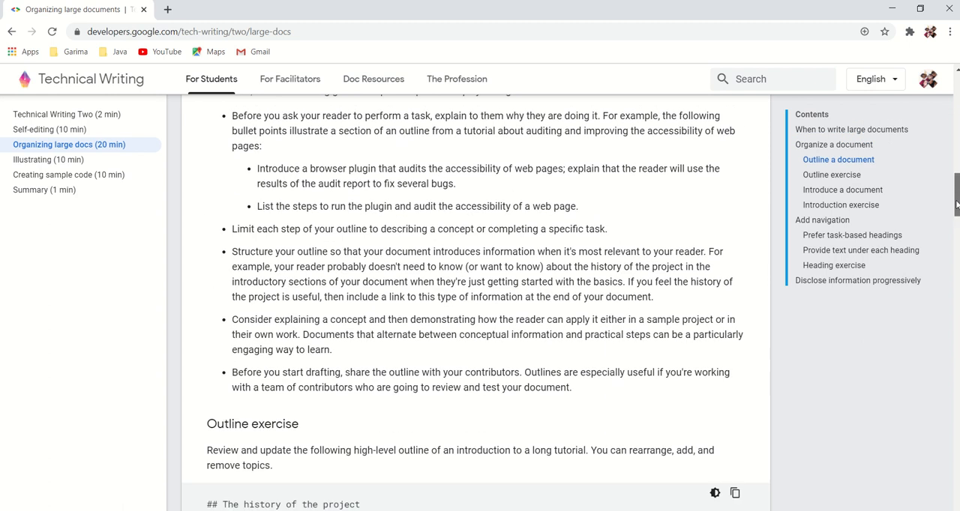
{"action": "scroll", "scroll_direction": "down", "scroll_amount": 3}
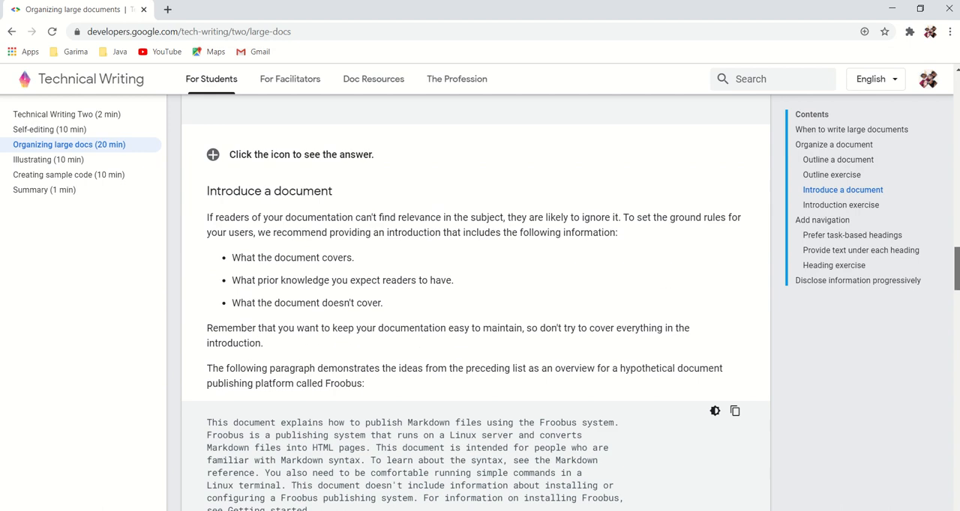
Finish Organizing large docs to its end and move on to the Illustrating unit.
{"action": "scroll", "scroll_direction": "down", "scroll_amount": 3}
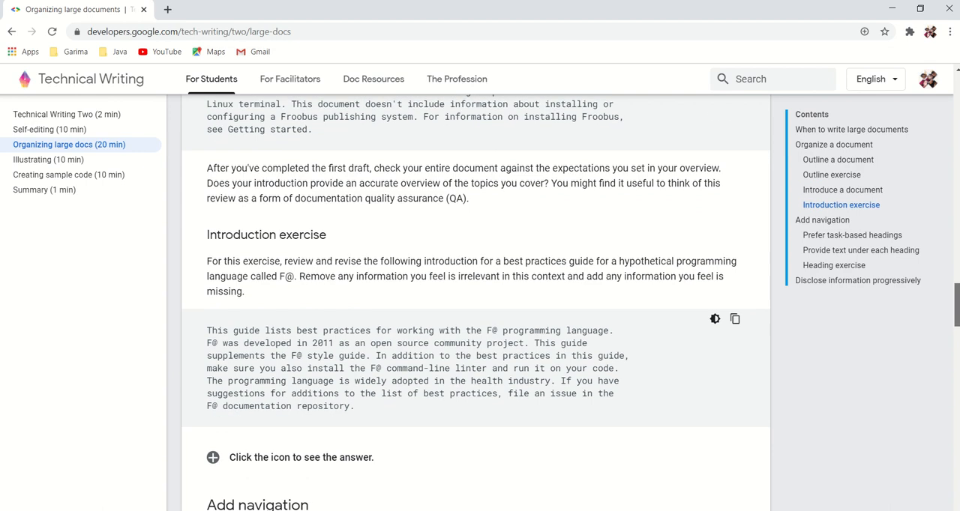
{"action": "scroll", "scroll_direction": "down", "scroll_amount": 3}
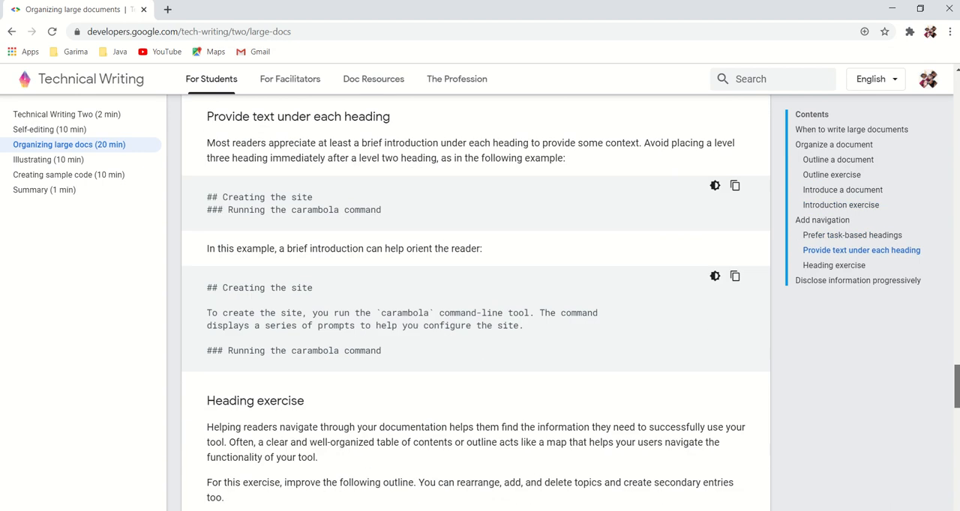
{"action": "scroll", "scroll_direction": "down", "scroll_amount": 3}
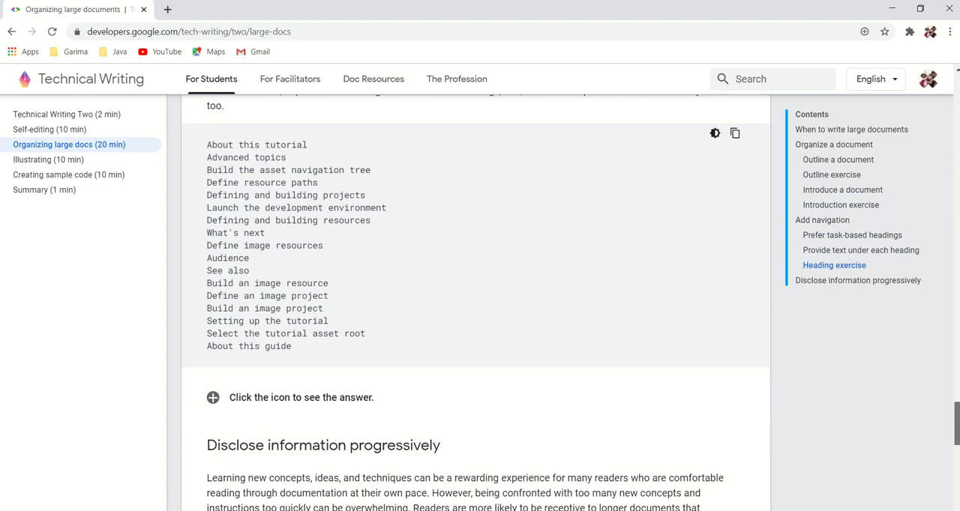
{"action": "scroll", "scroll_direction": "down", "scroll_amount": 3}
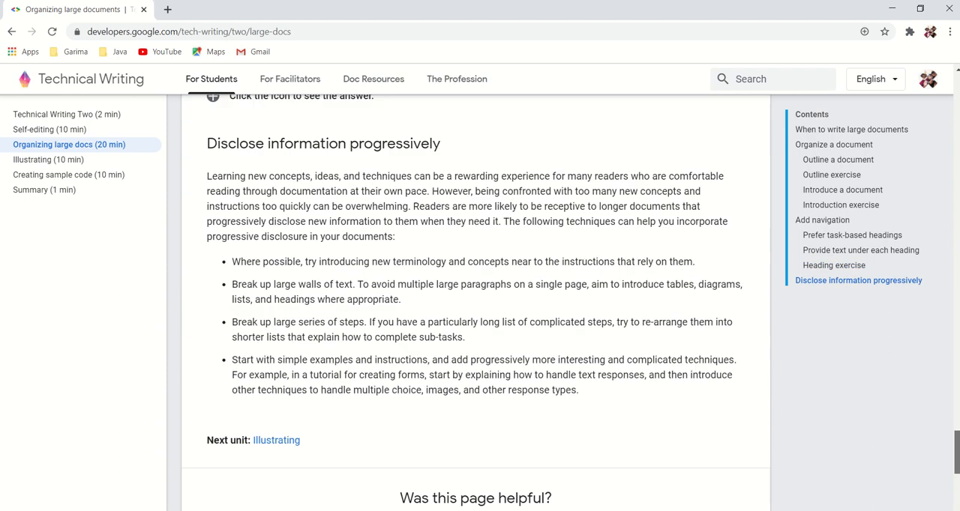
{"action": "scroll", "scroll_direction": "down", "scroll_amount": 3}
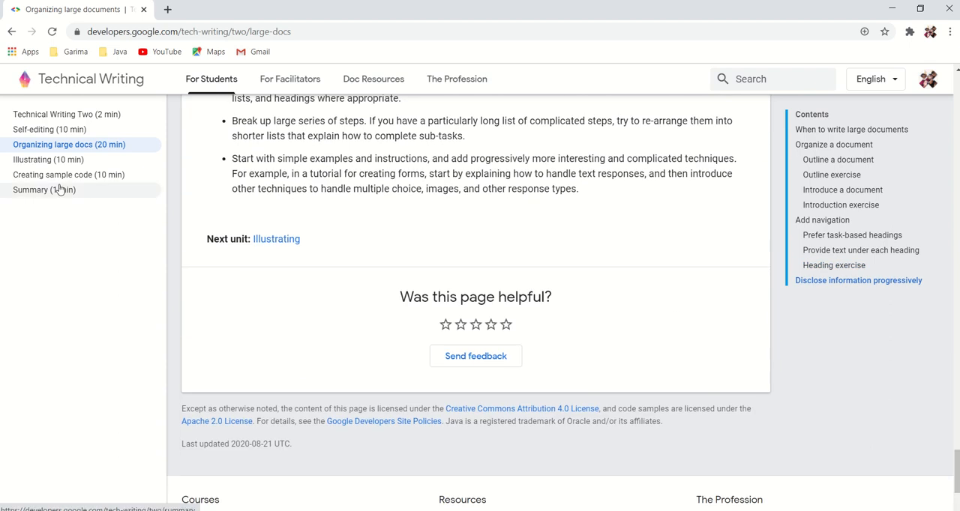
{"action": "left_click", "coordinate": [48, 159]}
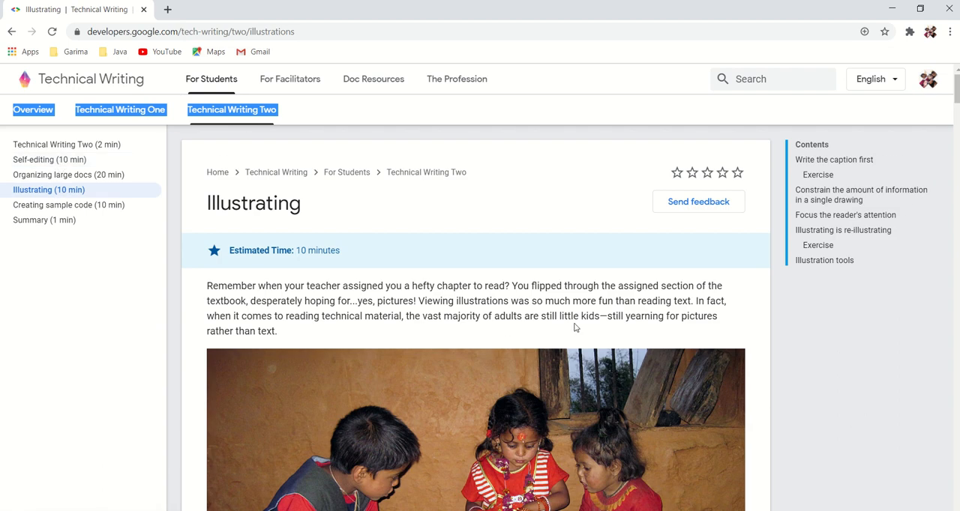
{"action": "mouse_move", "coordinate": [843, 231]}
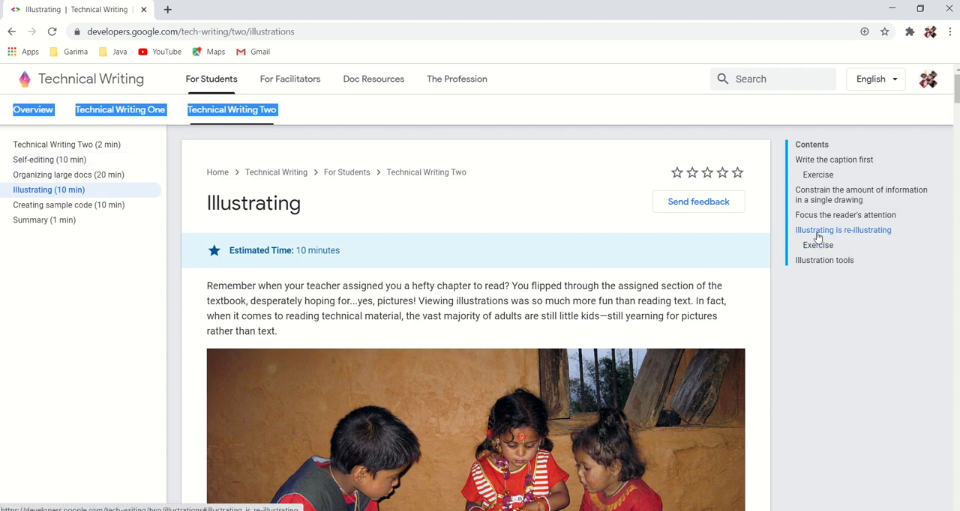
{"action": "mouse_move", "coordinate": [861, 249]}
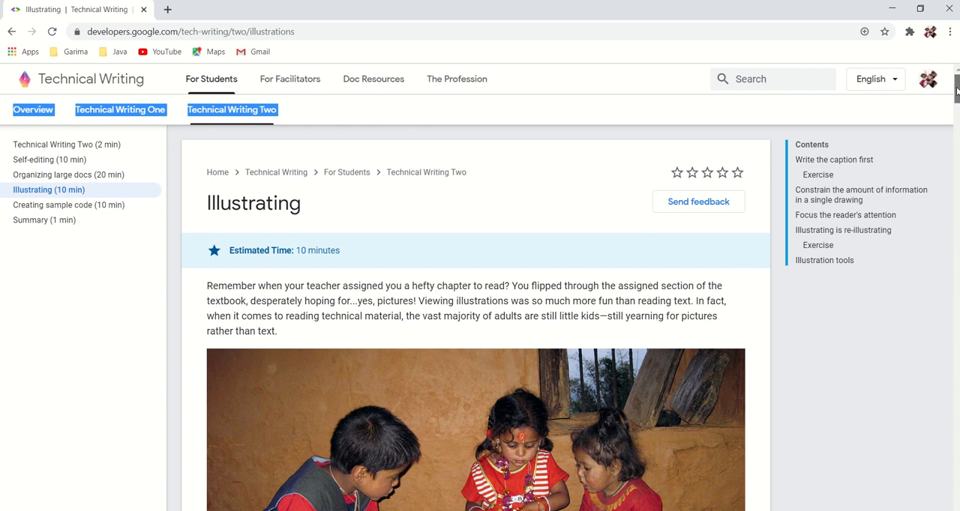
{"action": "scroll", "scroll_direction": "down", "scroll_amount": 3}
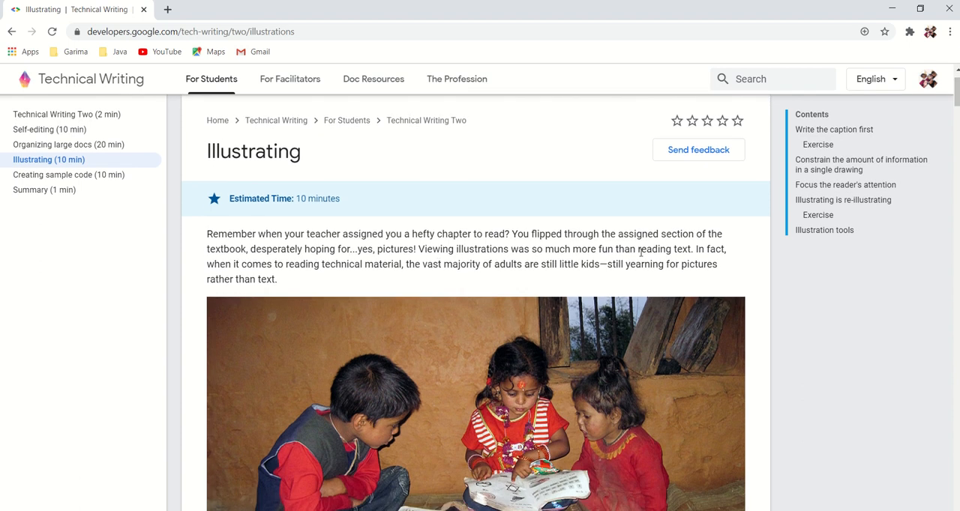
{"action": "mouse_move", "coordinate": [672, 276]}
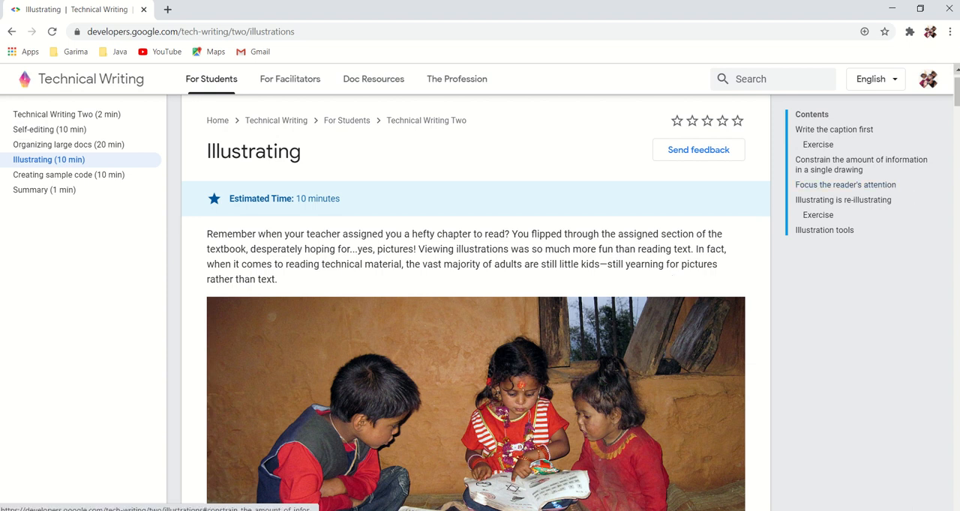
Read the Illustrating unit's opening sections on captions and diagram detail.
{"action": "scroll", "scroll_direction": "down", "scroll_amount": 3}
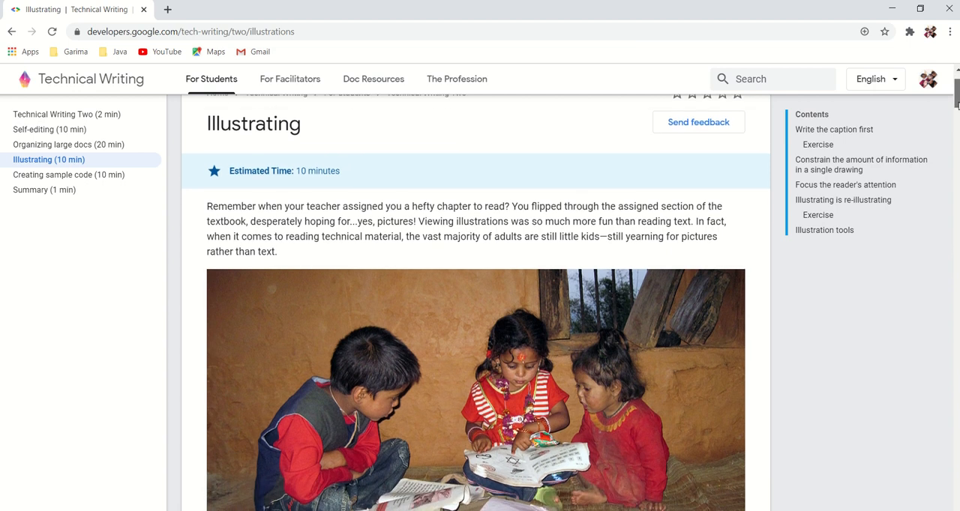
{"action": "scroll", "scroll_direction": "down", "scroll_amount": 3}
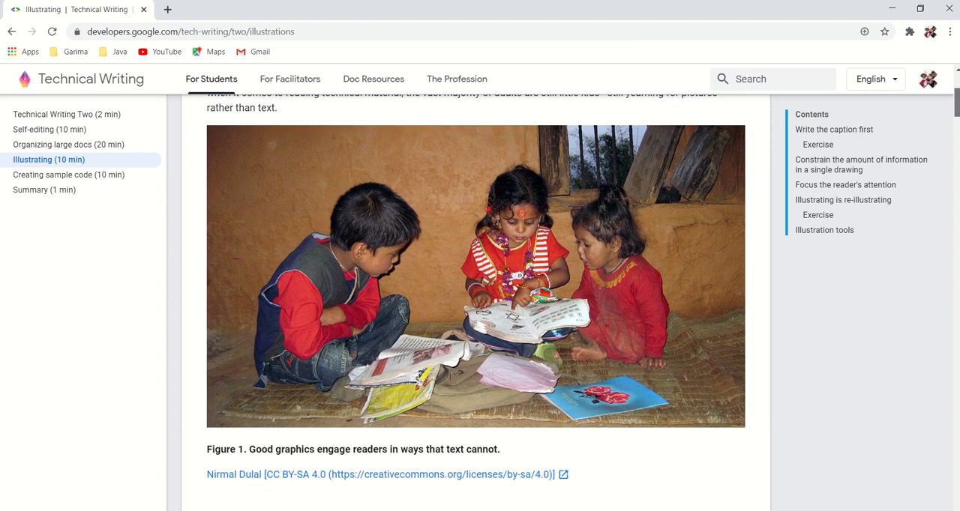
{"action": "scroll", "scroll_direction": "down", "scroll_amount": 3}
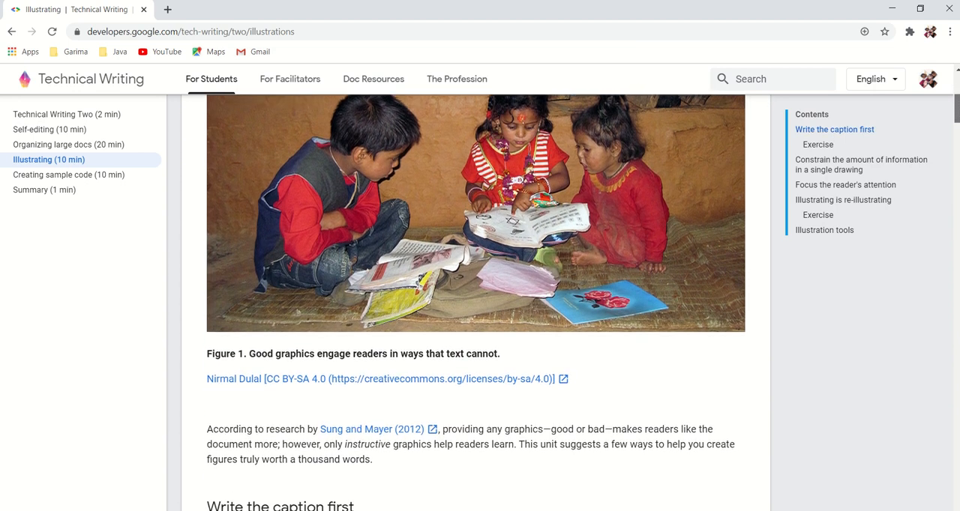
{"action": "scroll", "scroll_direction": "down", "scroll_amount": 3}
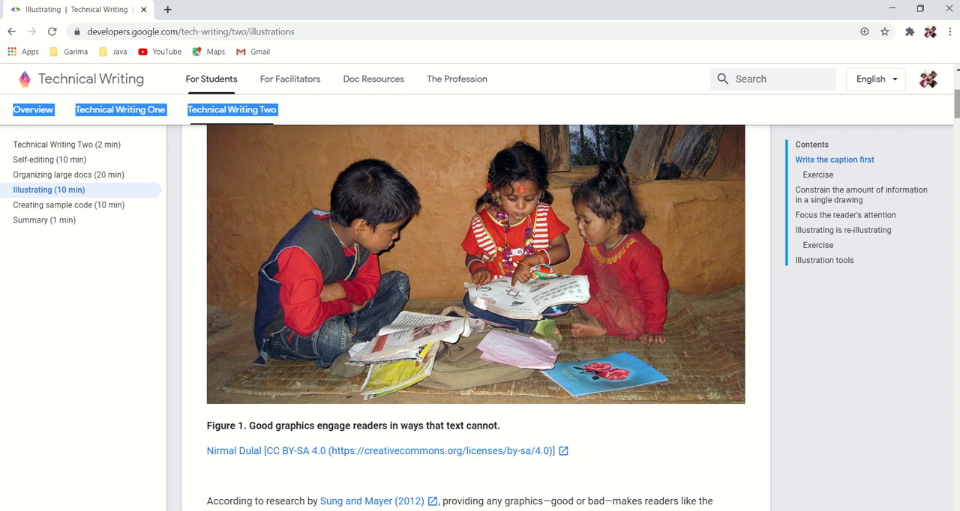
{"action": "scroll", "scroll_direction": "down", "scroll_amount": 3}
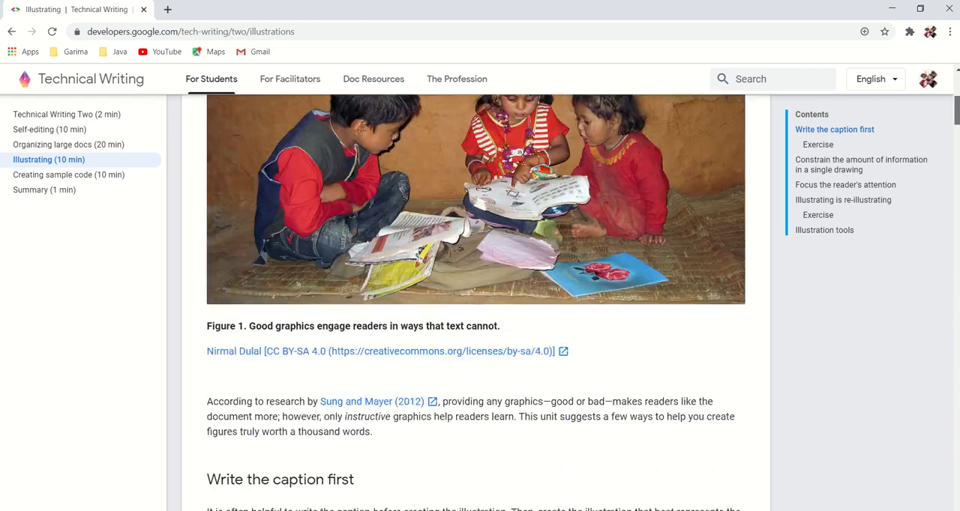
{"action": "scroll", "scroll_direction": "down", "scroll_amount": 3}
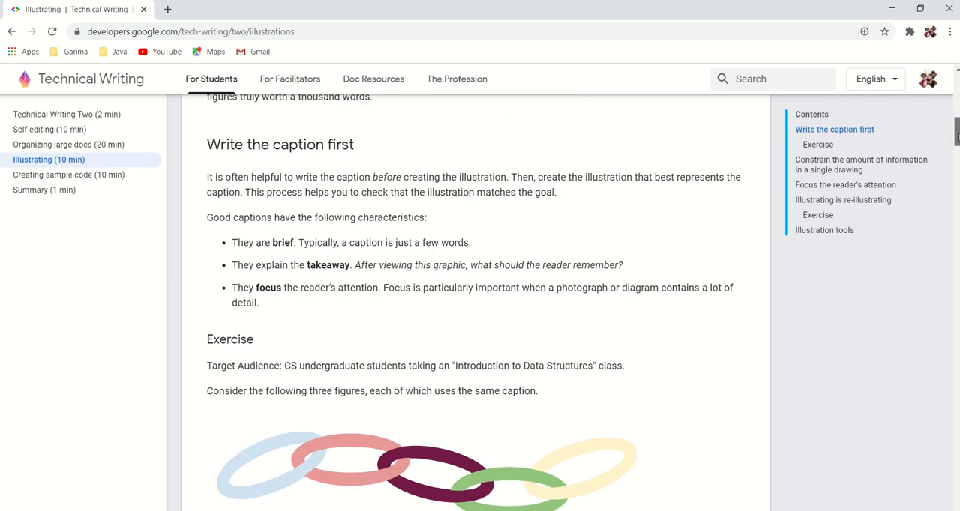
{"action": "scroll", "scroll_direction": "down", "scroll_amount": 3}
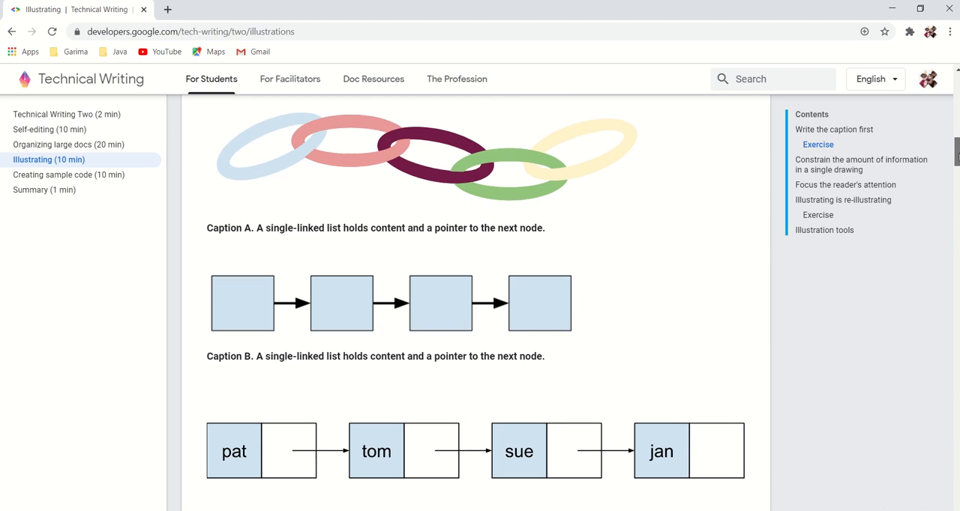
{"action": "scroll", "scroll_direction": "down", "scroll_amount": 3}
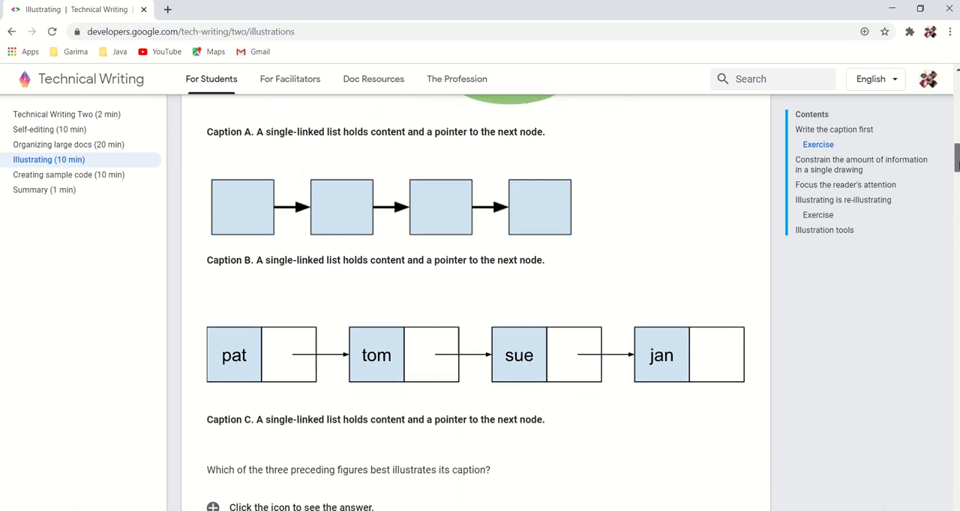
Read down to Focus the reader's attention and move on to Creating sample code.
{"action": "scroll", "scroll_direction": "down", "scroll_amount": 3}
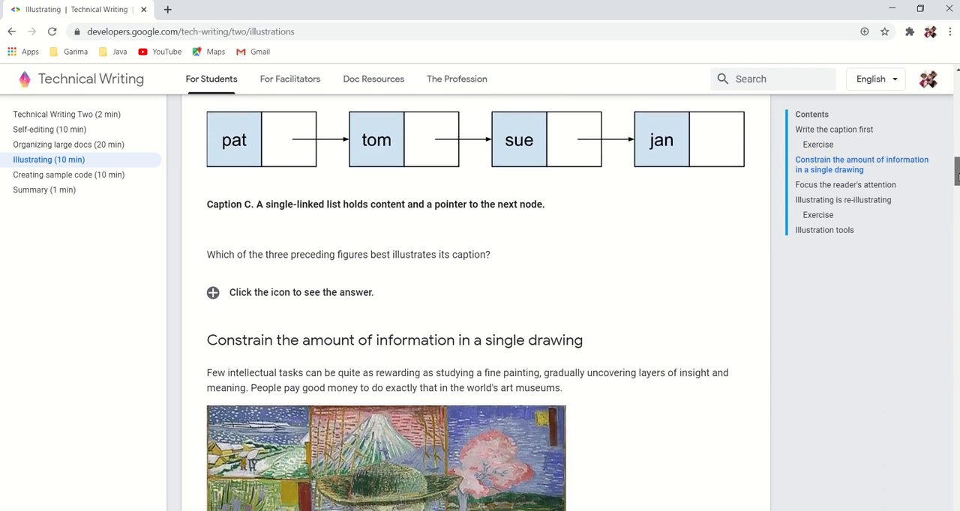
{"action": "scroll", "scroll_direction": "down", "scroll_amount": 3}
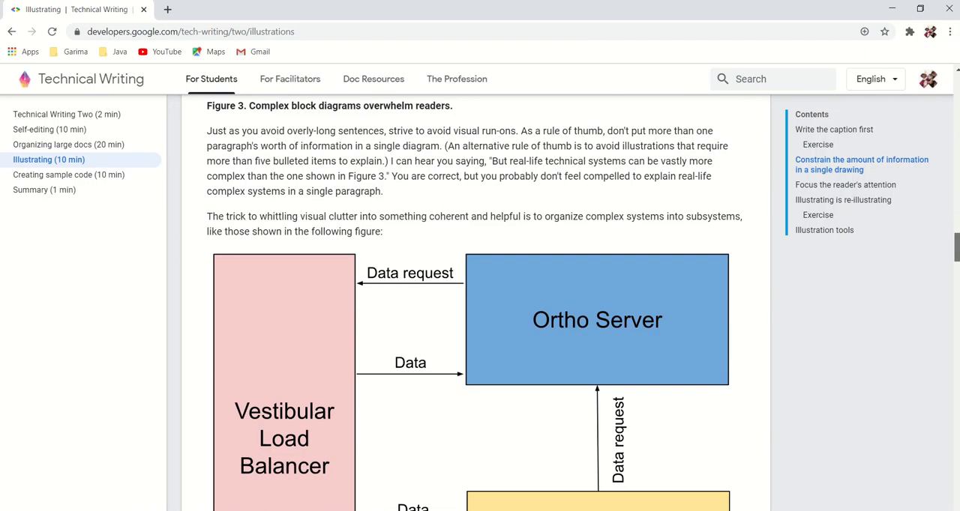
{"action": "scroll", "scroll_direction": "down", "scroll_amount": 3}
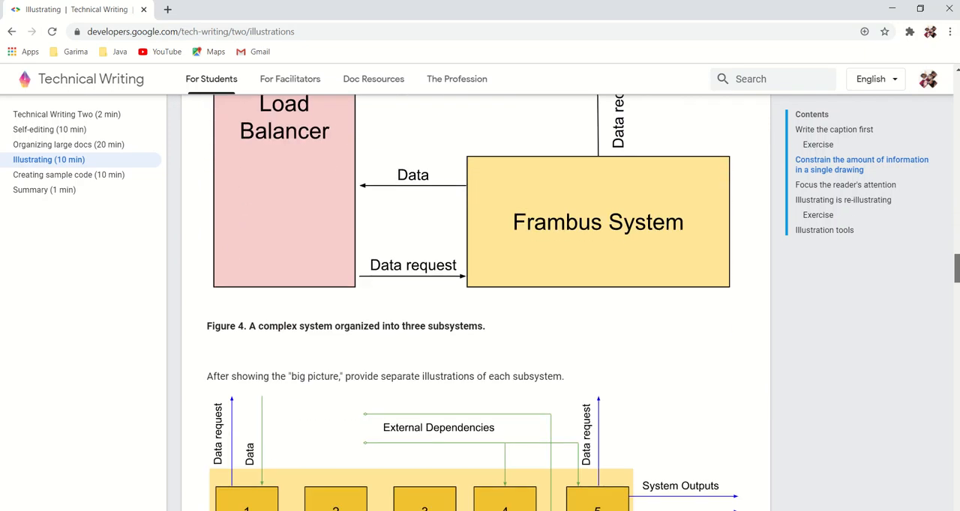
{"action": "scroll", "scroll_direction": "down", "scroll_amount": 3}
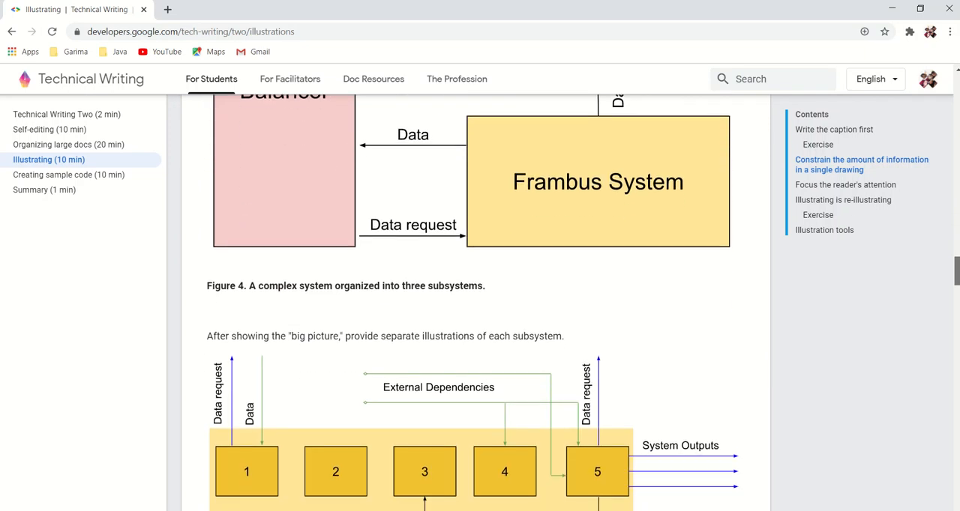
{"action": "scroll", "scroll_direction": "down", "scroll_amount": 3}
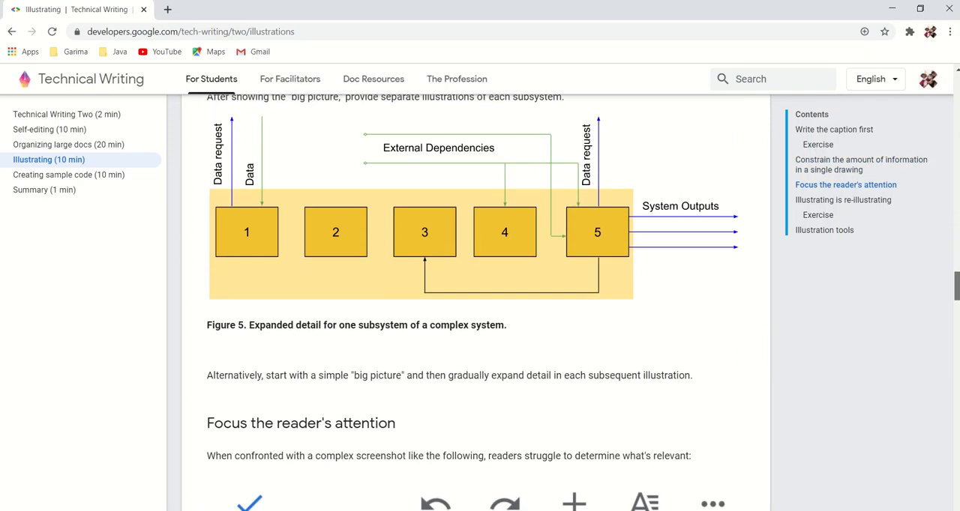
{"action": "scroll", "scroll_direction": "down", "scroll_amount": 3}
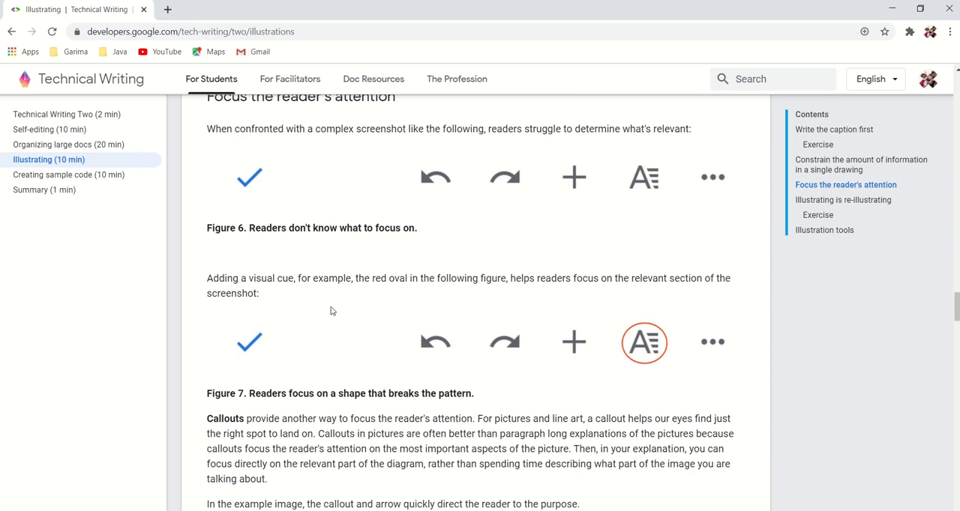
{"action": "mouse_move", "coordinate": [69, 174]}
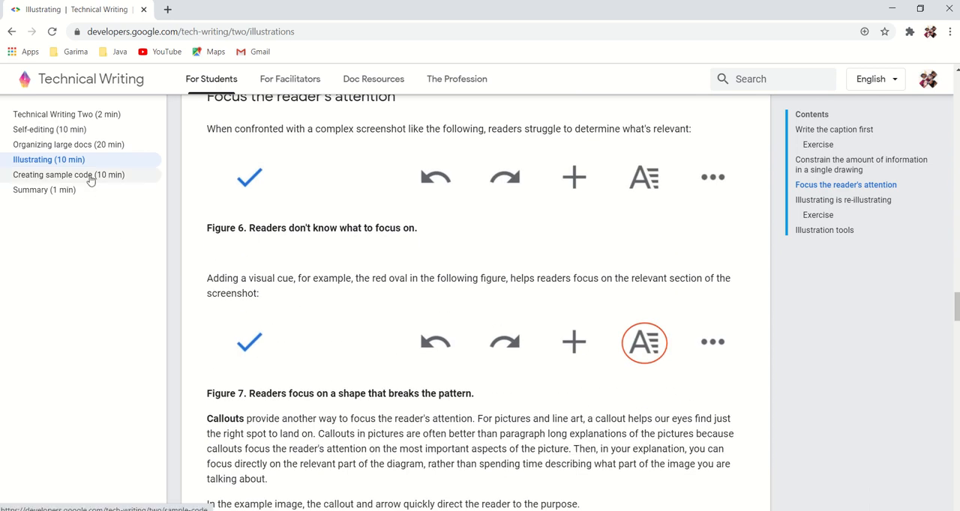
{"action": "left_click", "coordinate": [69, 174]}
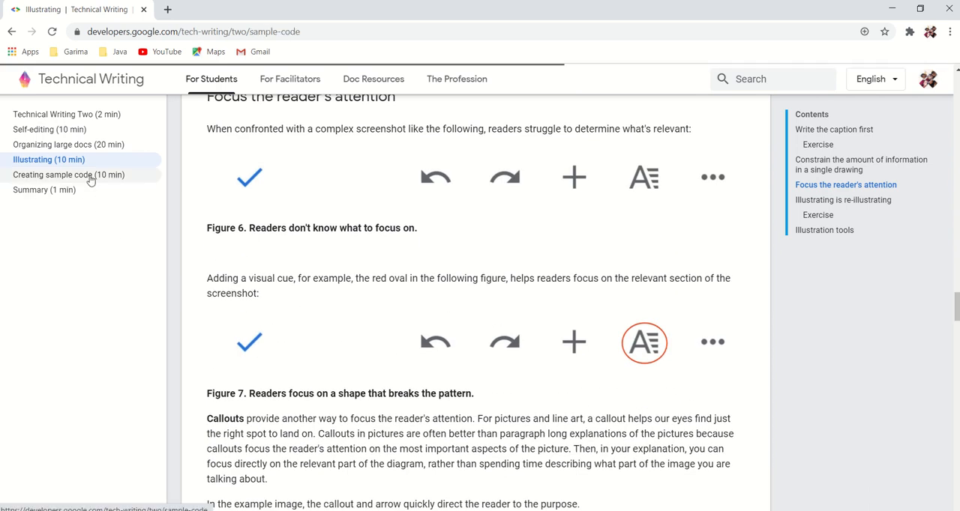
Read down Creating sample code past Concise, Understandable, Commented and Reusable to 'The example and the anti-example'.
{"action": "left_click", "coordinate": [69, 174]}
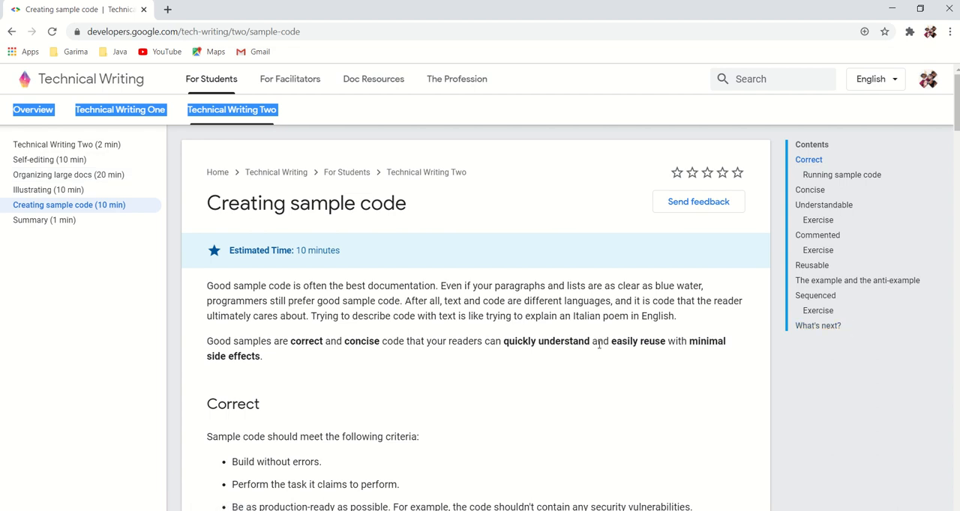
{"action": "mouse_move", "coordinate": [375, 290]}
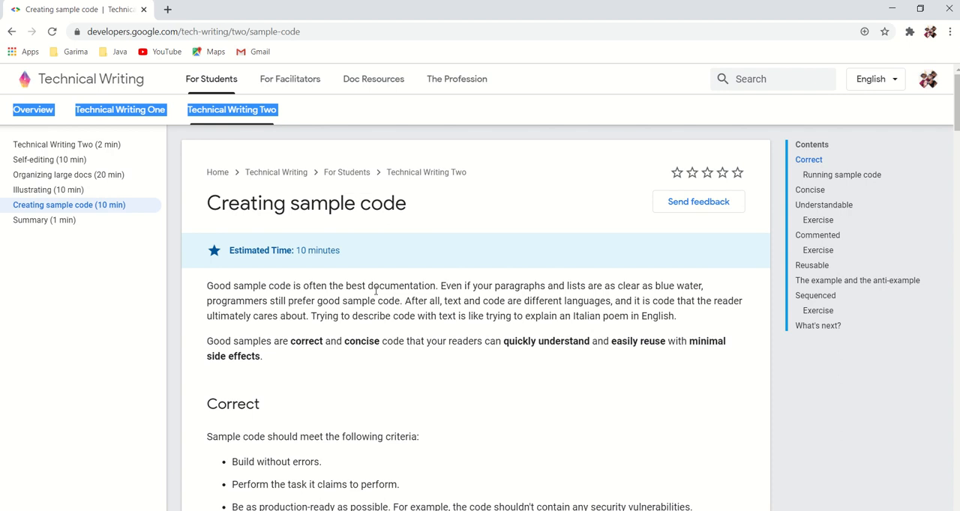
{"action": "mouse_move", "coordinate": [621, 399]}
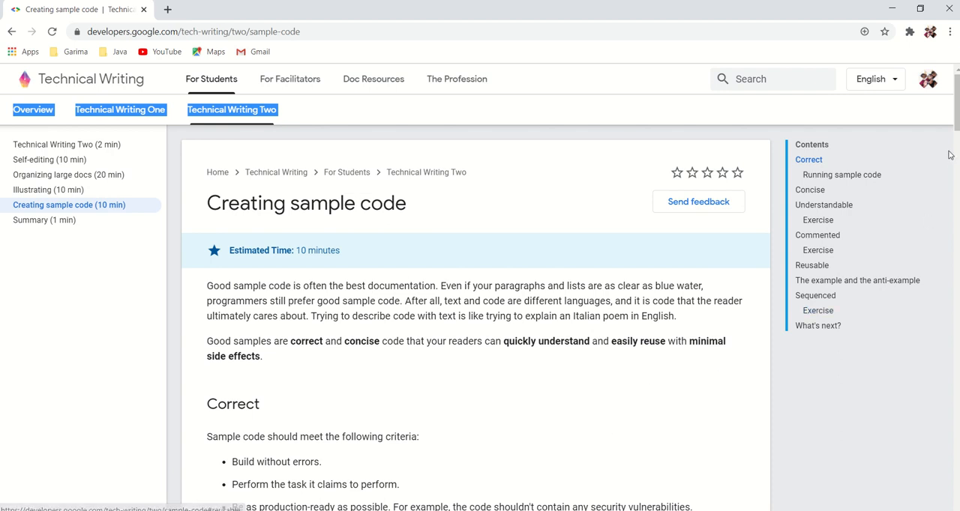
{"action": "scroll", "scroll_direction": "down", "scroll_amount": 3}
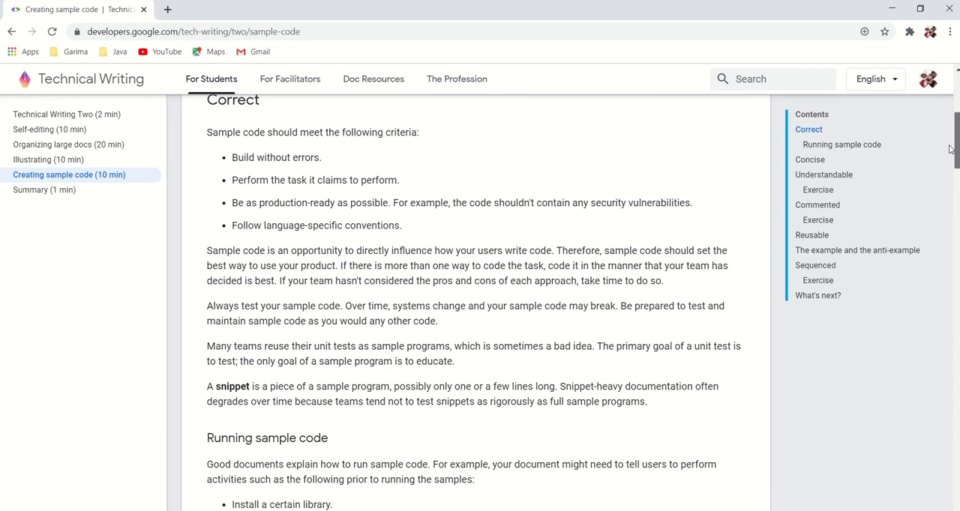
{"action": "scroll", "scroll_direction": "down", "scroll_amount": 3}
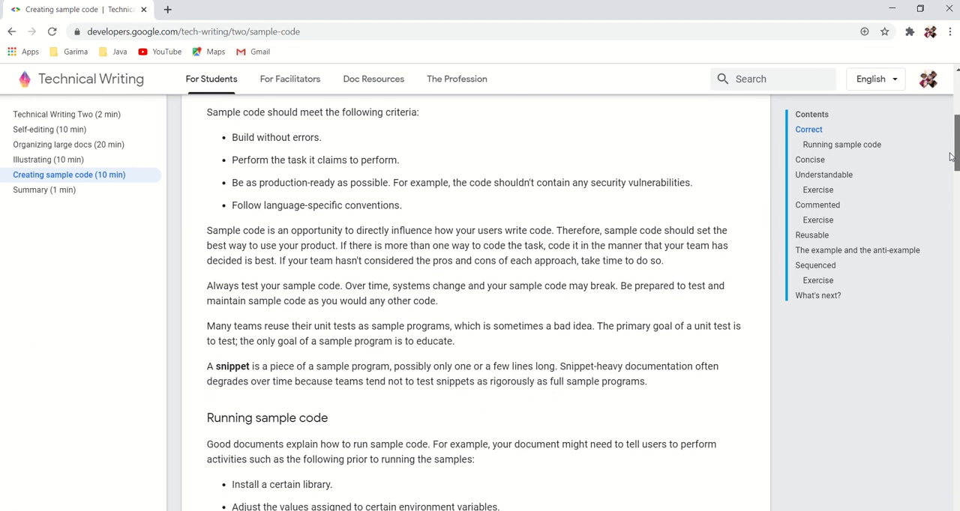
{"action": "scroll", "scroll_direction": "down", "scroll_amount": 3}
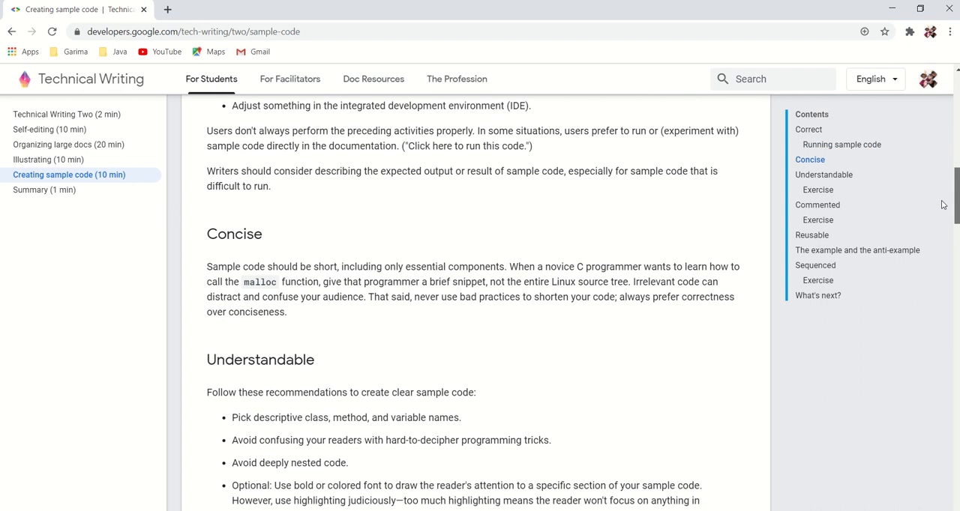
{"action": "scroll", "scroll_direction": "down", "scroll_amount": 3}
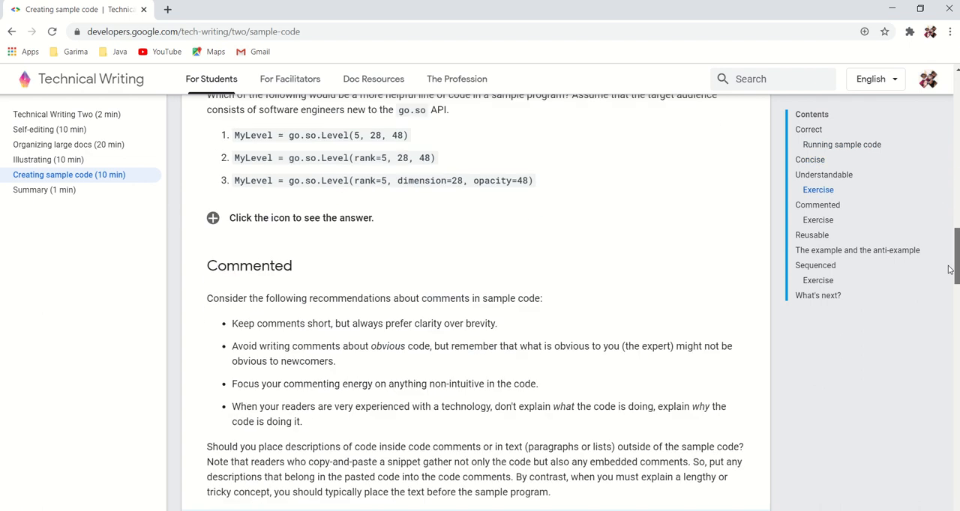
{"action": "scroll", "scroll_direction": "down", "scroll_amount": 3}
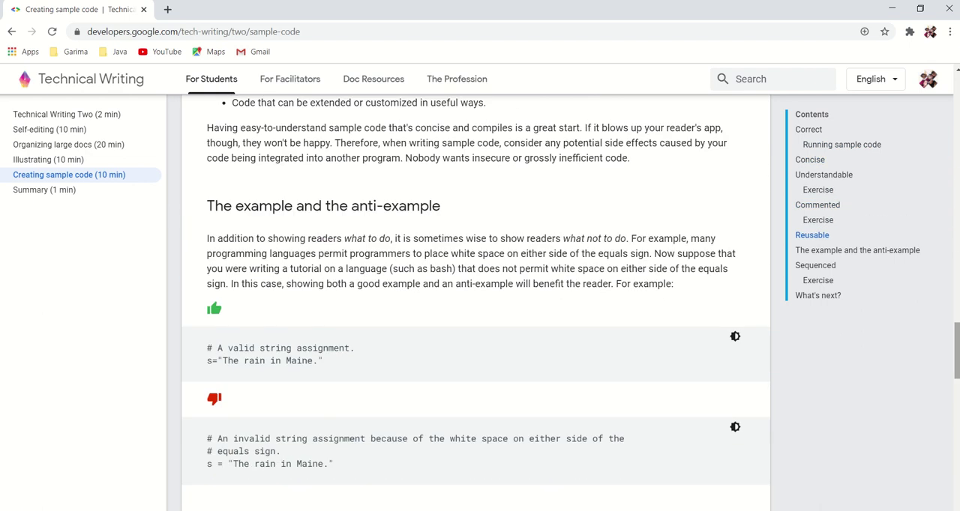
{"action": "mouse_move", "coordinate": [43, 189]}
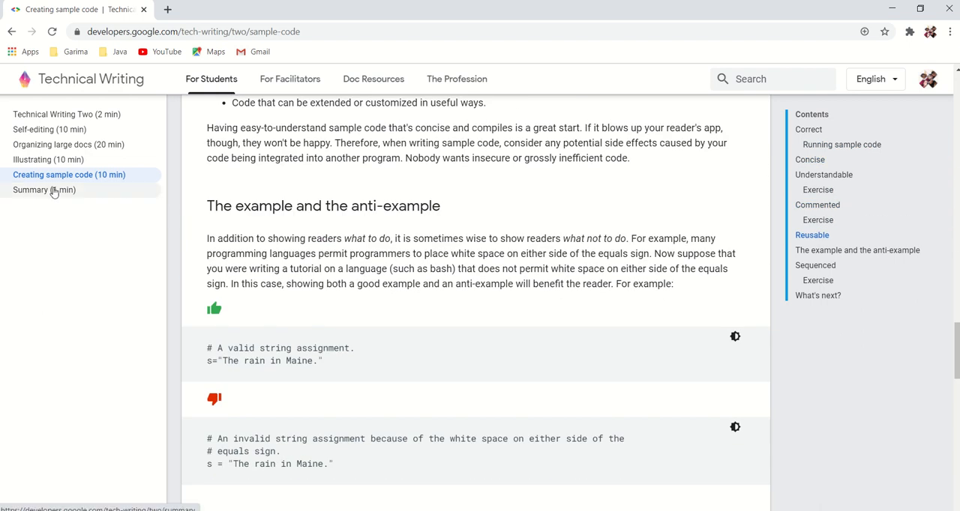
Show 'Summary (1 min)' of Technical Writing Two and read its bulleted lesson list past the anti-examples advice.
{"action": "left_click", "coordinate": [44, 189]}
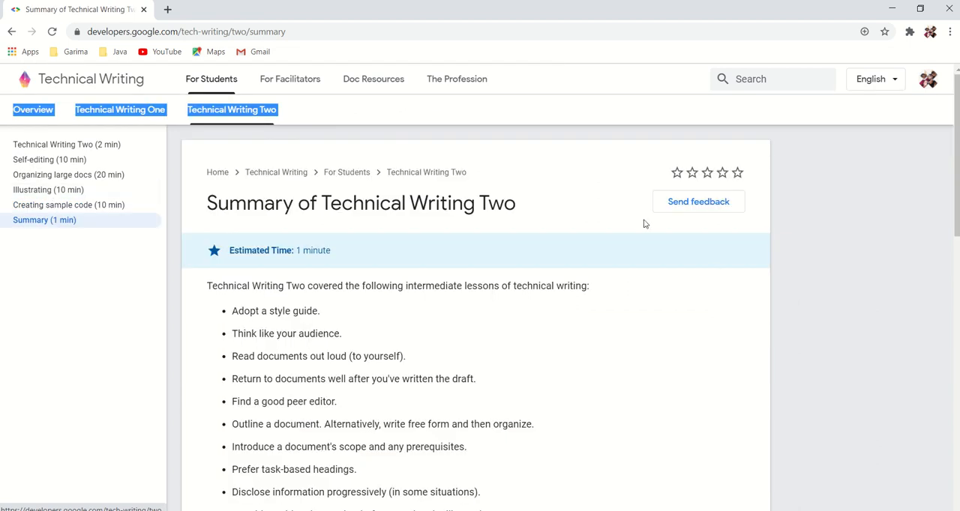
{"action": "mouse_move", "coordinate": [953, 162]}
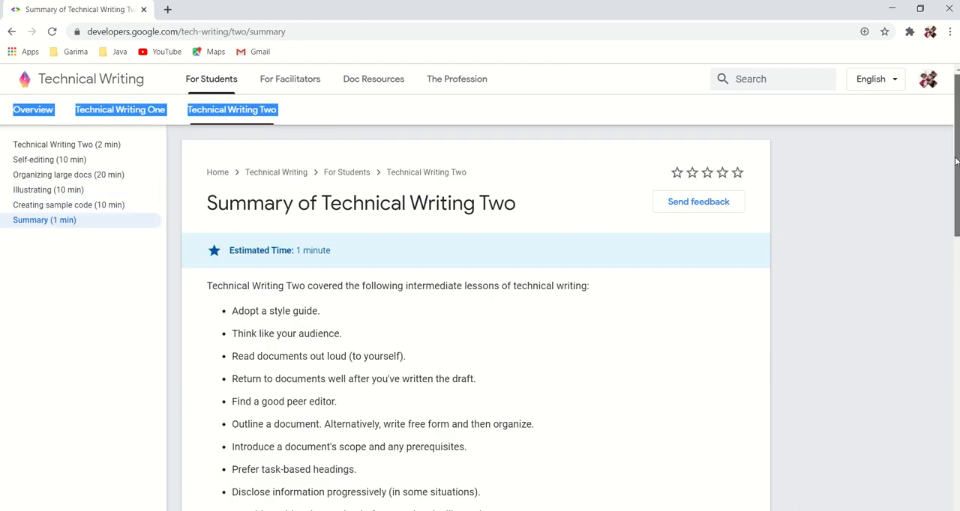
{"action": "scroll", "scroll_direction": "down", "scroll_amount": 3}
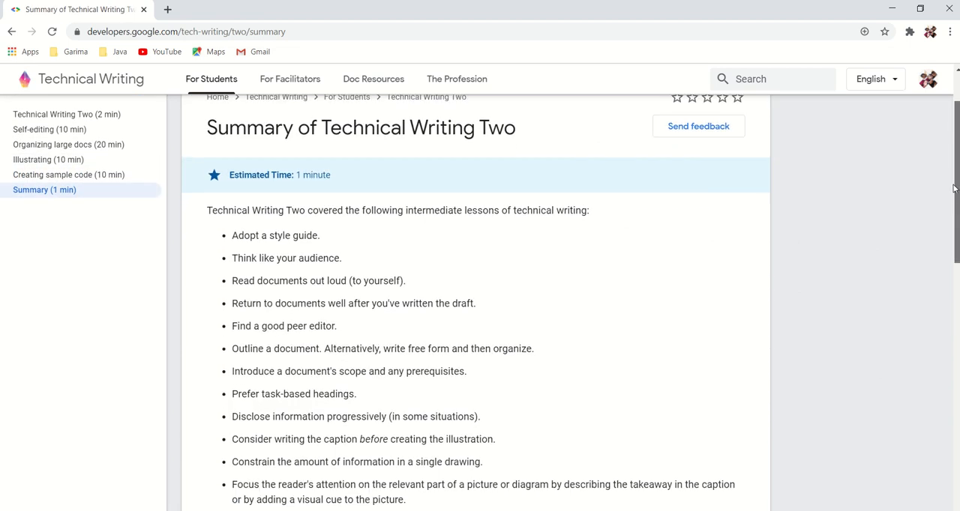
{"action": "scroll", "scroll_direction": "down", "scroll_amount": 3}
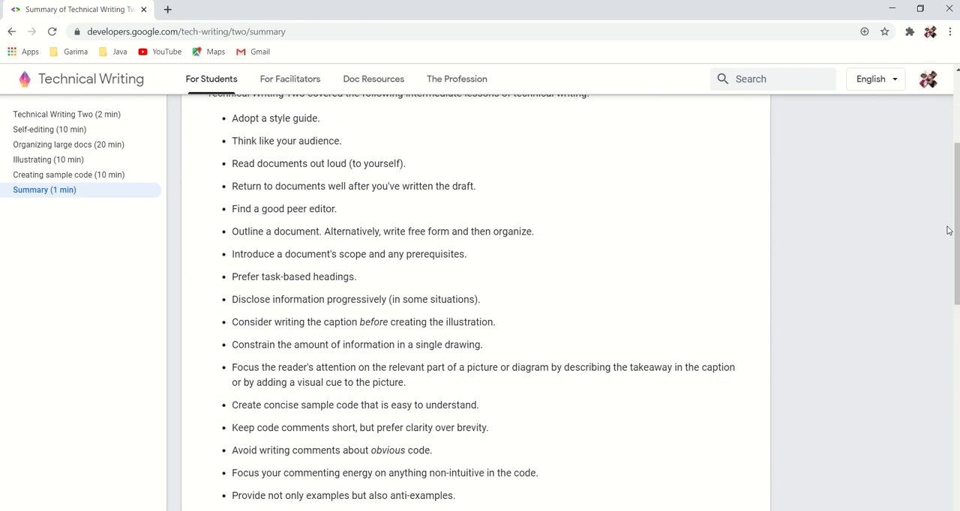
{"action": "mouse_move", "coordinate": [324, 120]}
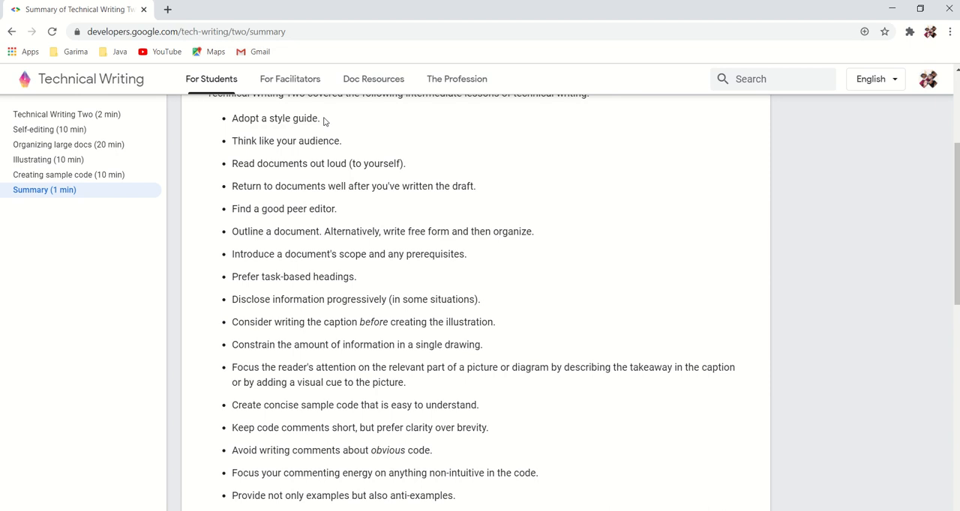
{"action": "mouse_move", "coordinate": [368, 143]}
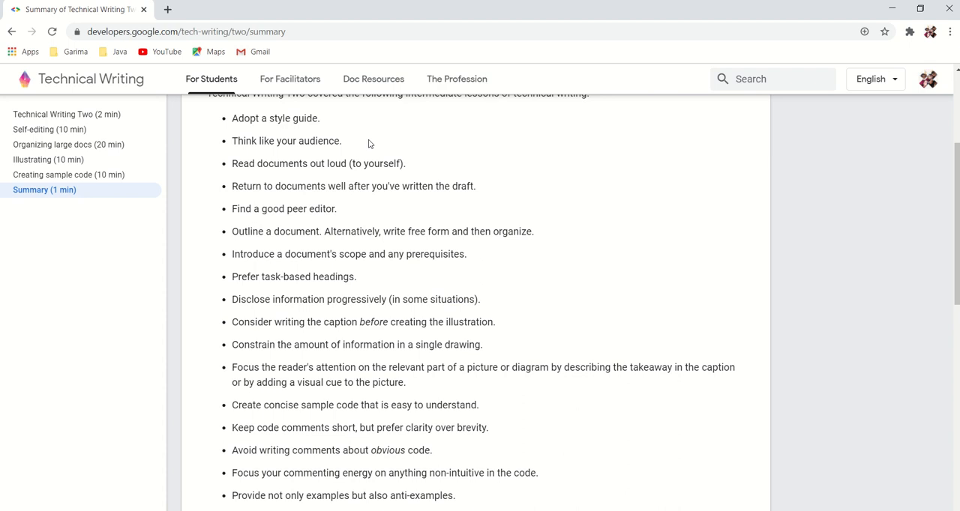
{"action": "mouse_move", "coordinate": [354, 176]}
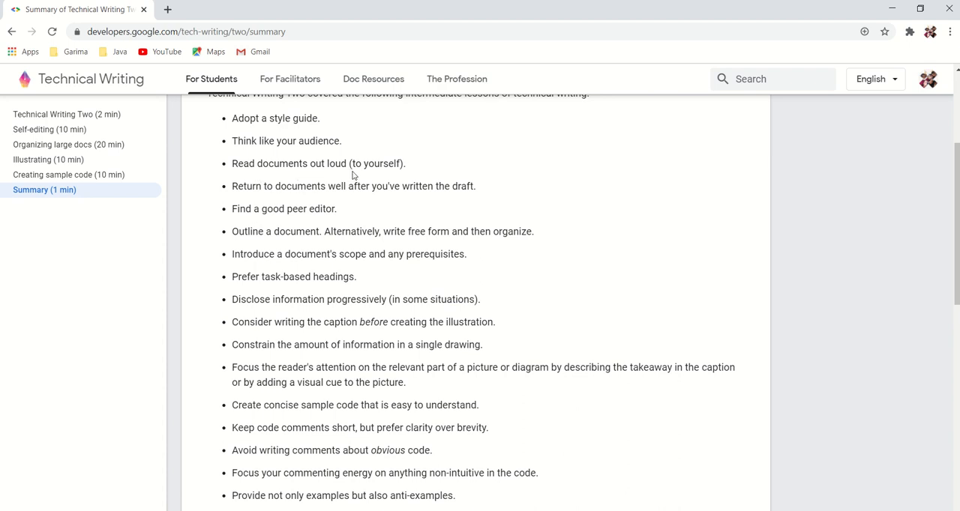
{"action": "mouse_move", "coordinate": [325, 198]}
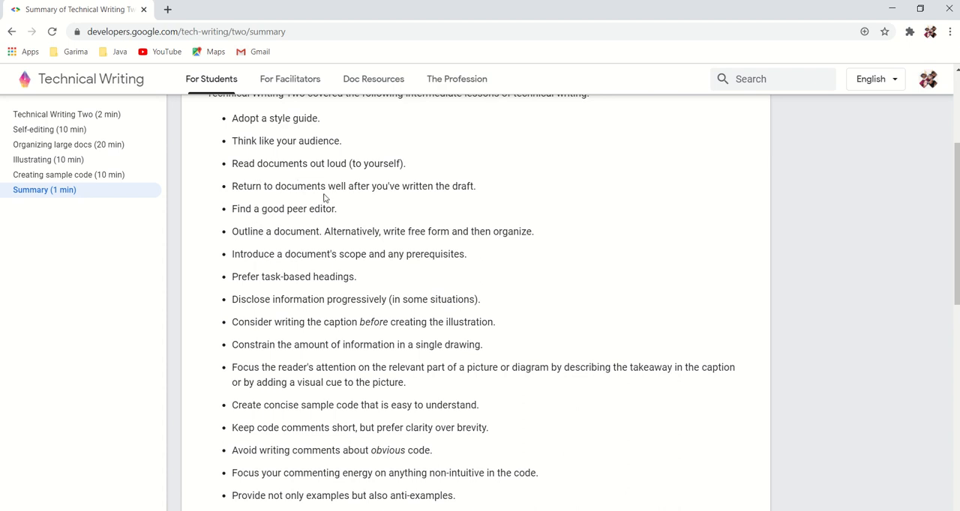
{"action": "mouse_move", "coordinate": [447, 189]}
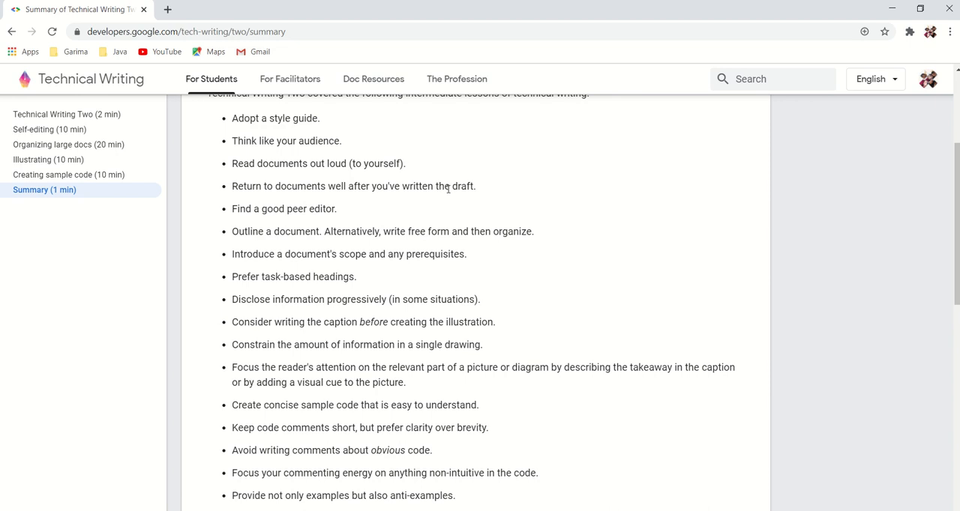
{"action": "mouse_move", "coordinate": [273, 225]}
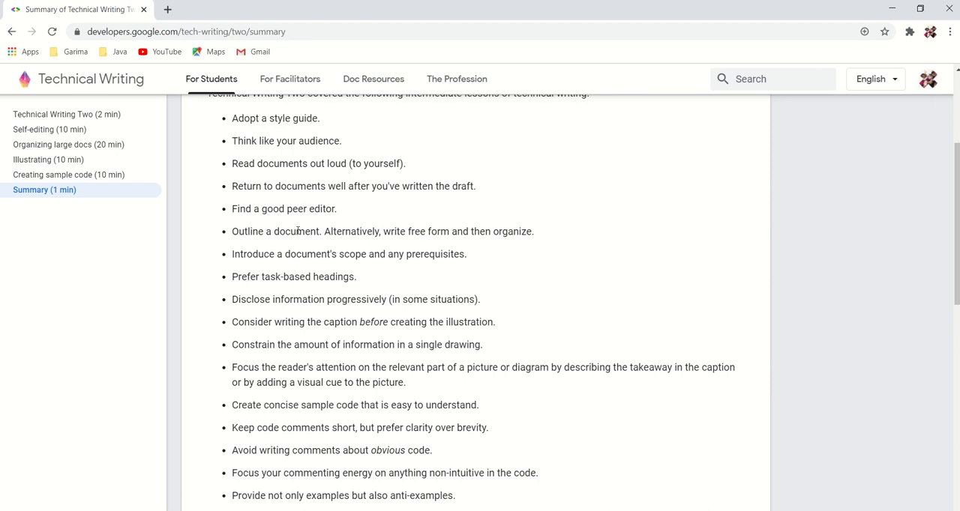
{"action": "mouse_move", "coordinate": [378, 227]}
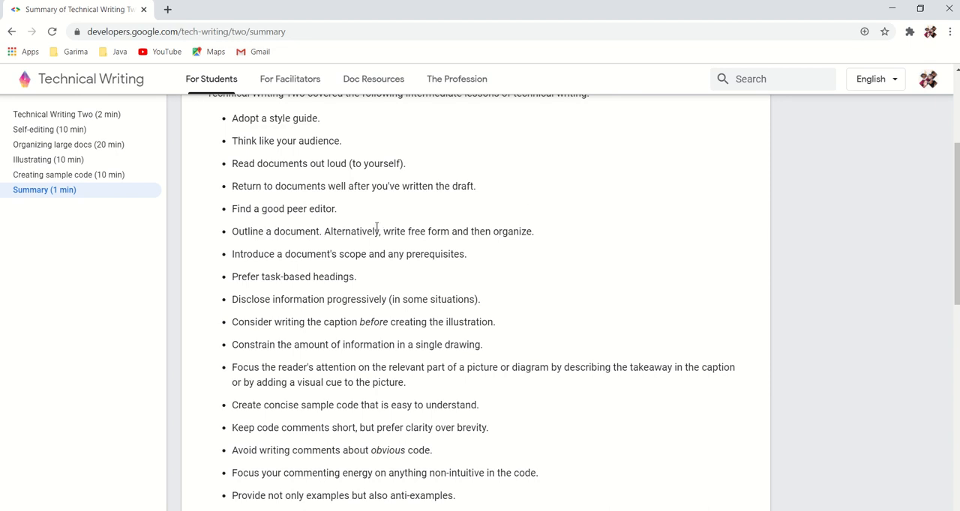
{"action": "mouse_move", "coordinate": [522, 231]}
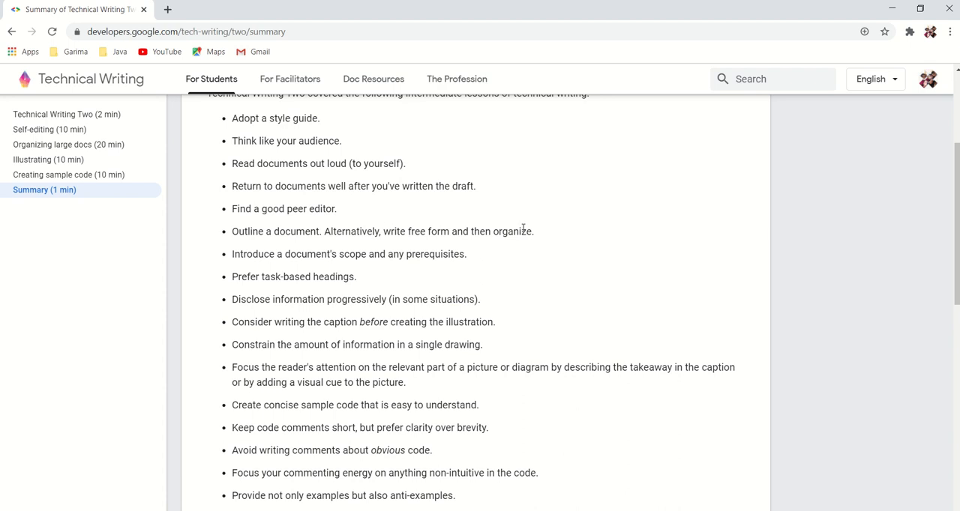
{"action": "mouse_move", "coordinate": [953, 206]}
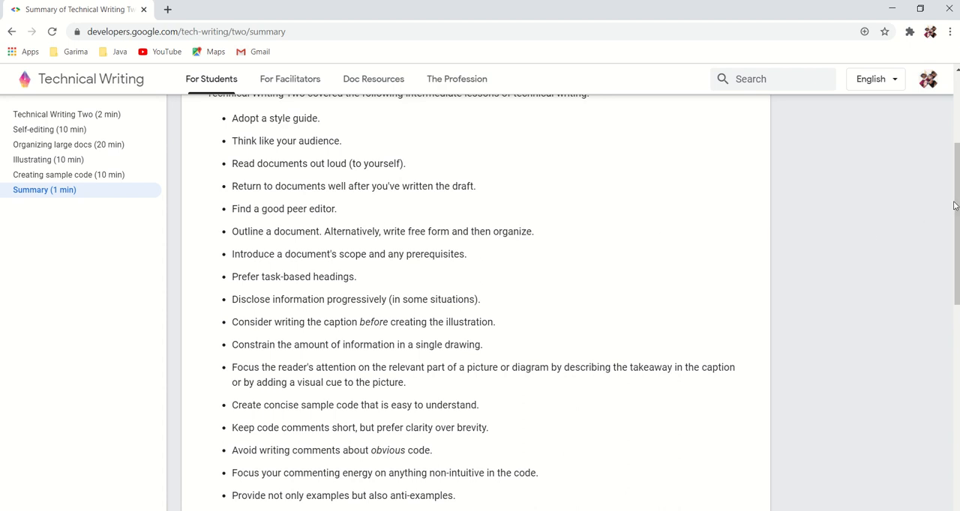
{"action": "scroll", "scroll_direction": "down", "scroll_amount": 3}
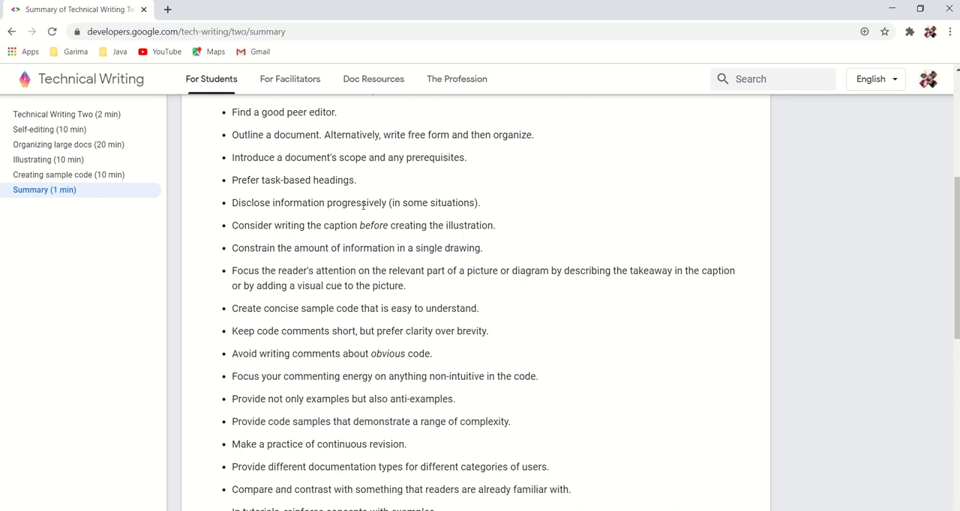
{"action": "mouse_move", "coordinate": [294, 242]}
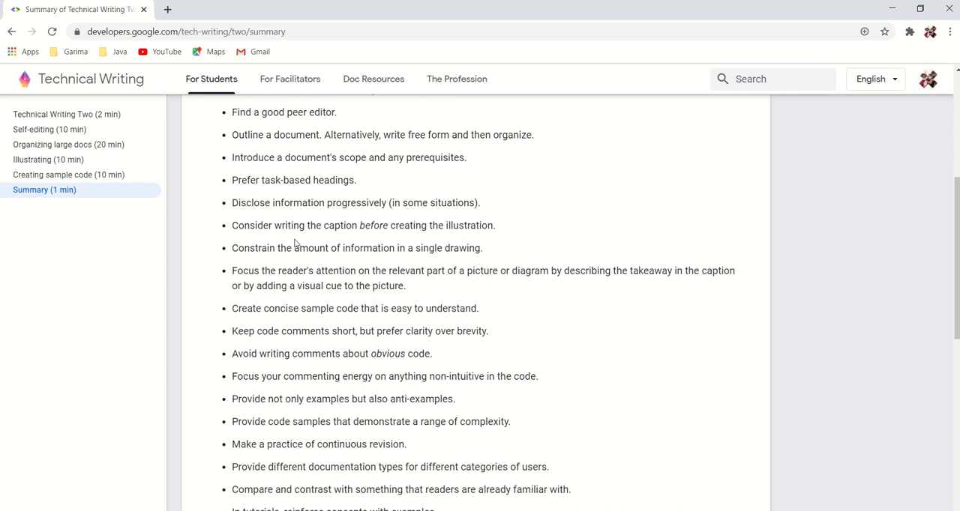
{"action": "mouse_move", "coordinate": [417, 237]}
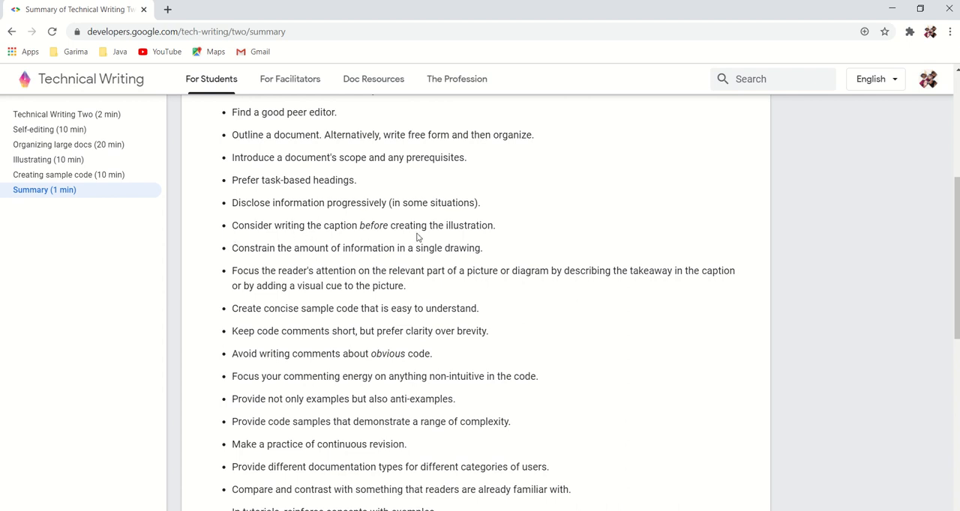
{"action": "mouse_move", "coordinate": [300, 258]}
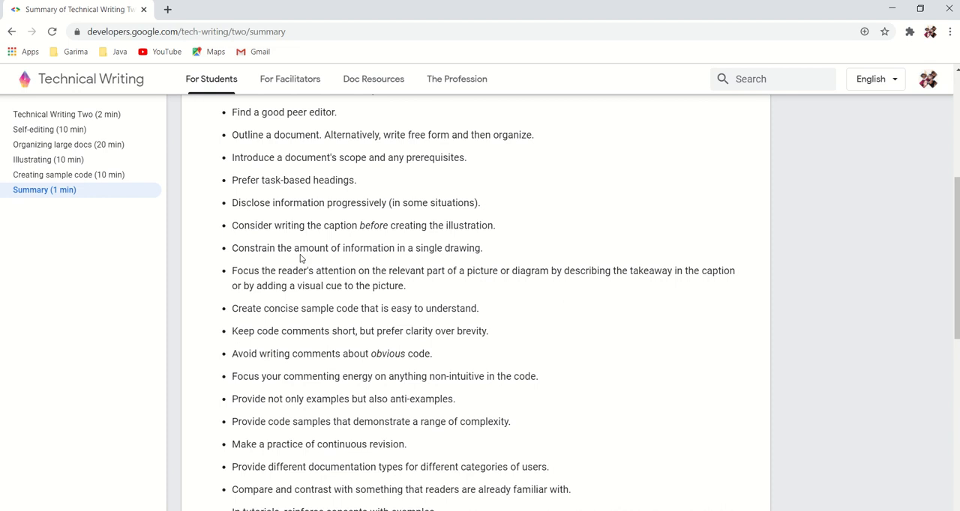
{"action": "mouse_move", "coordinate": [397, 258]}
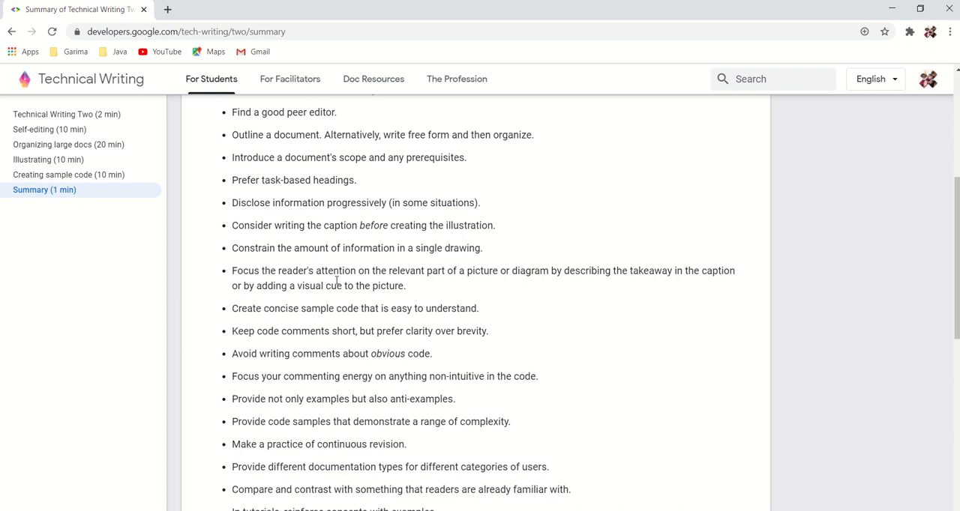
{"action": "mouse_move", "coordinate": [529, 276]}
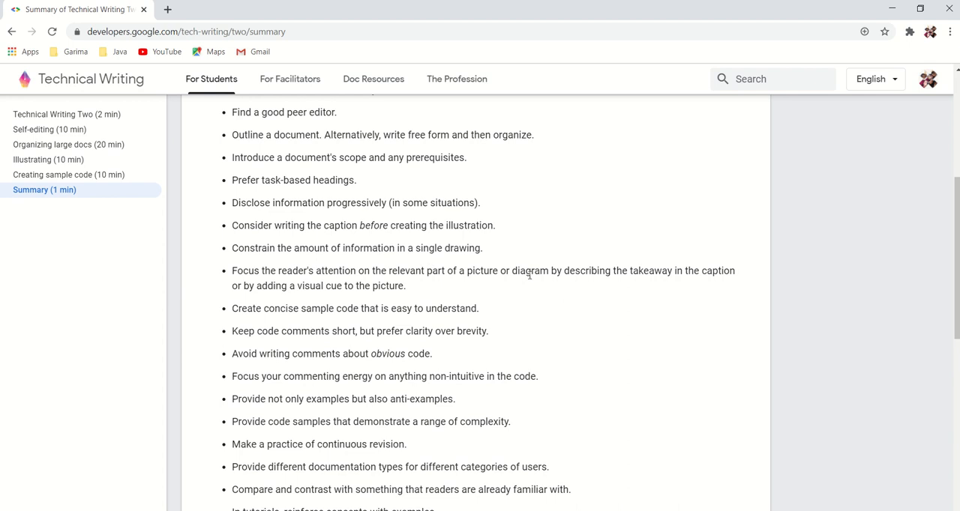
{"action": "mouse_move", "coordinate": [570, 276]}
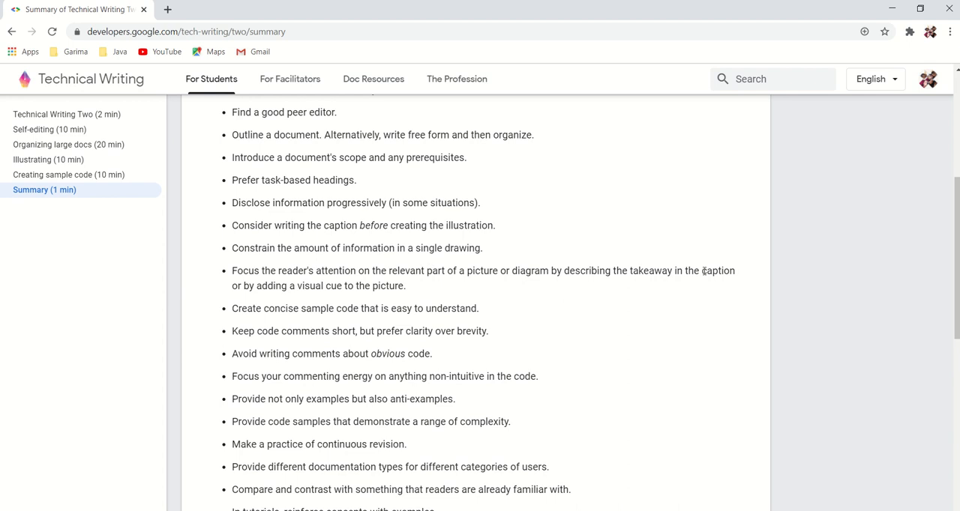
{"action": "mouse_move", "coordinate": [358, 297]}
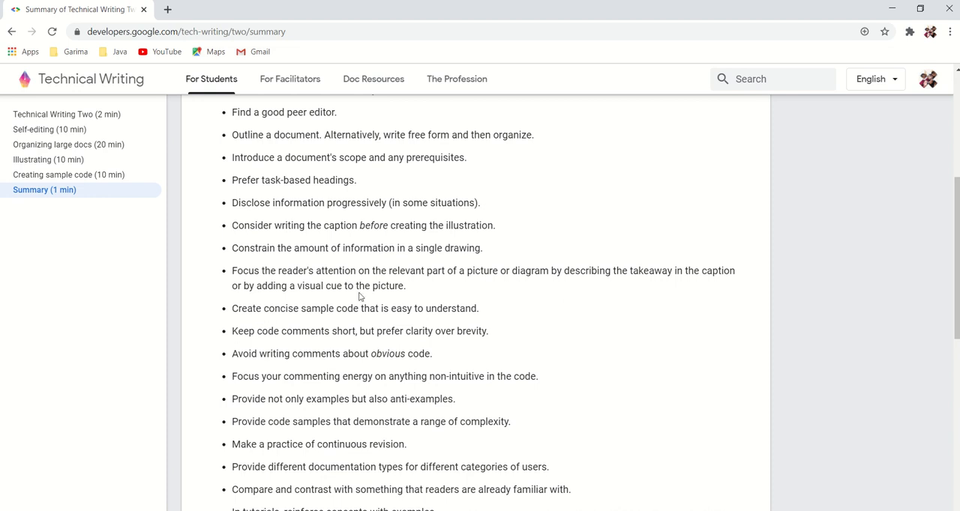
{"action": "mouse_move", "coordinate": [413, 300]}
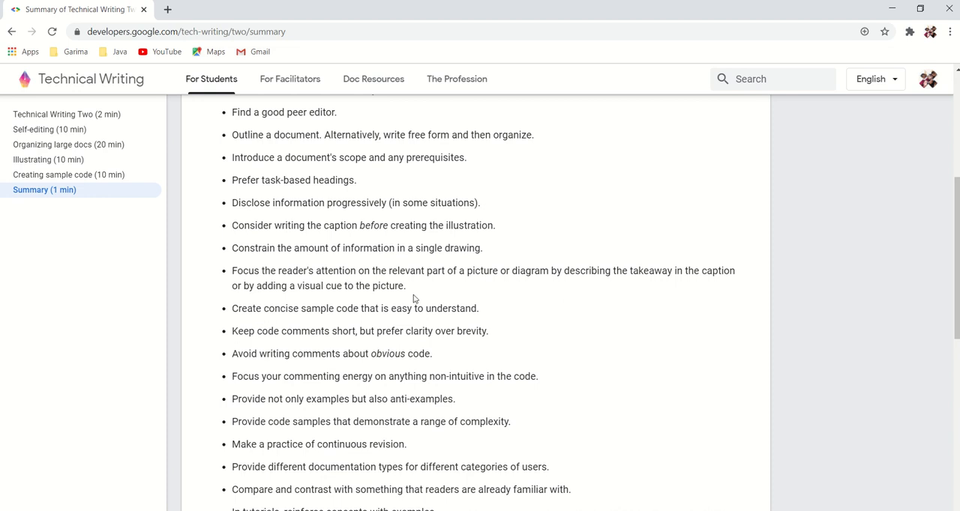
{"action": "scroll", "scroll_direction": "down", "scroll_amount": 3}
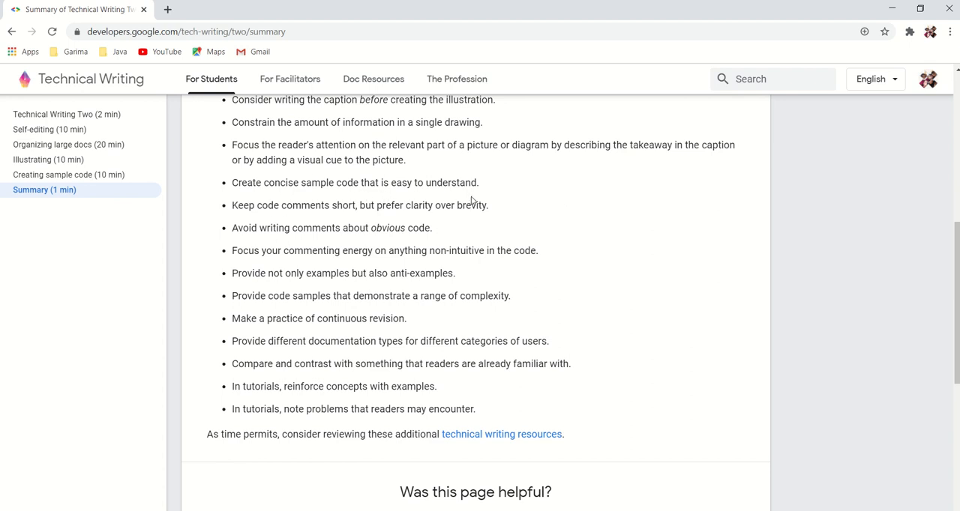
{"action": "mouse_move", "coordinate": [304, 219]}
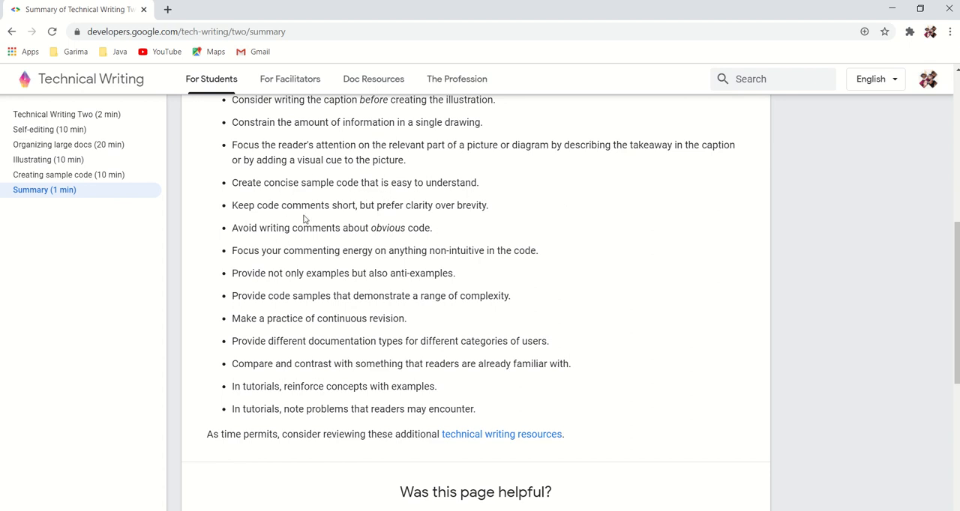
{"action": "mouse_move", "coordinate": [473, 219]}
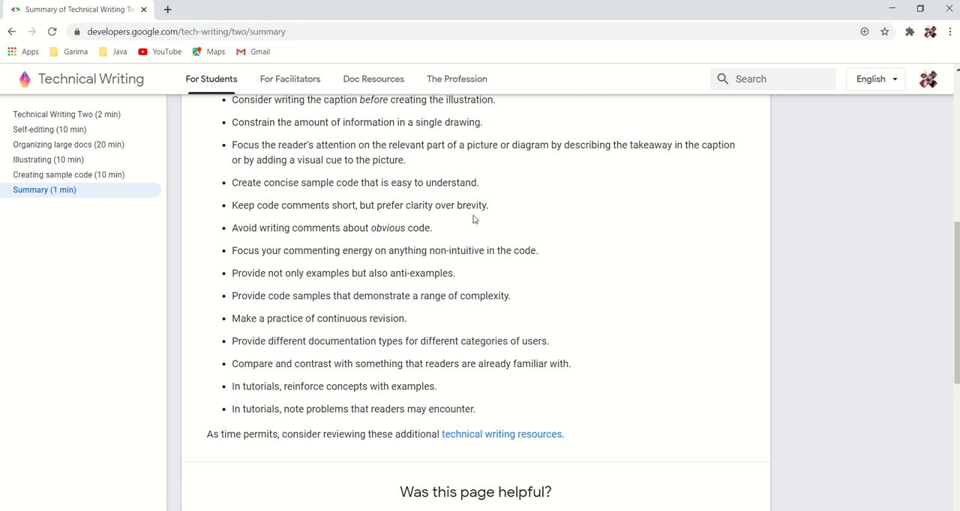
{"action": "mouse_move", "coordinate": [243, 234]}
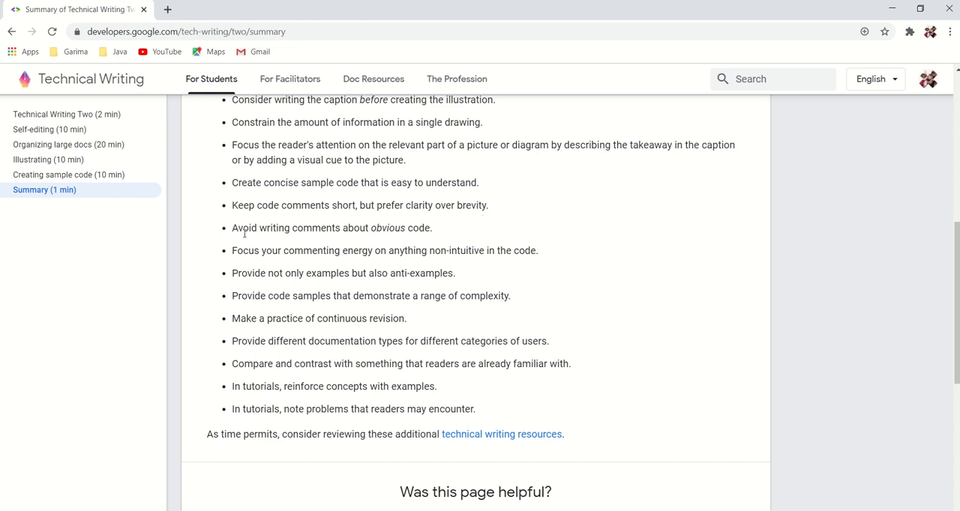
{"action": "mouse_move", "coordinate": [419, 241]}
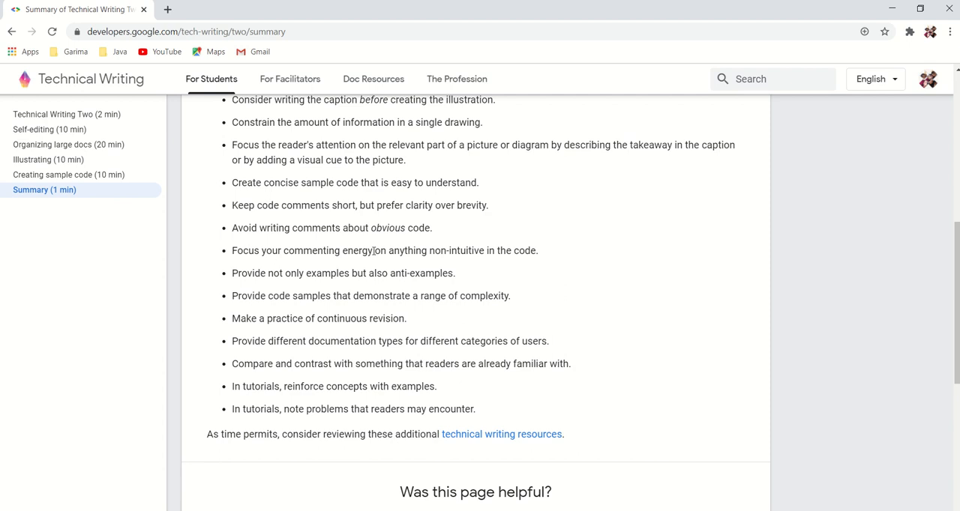
{"action": "mouse_move", "coordinate": [474, 267]}
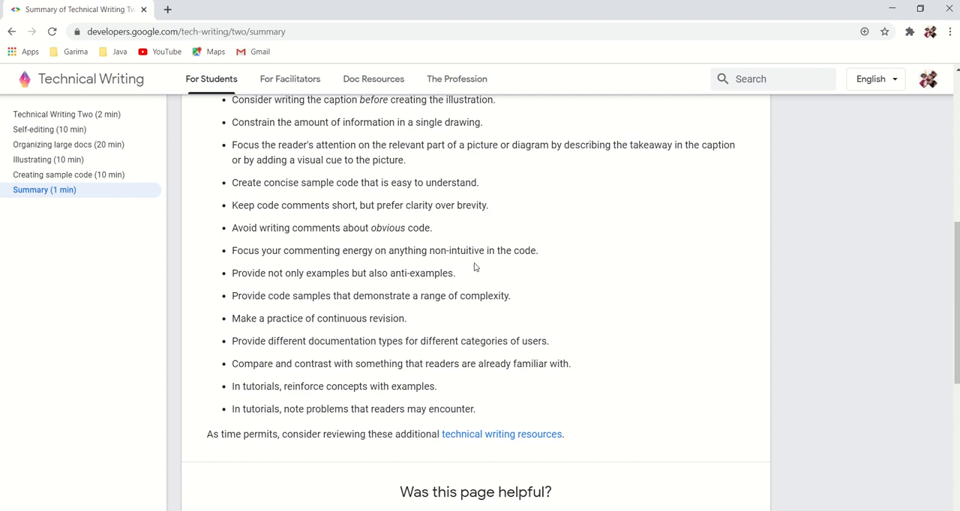
{"action": "mouse_move", "coordinate": [368, 262]}
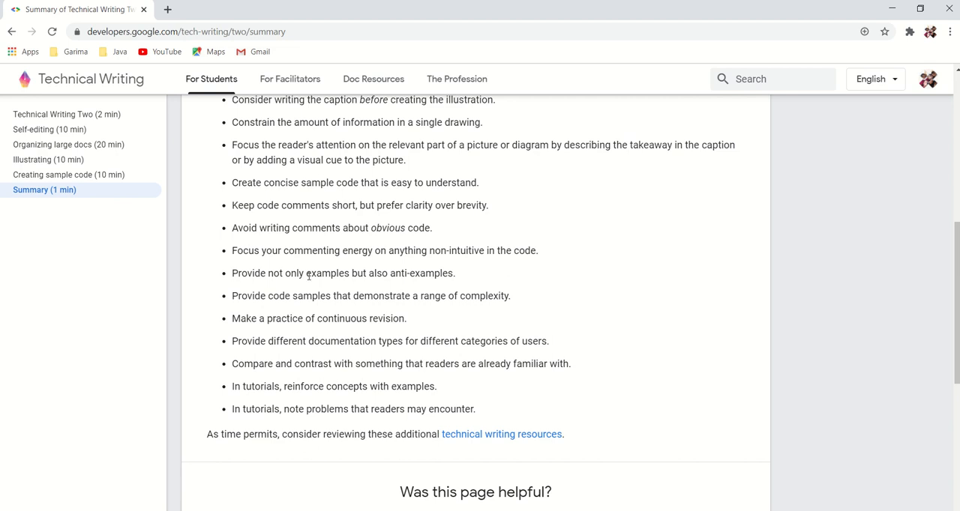
{"action": "mouse_move", "coordinate": [453, 289]}
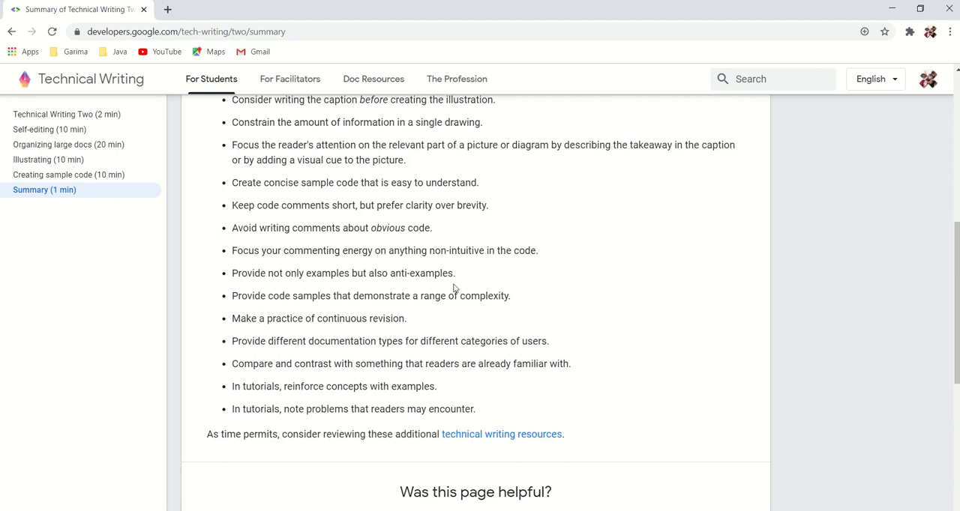
{"action": "mouse_move", "coordinate": [363, 321]}
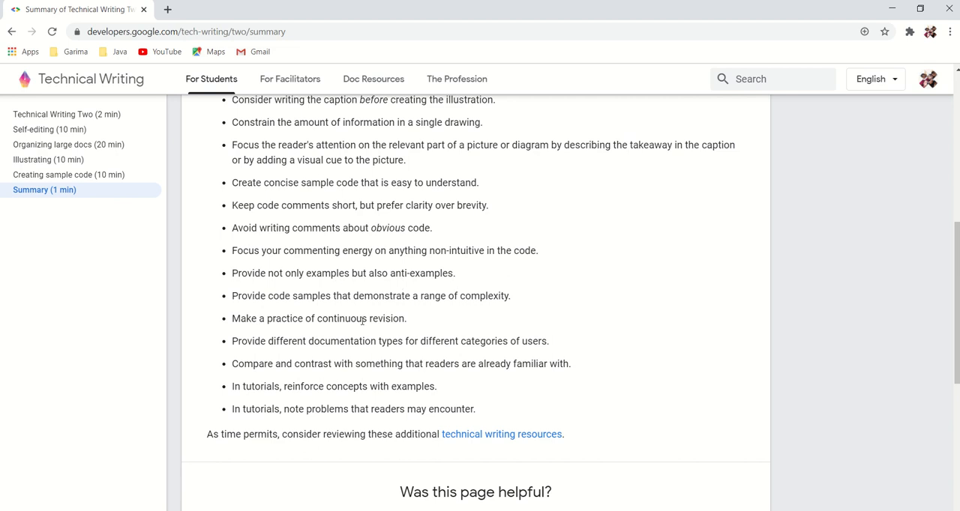
{"action": "mouse_move", "coordinate": [504, 315]}
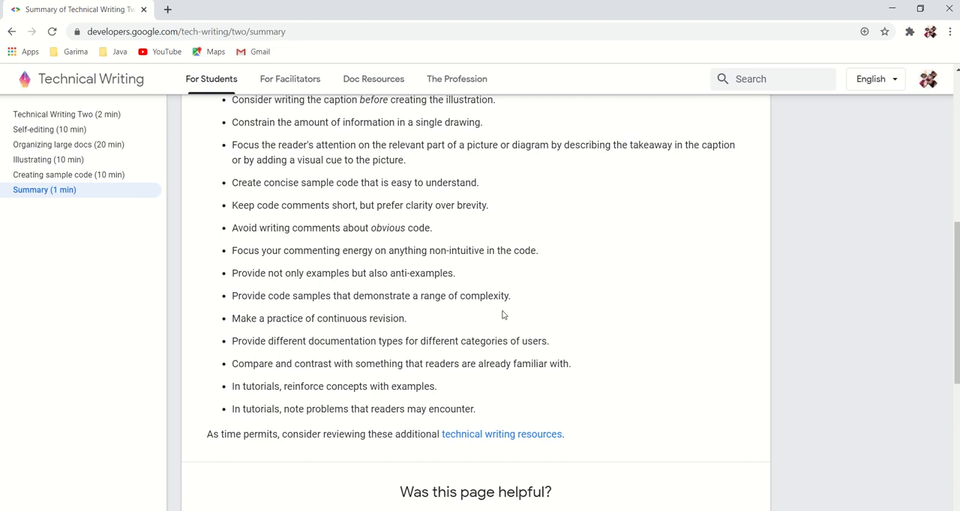
{"action": "mouse_move", "coordinate": [288, 324]}
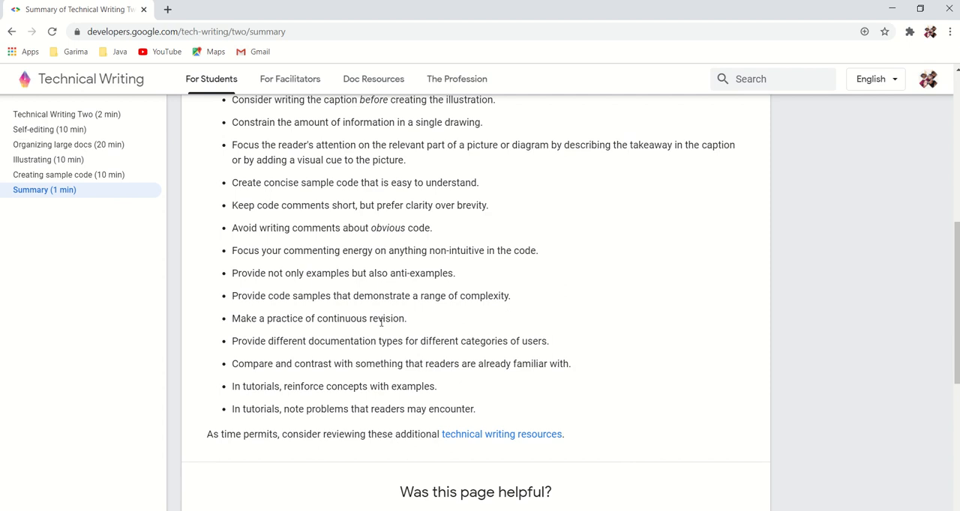
{"action": "mouse_move", "coordinate": [336, 345]}
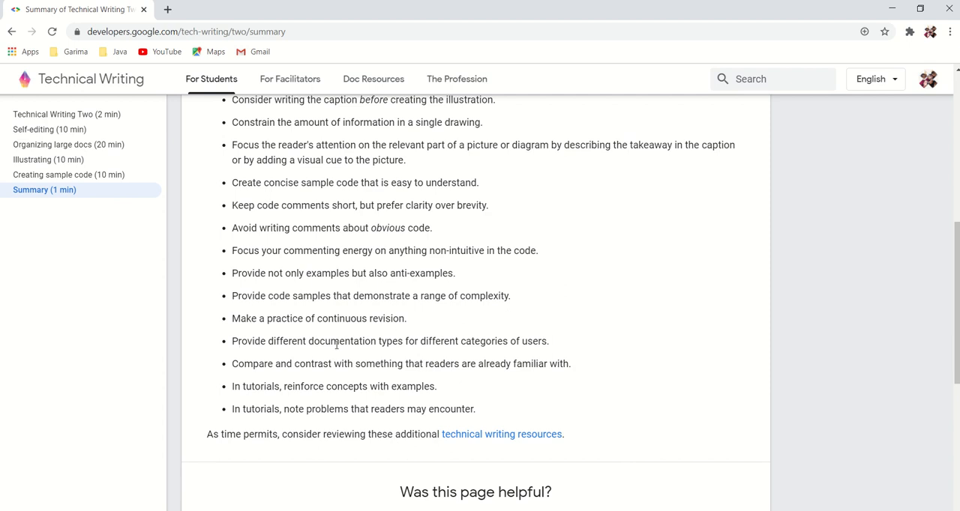
{"action": "mouse_move", "coordinate": [430, 352]}
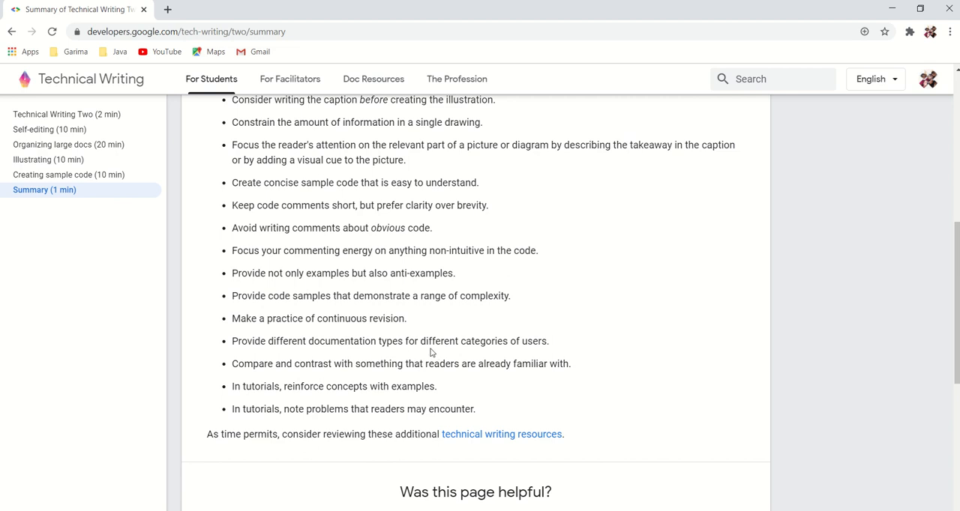
{"action": "mouse_move", "coordinate": [518, 343]}
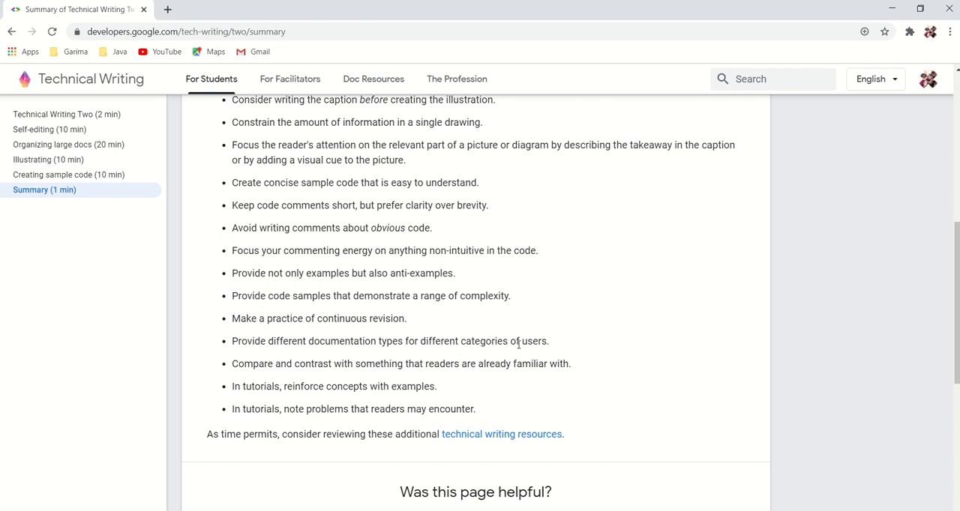
{"action": "mouse_move", "coordinate": [330, 376]}
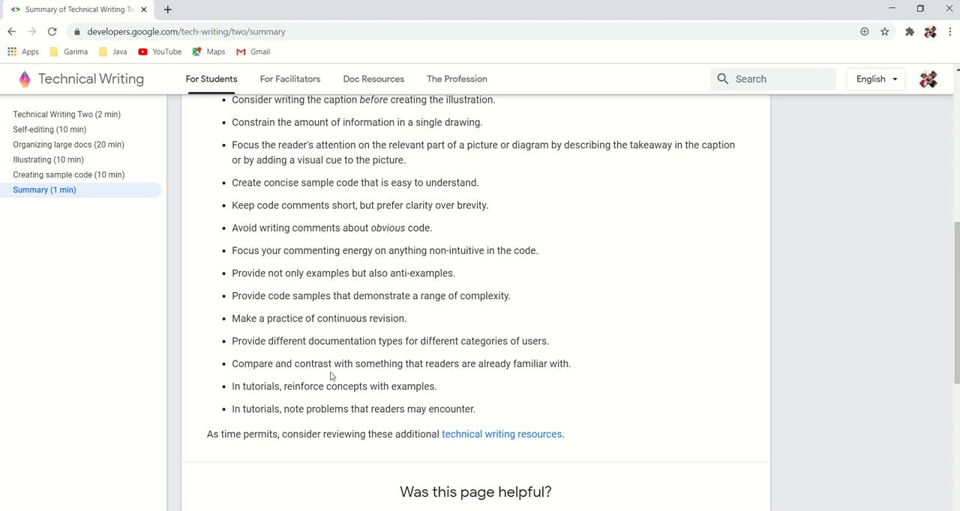
{"action": "mouse_move", "coordinate": [422, 381]}
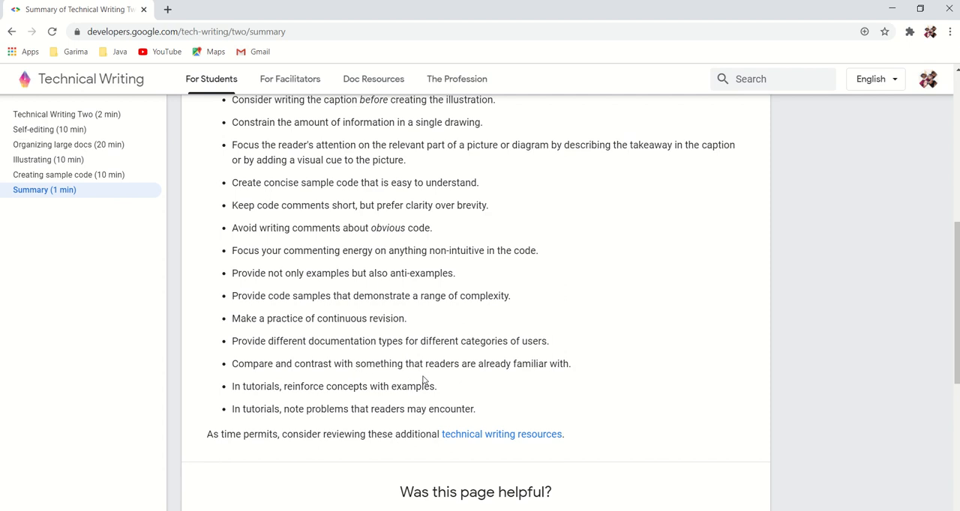
{"action": "mouse_move", "coordinate": [583, 378]}
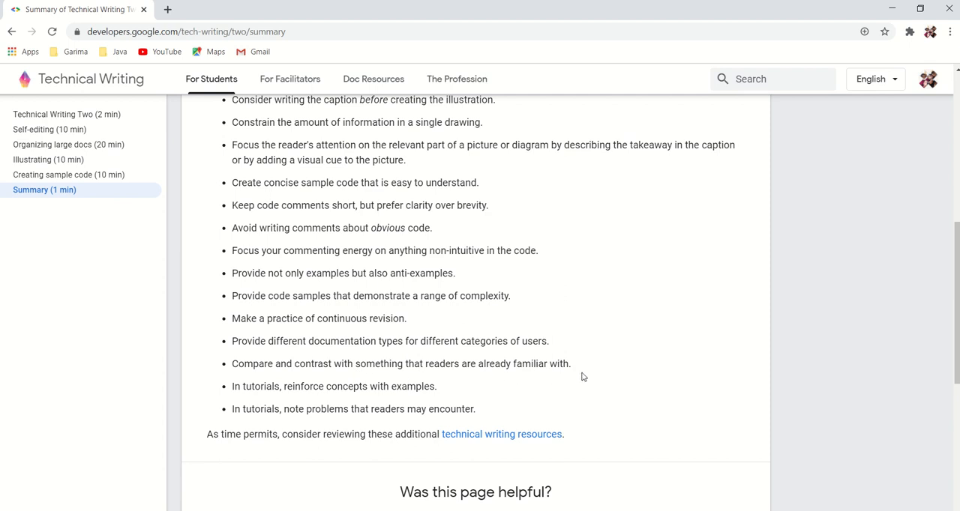
{"action": "mouse_move", "coordinate": [306, 401]}
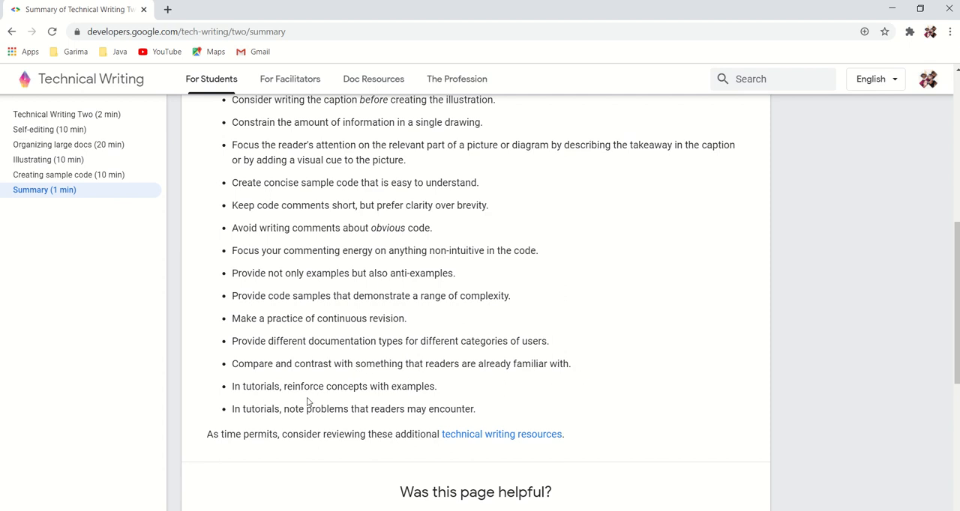
{"action": "mouse_move", "coordinate": [482, 399]}
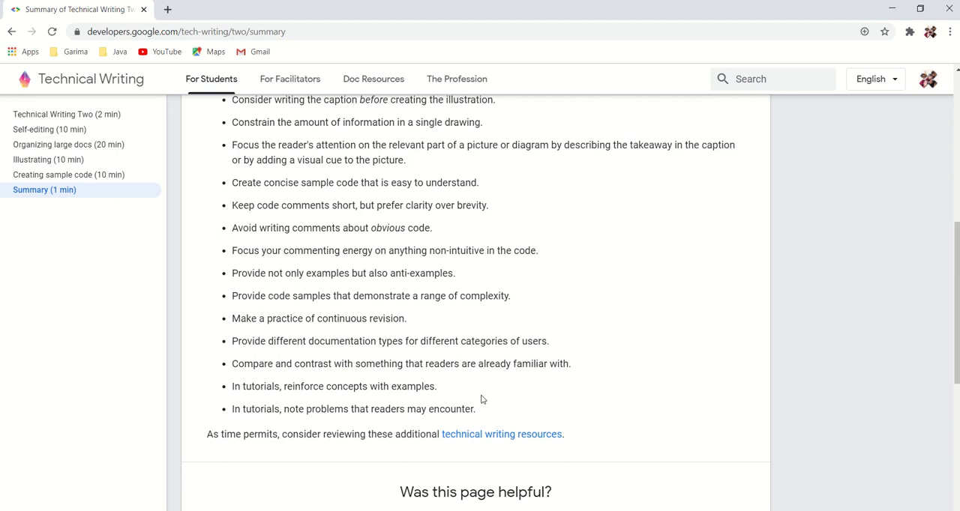
{"action": "mouse_move", "coordinate": [317, 423]}
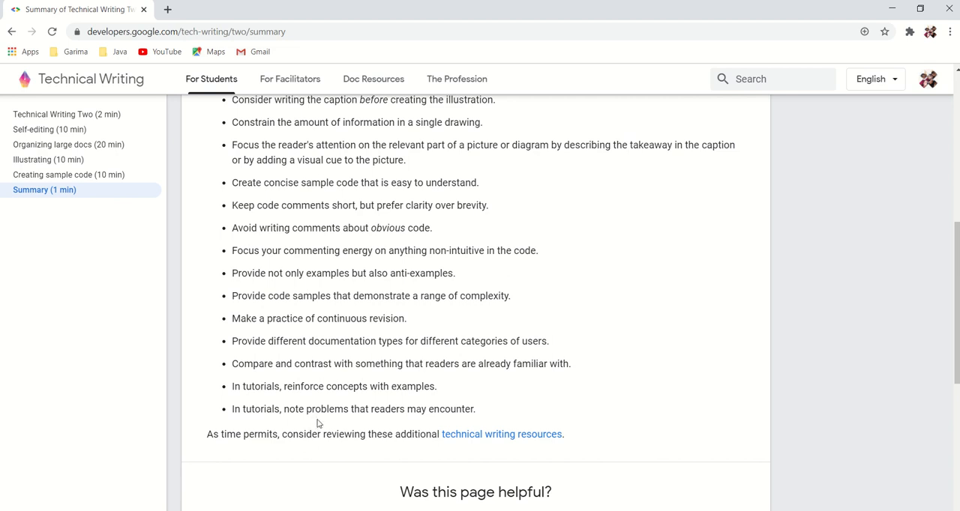
{"action": "mouse_move", "coordinate": [432, 423]}
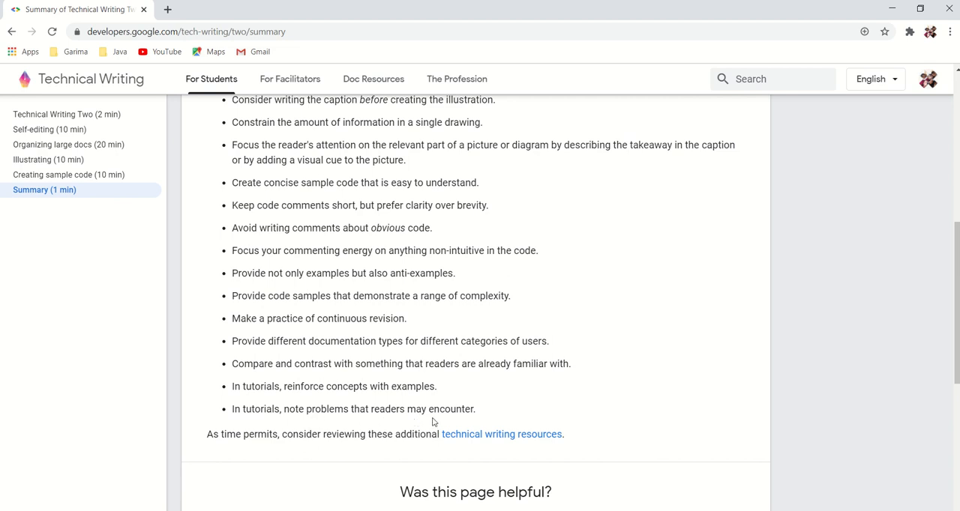
{"action": "mouse_move", "coordinate": [546, 378]}
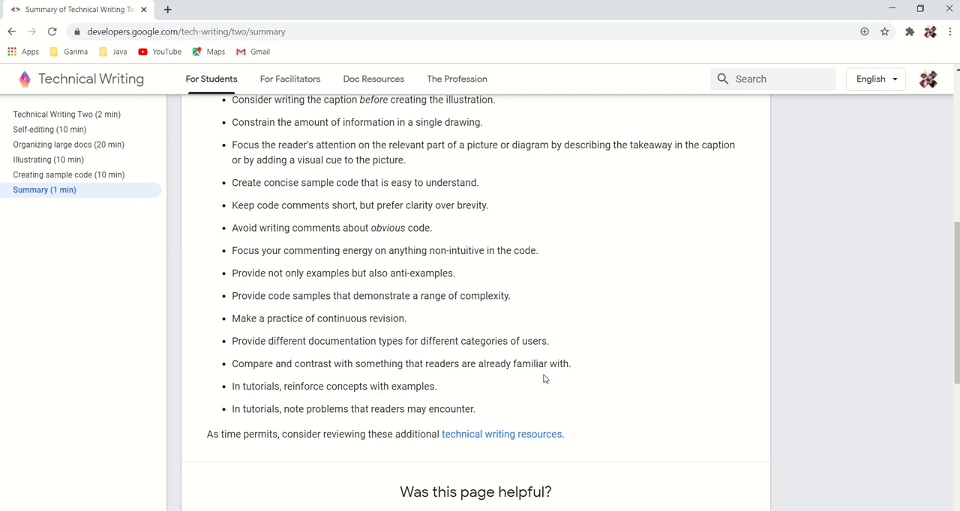
{"action": "mouse_move", "coordinate": [662, 352]}
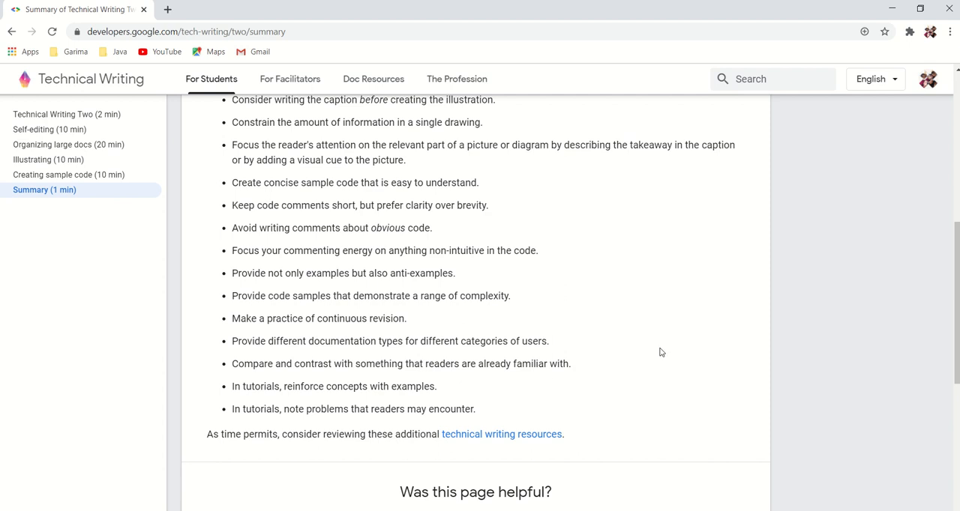
{"action": "mouse_move", "coordinate": [955, 303]}
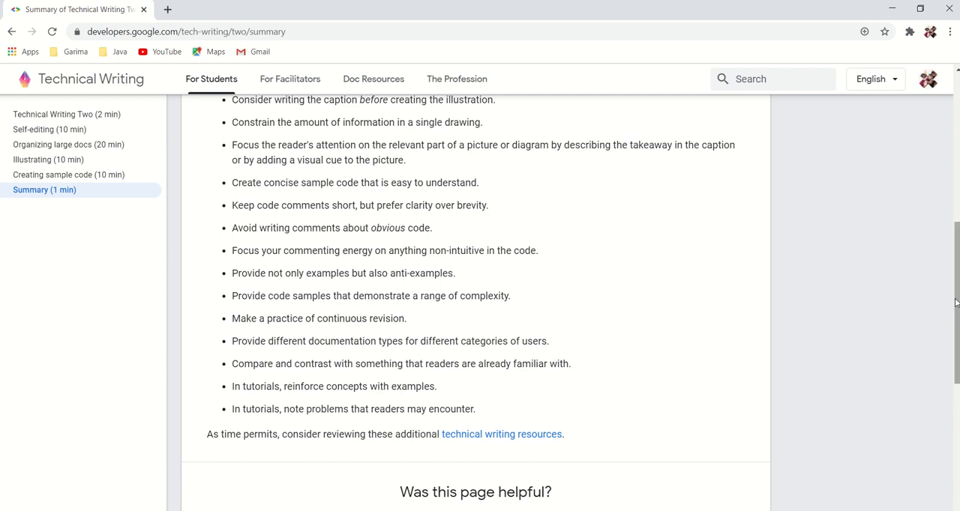
View the summary page down to its footer, then return to its title at the top.
{"action": "scroll", "scroll_direction": "down", "scroll_amount": 3}
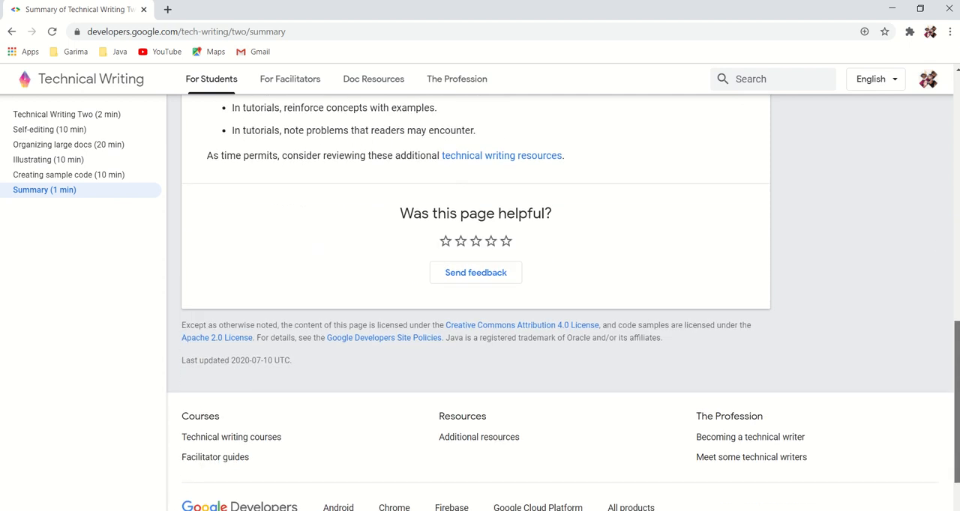
{"action": "scroll", "scroll_direction": "up", "scroll_amount": 3}
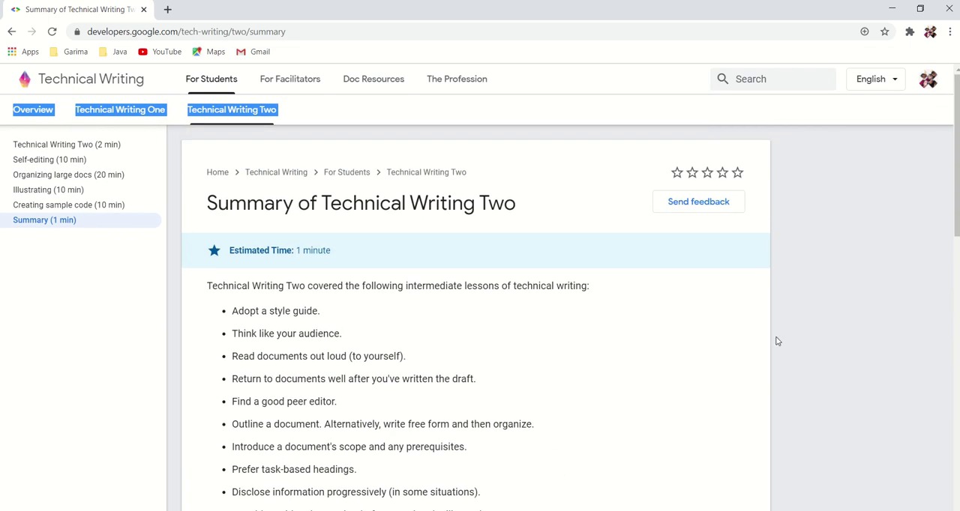
{"action": "mouse_move", "coordinate": [857, 289]}
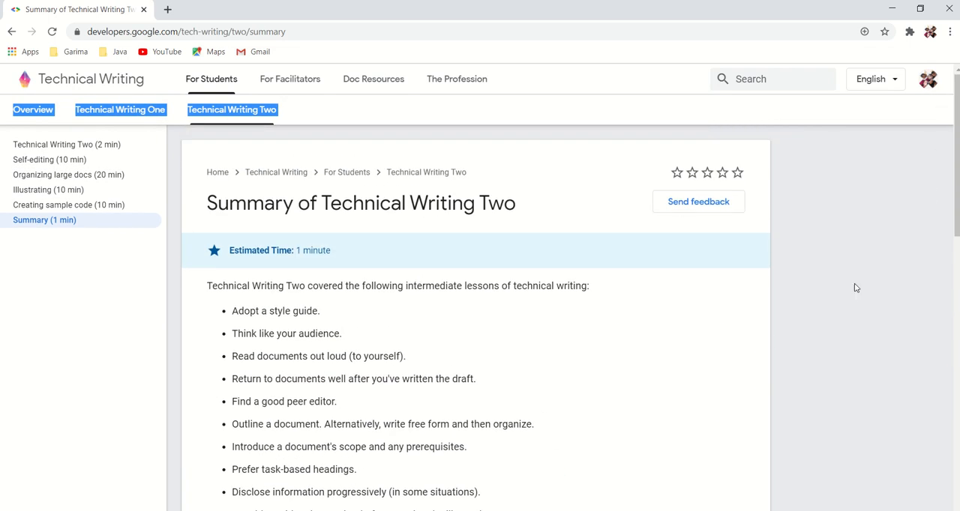